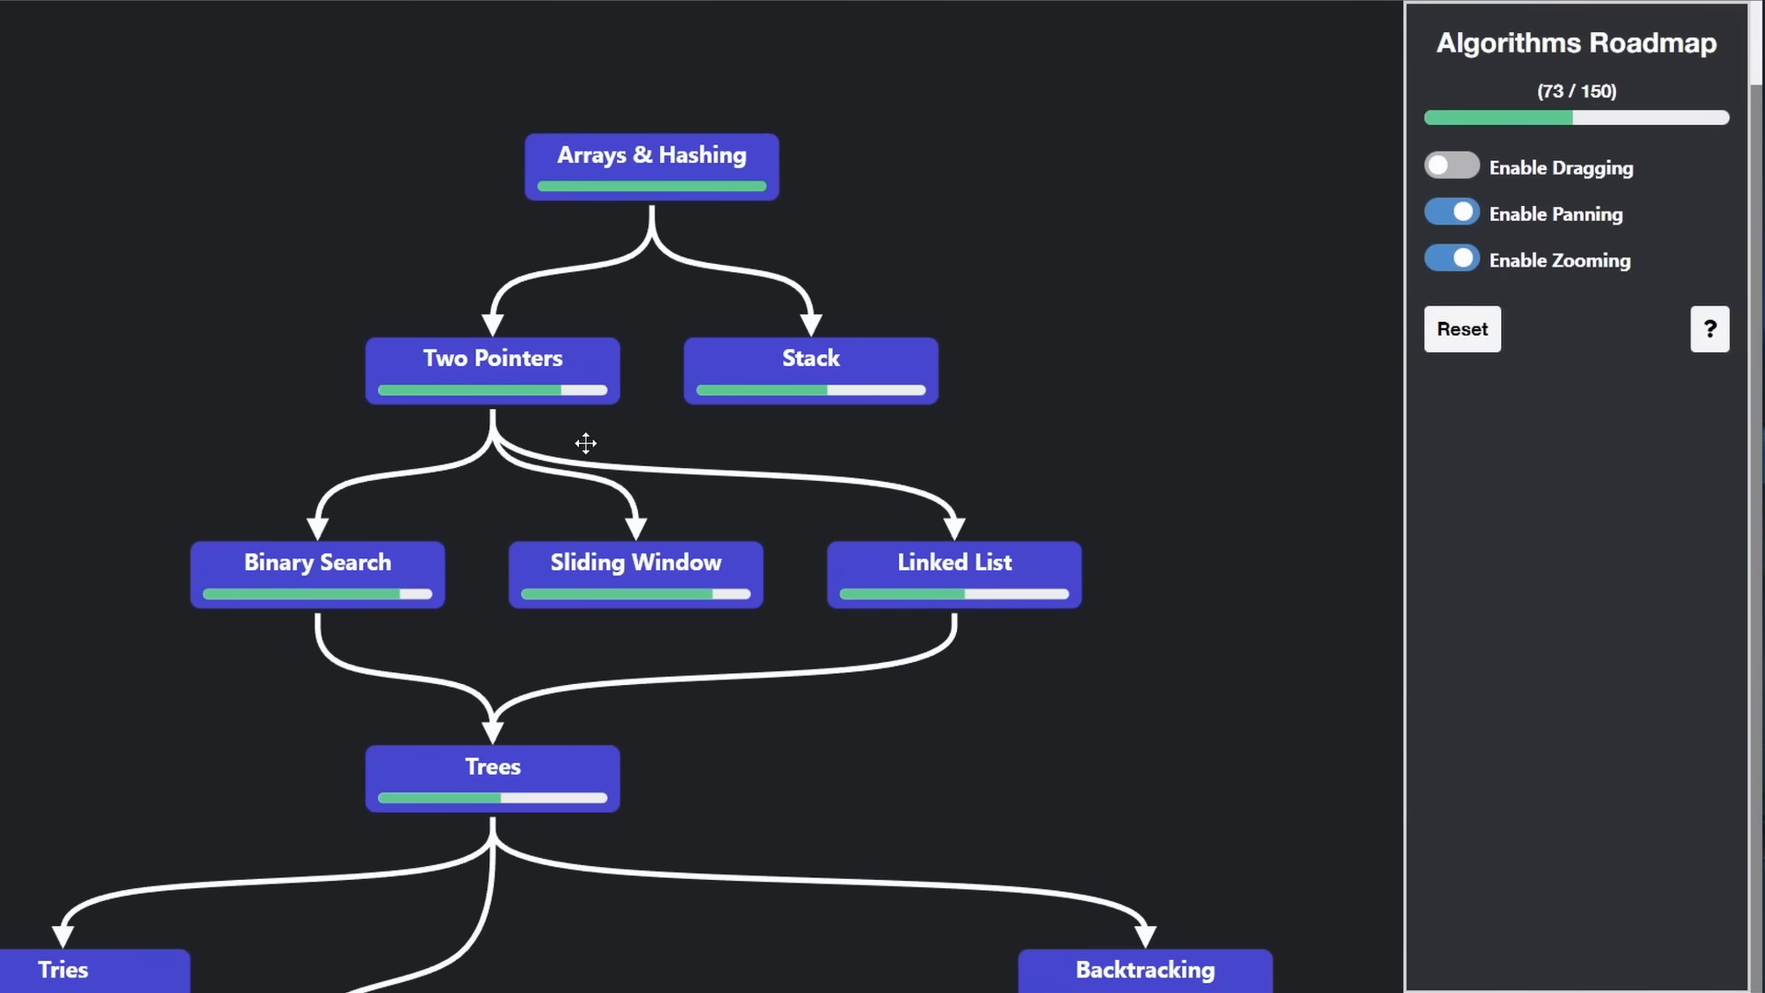
Browse and close the Two Pointers and Linked List problem lists
{"action": "left_click", "coordinate": [491, 358]}
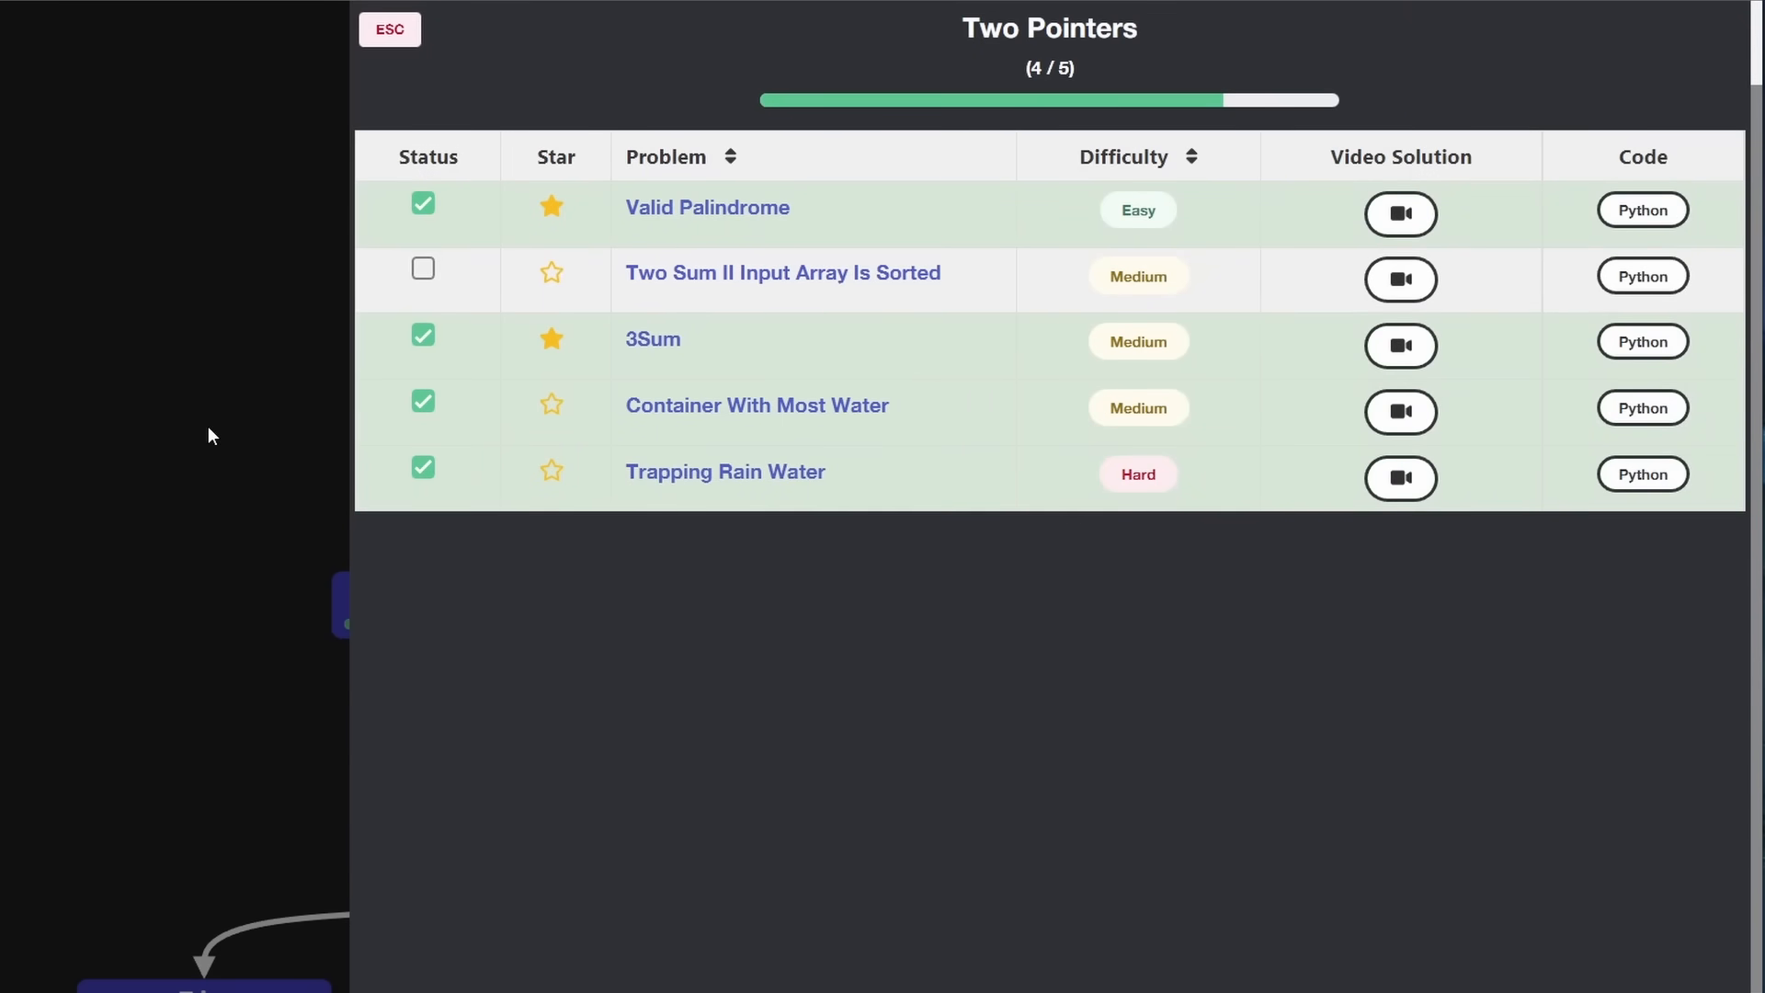
{"action": "left_click", "coordinate": [390, 30]}
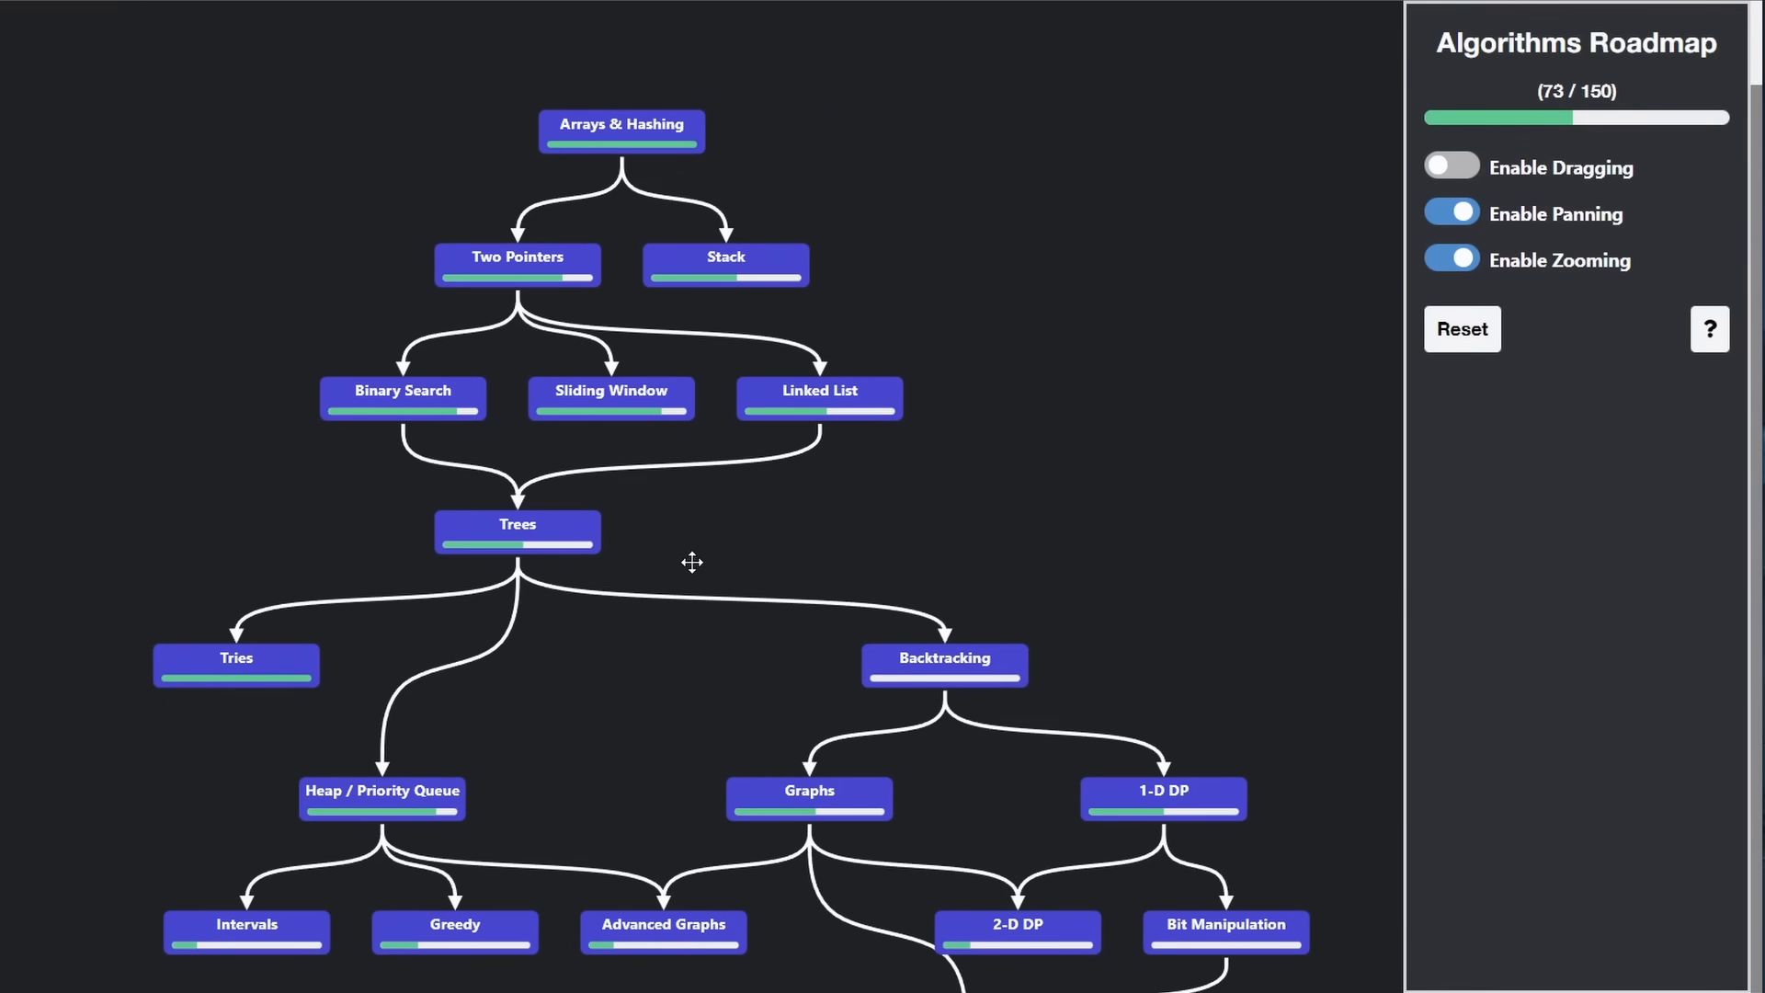
{"action": "left_click", "coordinate": [818, 398]}
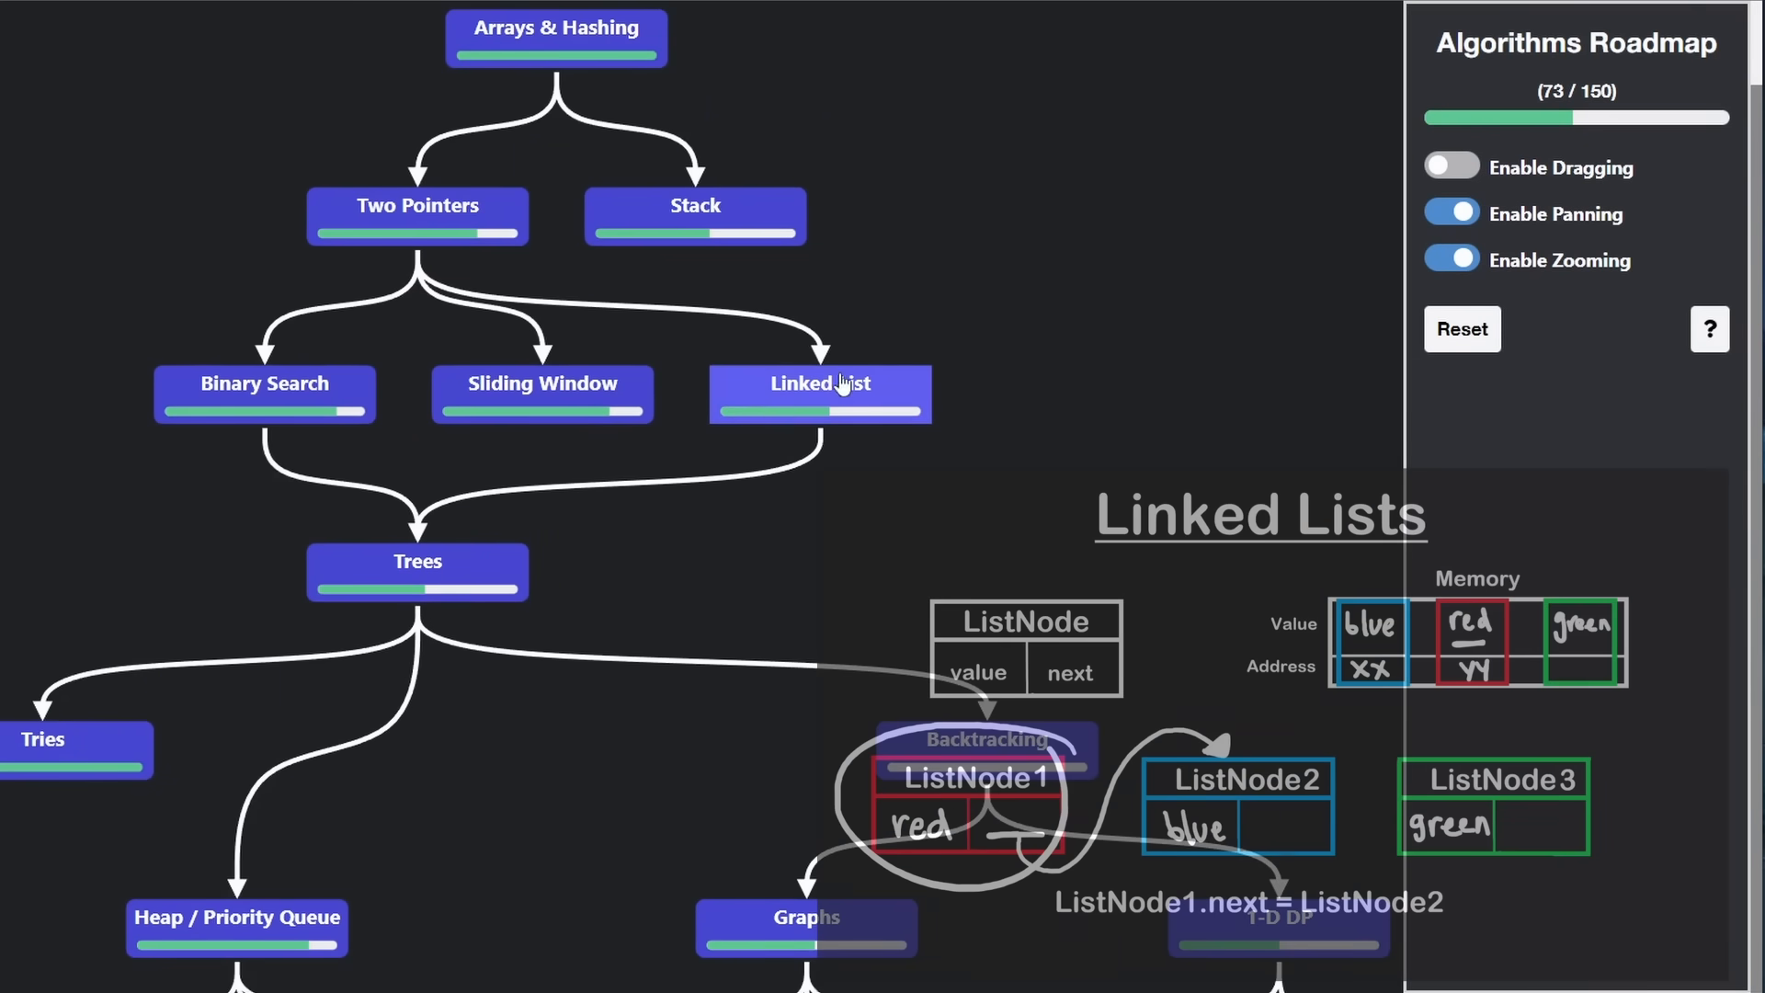
{"action": "left_click", "coordinate": [819, 394]}
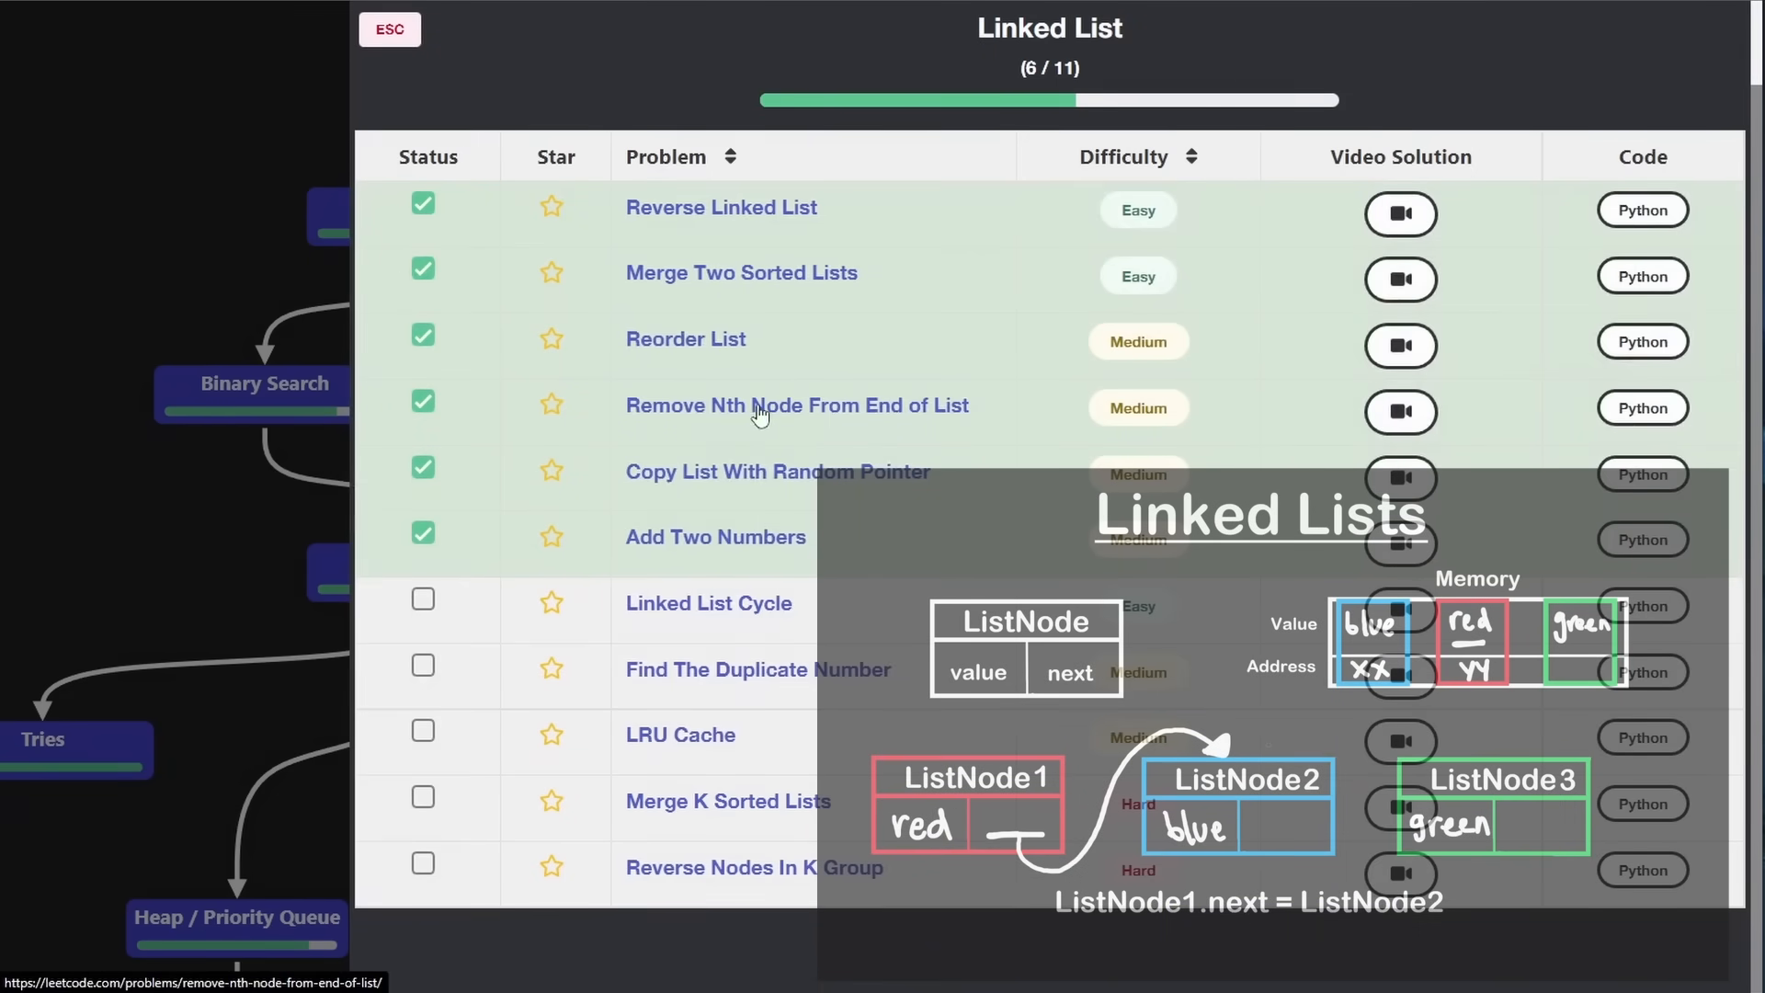
{"action": "left_click", "coordinate": [388, 29]}
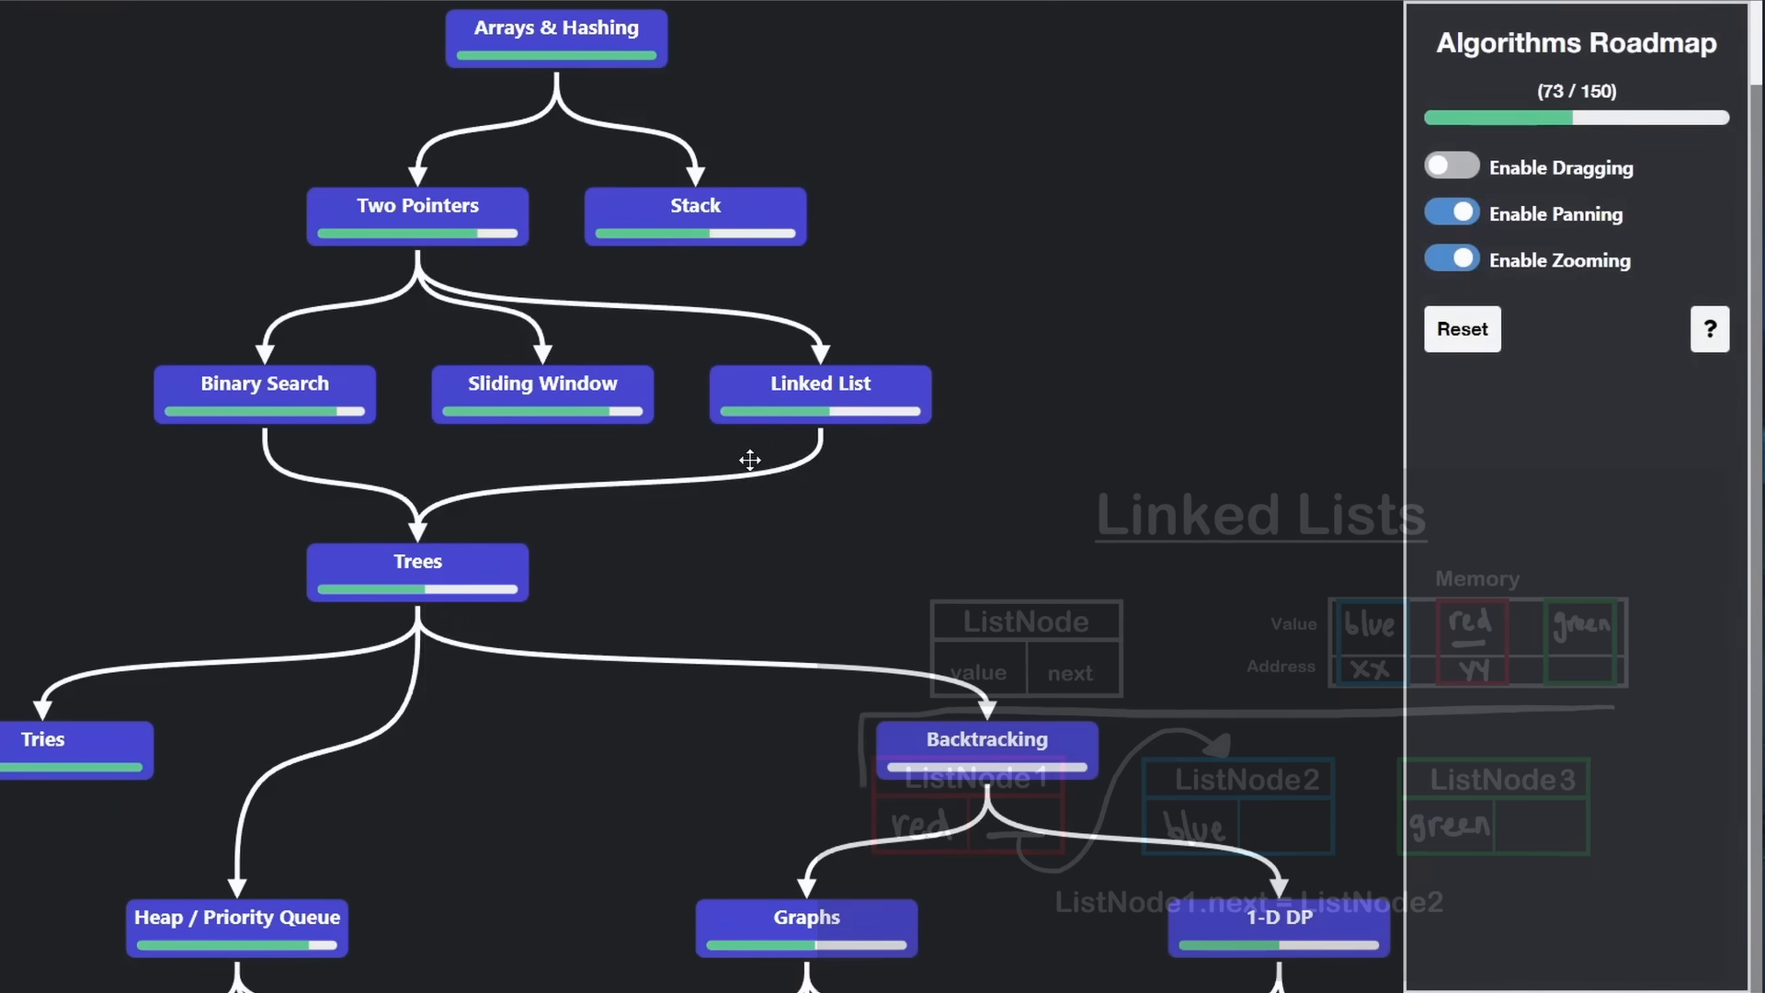
Browse the Trees problem list, scrolling through it, then close it
{"action": "left_click", "coordinate": [416, 571]}
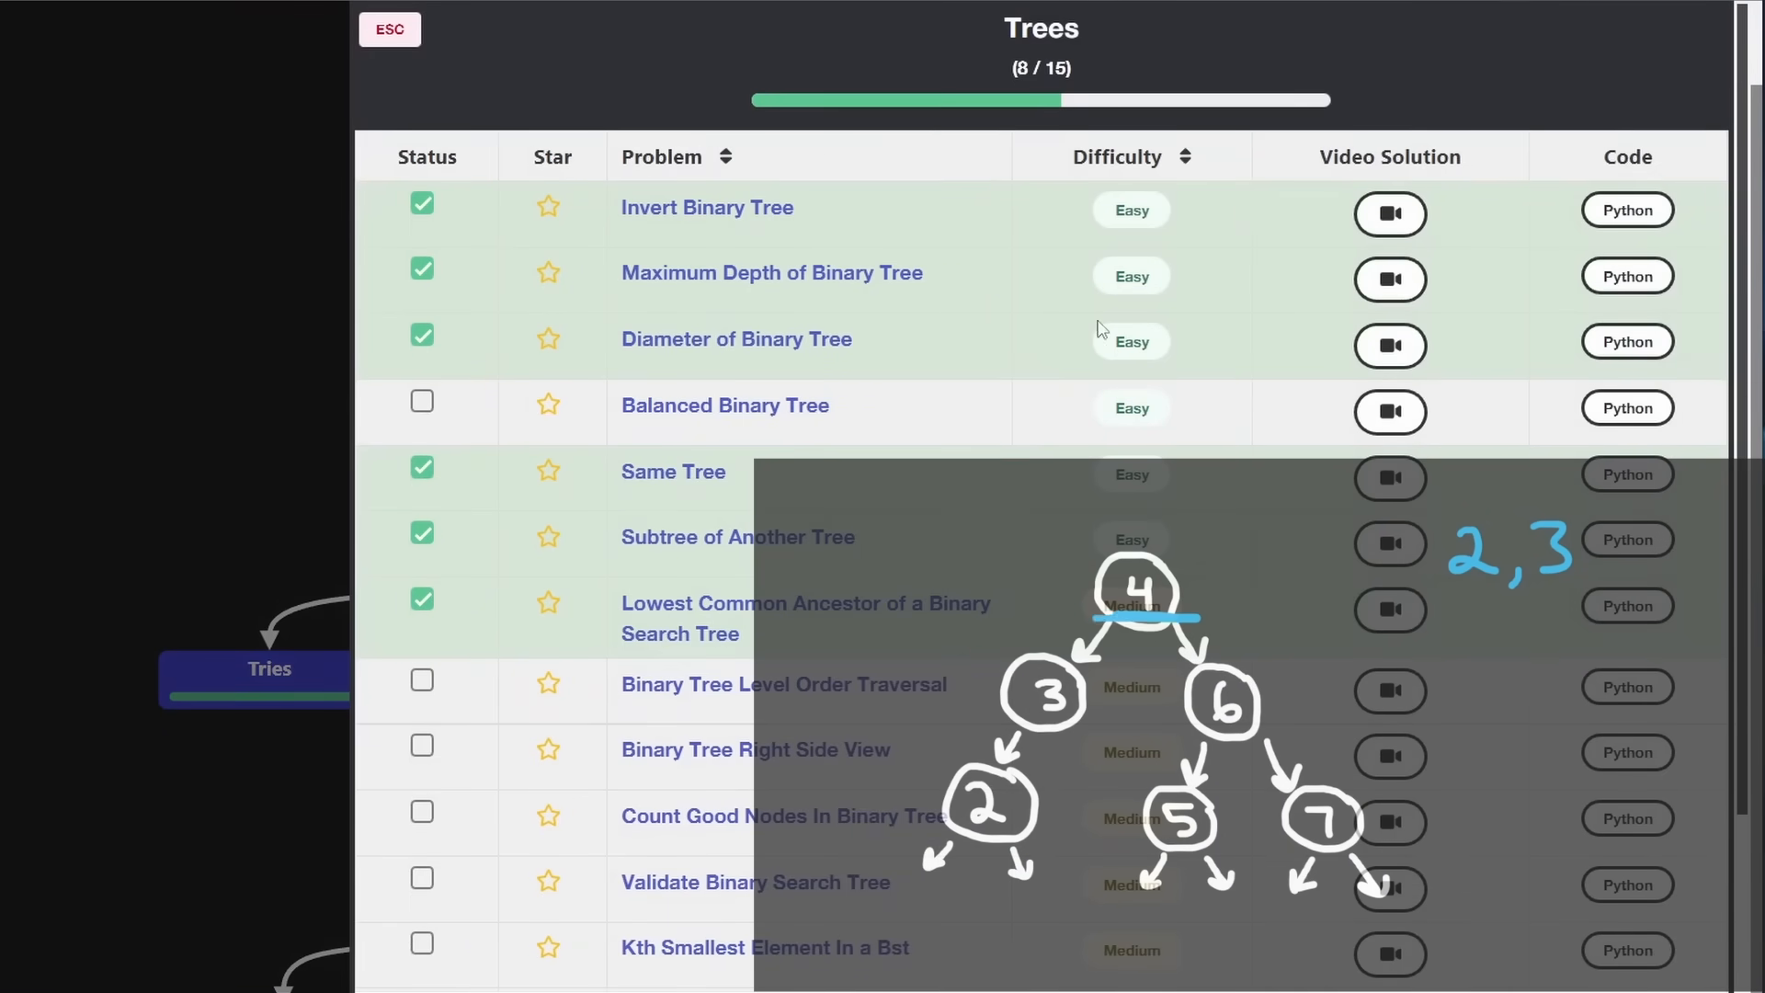
{"action": "scroll", "scroll_direction": "down", "scroll_amount": 3}
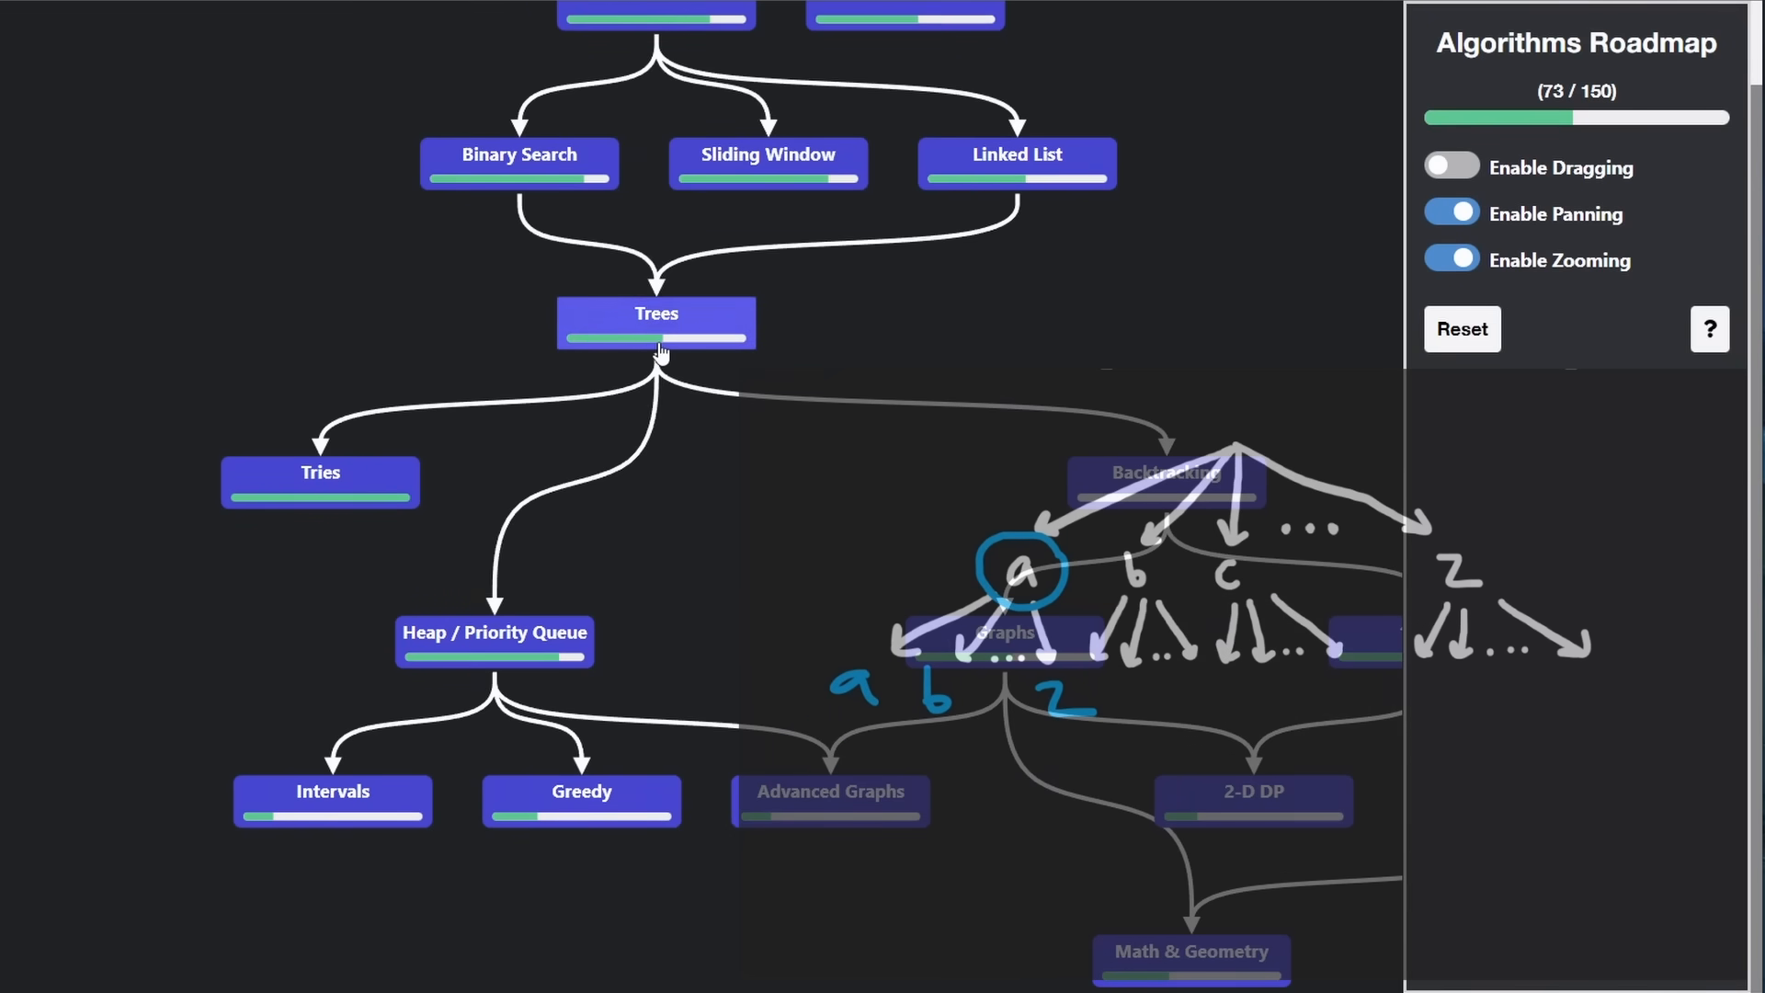
{"action": "left_click", "coordinate": [656, 323]}
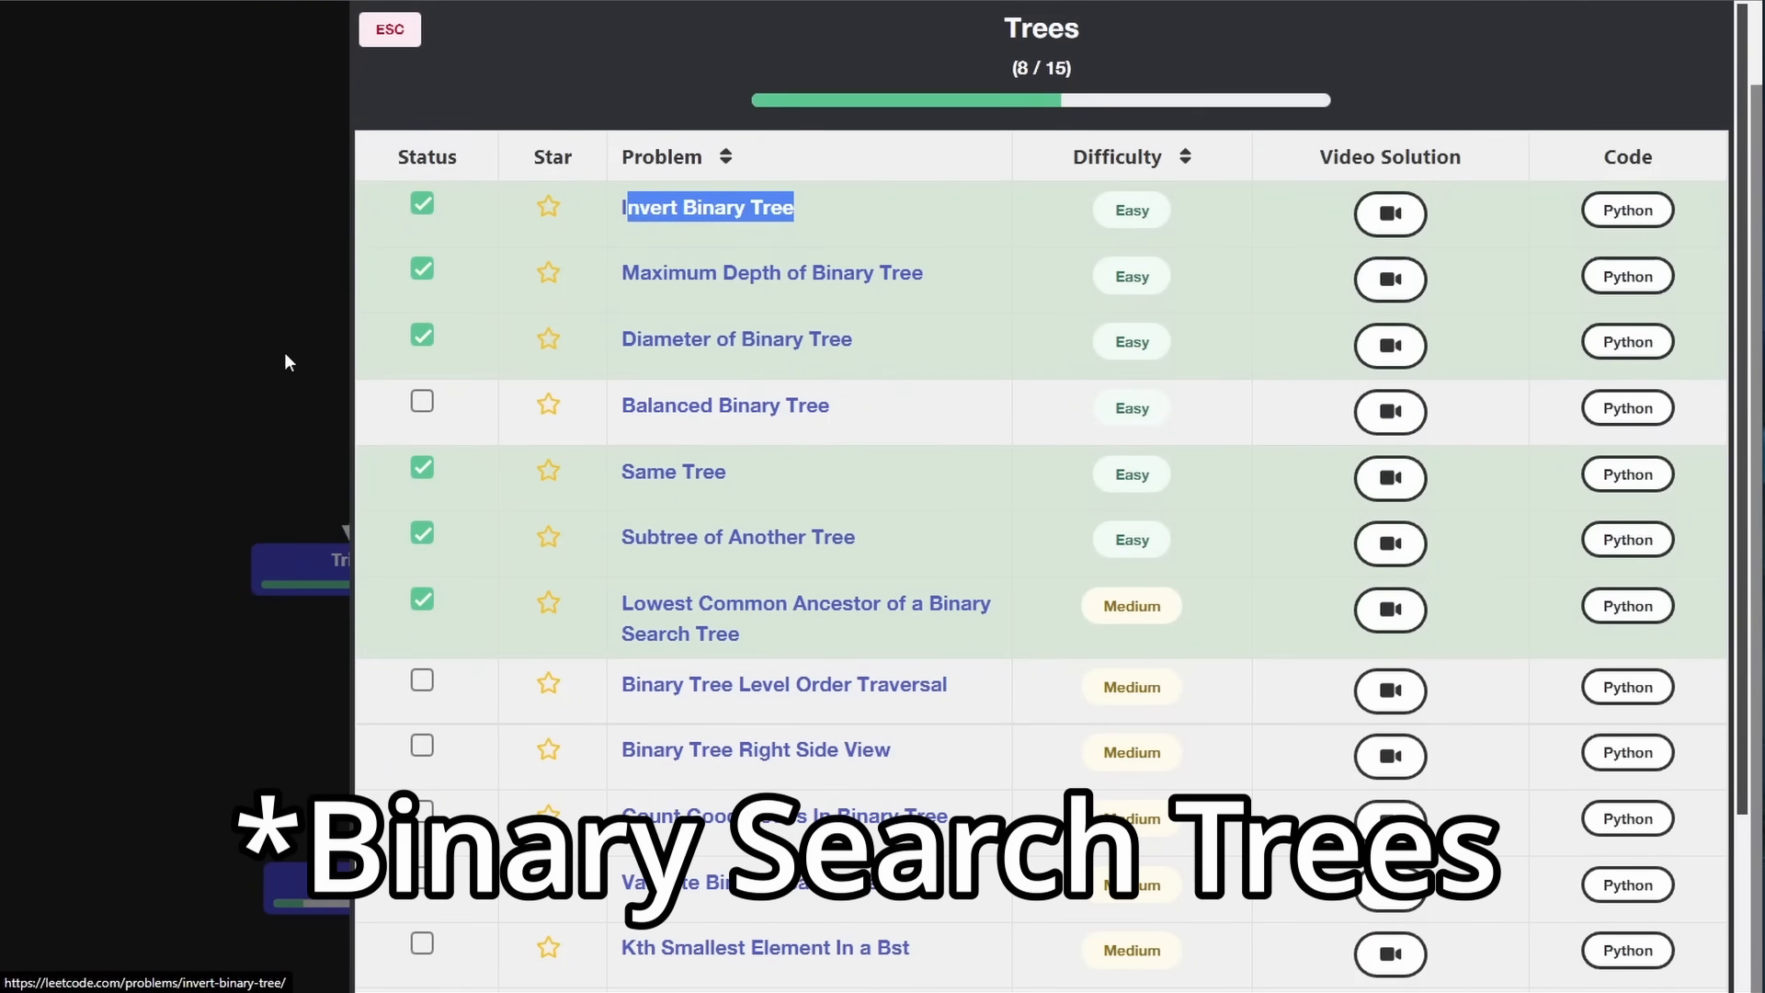
{"action": "left_click", "coordinate": [388, 29]}
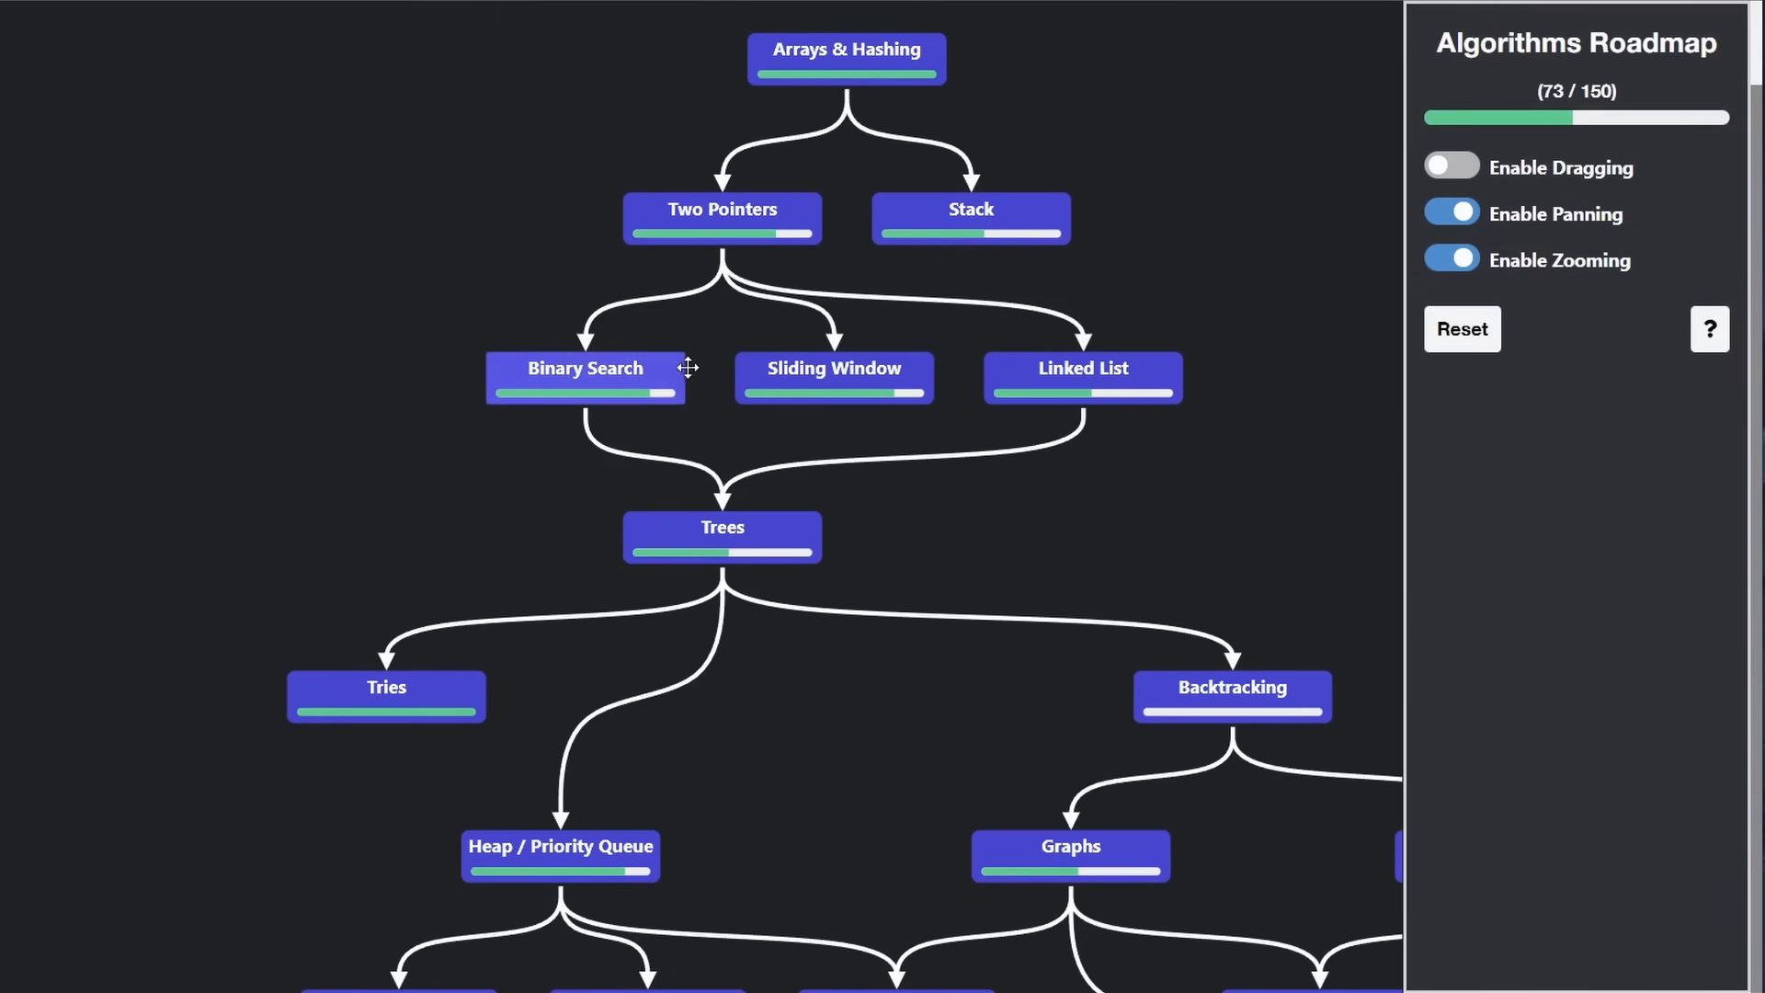
Glance at Binary Search, then zoom out and open Arrays & Hashing (nine problems done)
{"action": "left_click", "coordinate": [584, 368]}
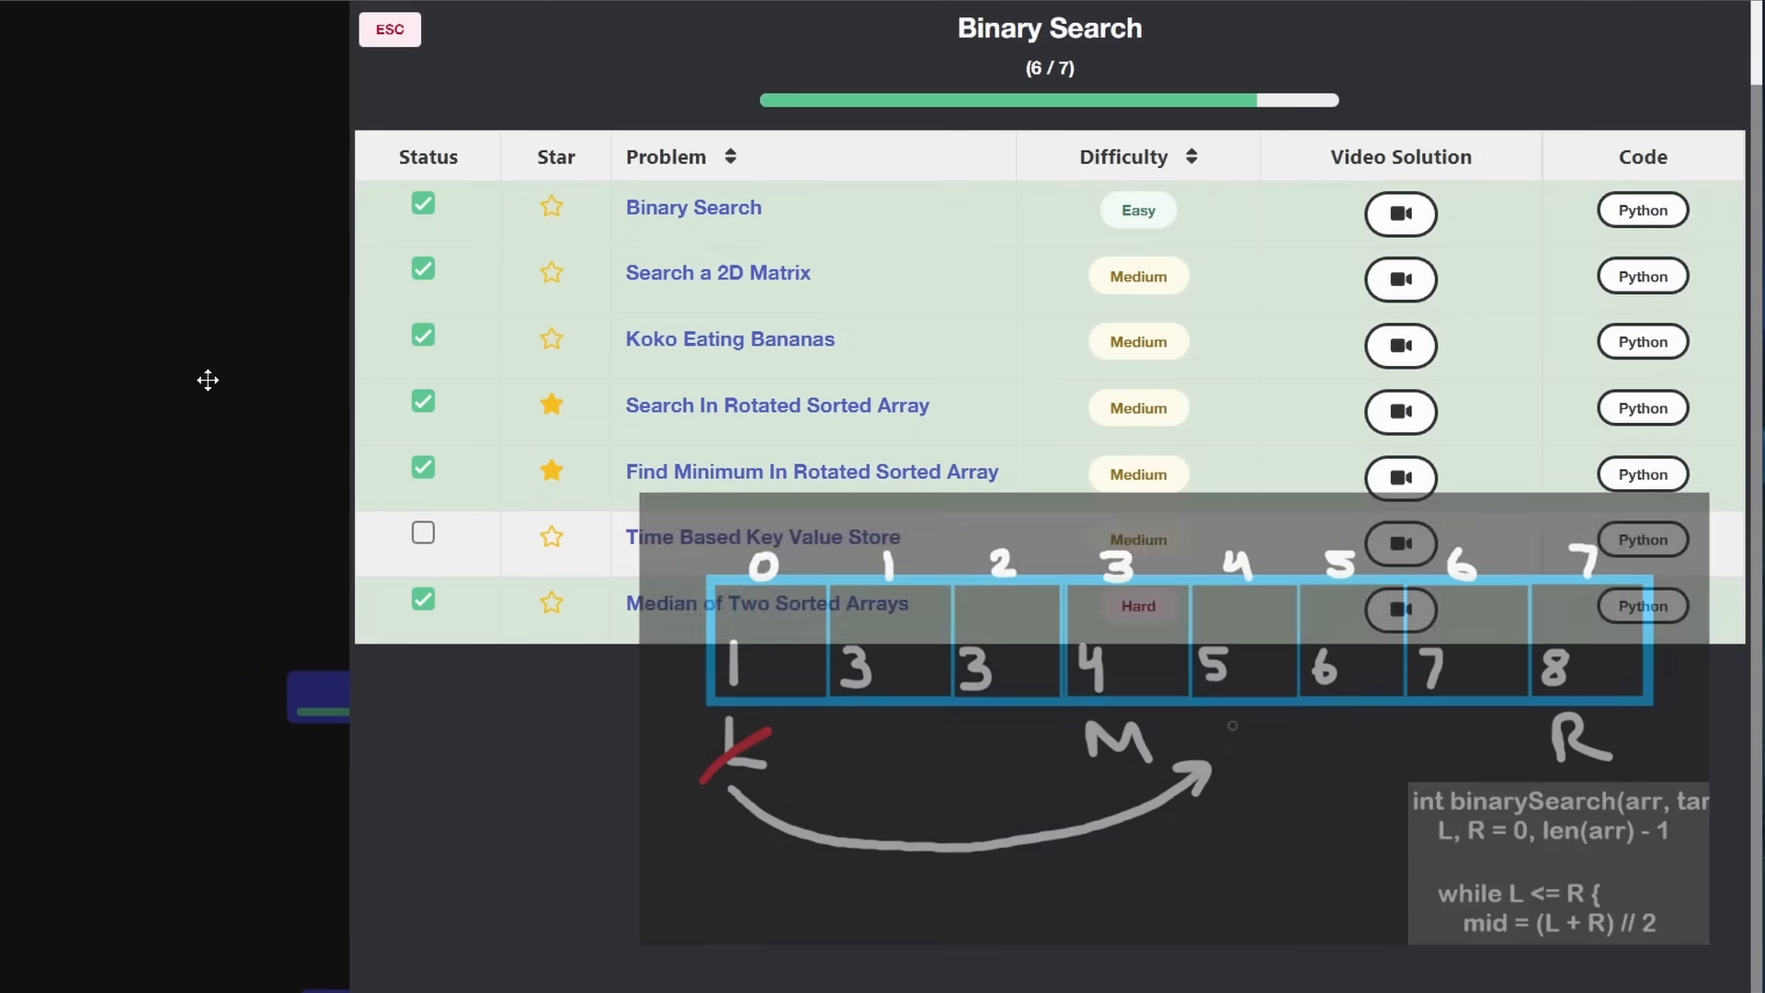
{"action": "left_click", "coordinate": [390, 30]}
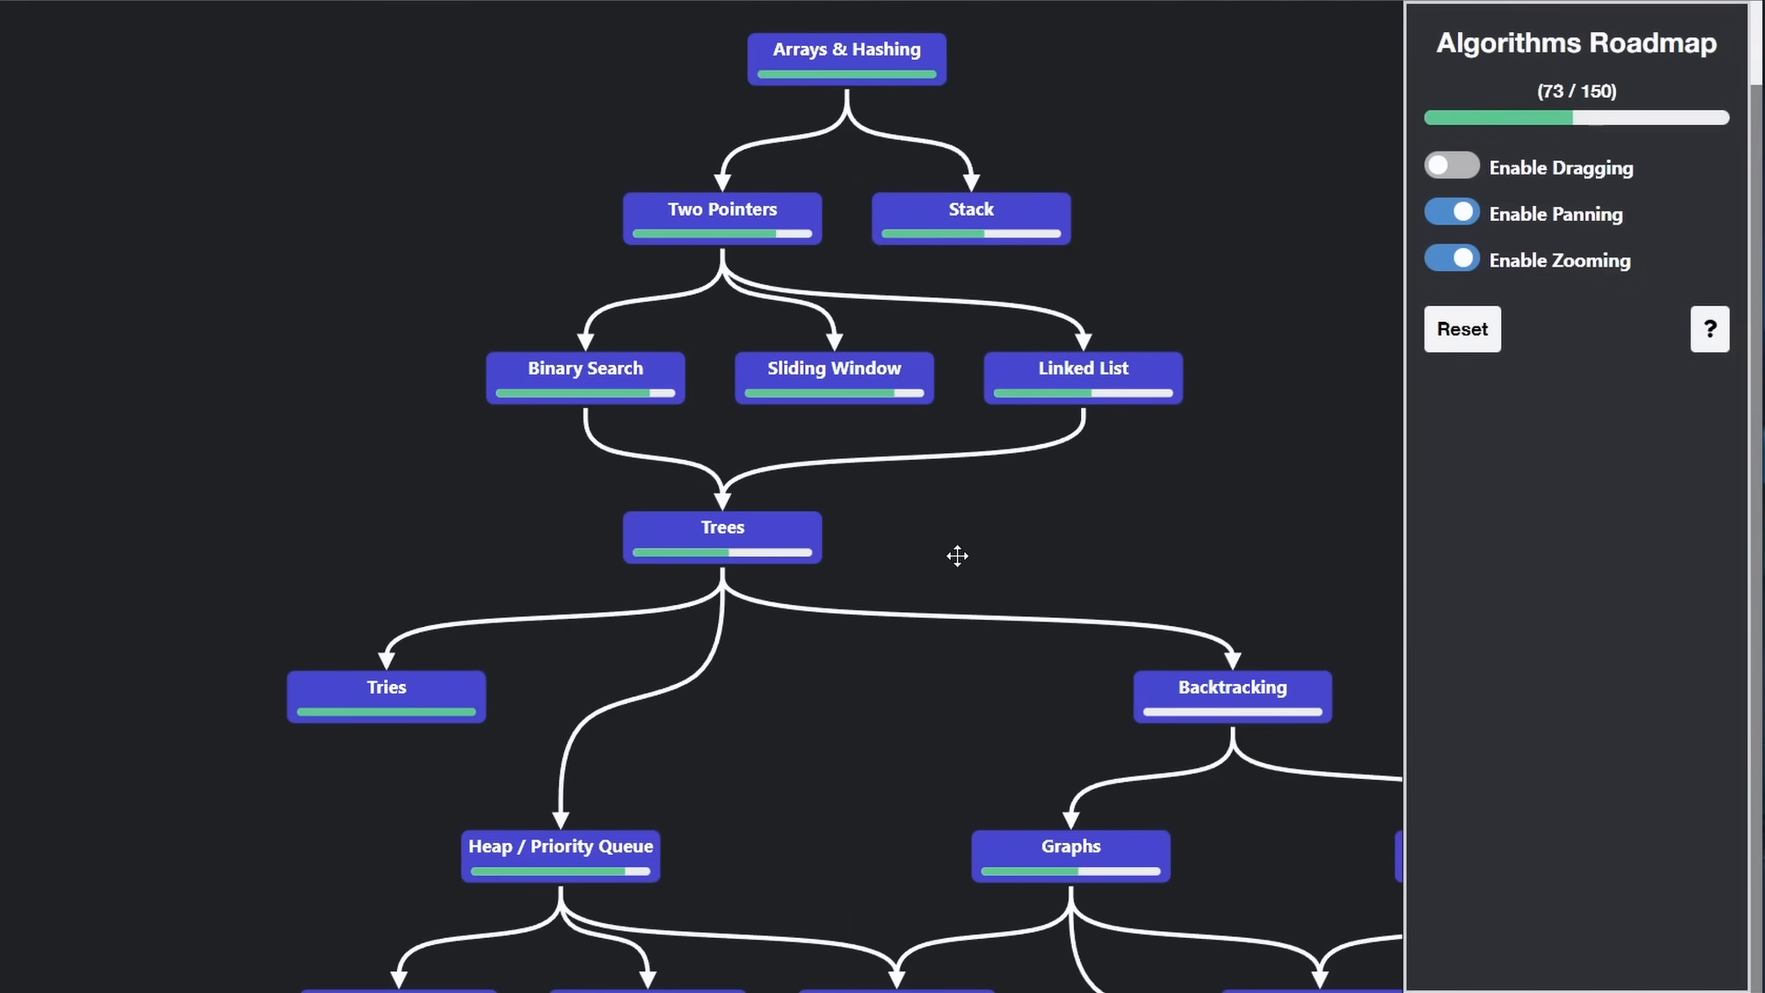
{"action": "scroll", "scroll_direction": "down", "scroll_amount": 3}
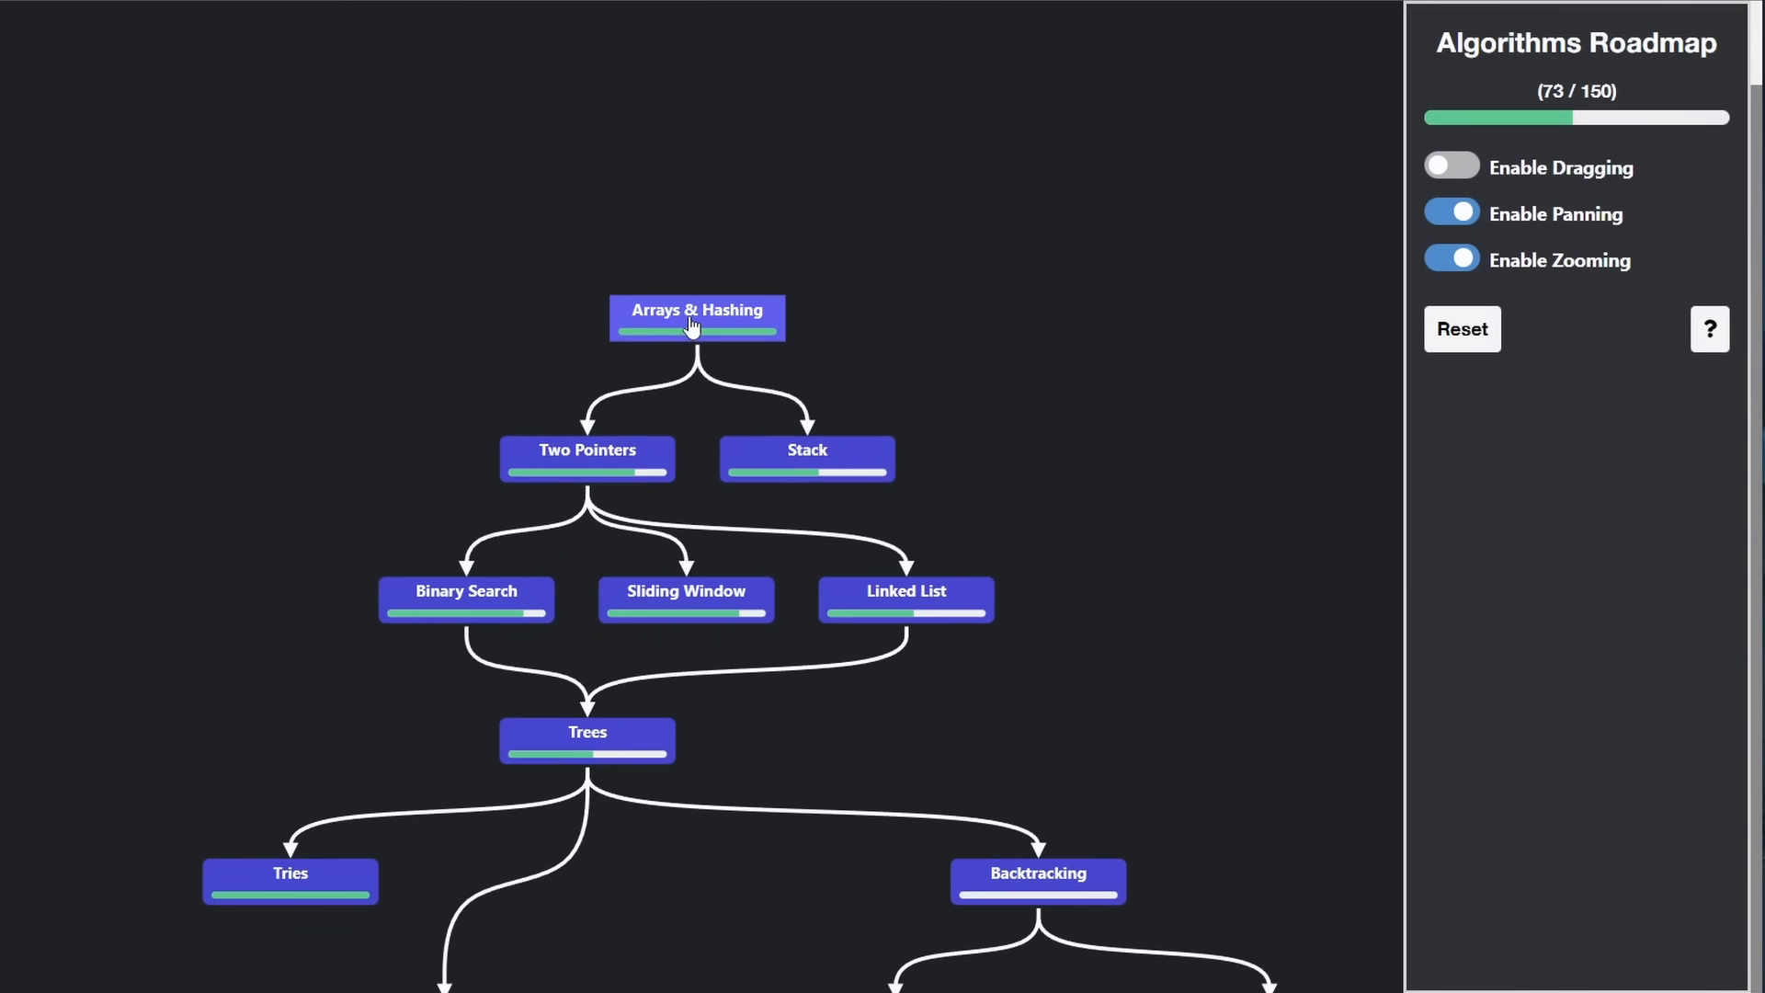
{"action": "left_click", "coordinate": [696, 316]}
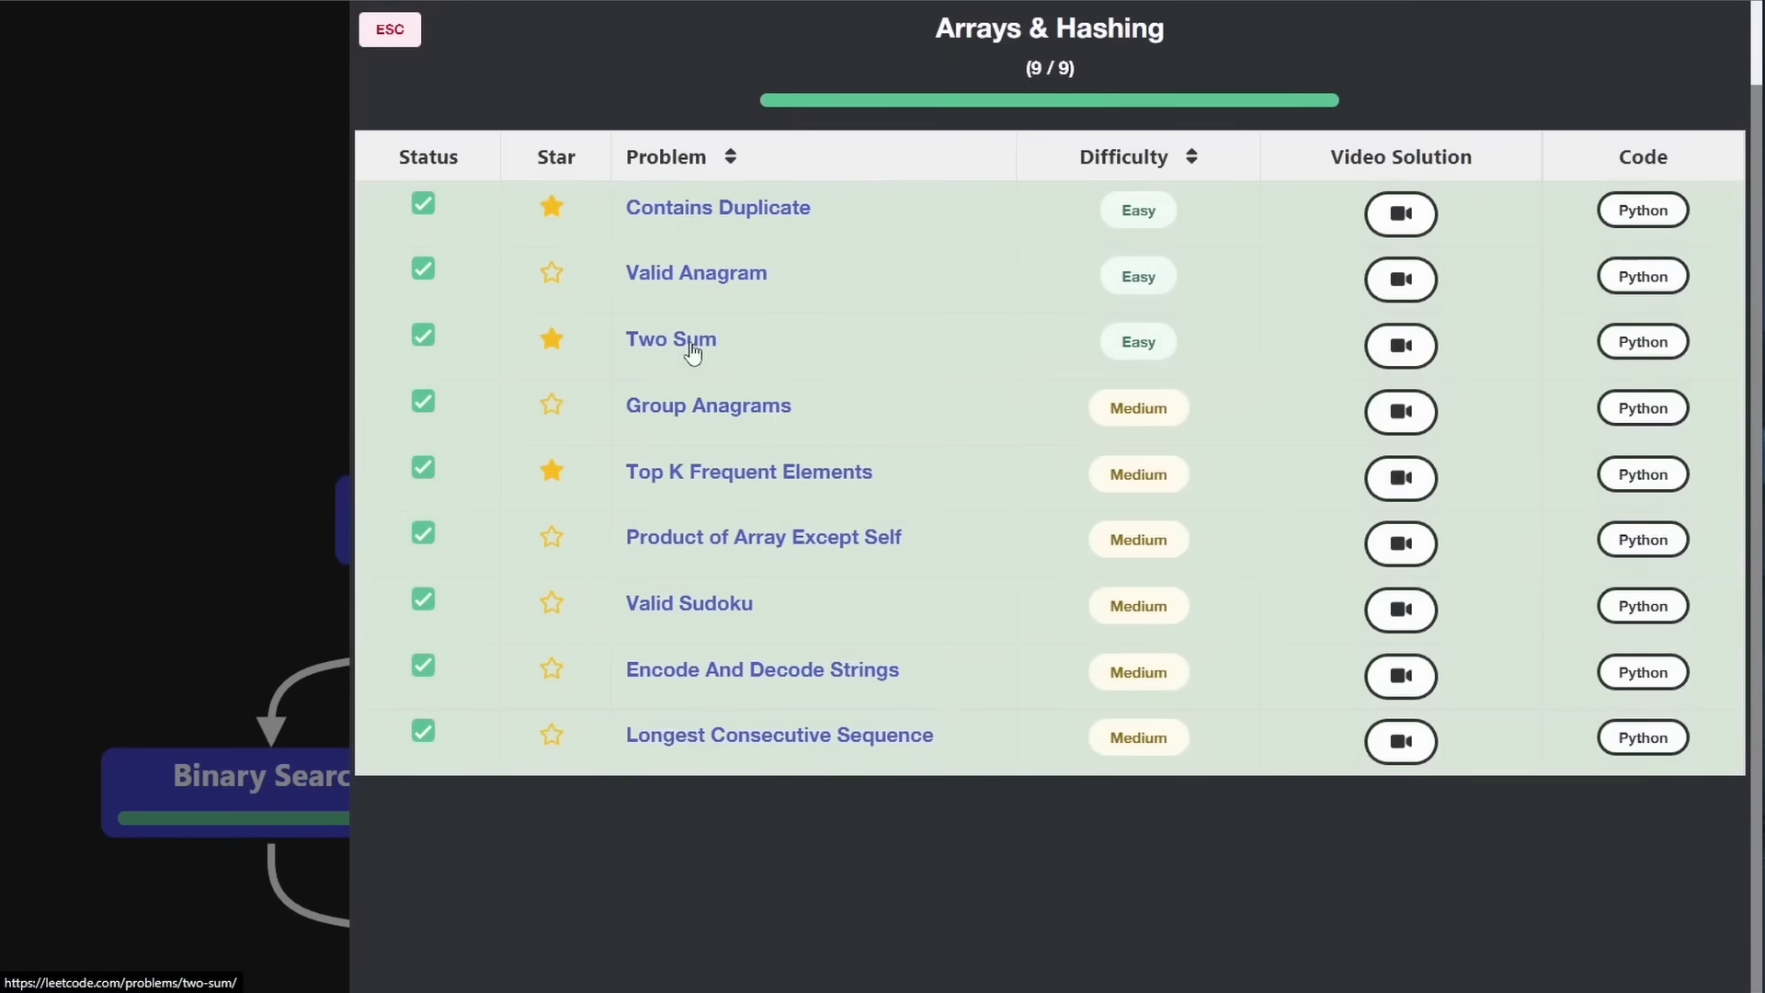
{"action": "mouse_move", "coordinate": [249, 407]}
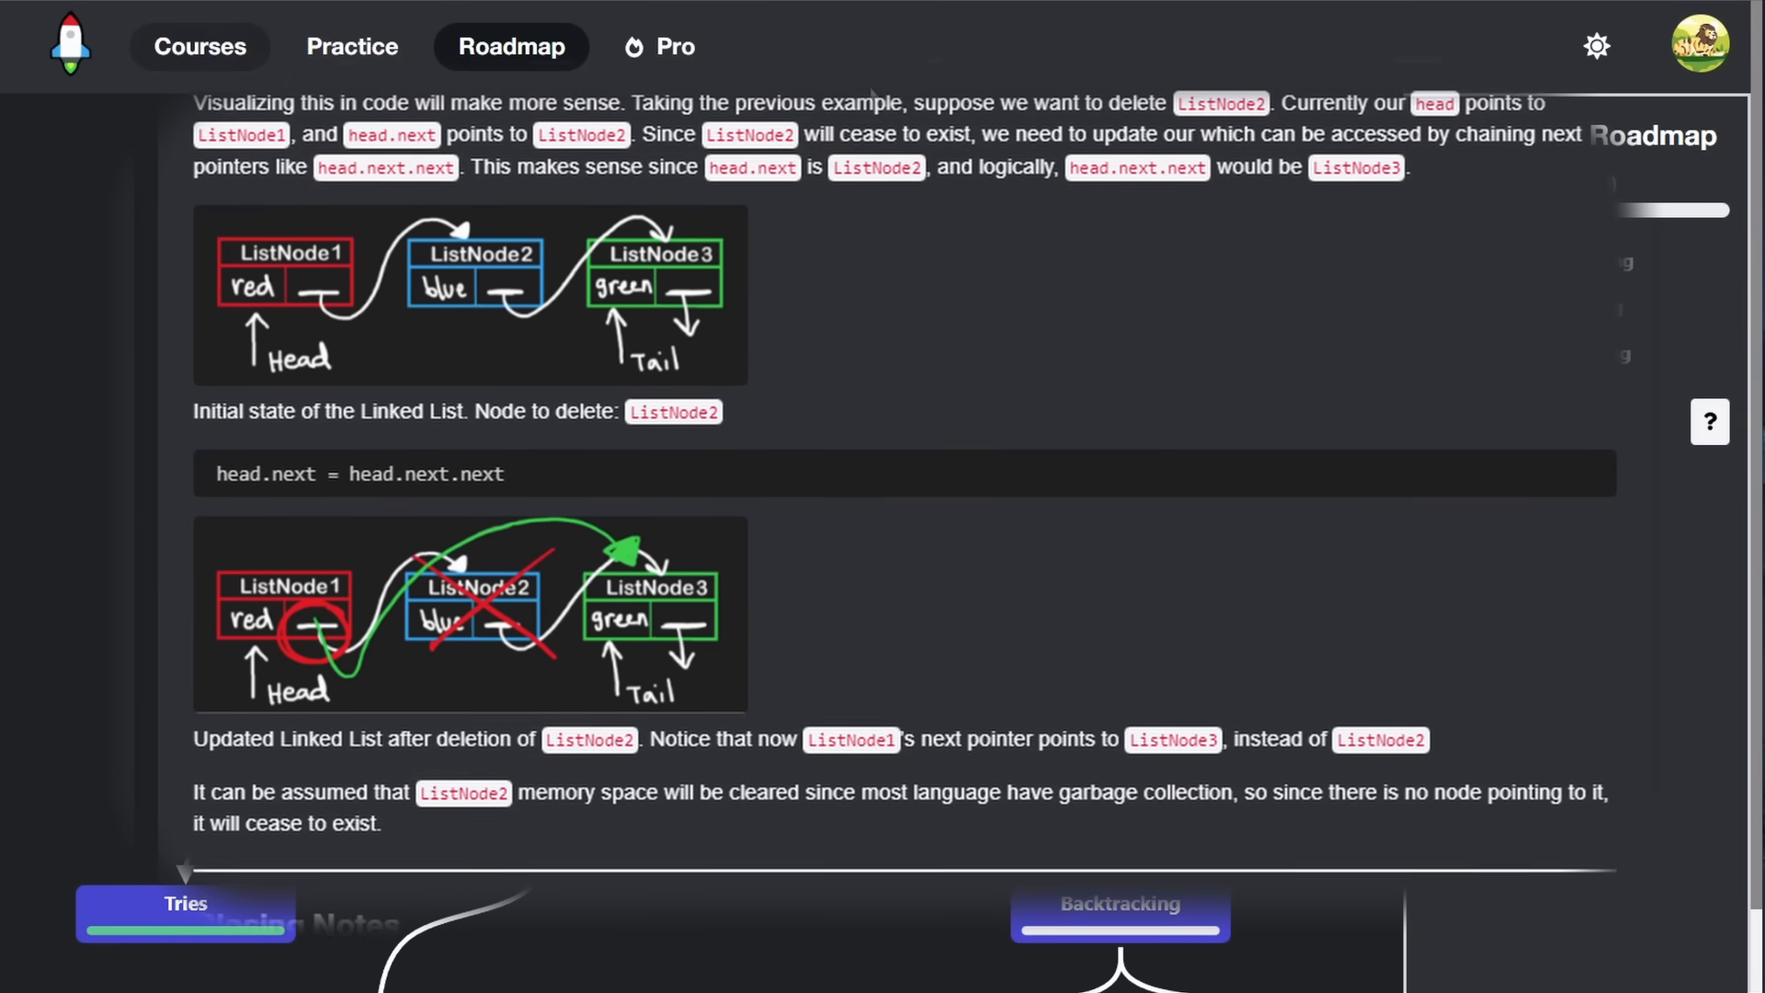
Scroll past the Linked List explainer article back to the roadmap graph
{"action": "scroll", "scroll_direction": "down", "scroll_amount": 3}
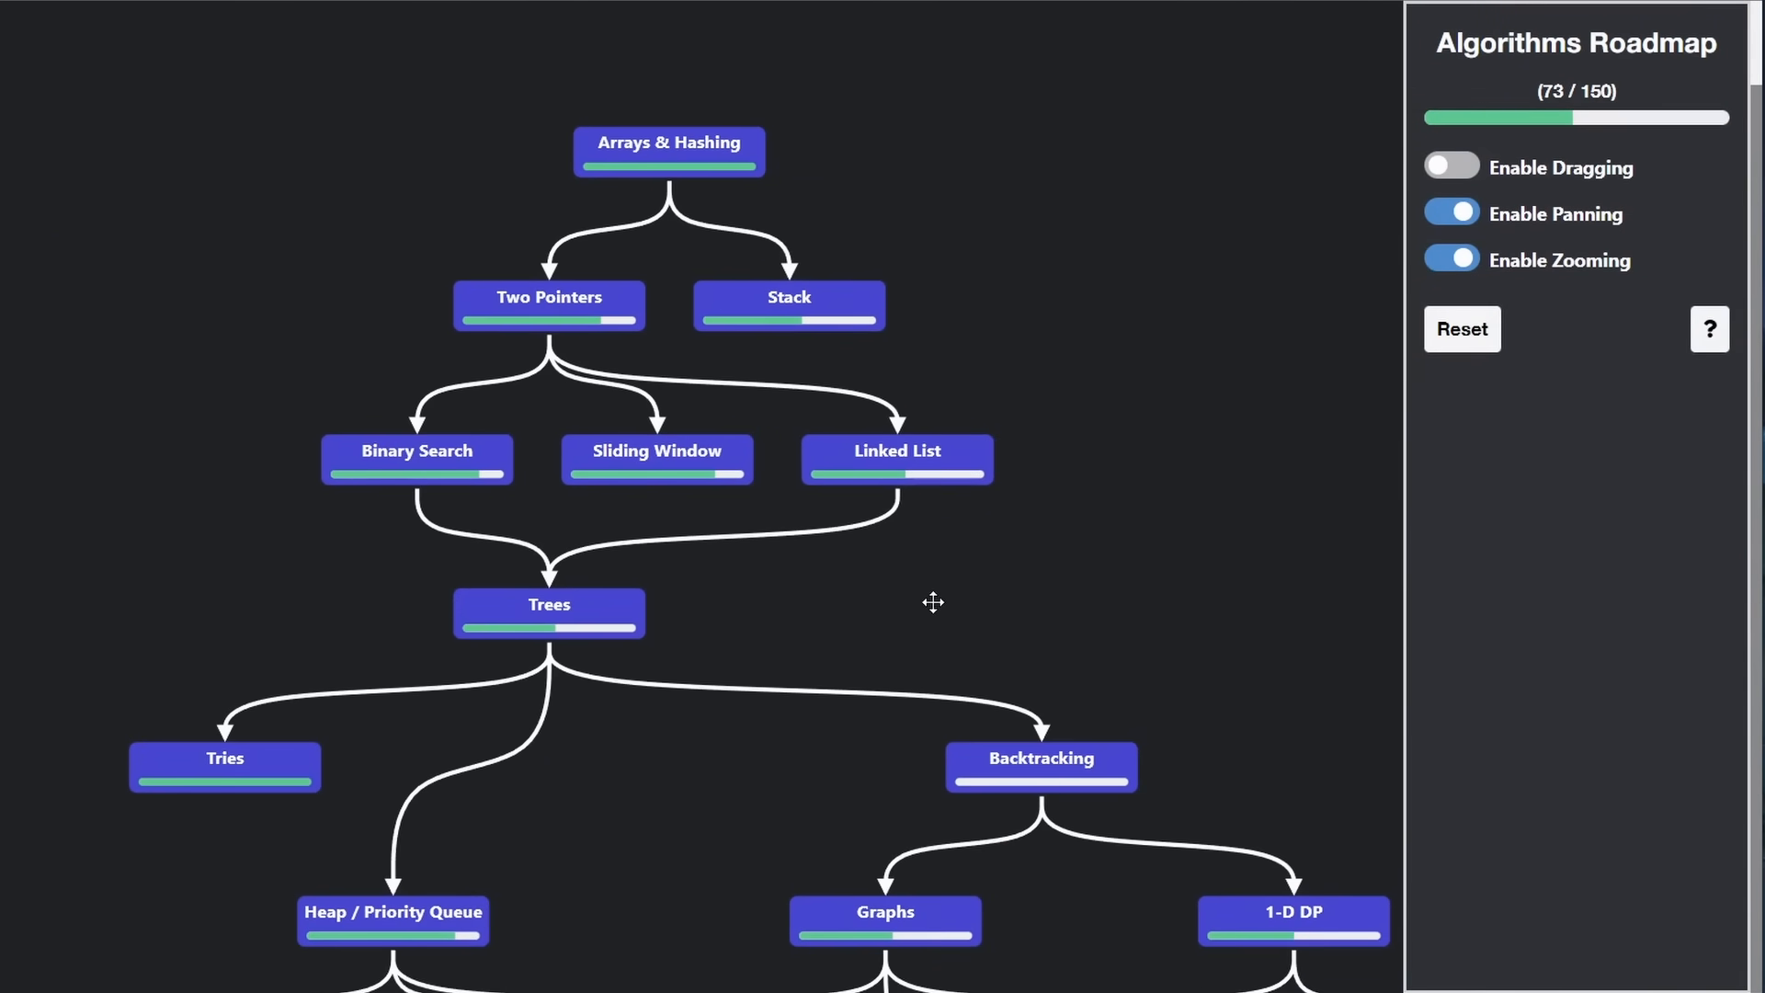
{"action": "left_click", "coordinate": [896, 450]}
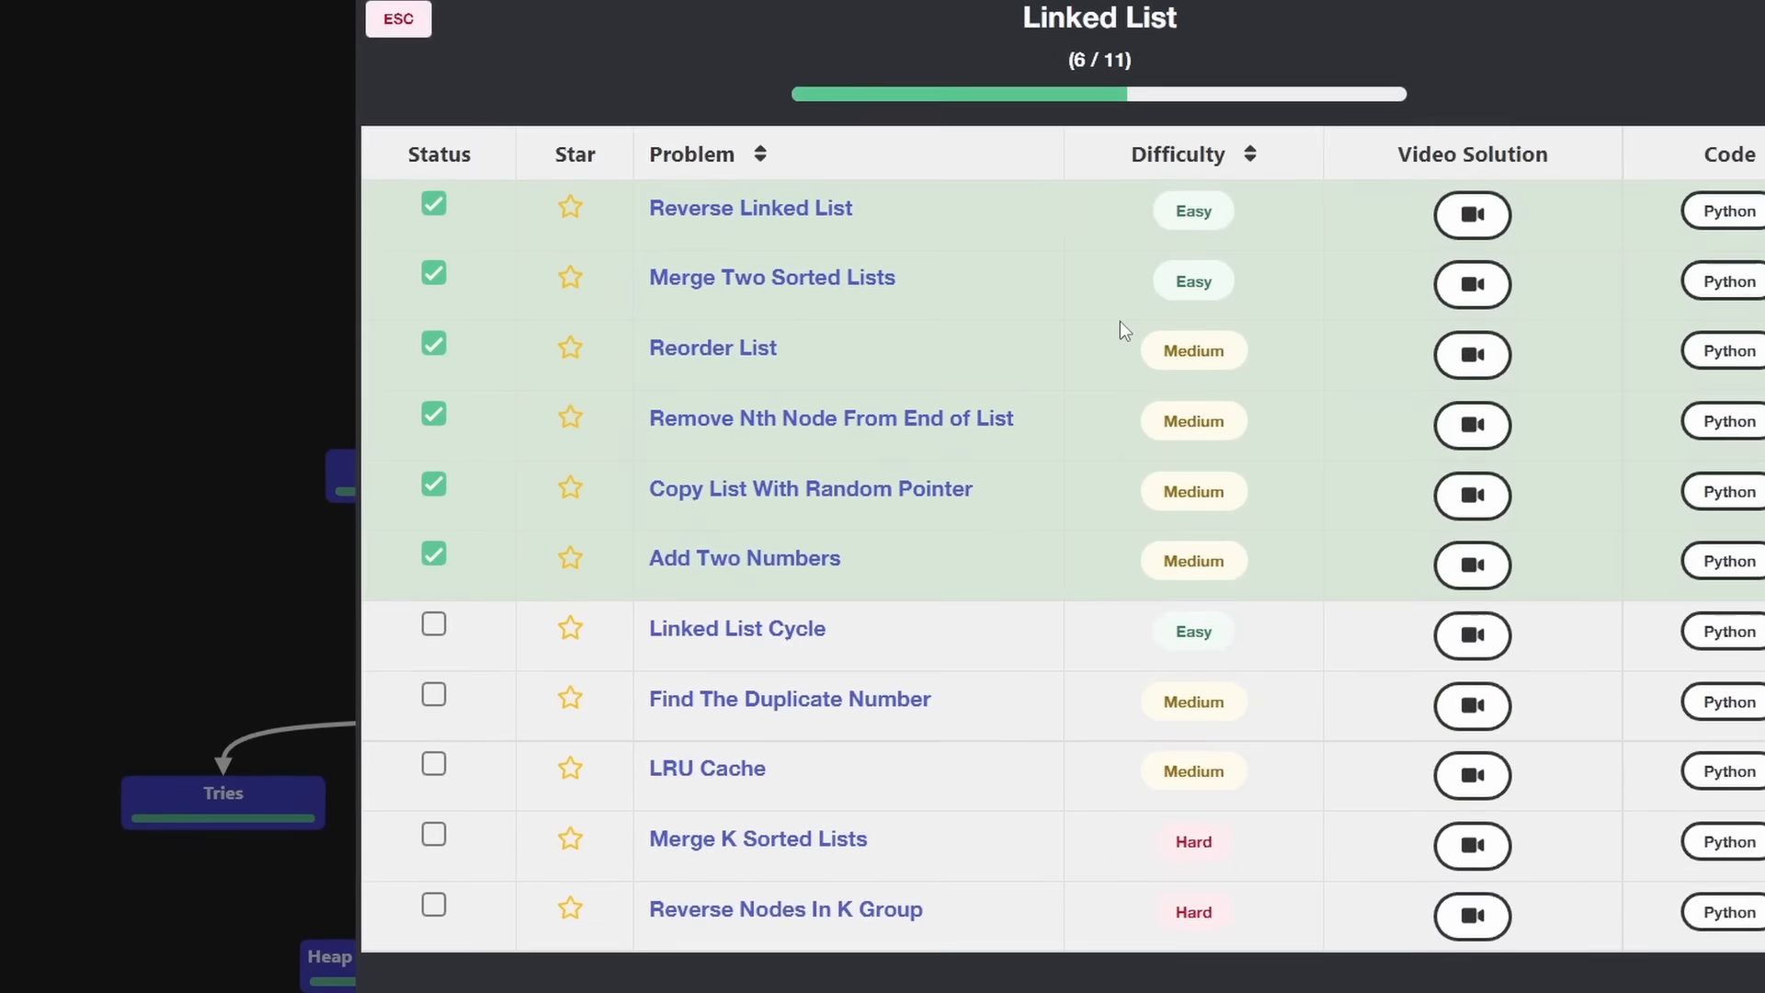
{"action": "left_click", "coordinate": [397, 19]}
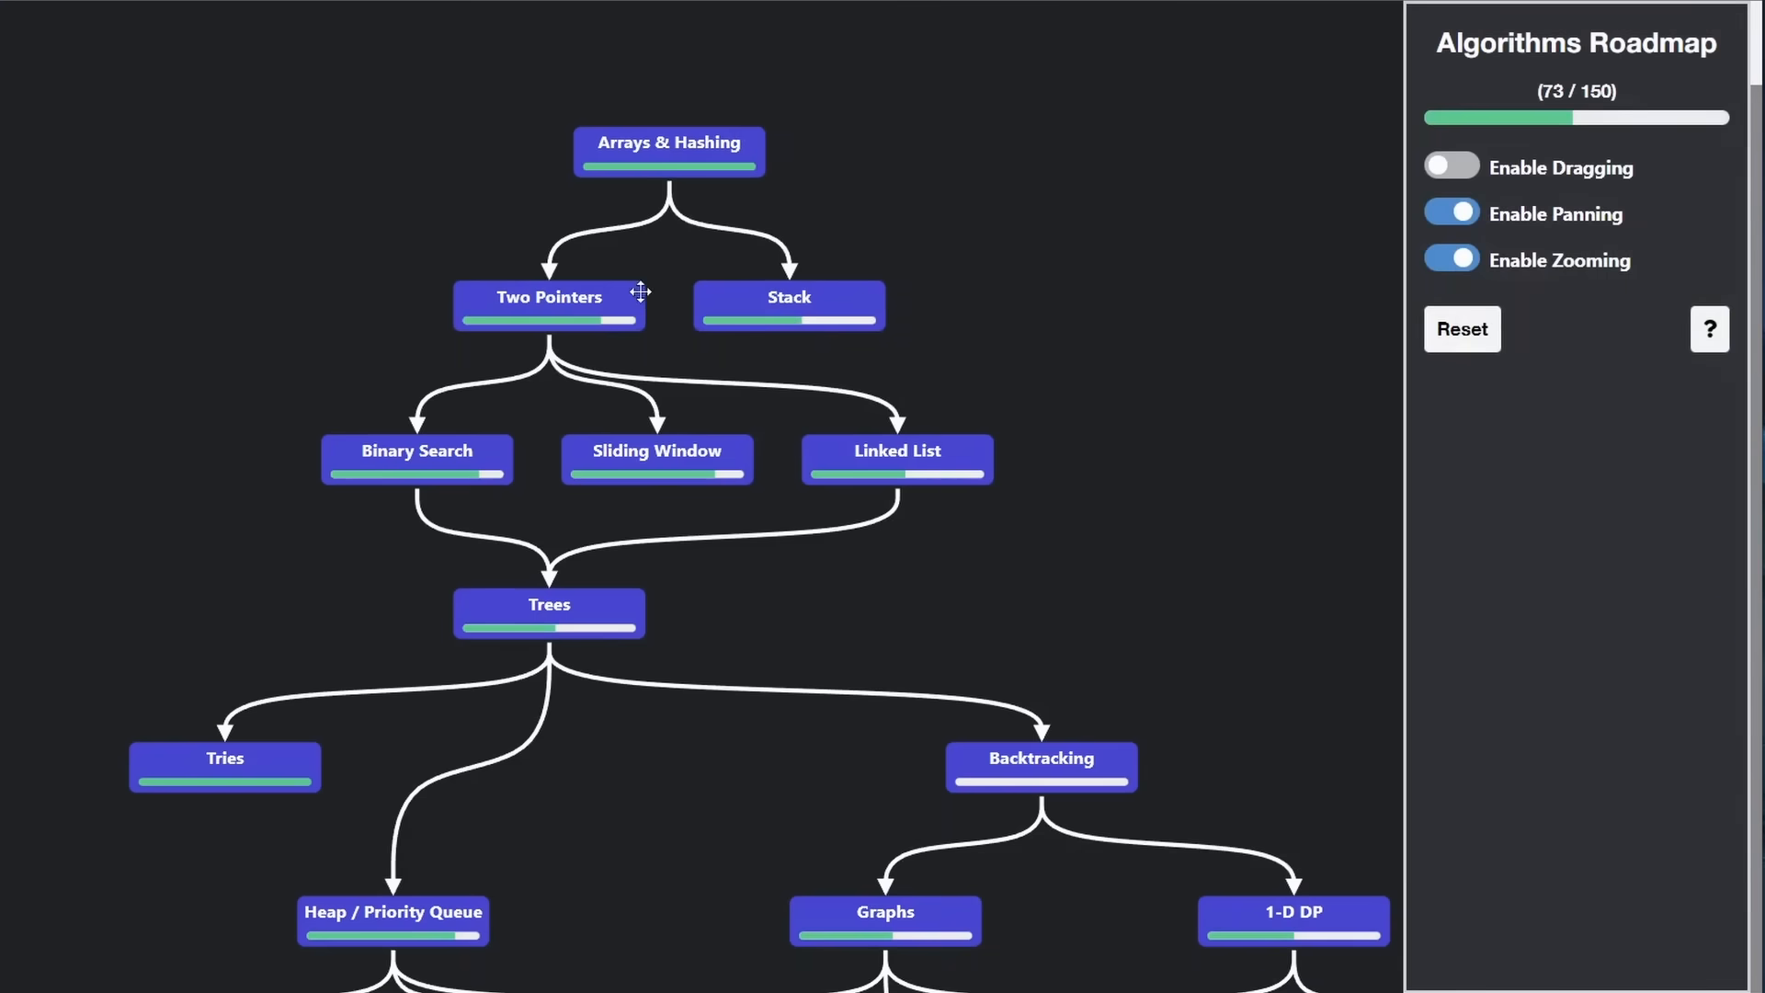
{"action": "left_click", "coordinate": [548, 304]}
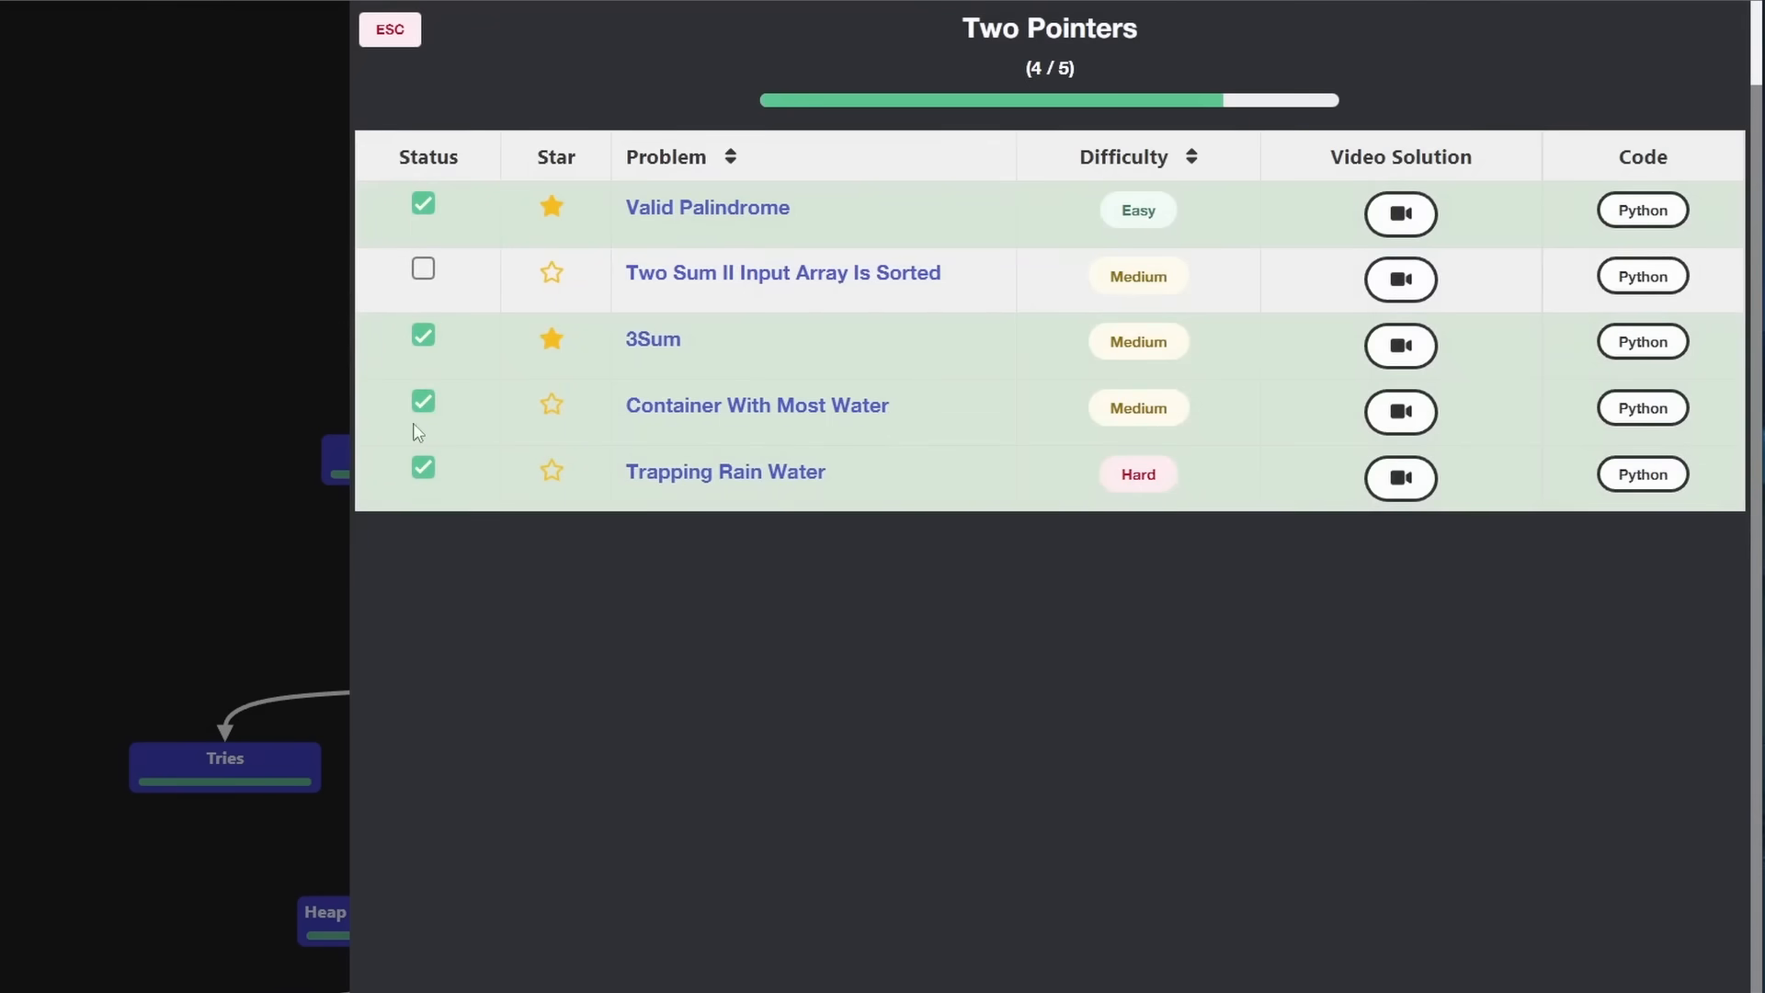
{"action": "left_click", "coordinate": [388, 30]}
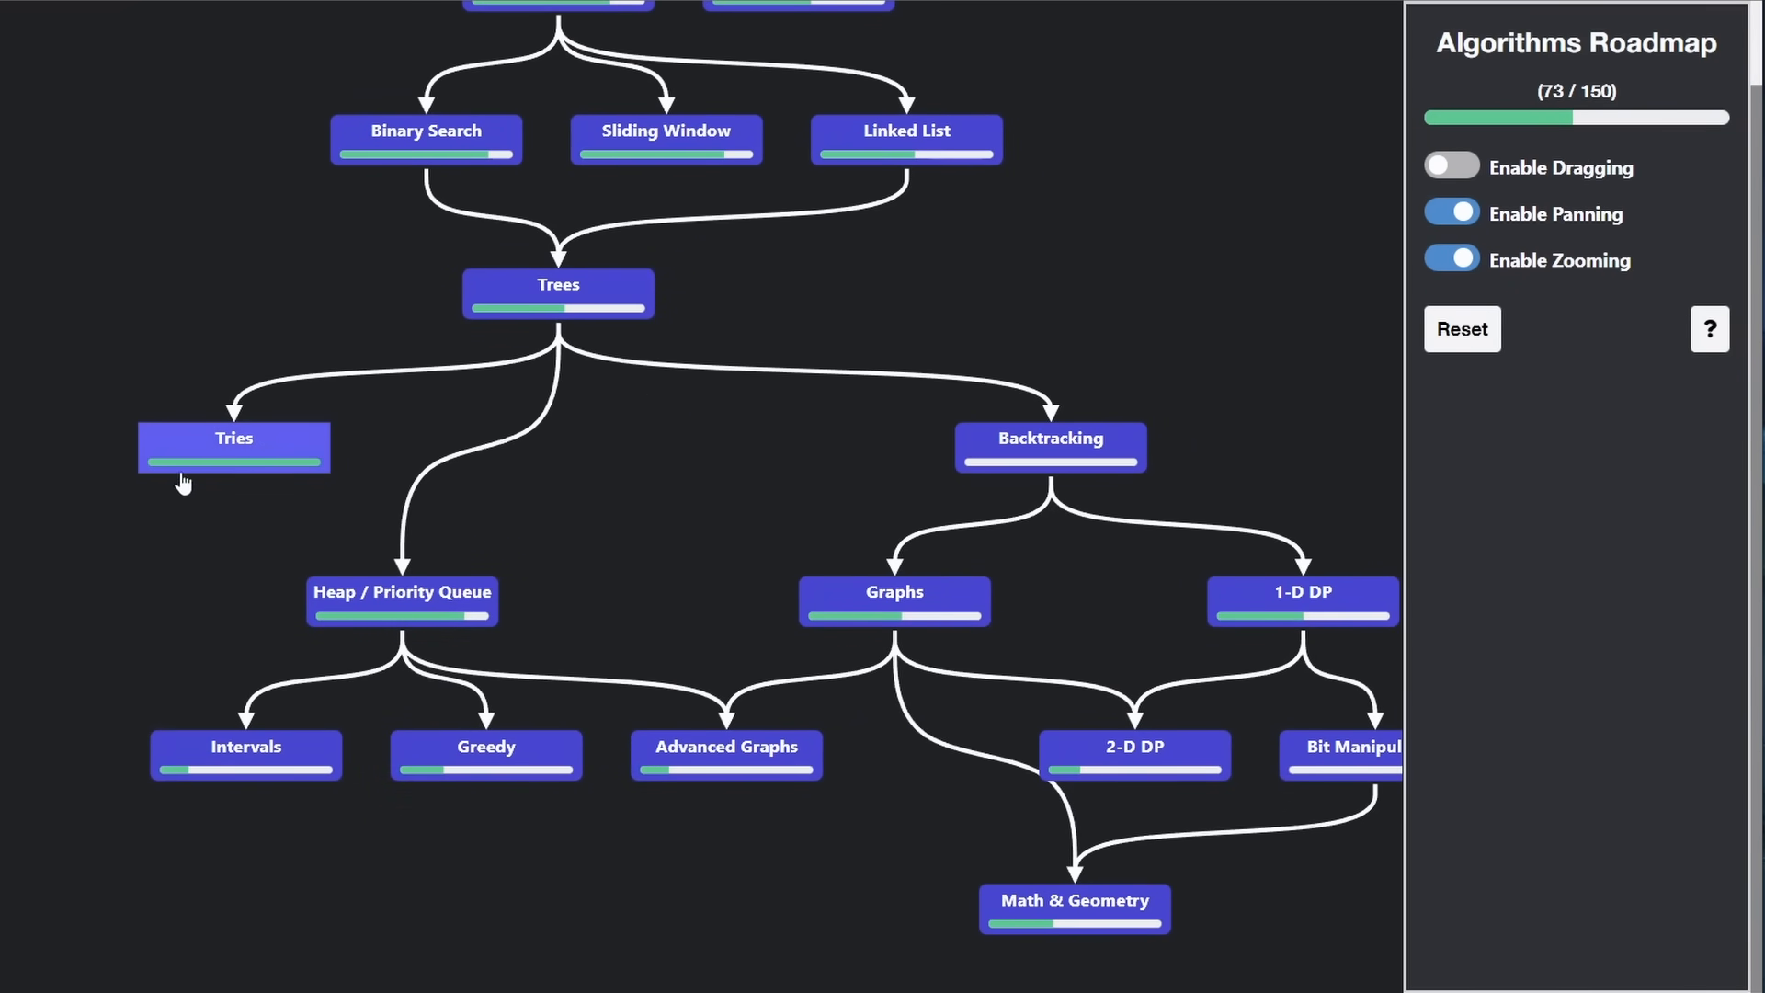
{"action": "mouse_move", "coordinate": [402, 601]}
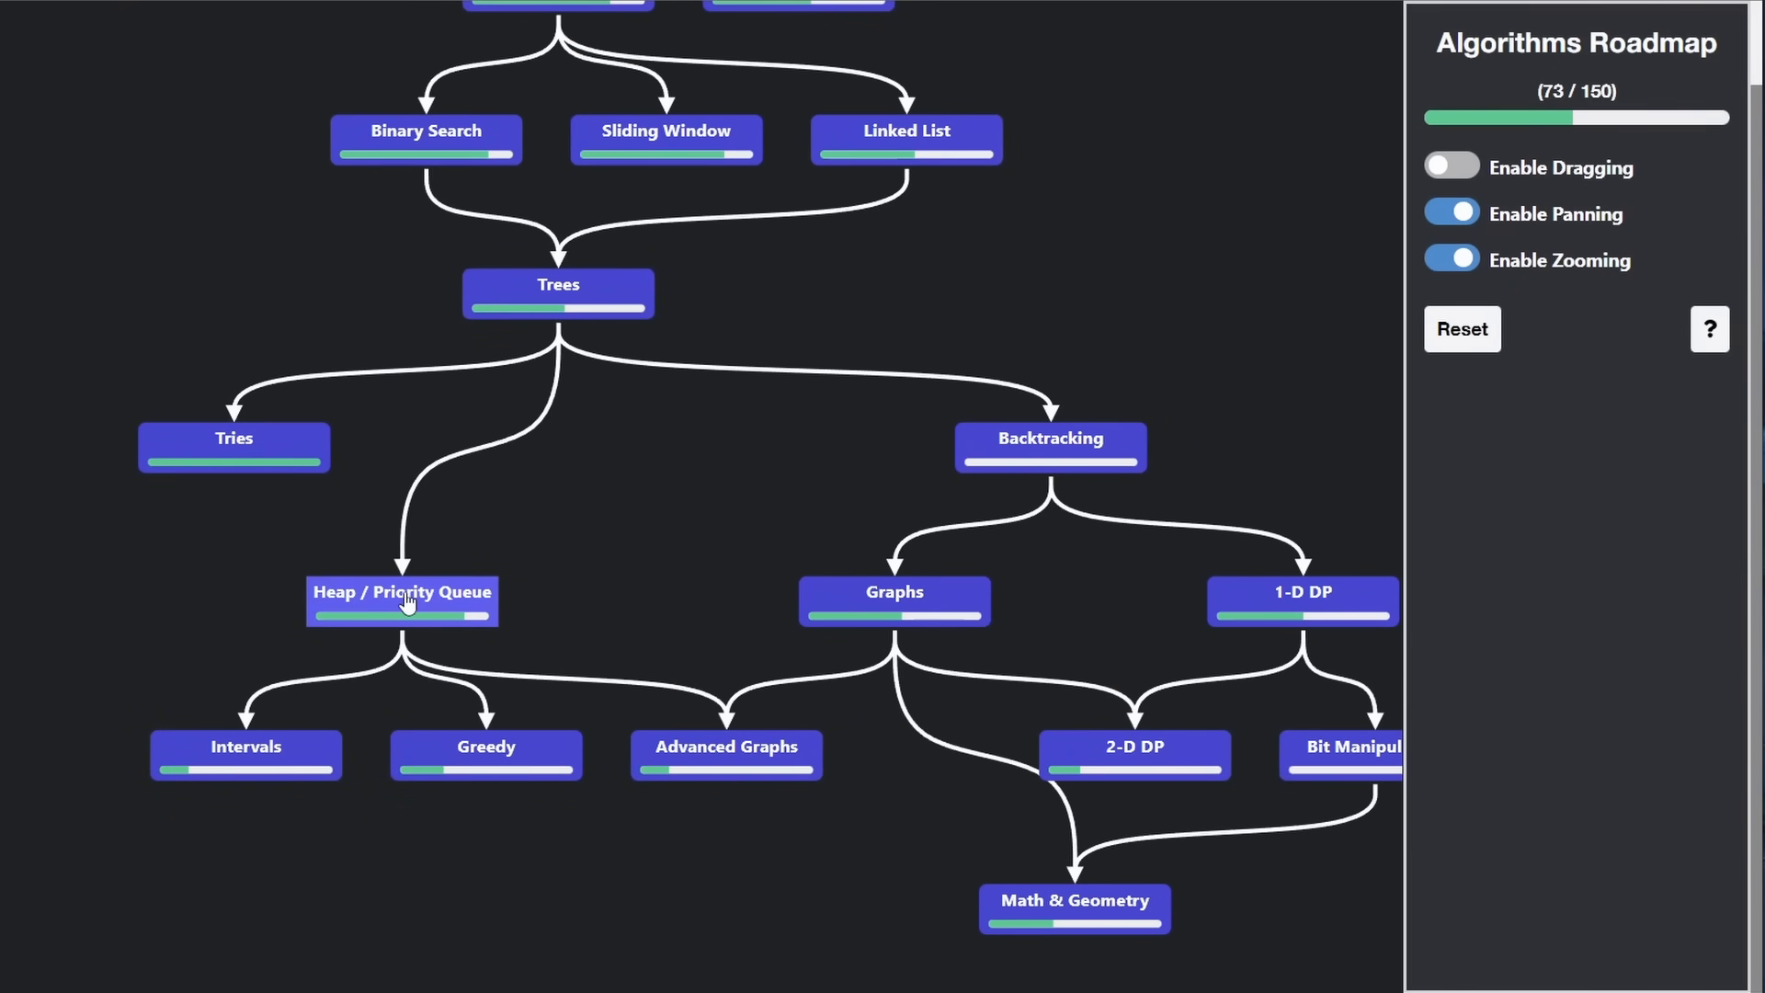
Open and close the Heap / Priority Queue and Backtracking problem lists
{"action": "left_click", "coordinate": [402, 601]}
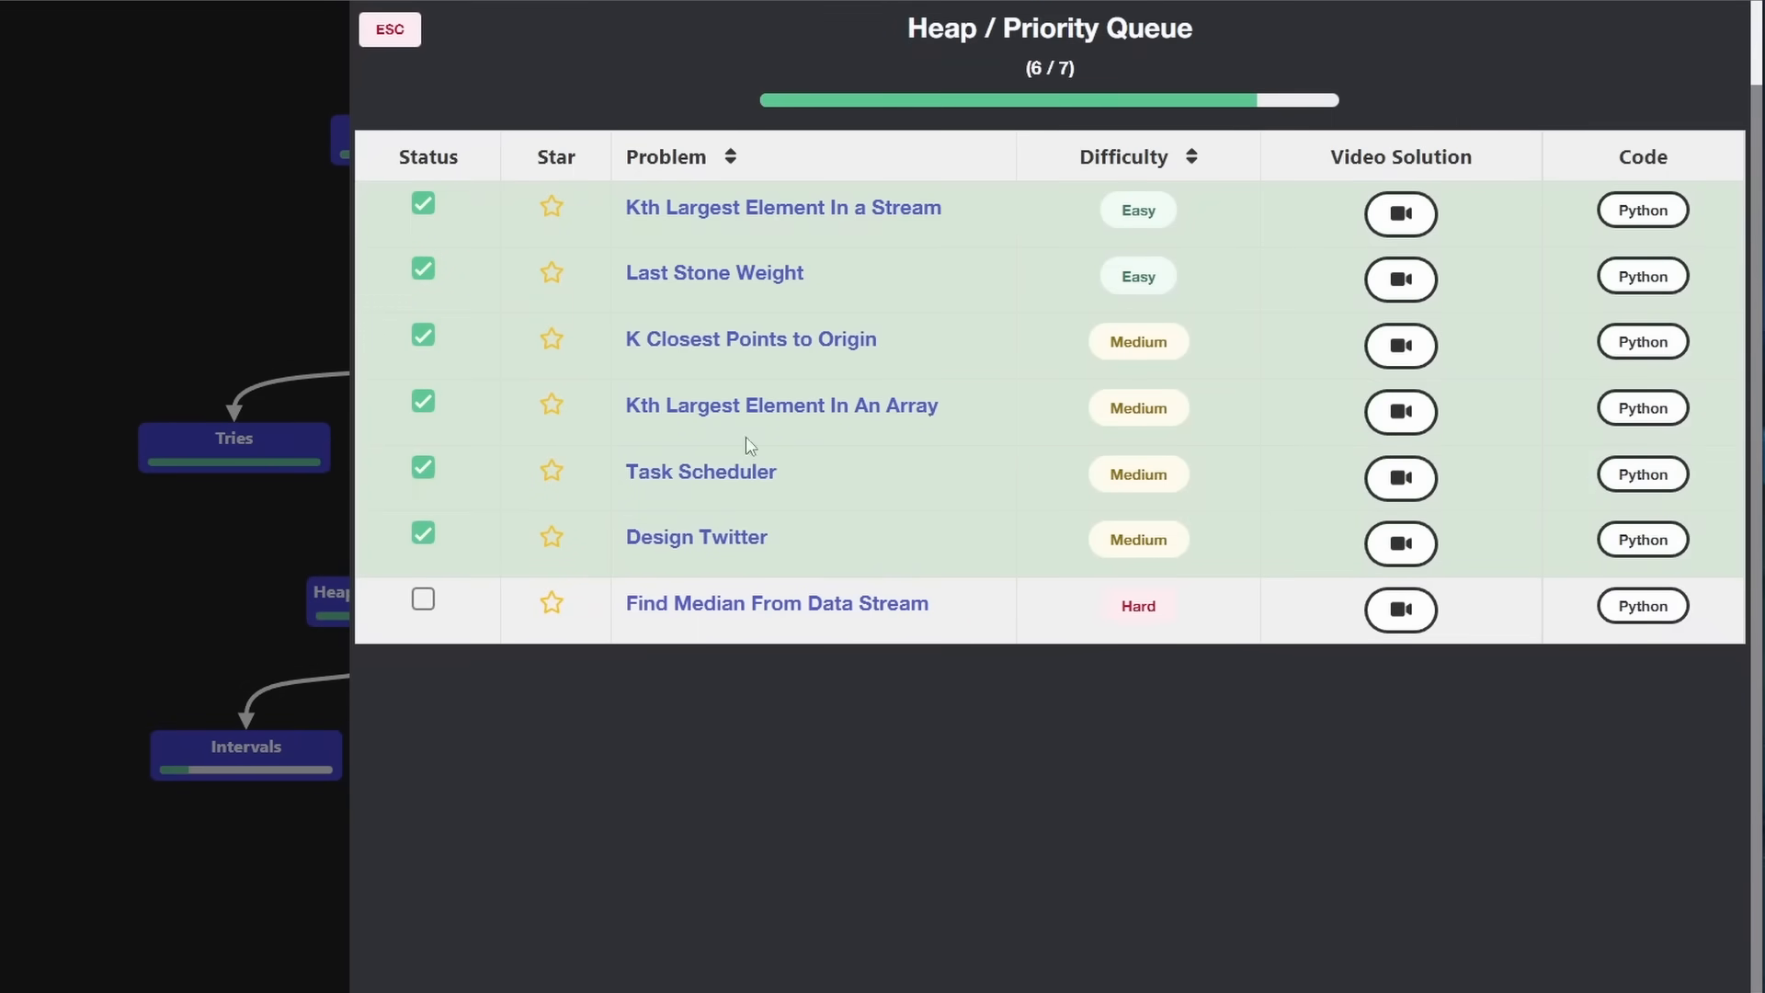
{"action": "left_click", "coordinate": [388, 29]}
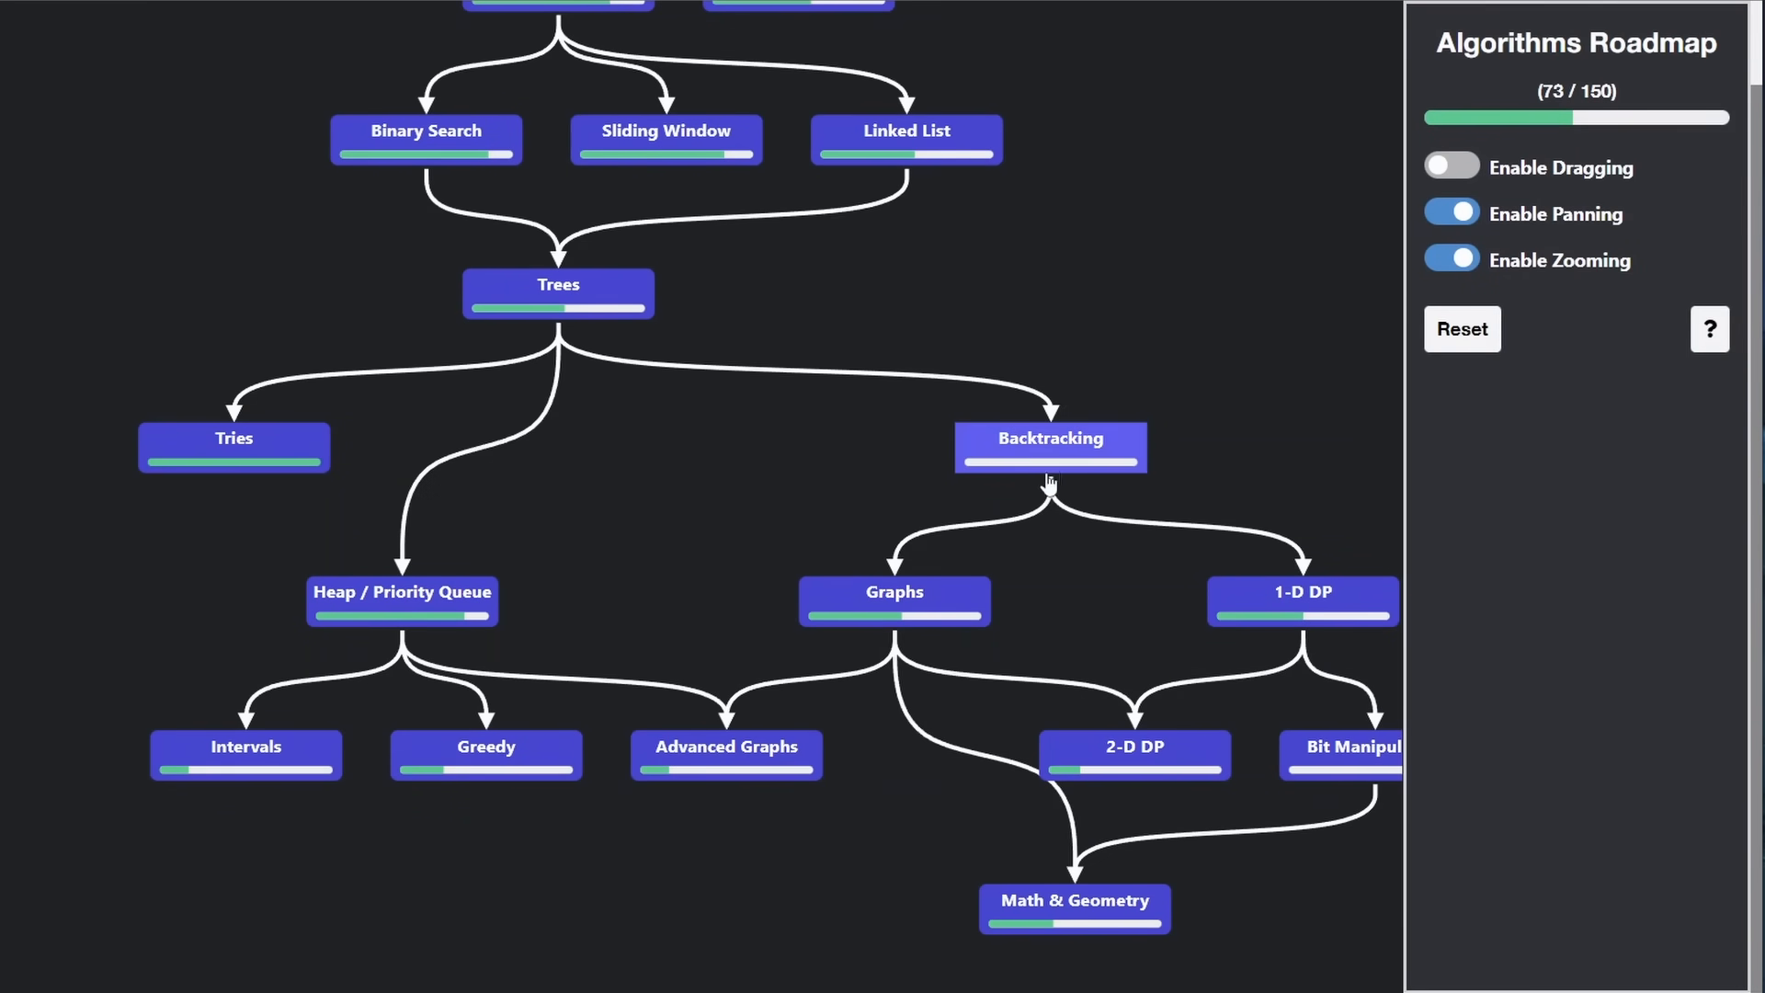
{"action": "left_click", "coordinate": [1047, 443]}
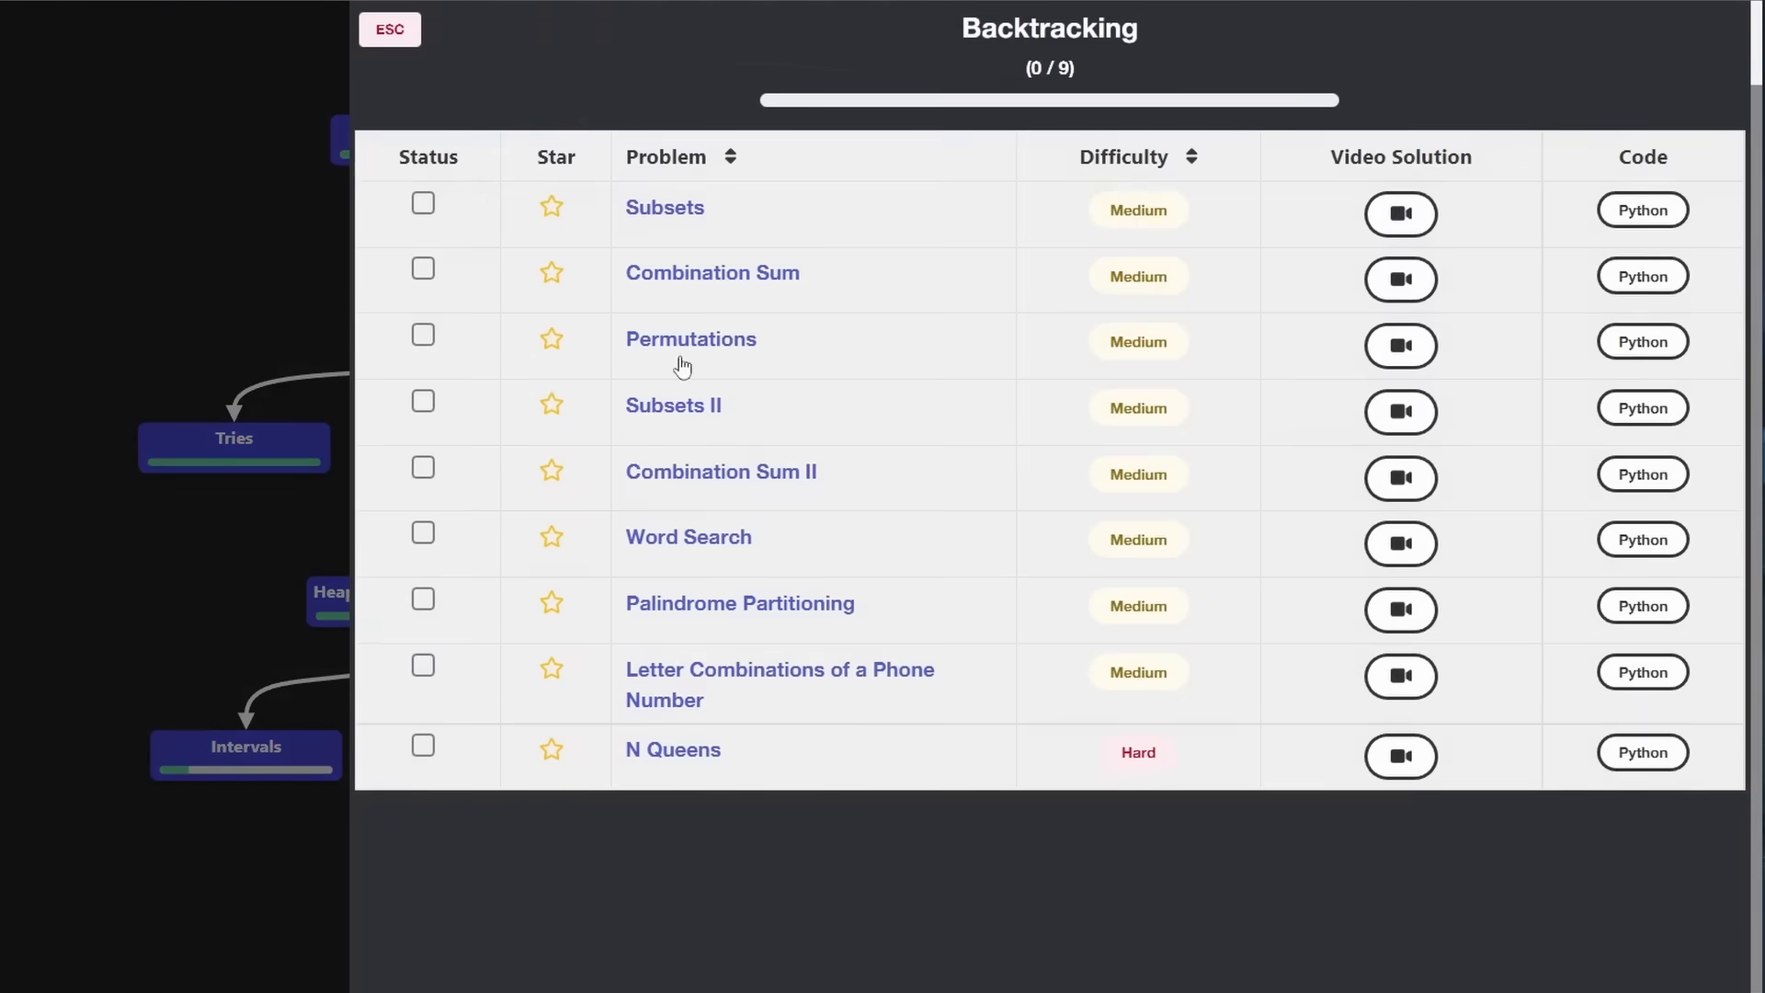
{"action": "left_click", "coordinate": [388, 29]}
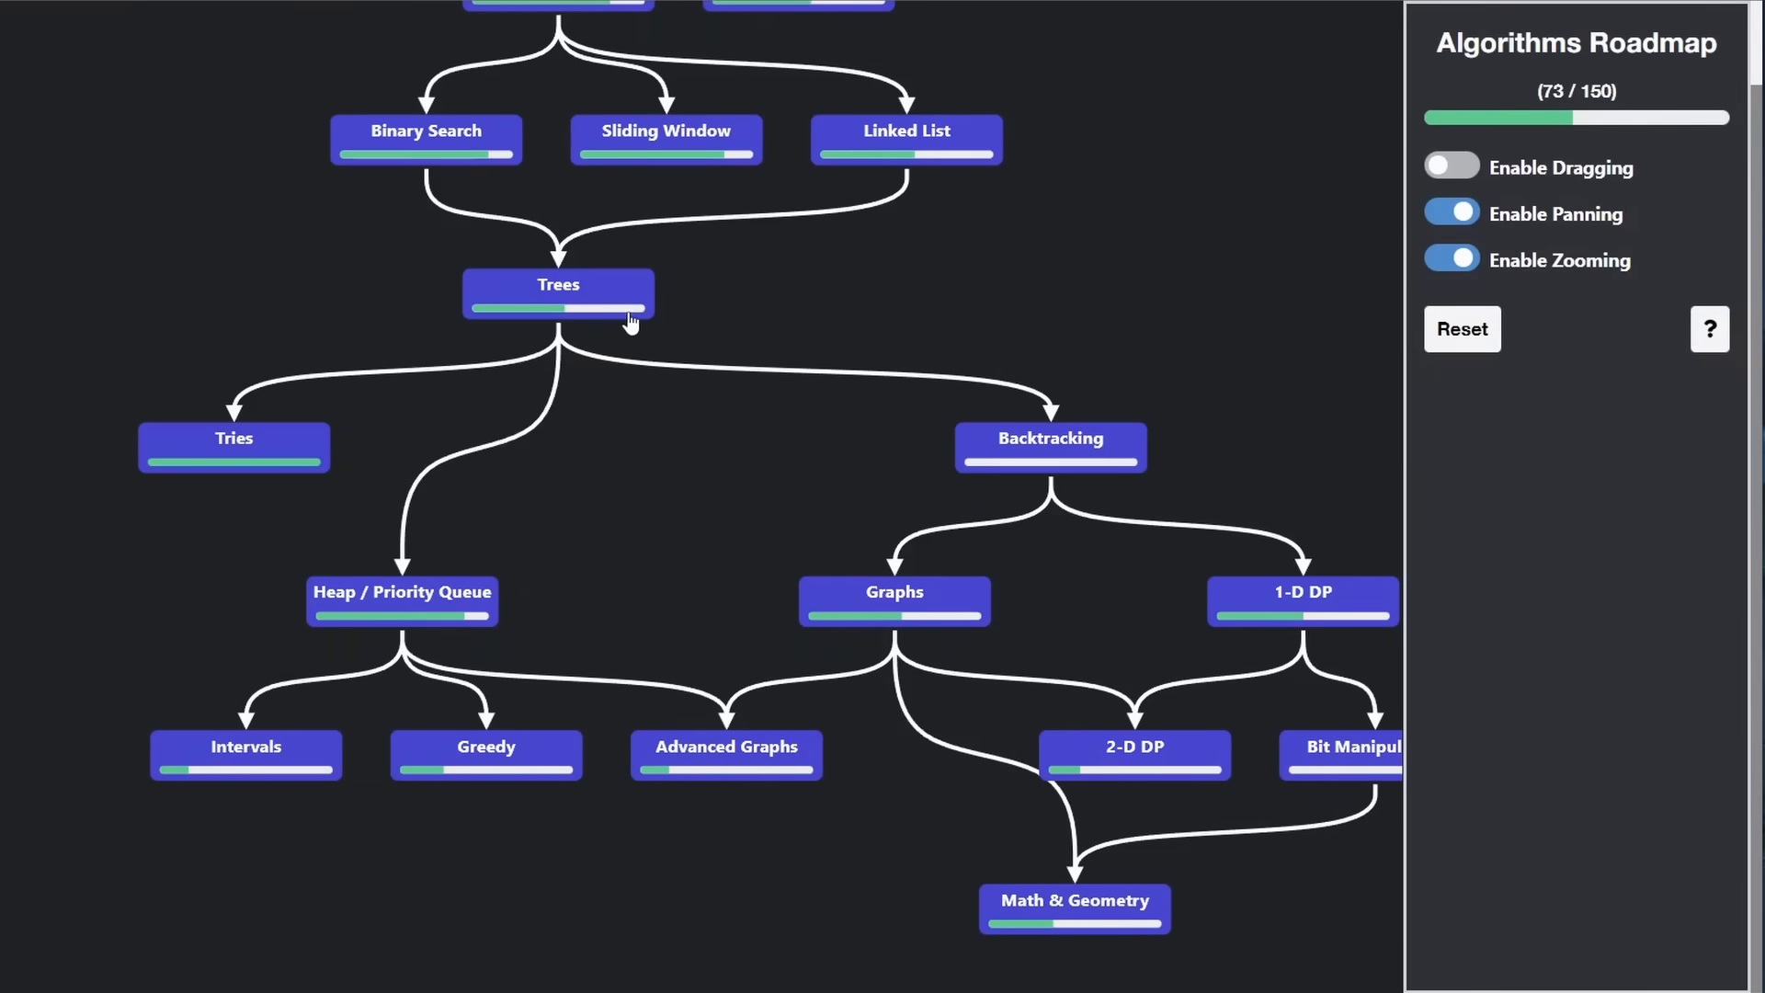
Reopen Backtracking, then watch and close the Subsets II video solution
{"action": "left_click", "coordinate": [1048, 438]}
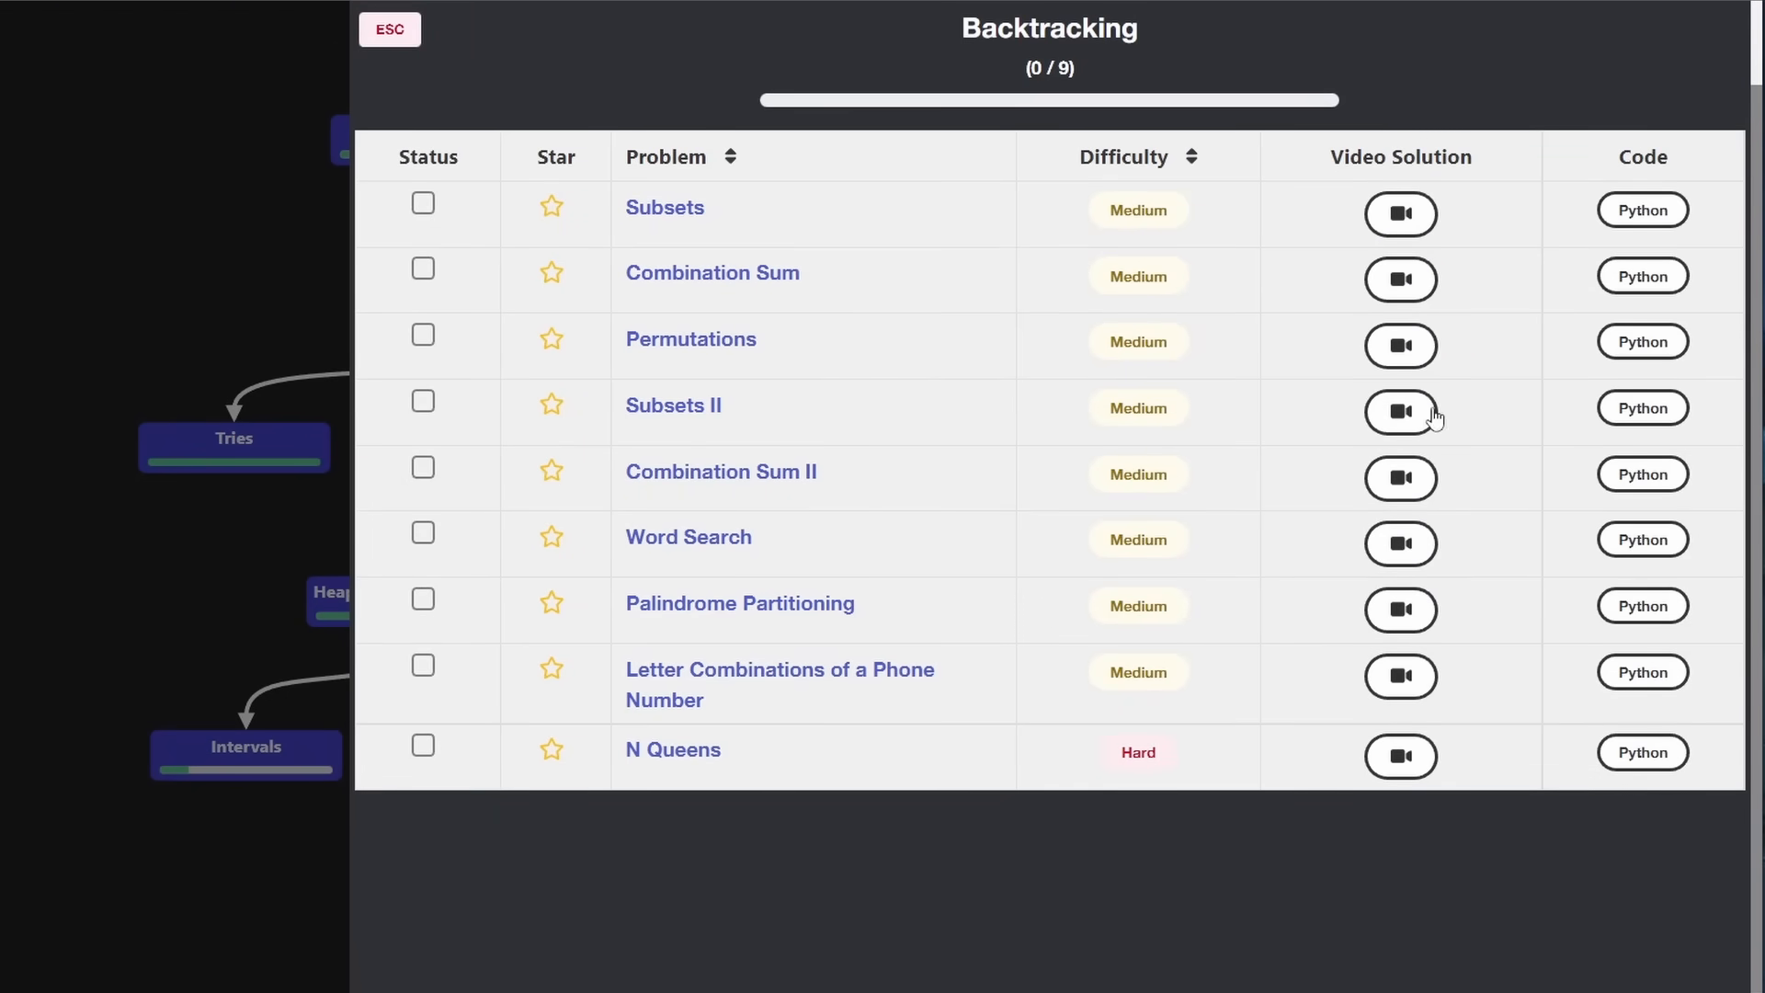
{"action": "left_click", "coordinate": [1399, 411]}
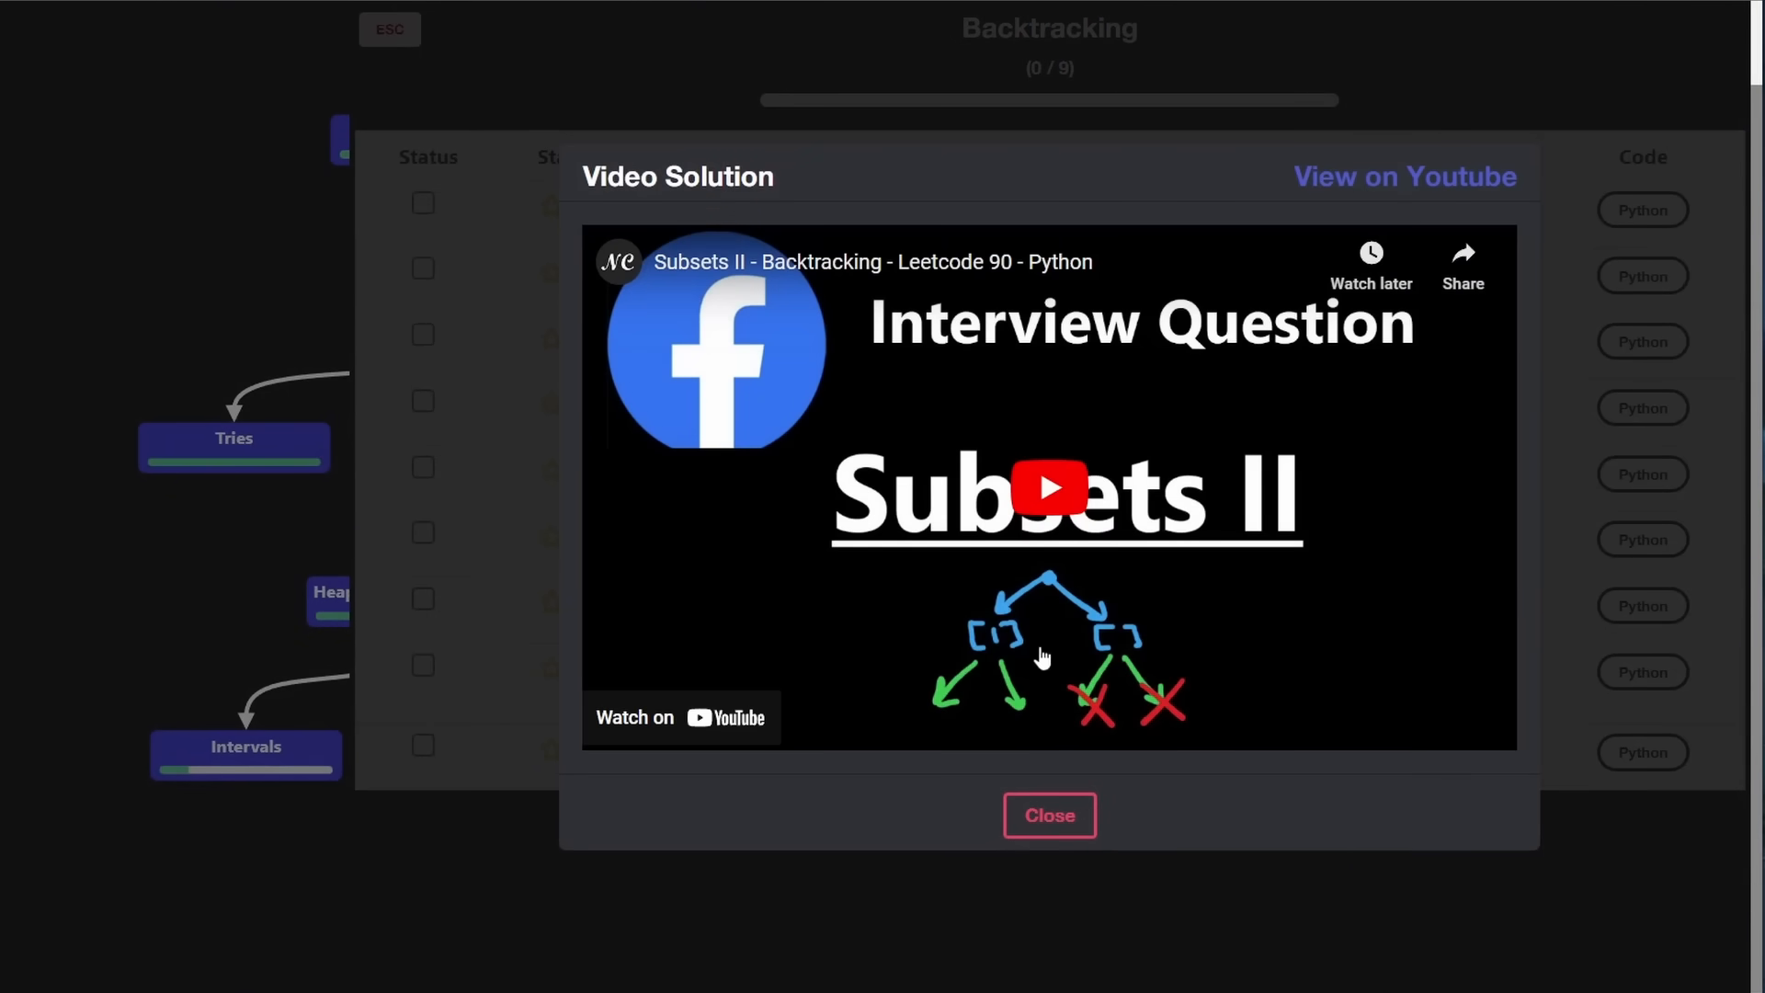
{"action": "mouse_move", "coordinate": [939, 553]}
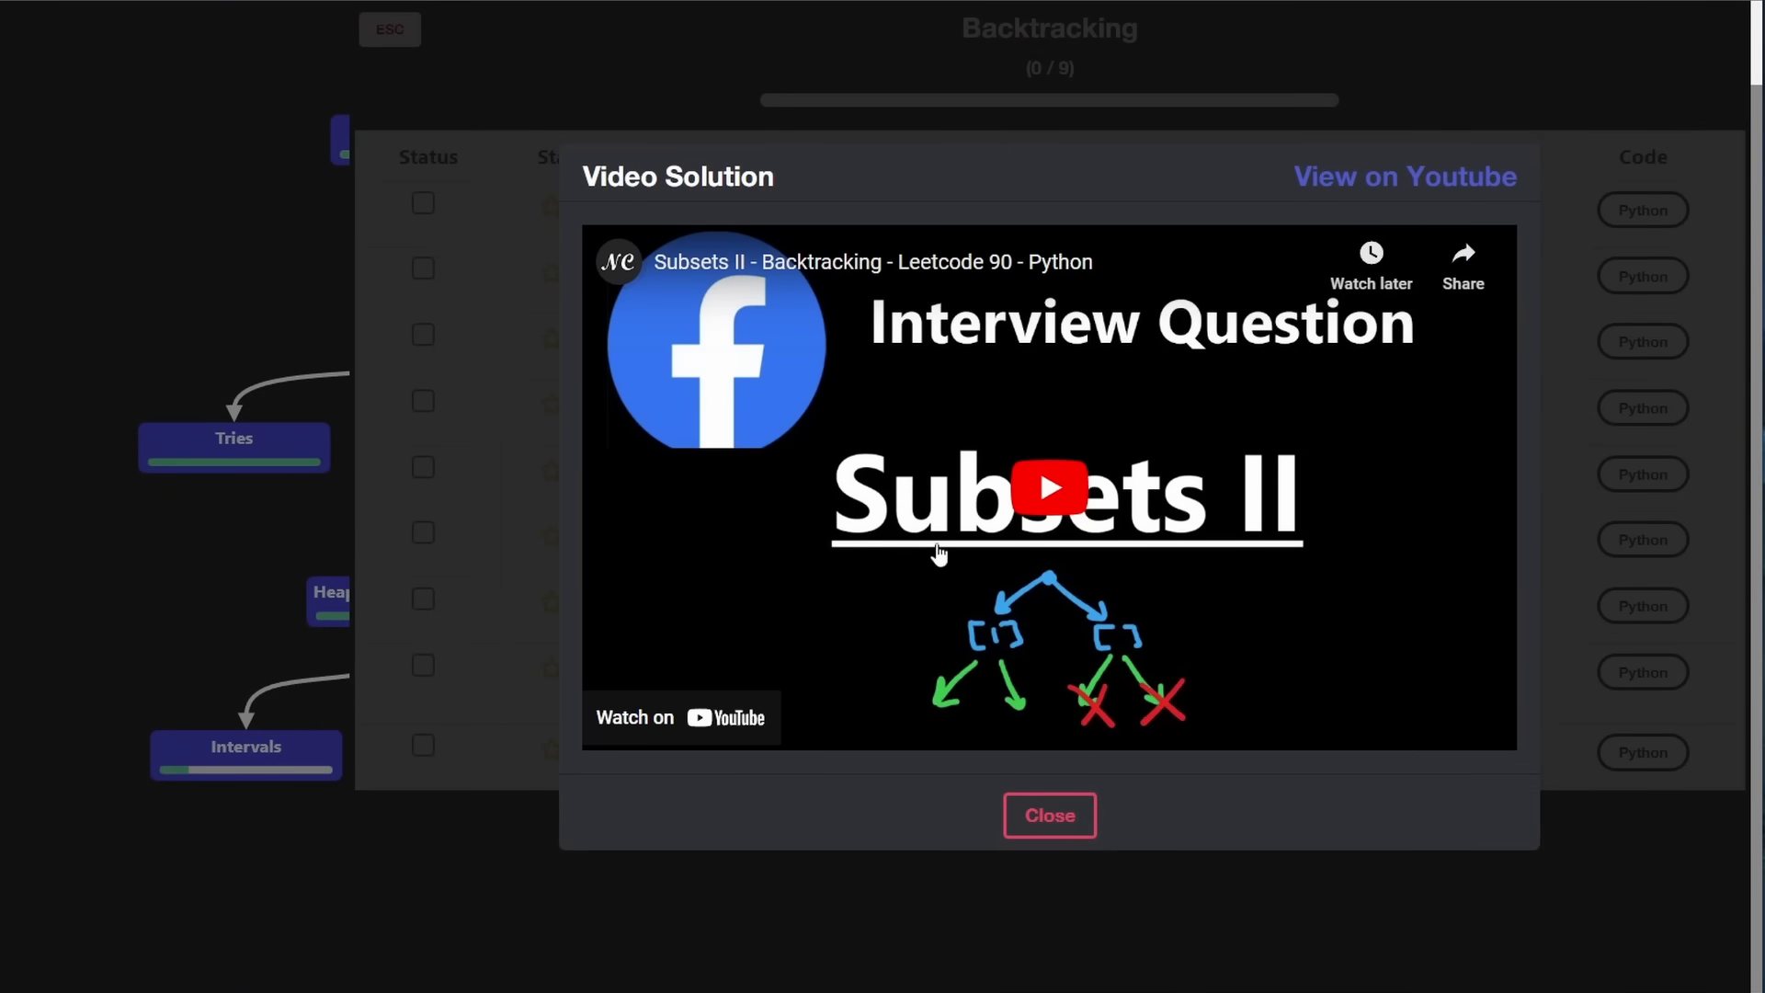
{"action": "mouse_move", "coordinate": [1048, 813]}
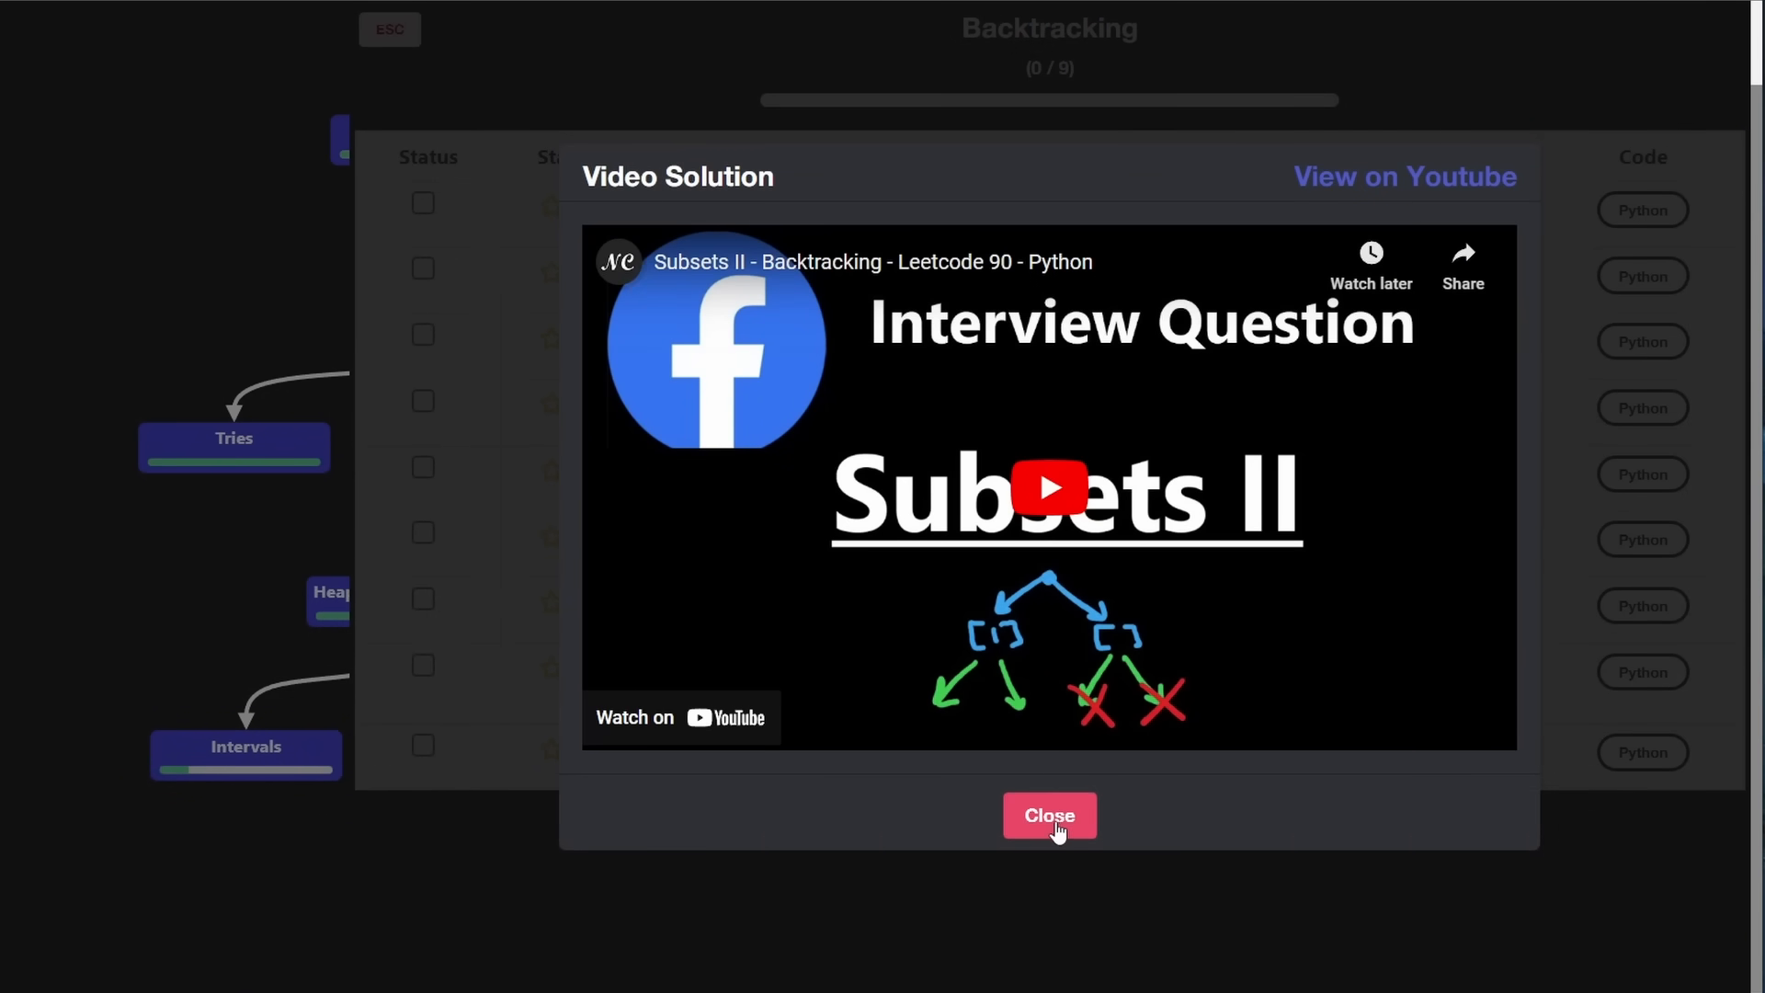
{"action": "left_click", "coordinate": [1048, 814]}
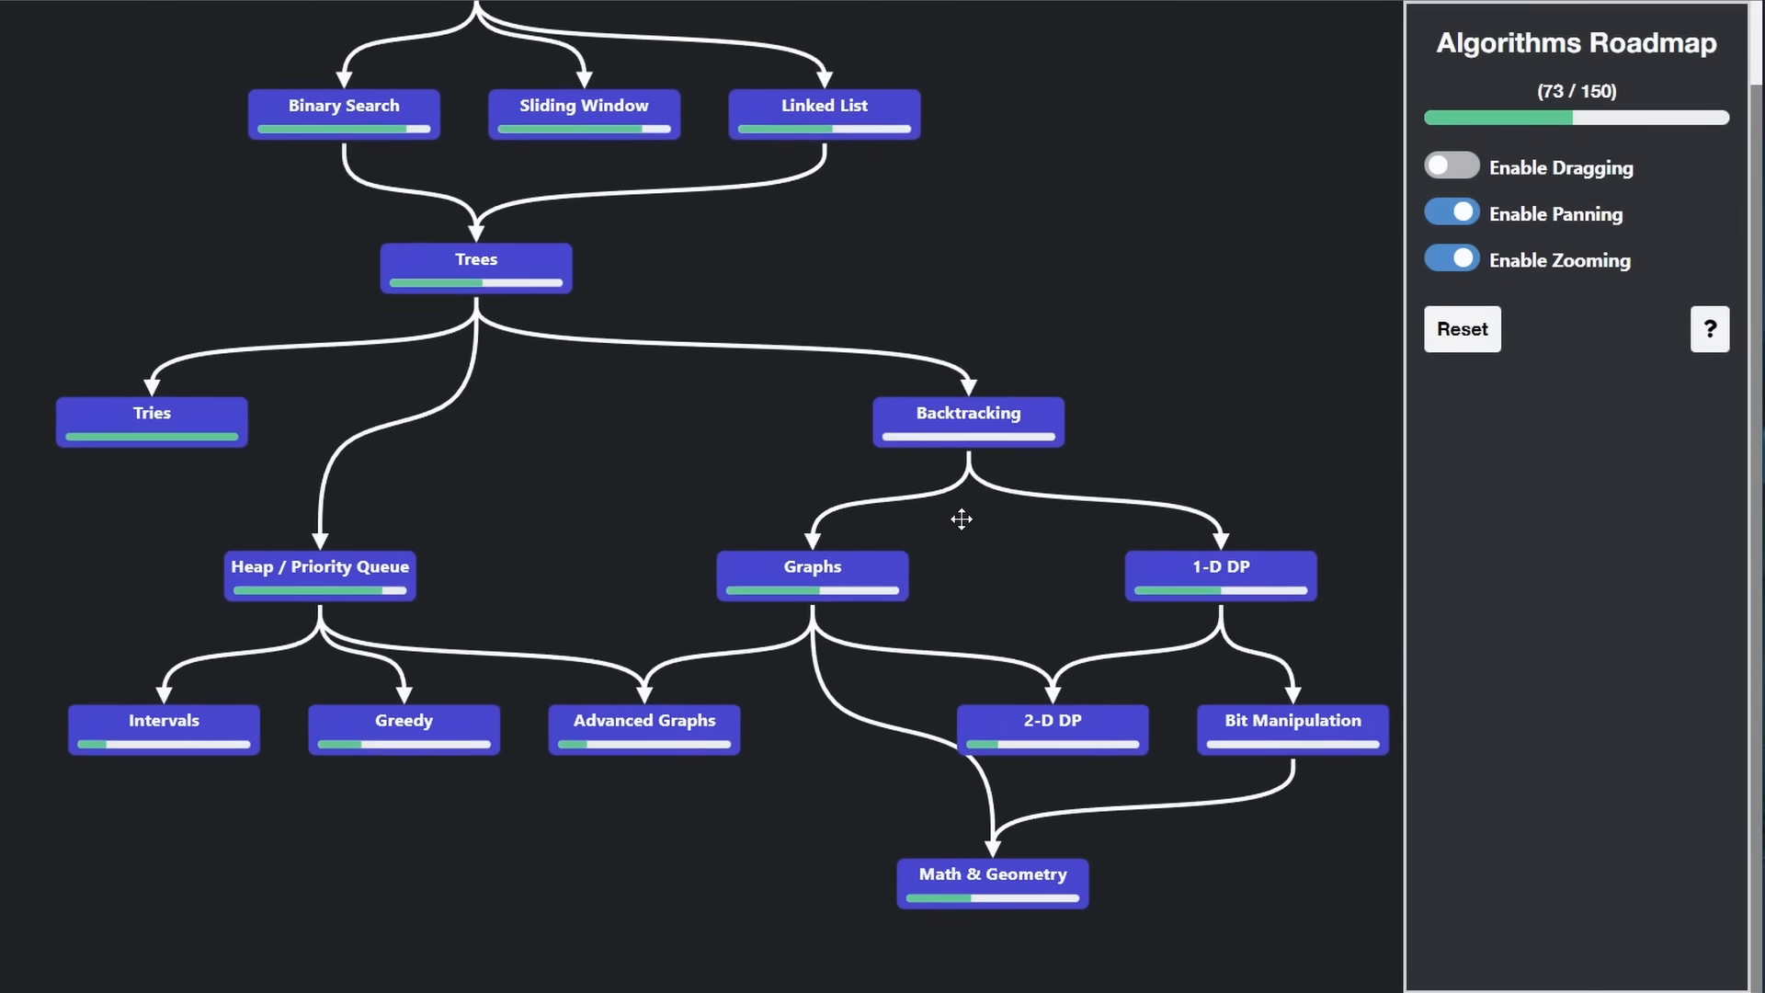
{"action": "mouse_move", "coordinate": [812, 576]}
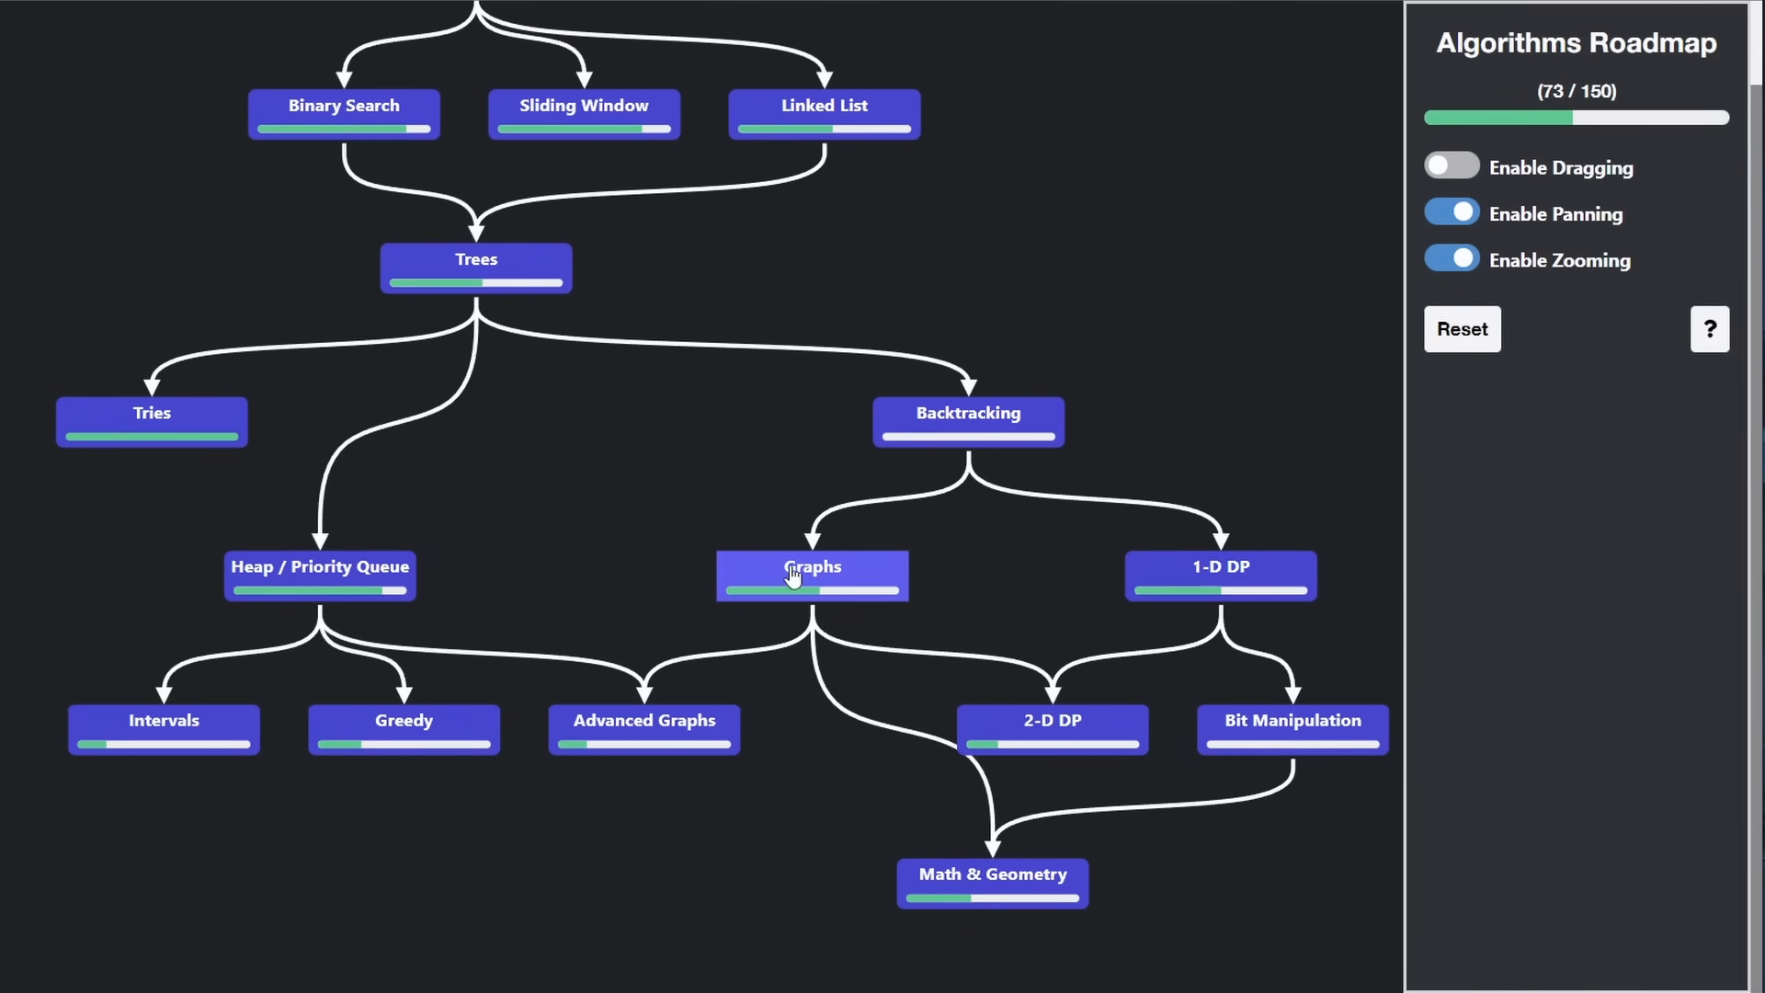
{"action": "mouse_move", "coordinate": [475, 278]}
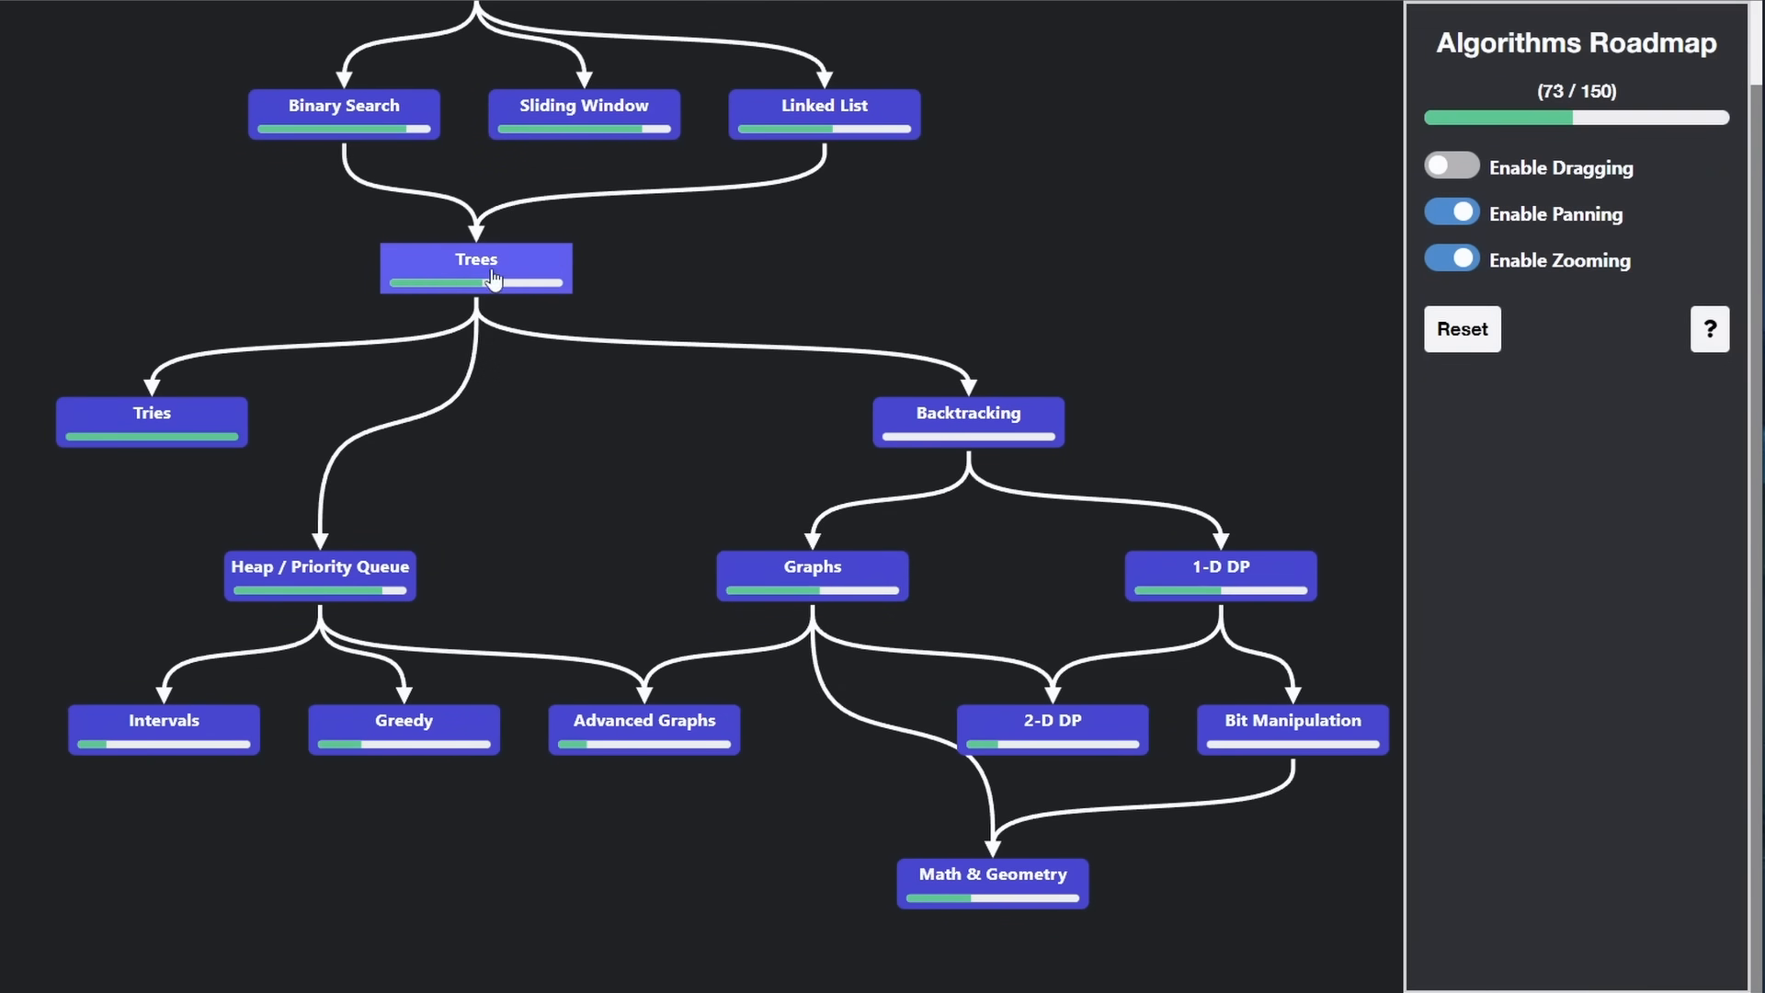
{"action": "mouse_move", "coordinate": [836, 151]}
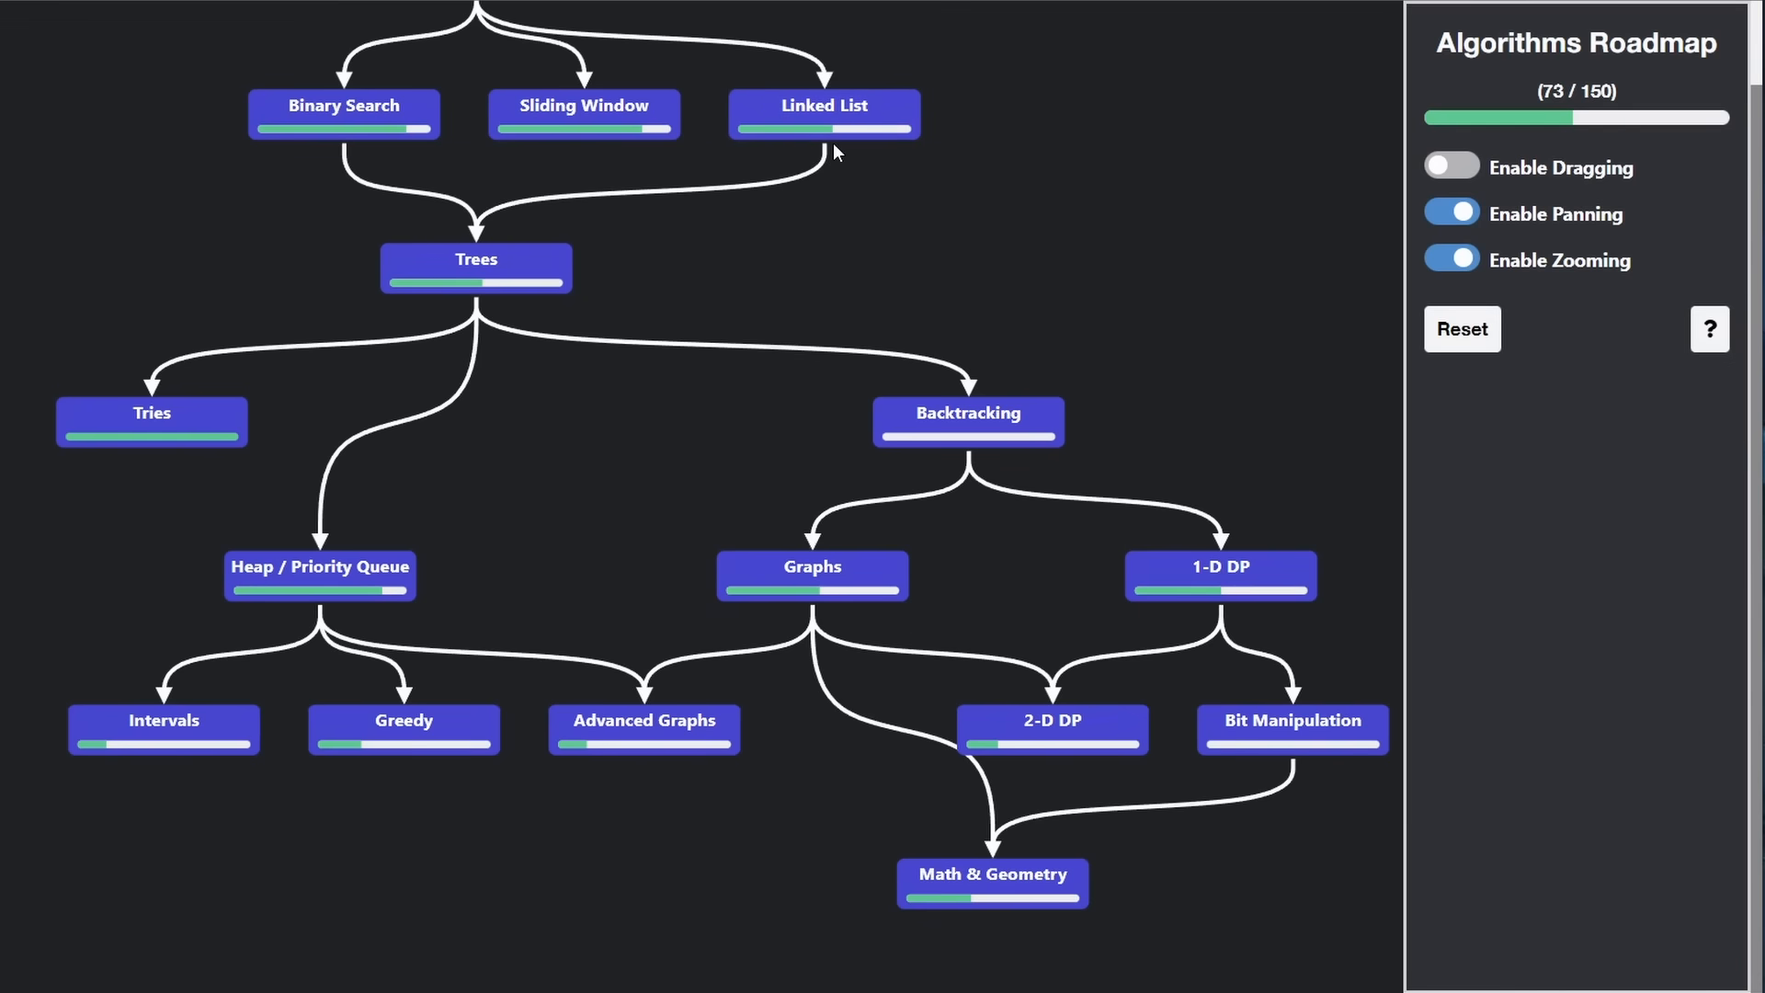
{"action": "mouse_move", "coordinate": [811, 580]}
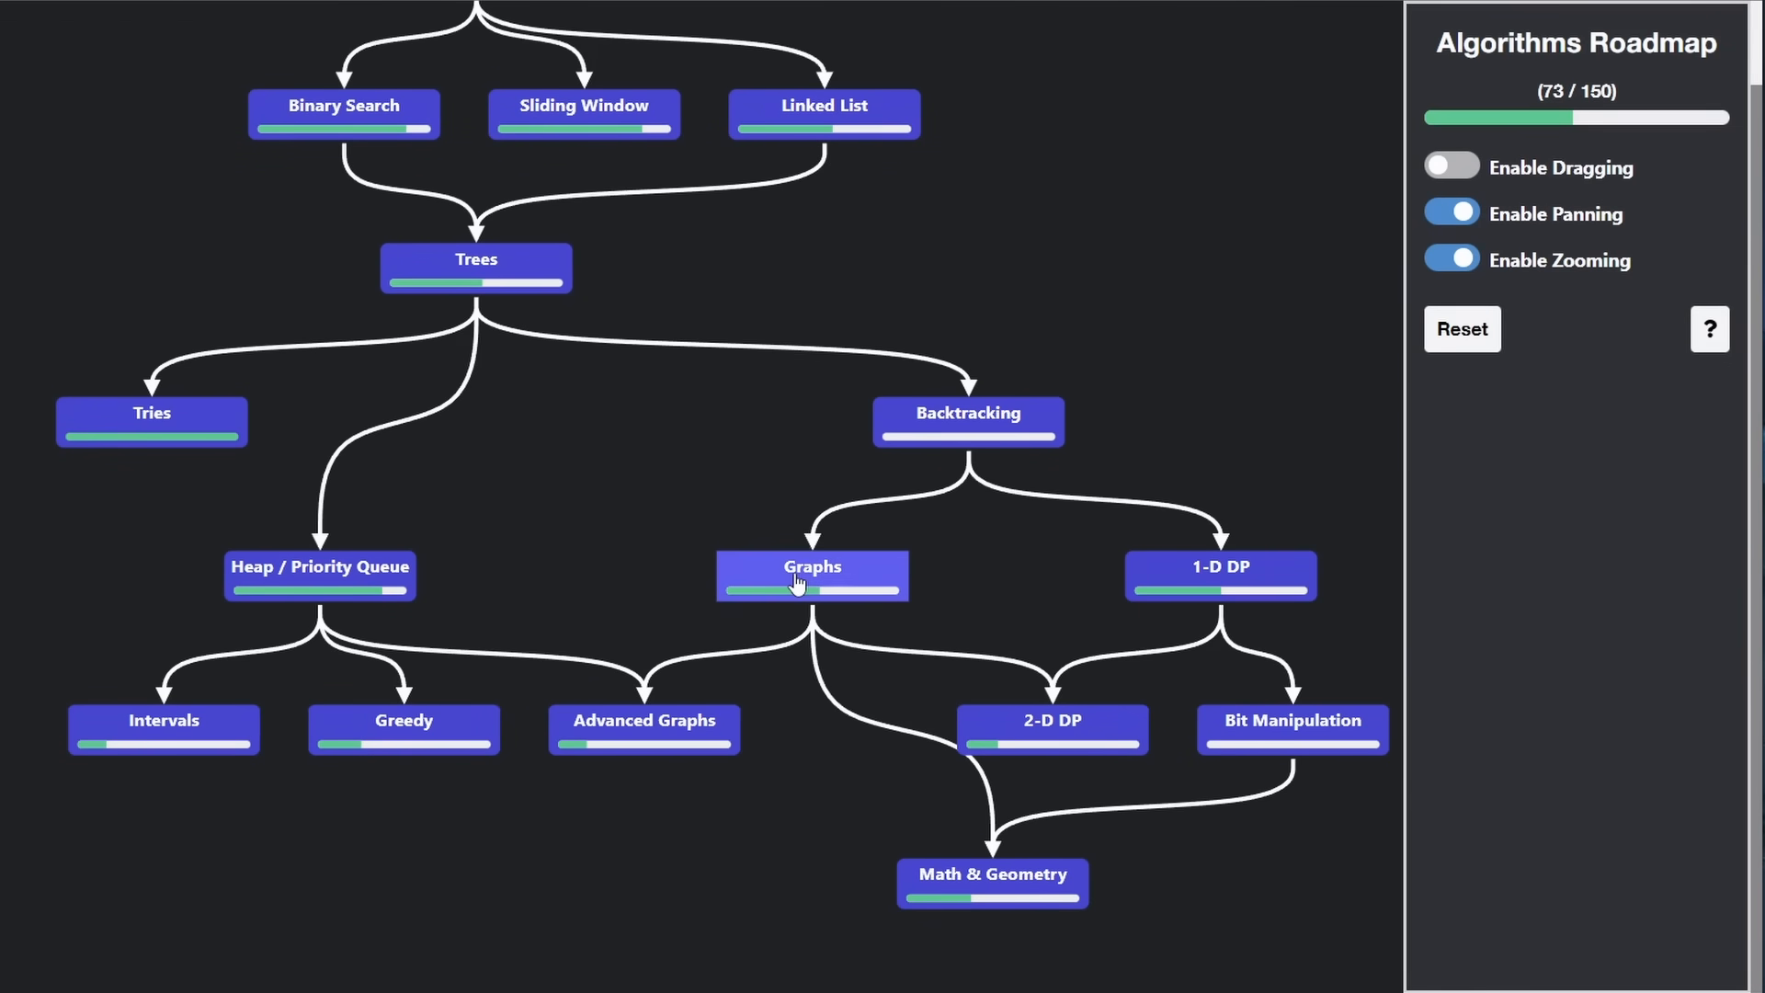
{"action": "mouse_move", "coordinate": [847, 470]}
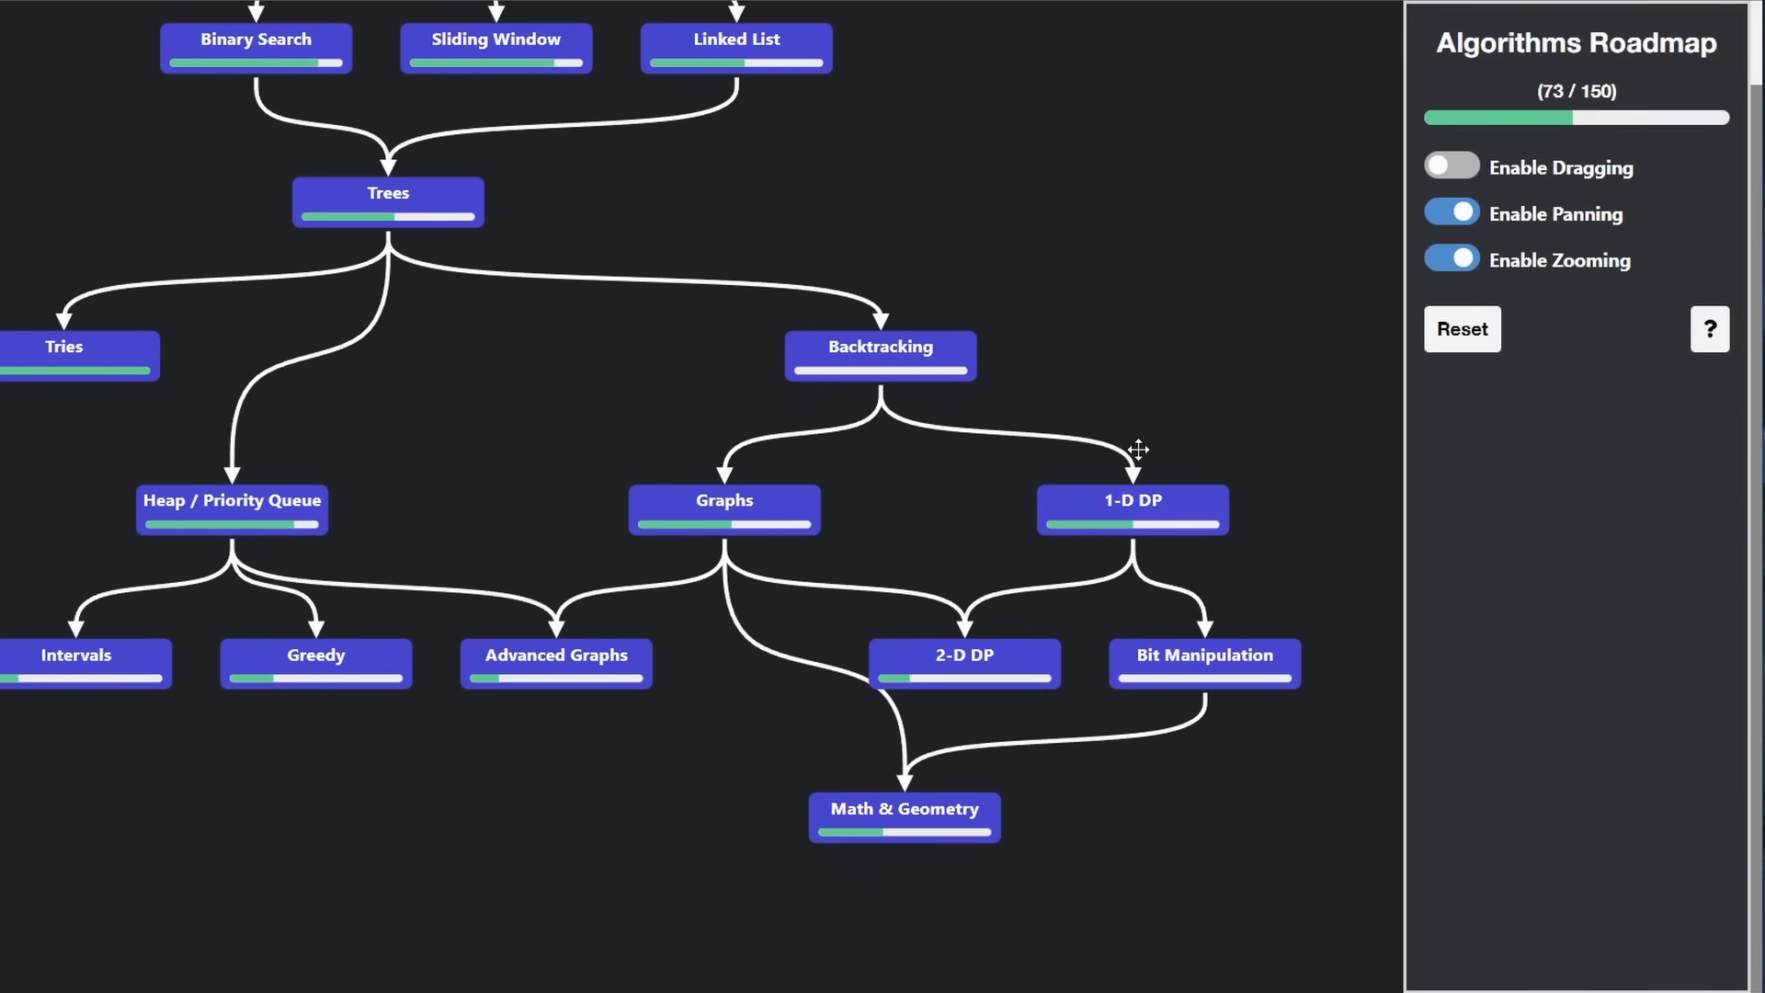
{"action": "mouse_move", "coordinate": [881, 350]}
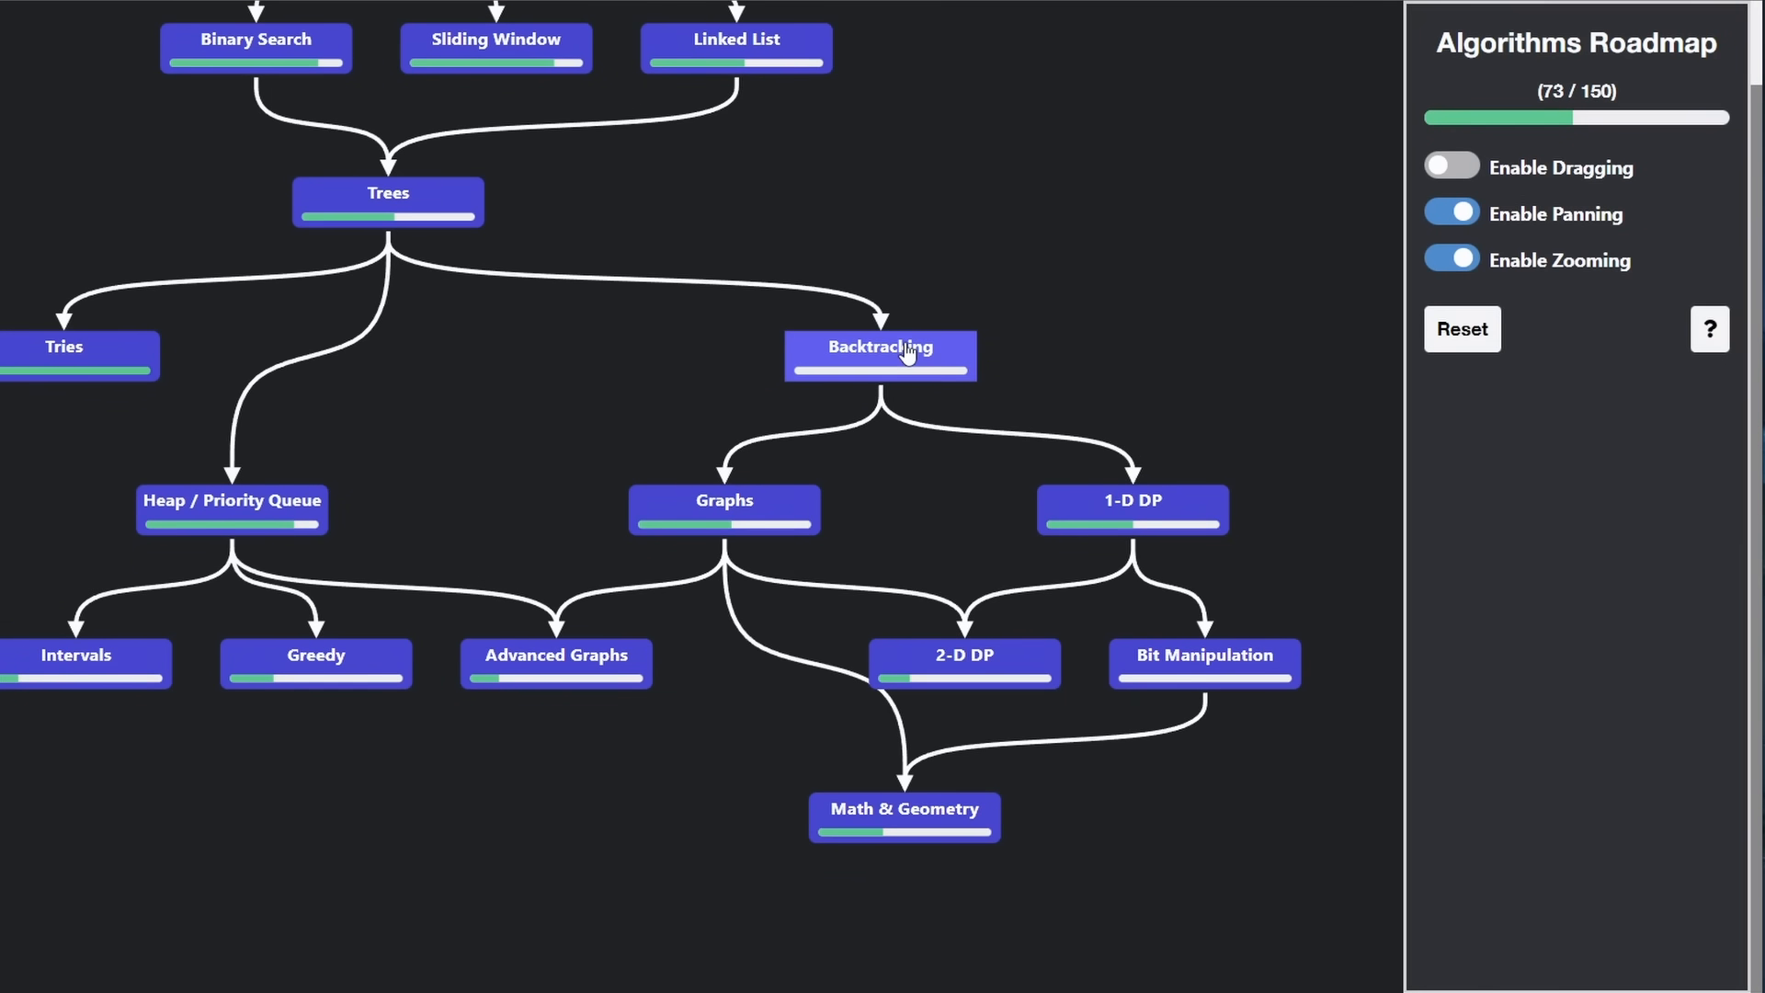
{"action": "left_click", "coordinate": [1132, 508]}
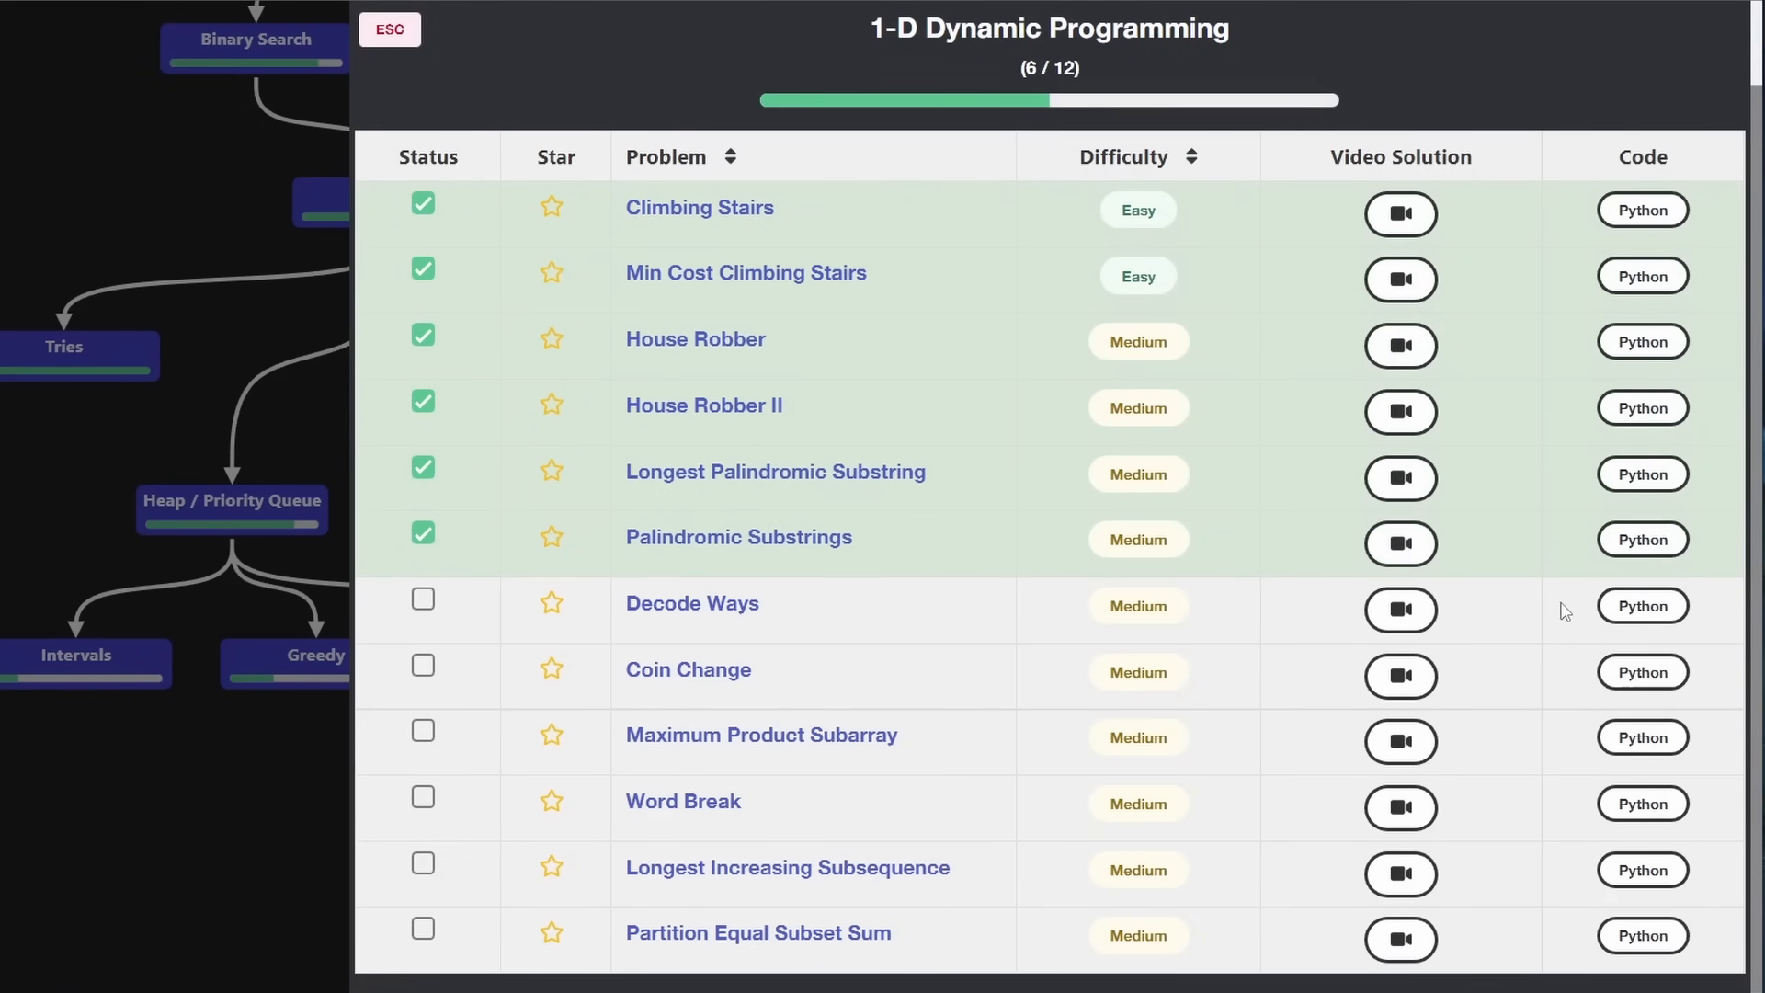
{"action": "left_click", "coordinate": [1641, 606]}
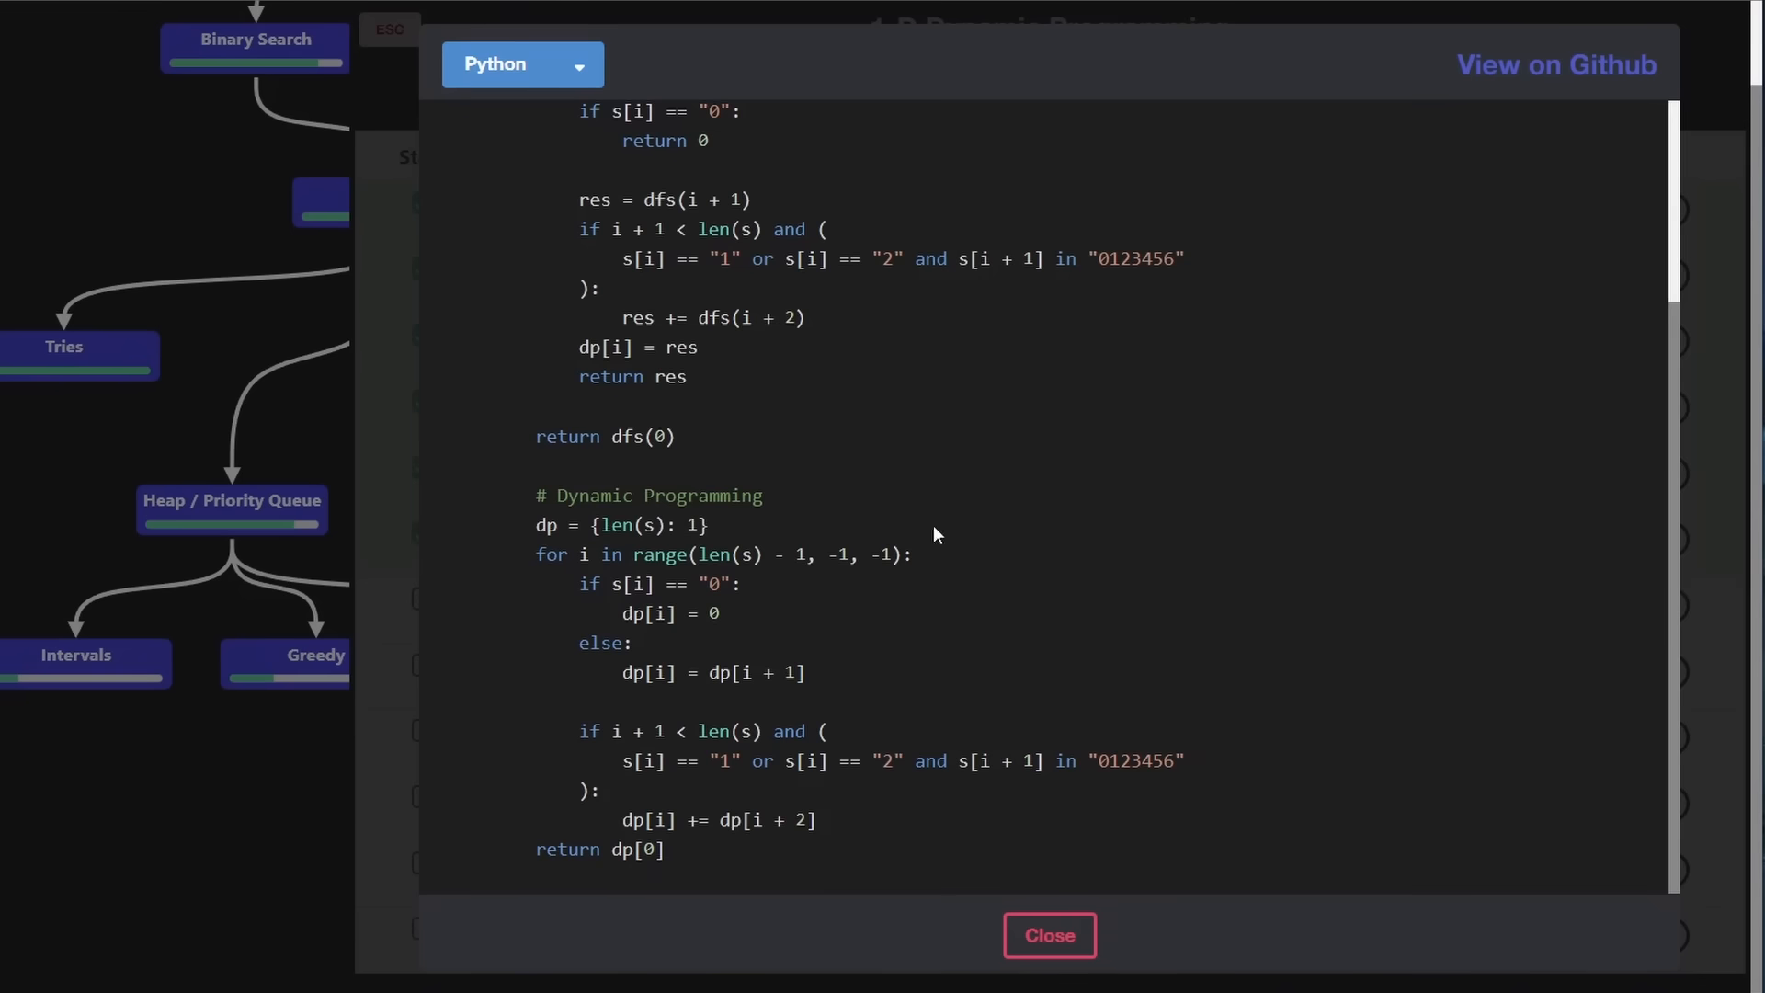
{"action": "mouse_move", "coordinate": [962, 811]}
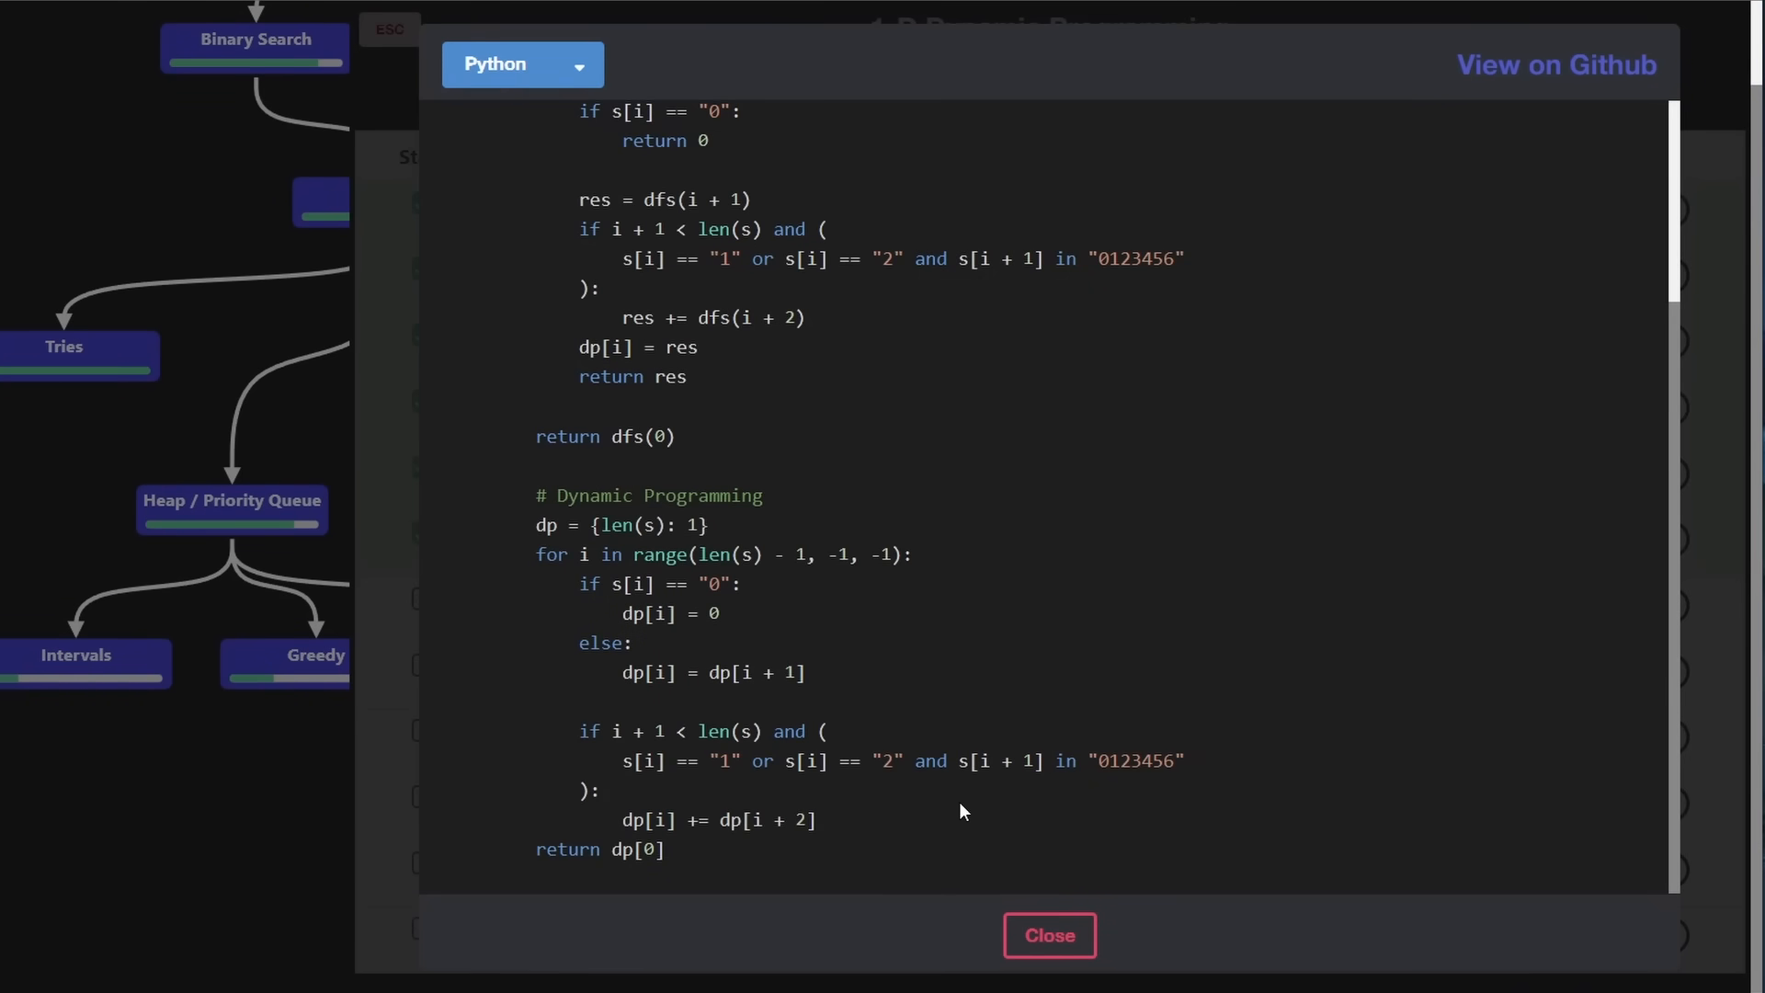
{"action": "left_click", "coordinate": [1047, 934]}
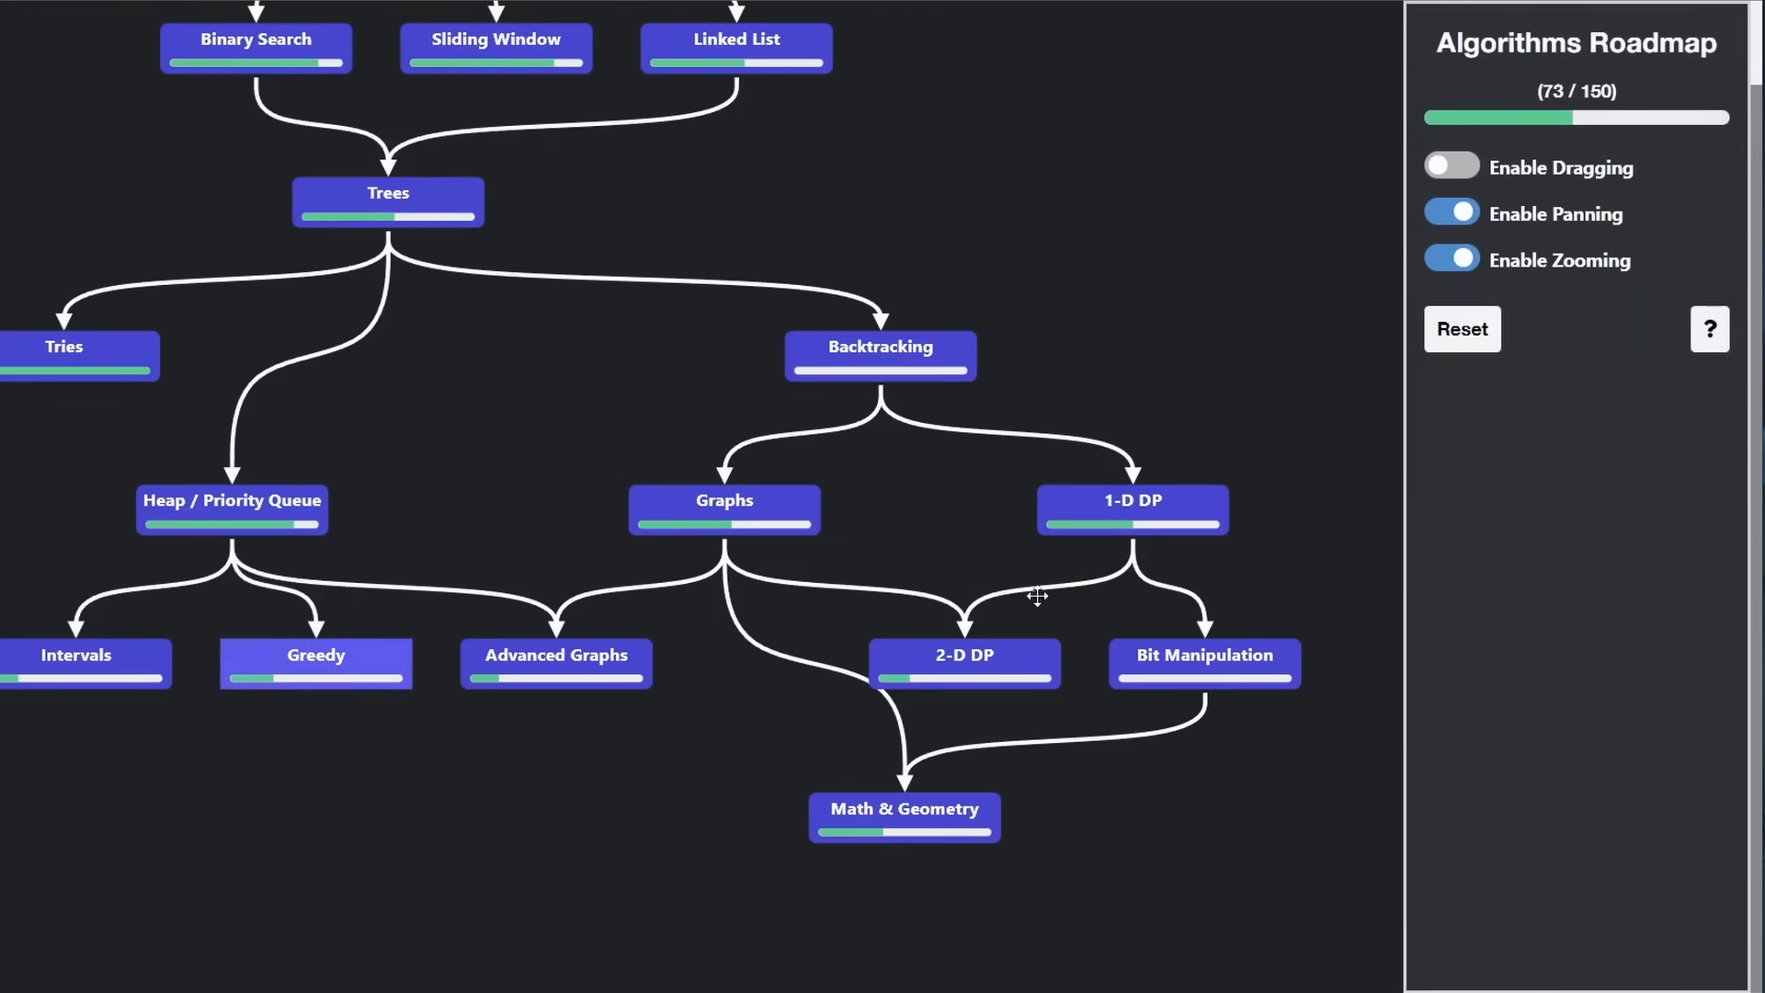
{"action": "mouse_move", "coordinate": [1110, 327]}
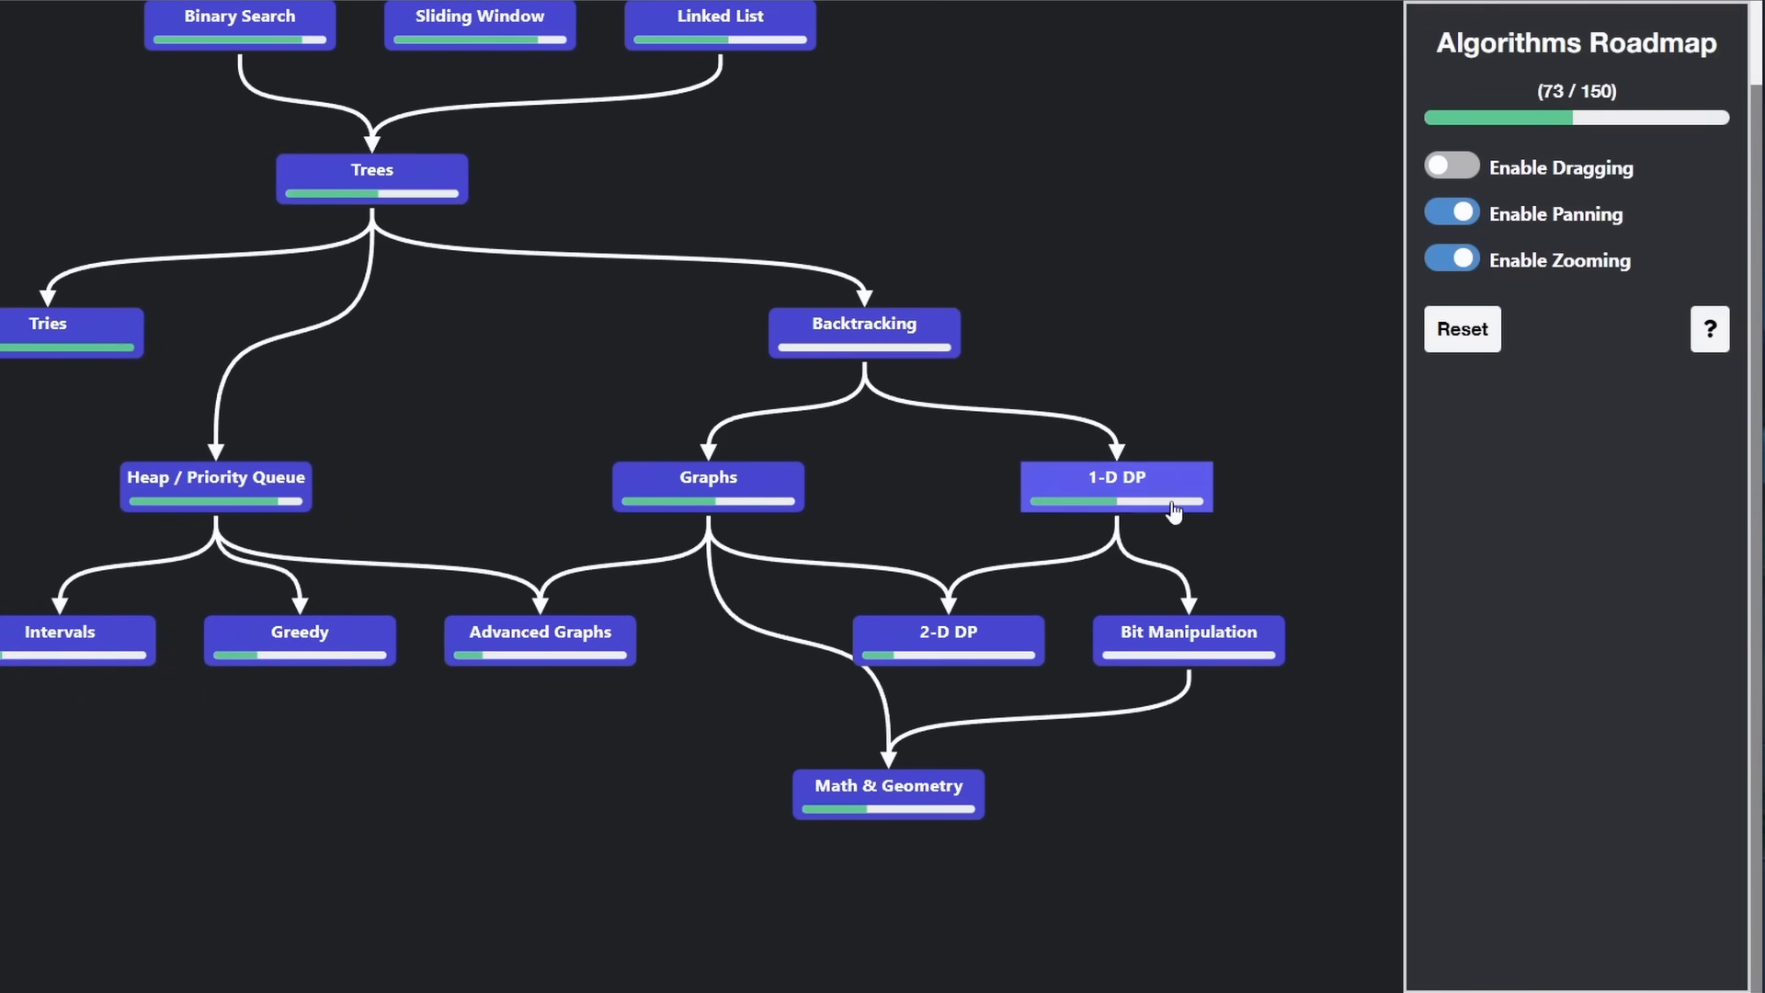
{"action": "mouse_move", "coordinate": [1072, 423]}
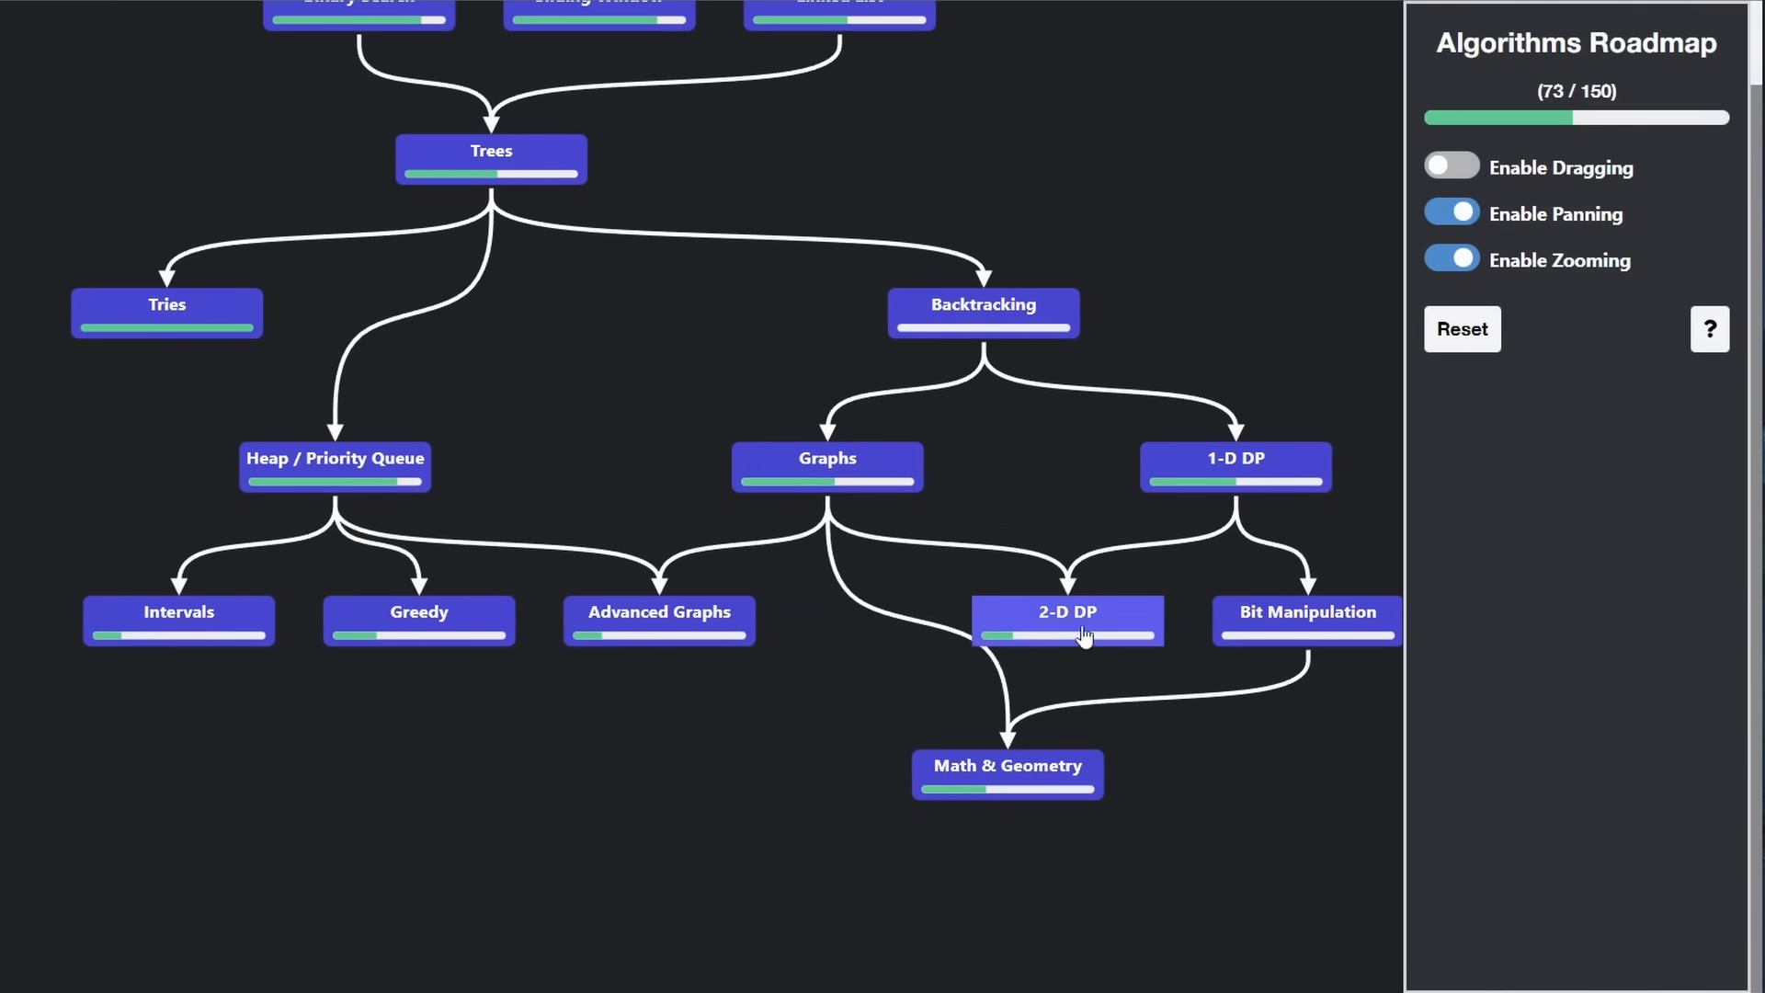
{"action": "mouse_move", "coordinate": [828, 471]}
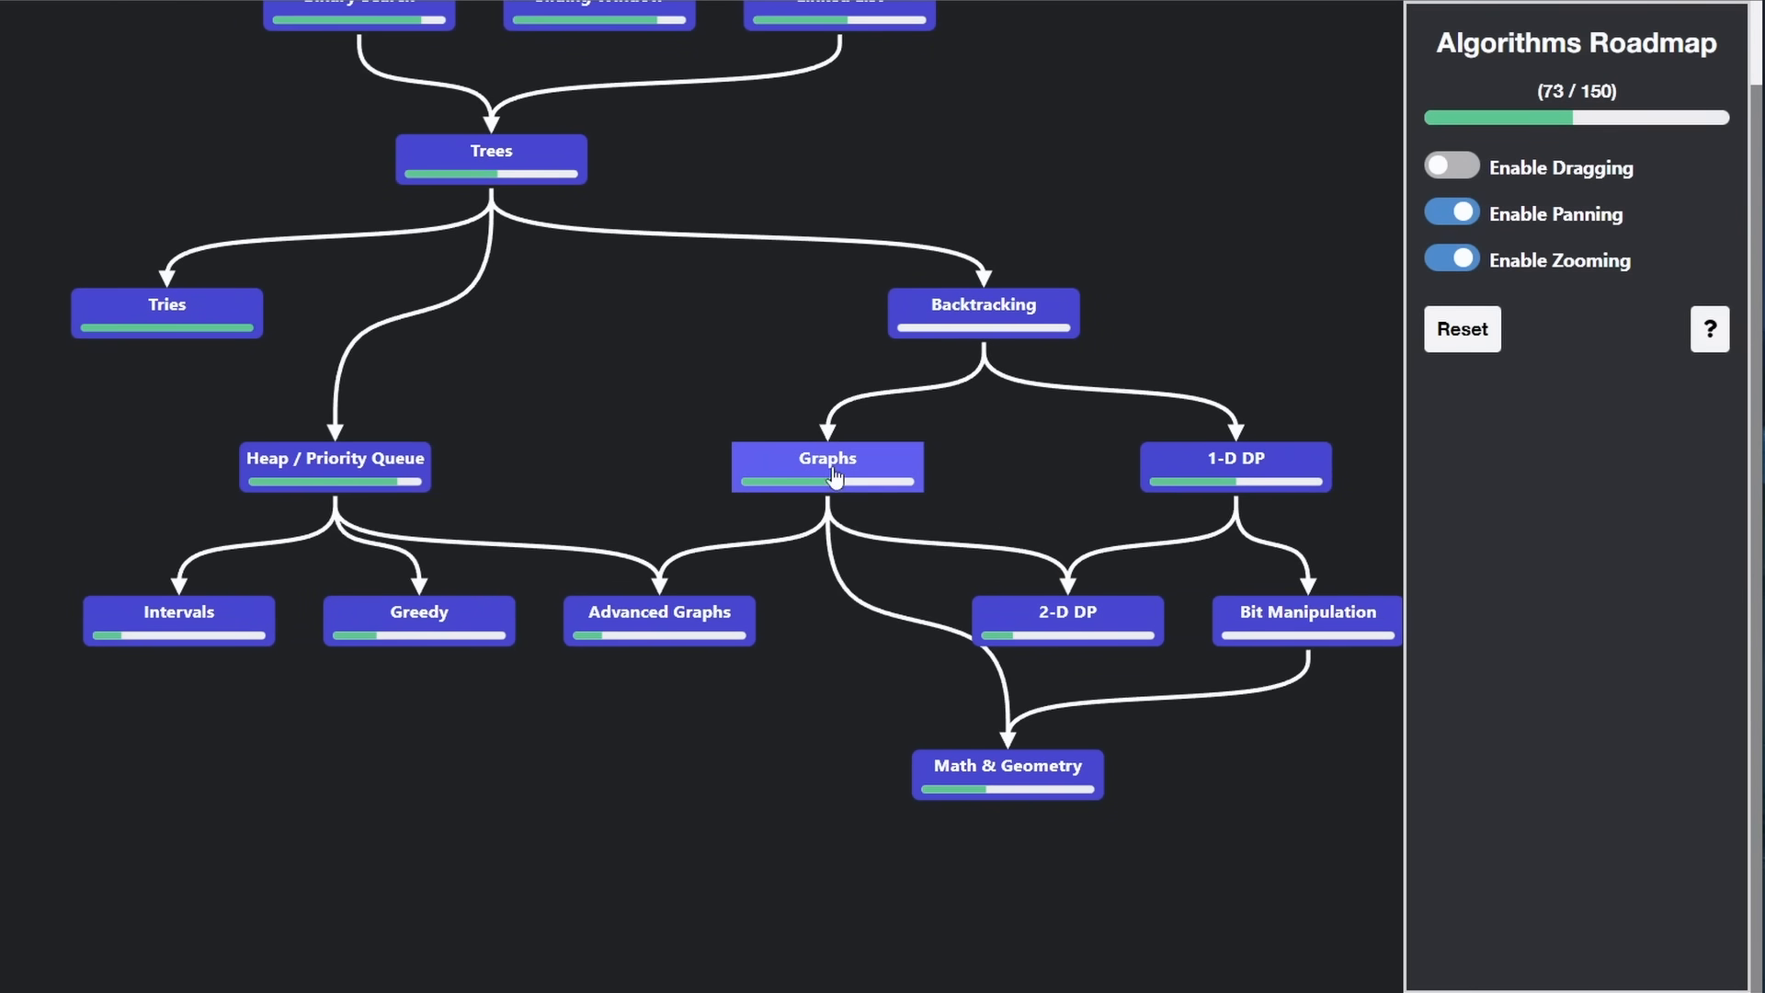
{"action": "mouse_move", "coordinate": [1213, 482]}
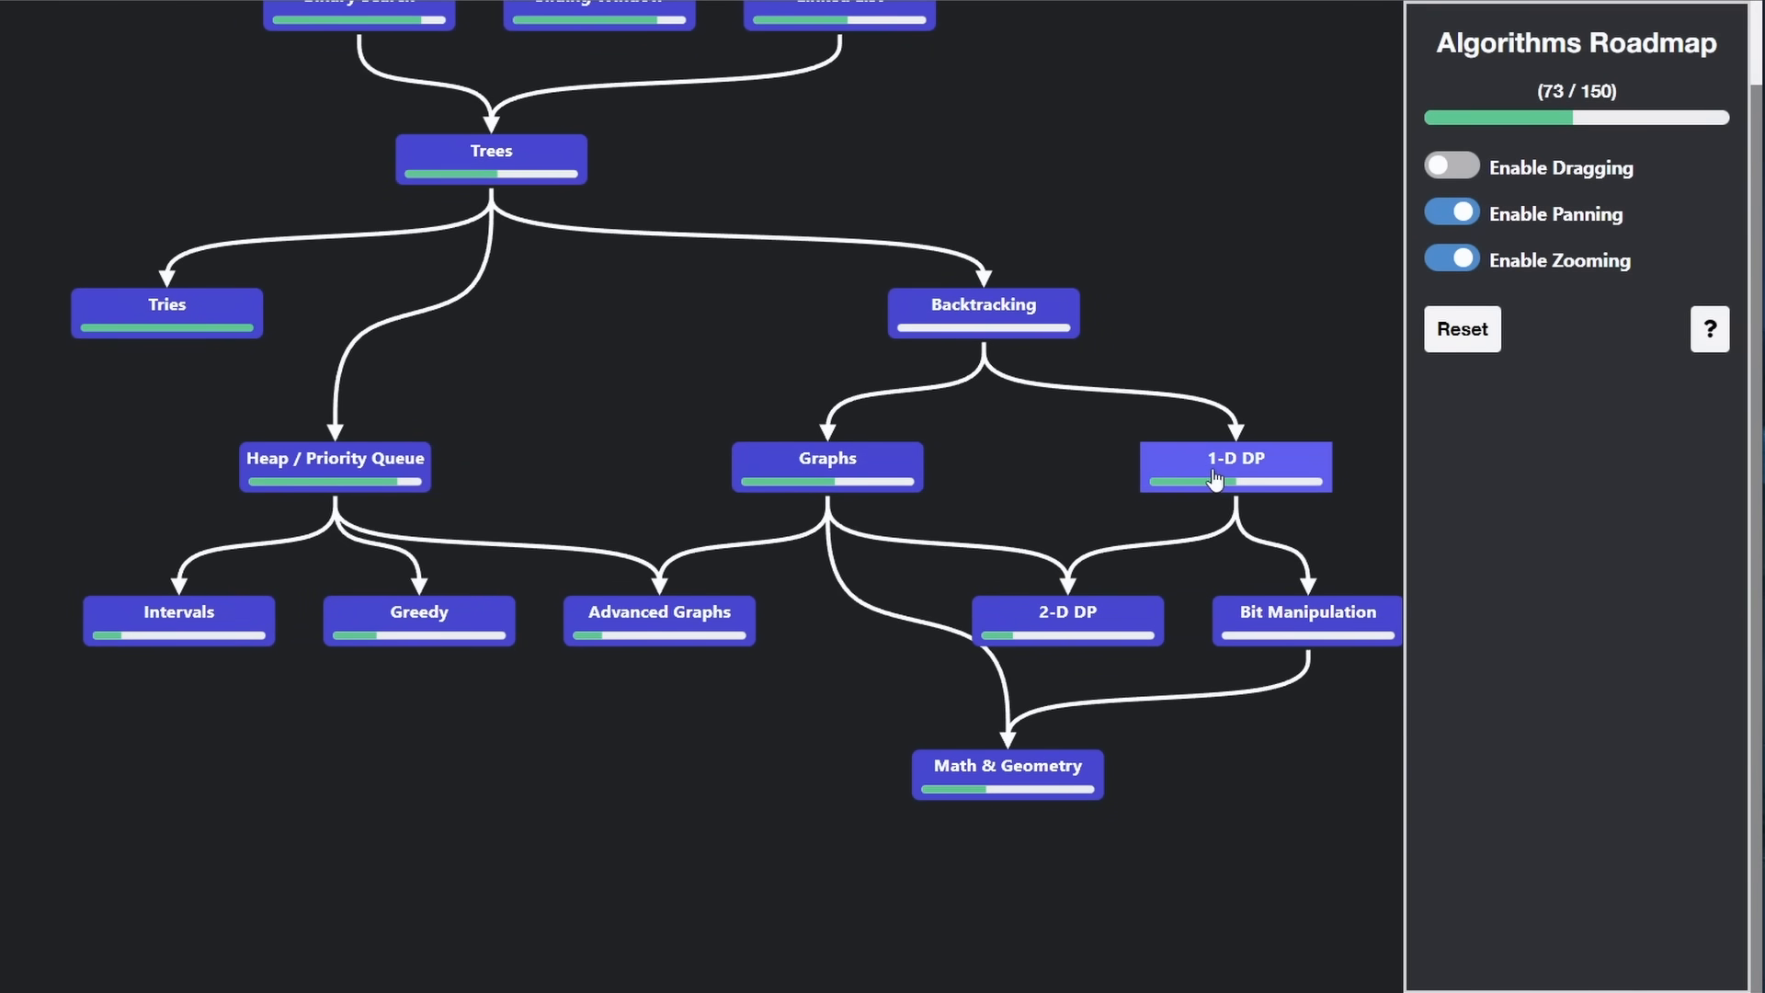
Open the 2-D DP list (2 of 11 done) and dismiss the leftover code modal
{"action": "left_click", "coordinate": [1235, 459]}
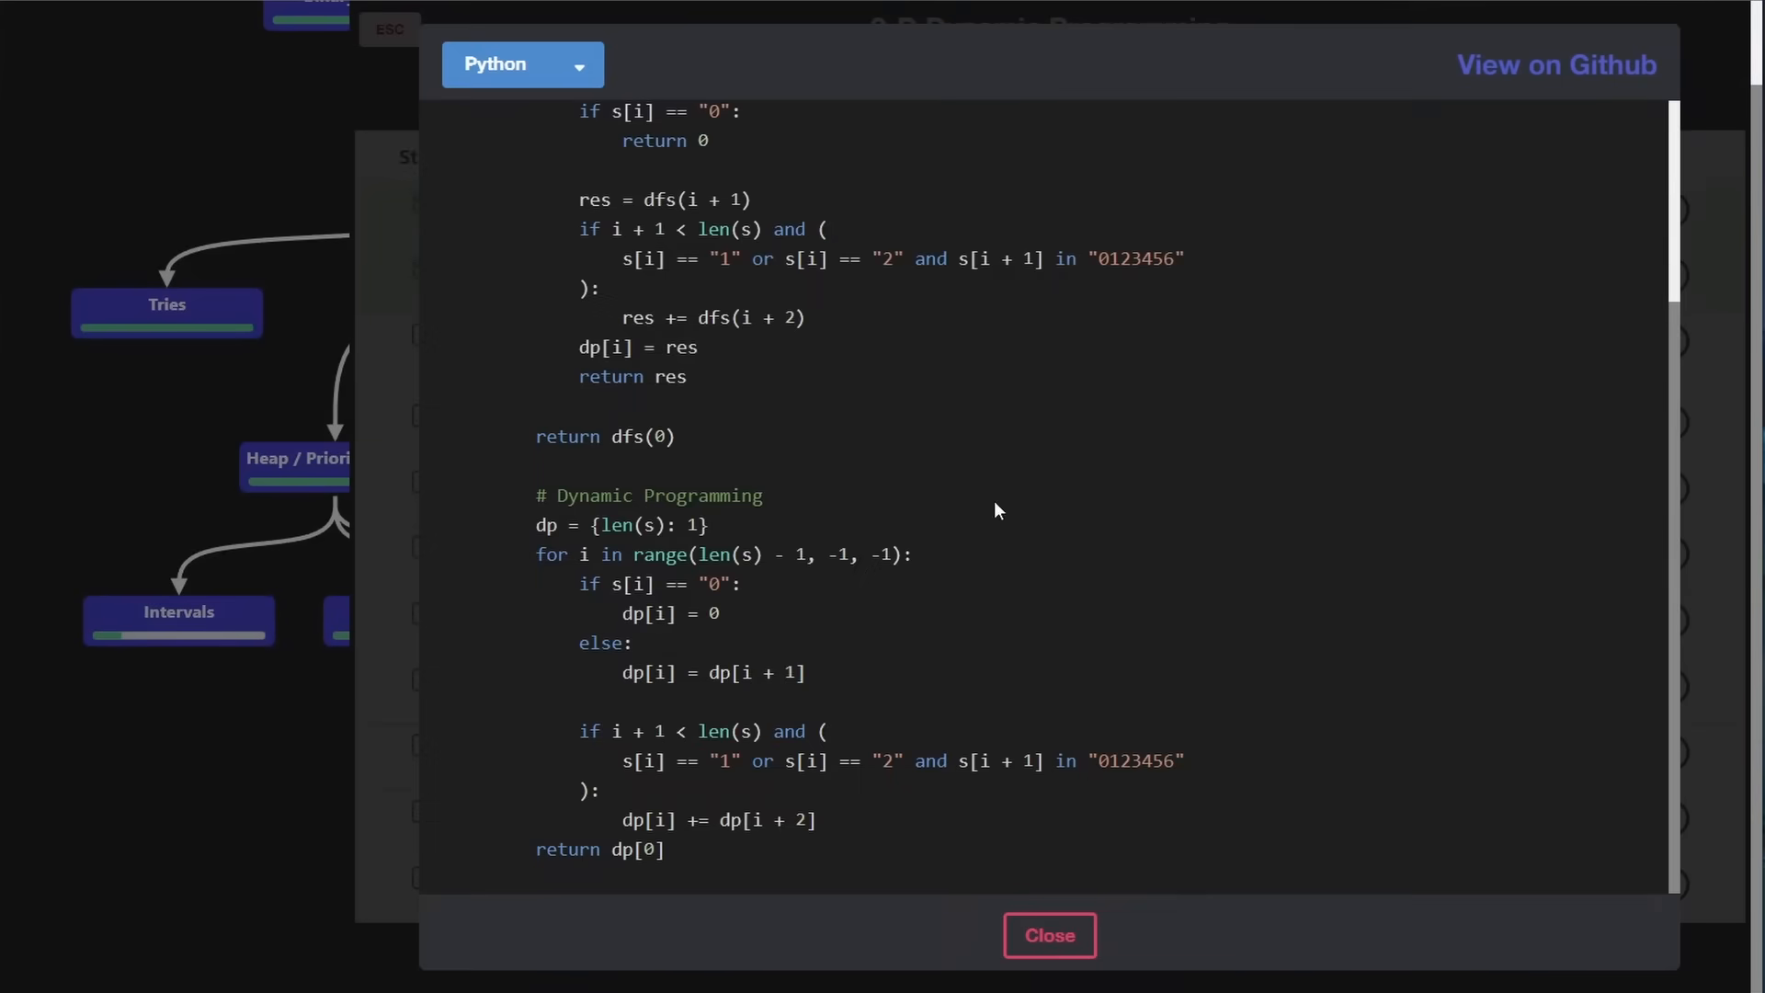
{"action": "left_click", "coordinate": [1047, 934]}
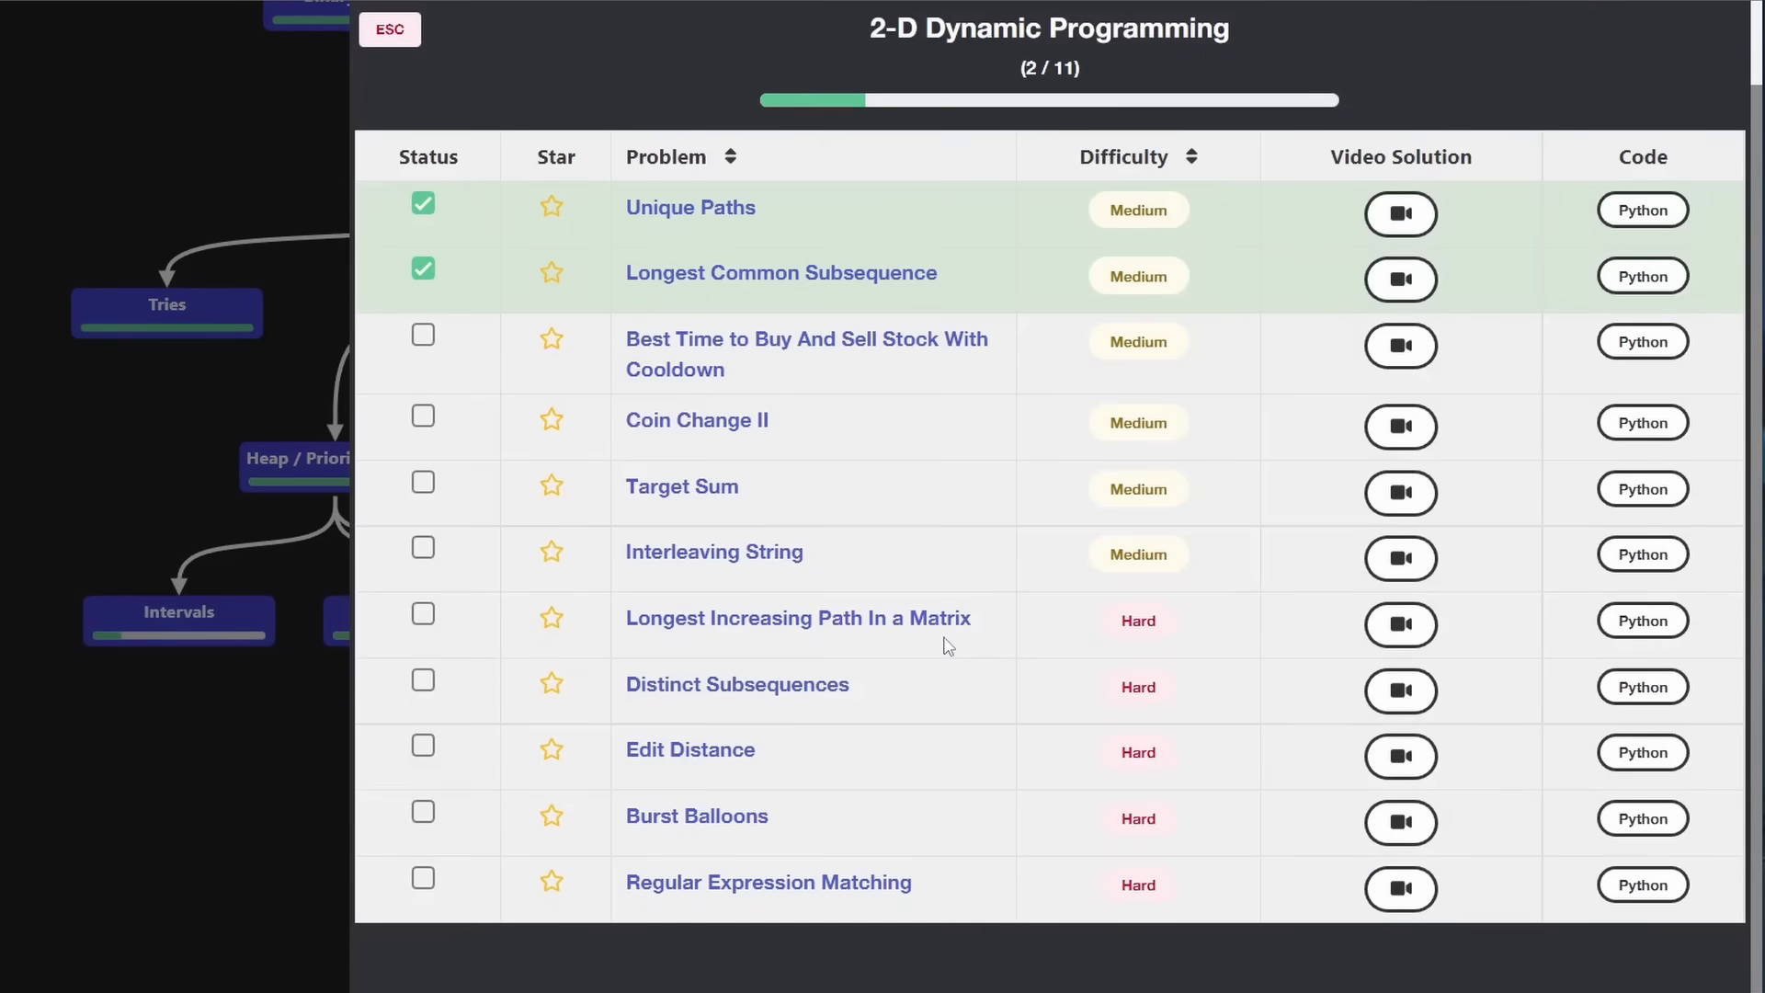
{"action": "mouse_move", "coordinate": [723, 230]}
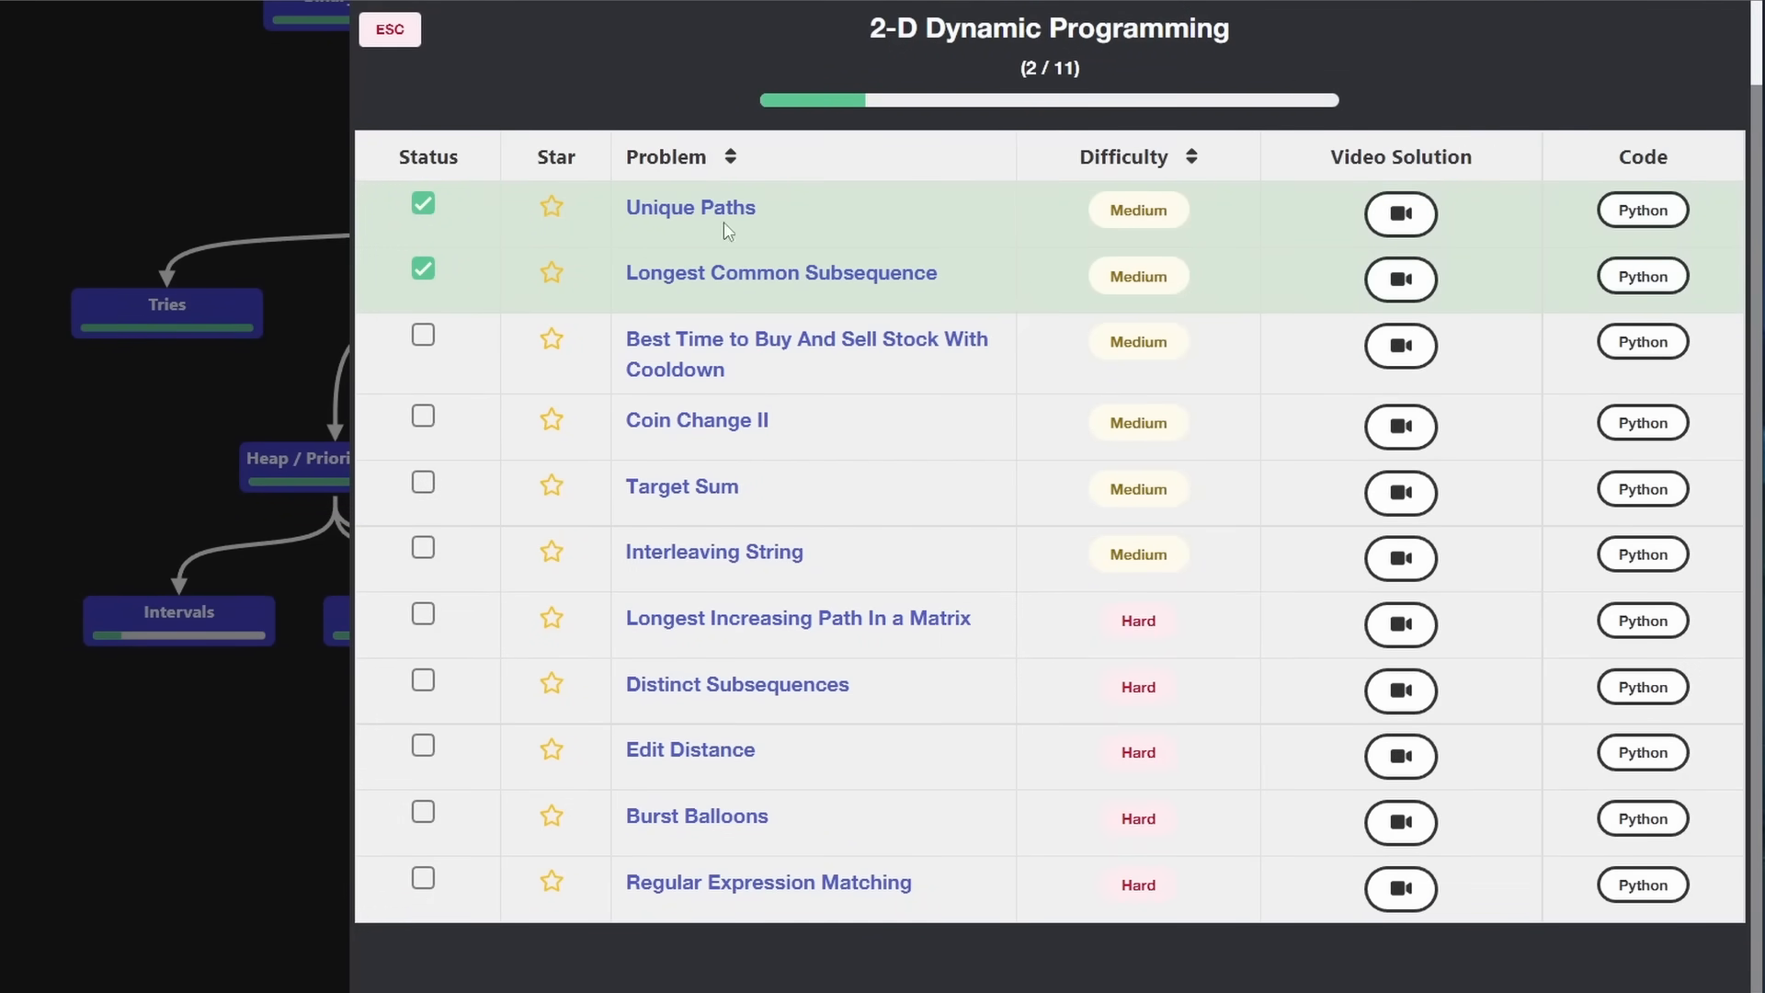
{"action": "mouse_move", "coordinate": [814, 651]}
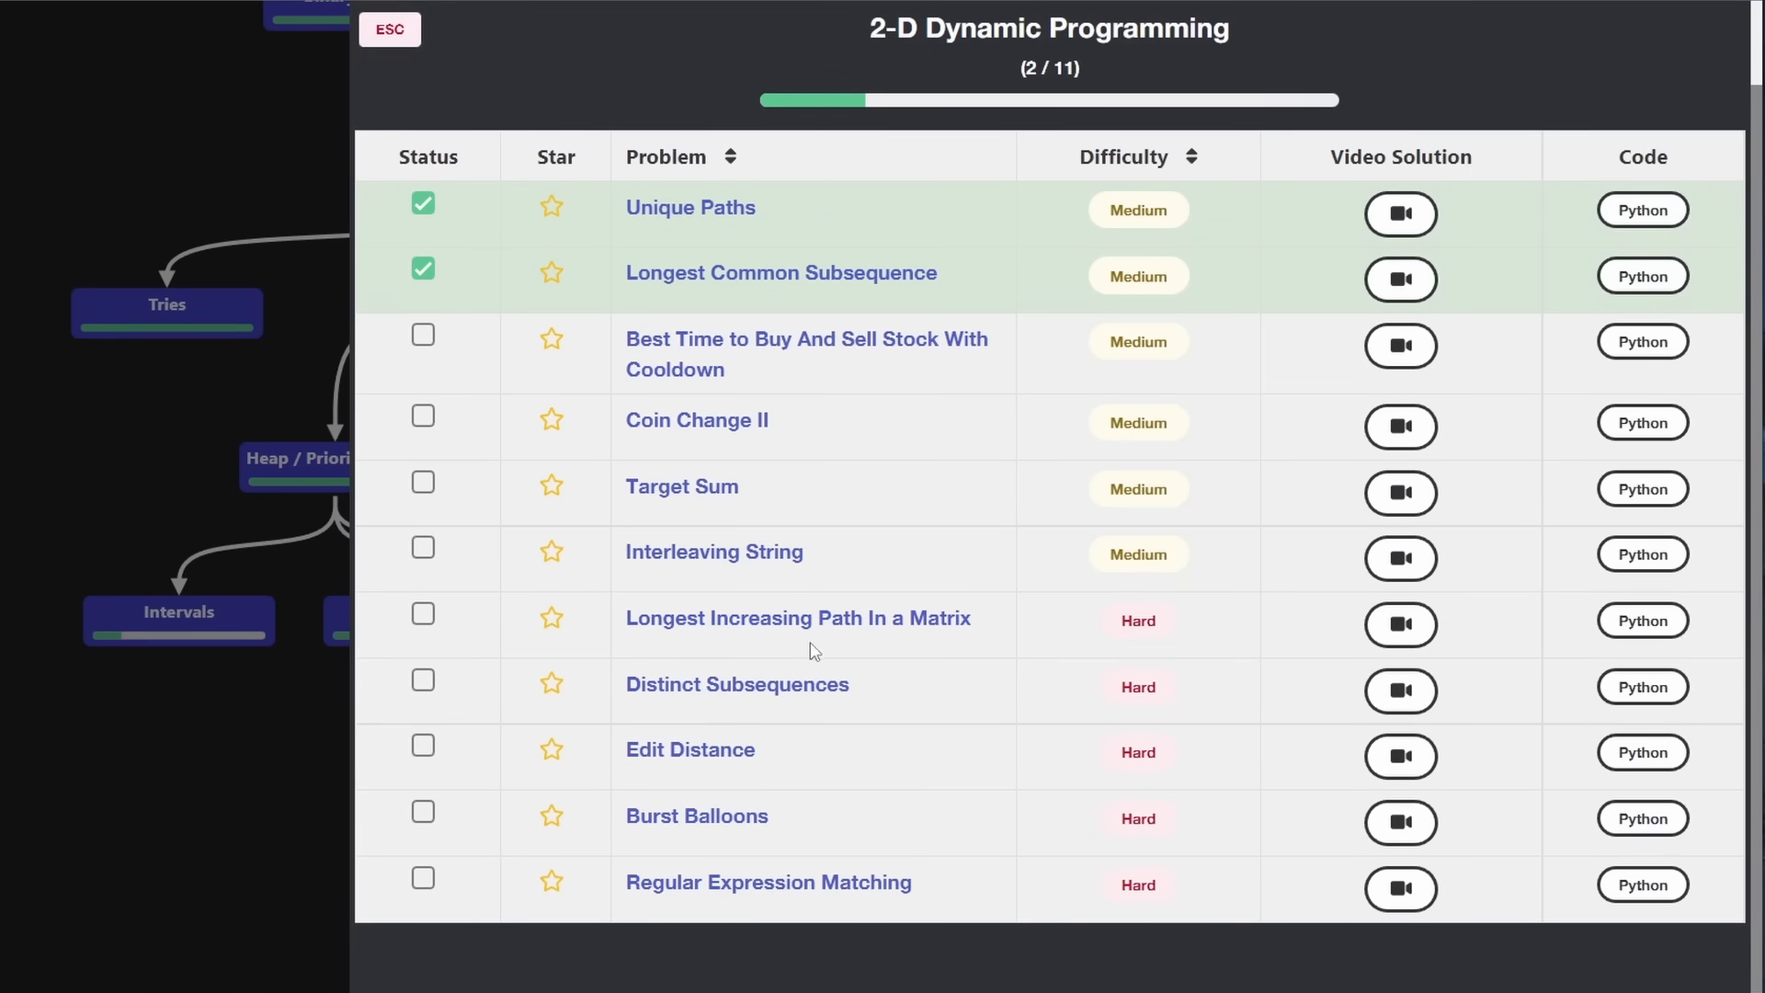
{"action": "mouse_move", "coordinate": [1643, 620]}
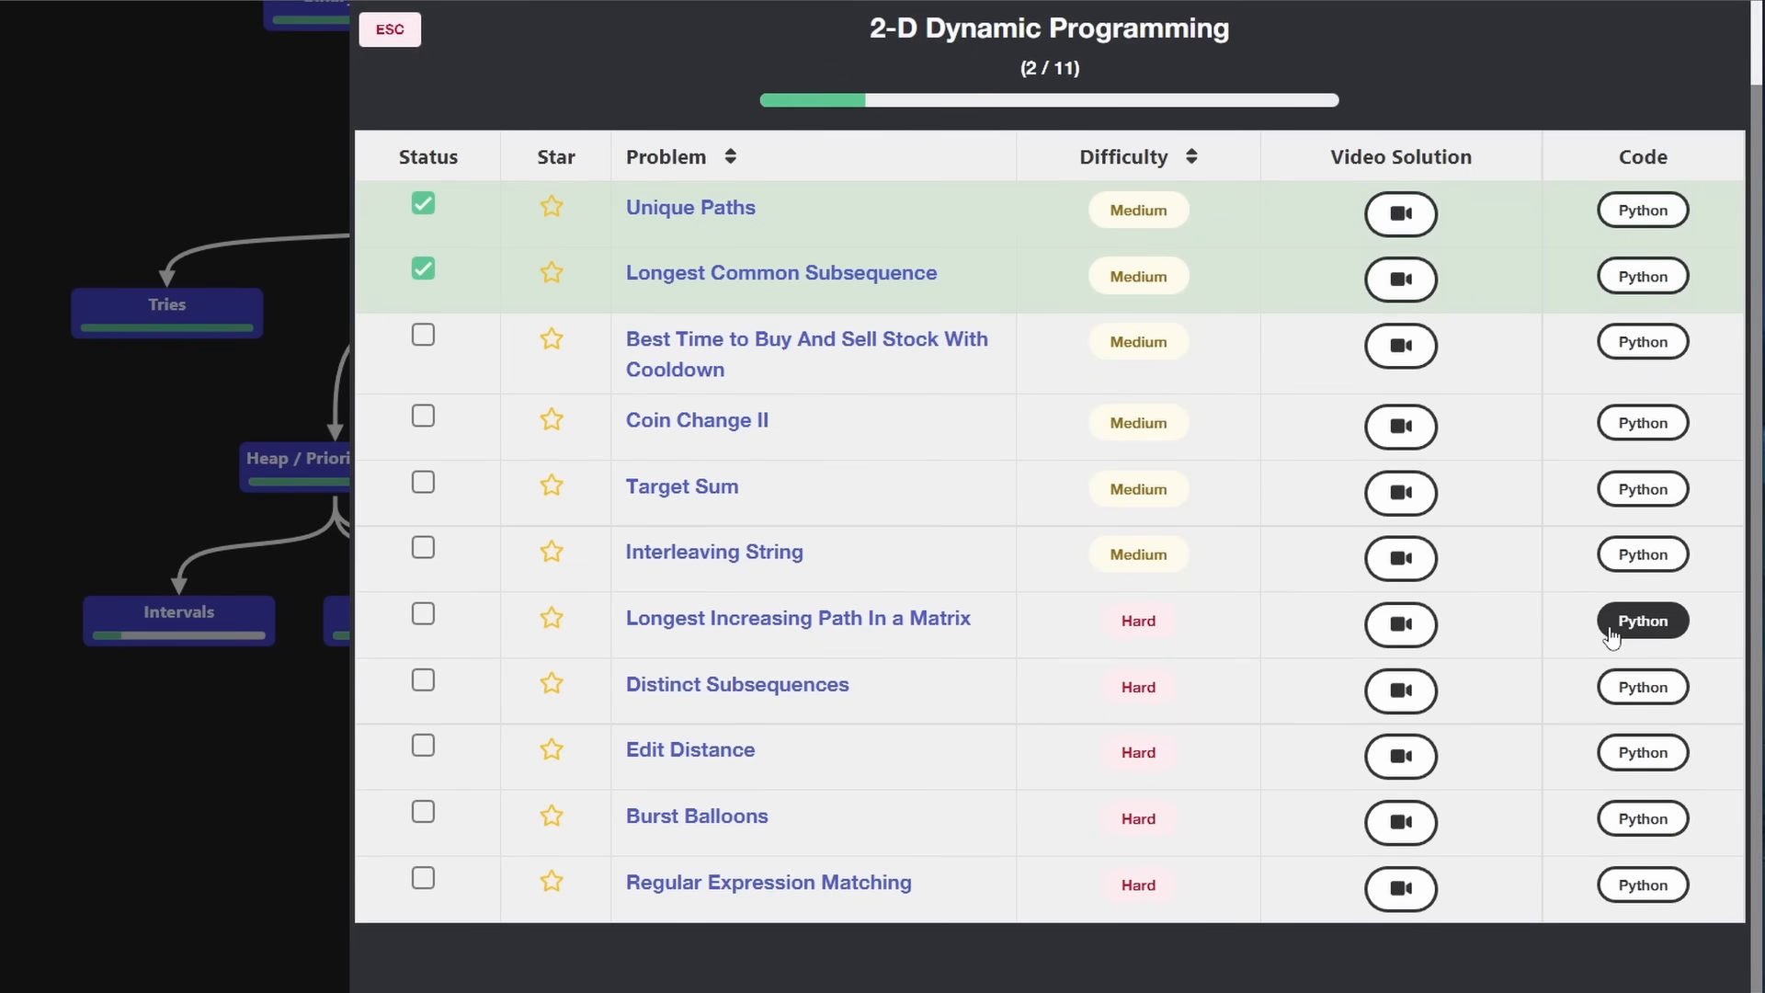
{"action": "mouse_move", "coordinate": [236, 738]}
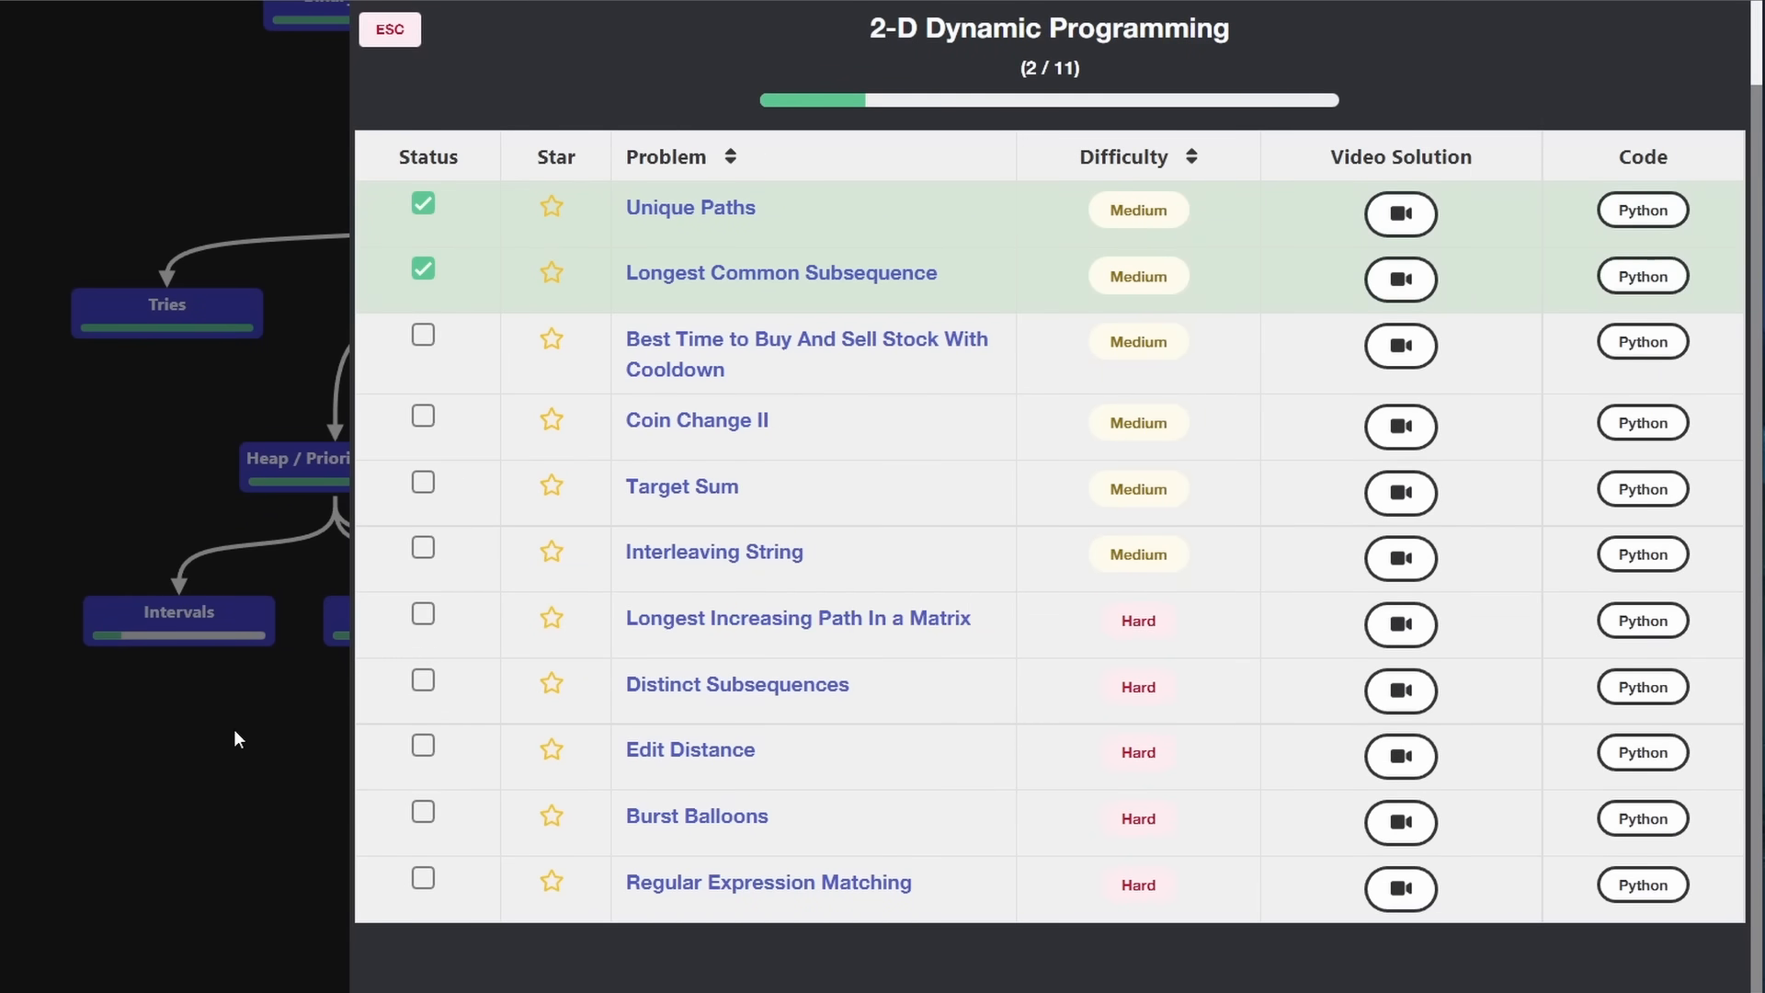
Switch from 2-D DP to Advanced Graphs, viewing and closing the Network Delay Time solution
{"action": "left_click", "coordinate": [388, 30]}
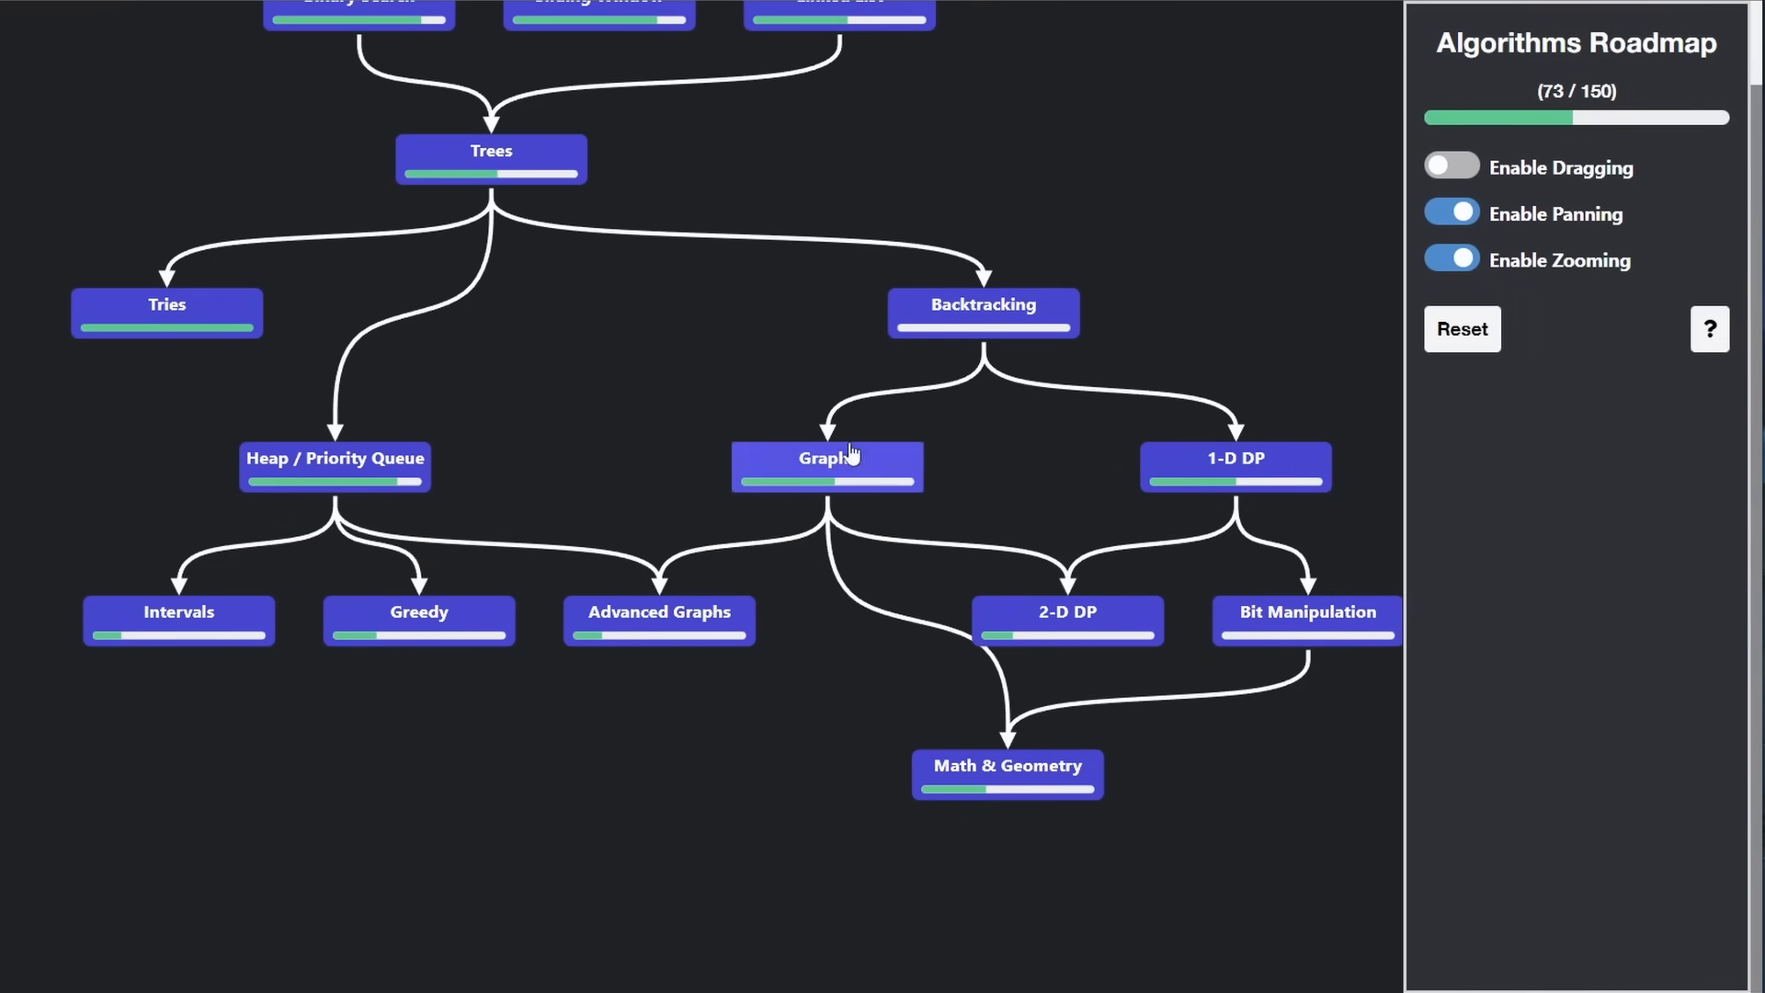
{"action": "mouse_move", "coordinate": [637, 668]}
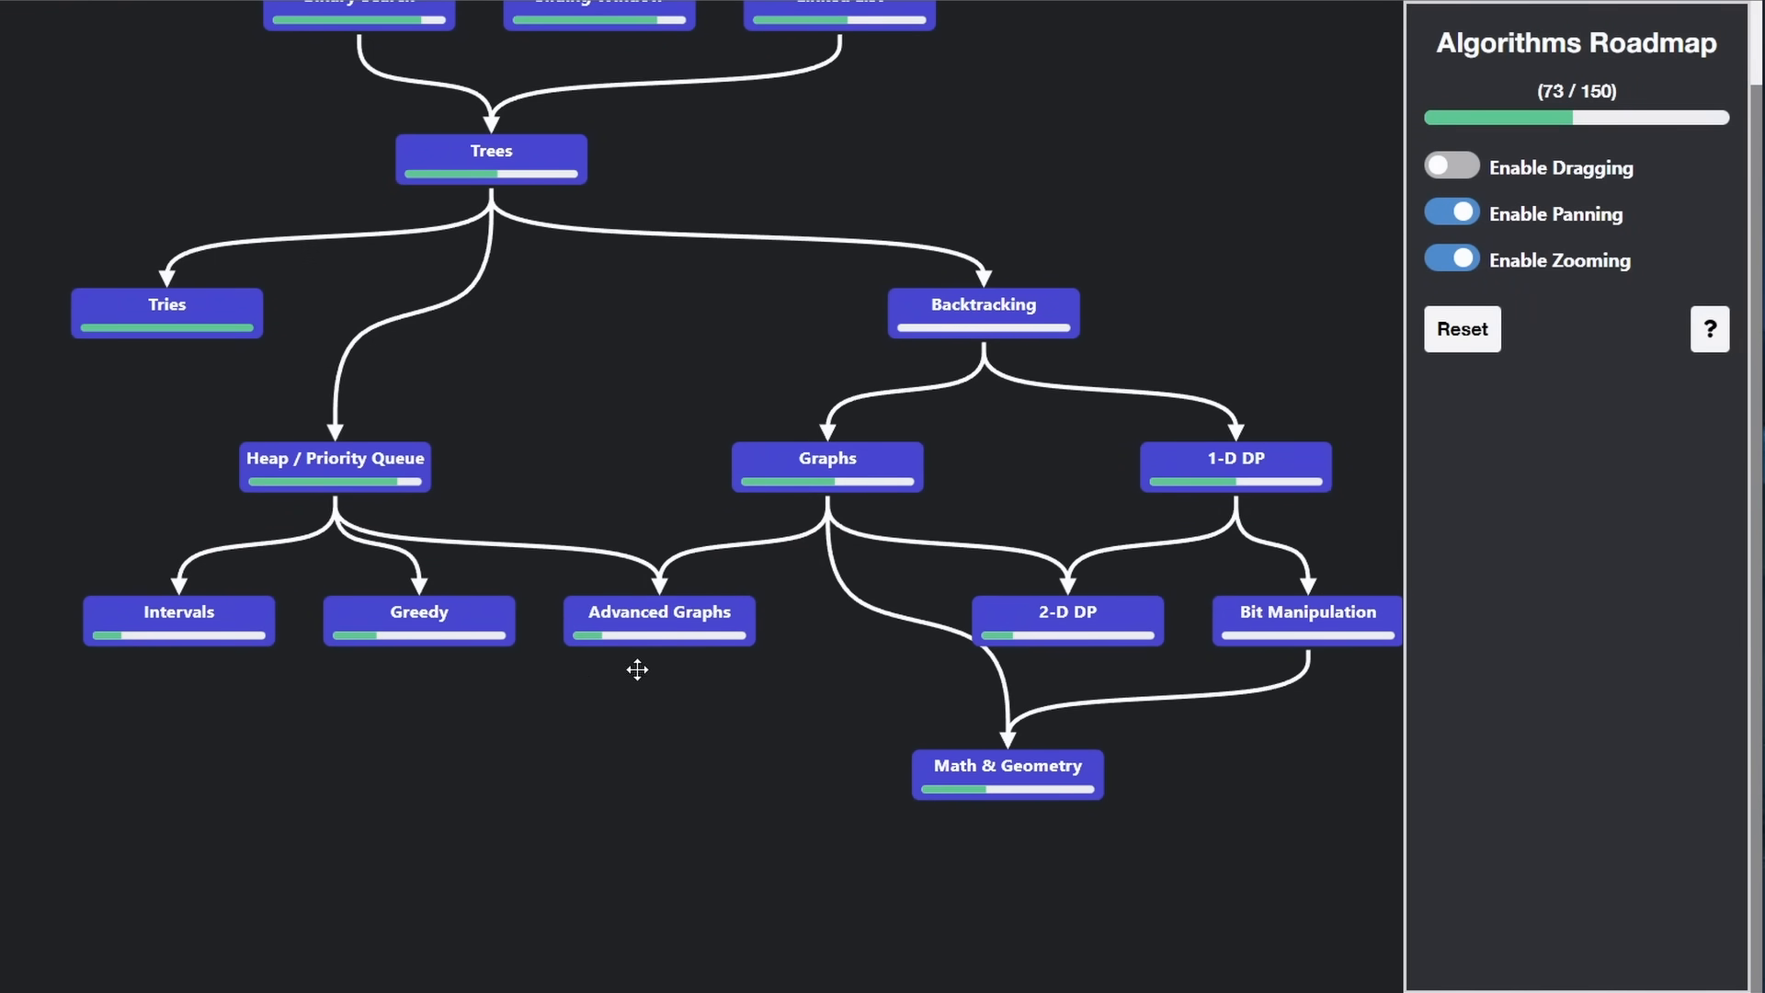
{"action": "mouse_move", "coordinate": [660, 631]}
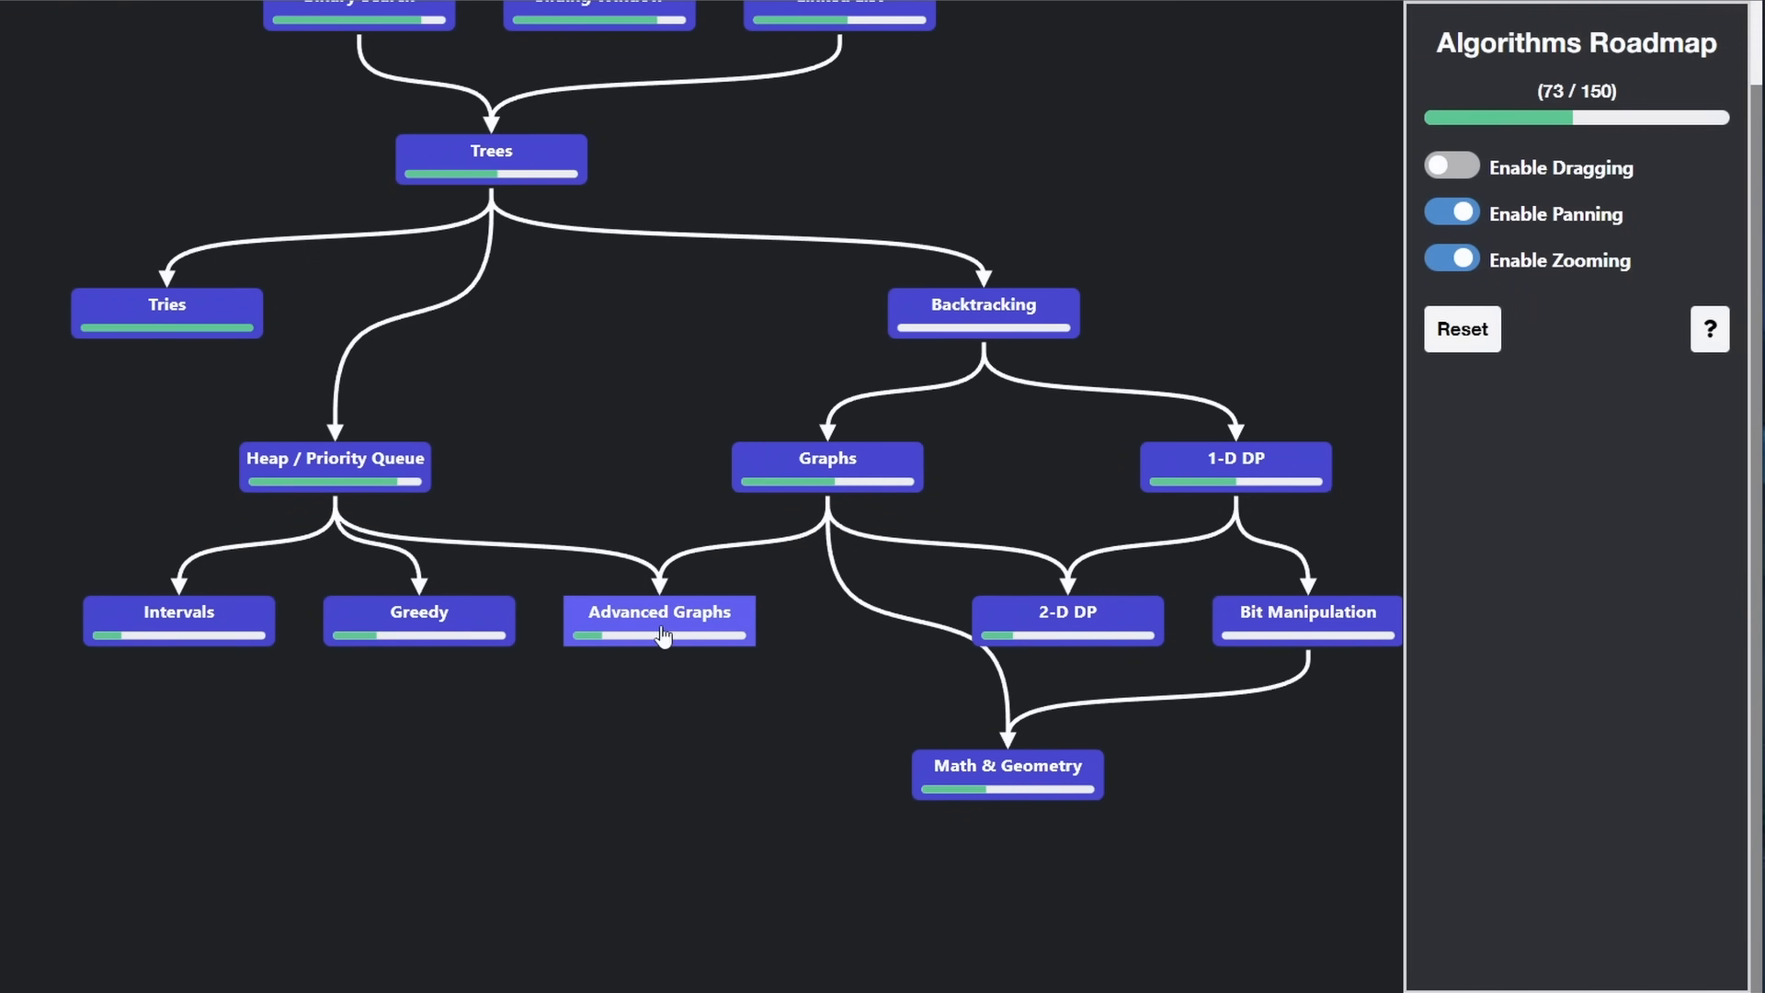
{"action": "left_click", "coordinate": [658, 621]}
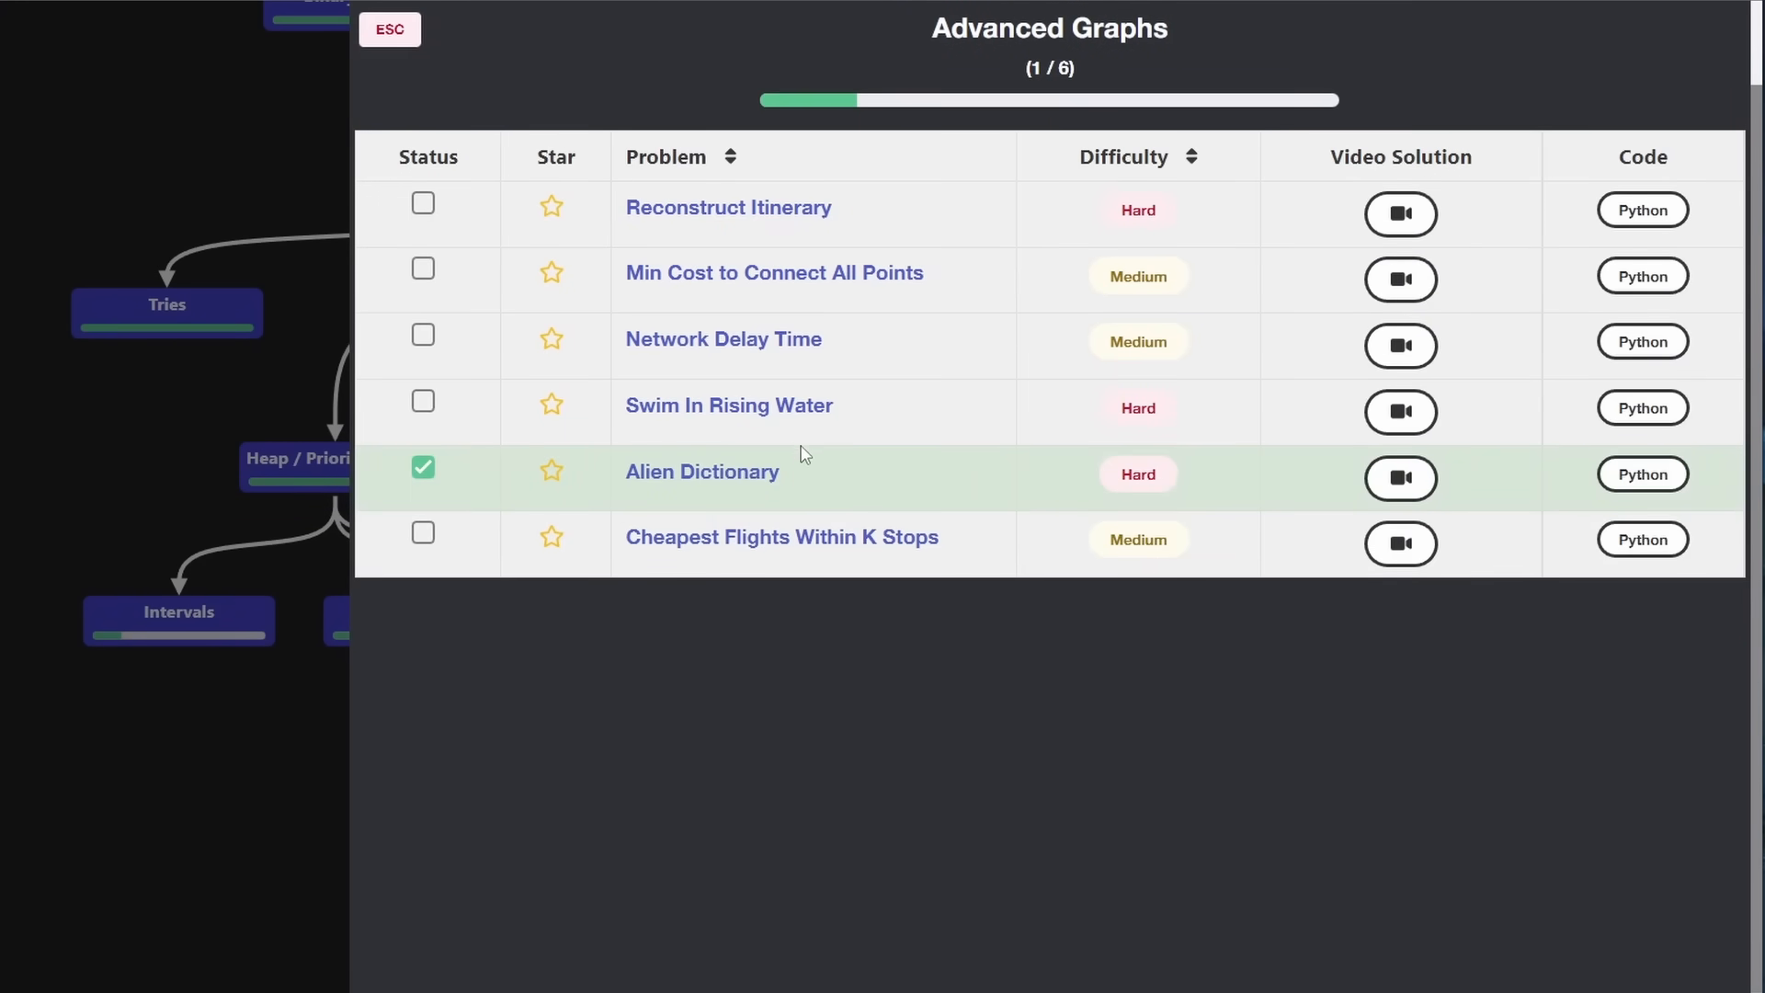
{"action": "mouse_move", "coordinate": [863, 362]}
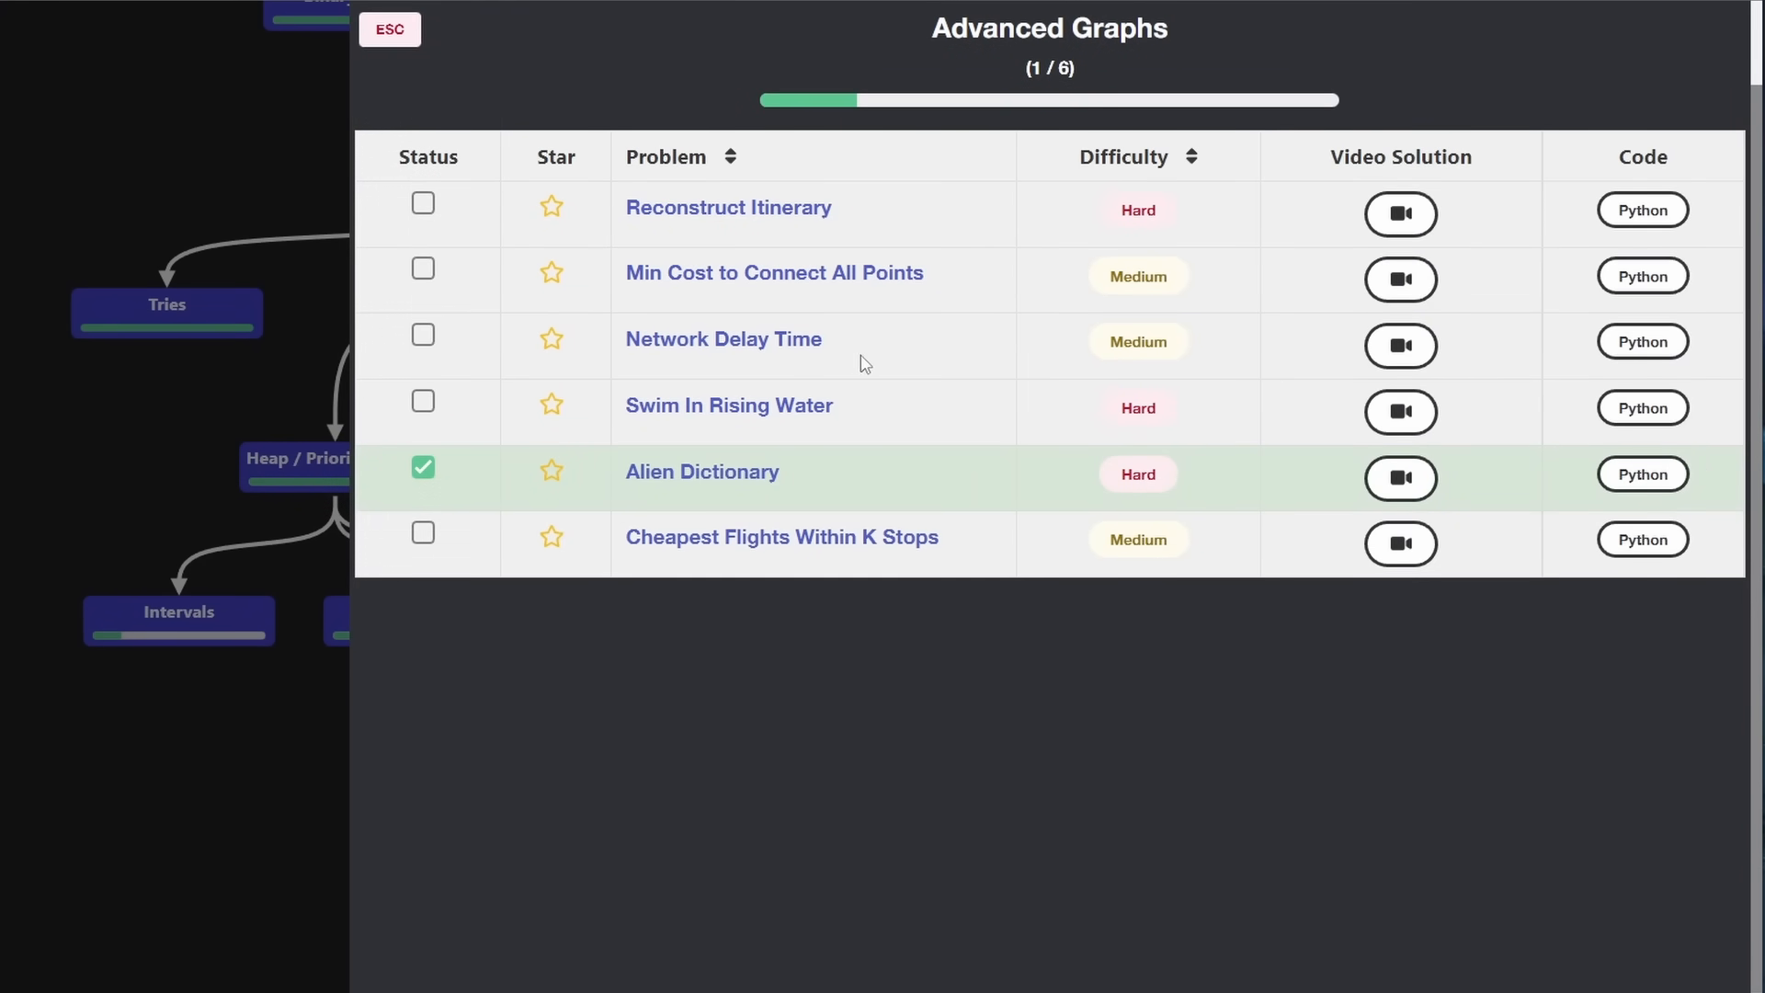
{"action": "left_click", "coordinate": [1641, 341]}
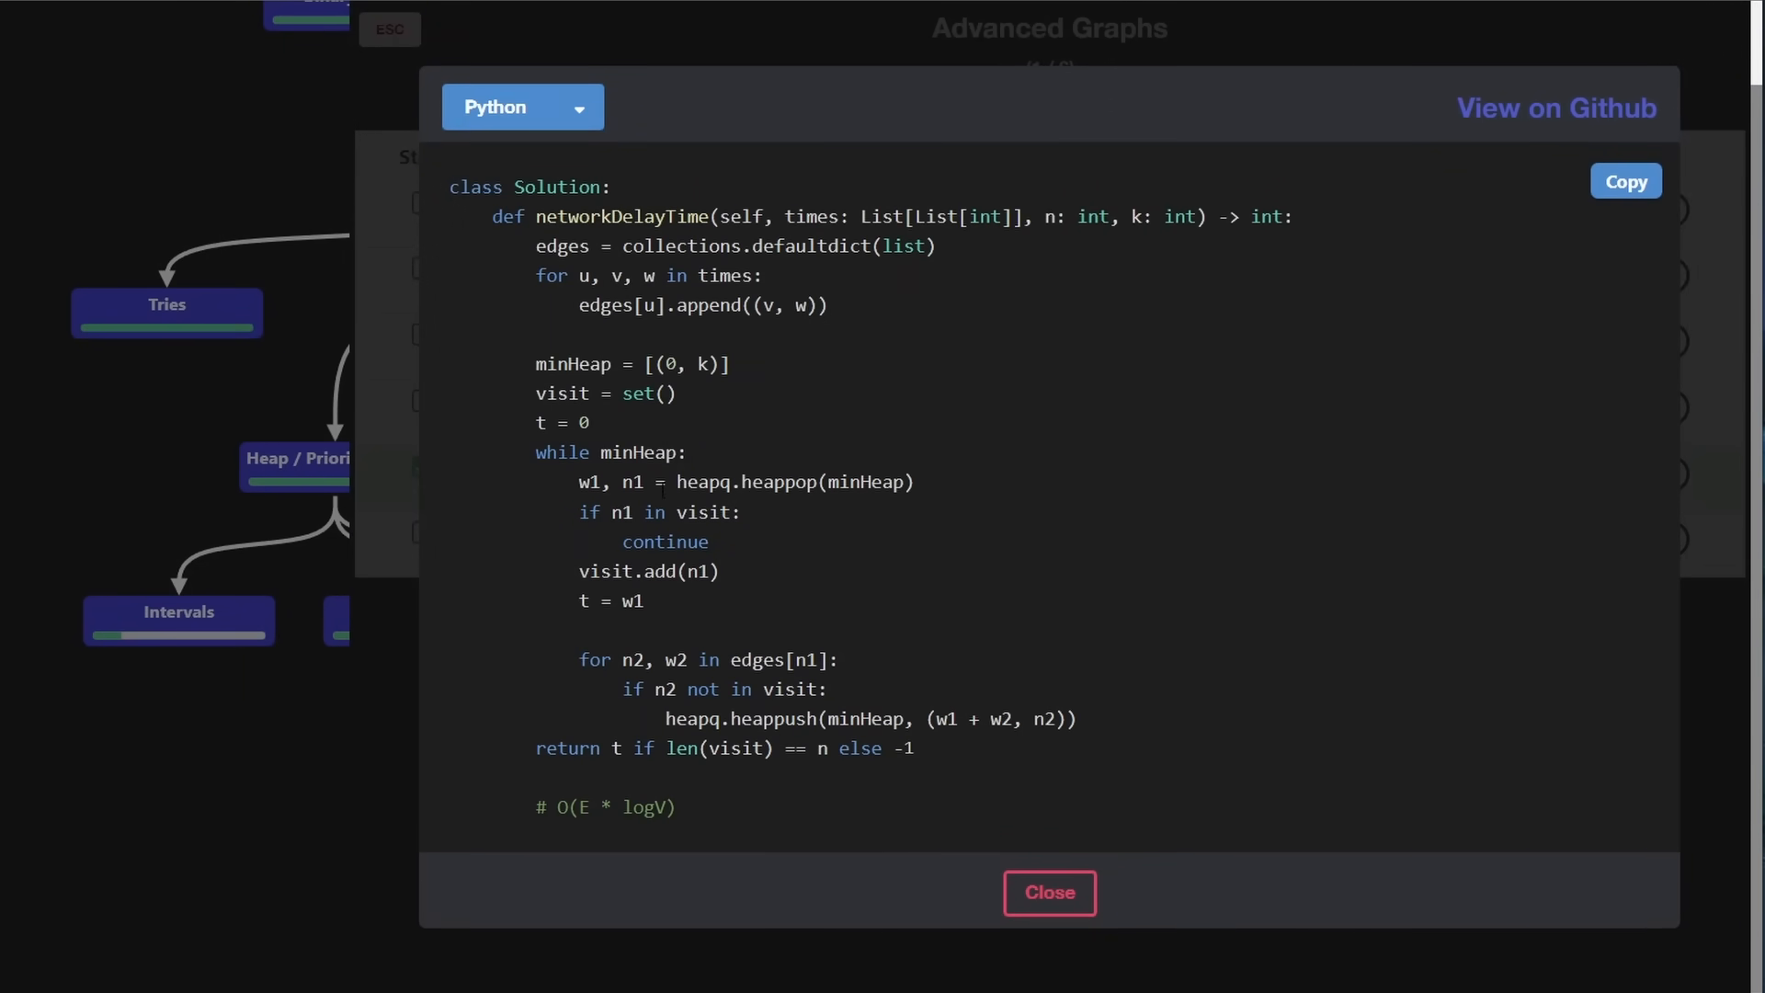
{"action": "left_click", "coordinate": [1048, 893]}
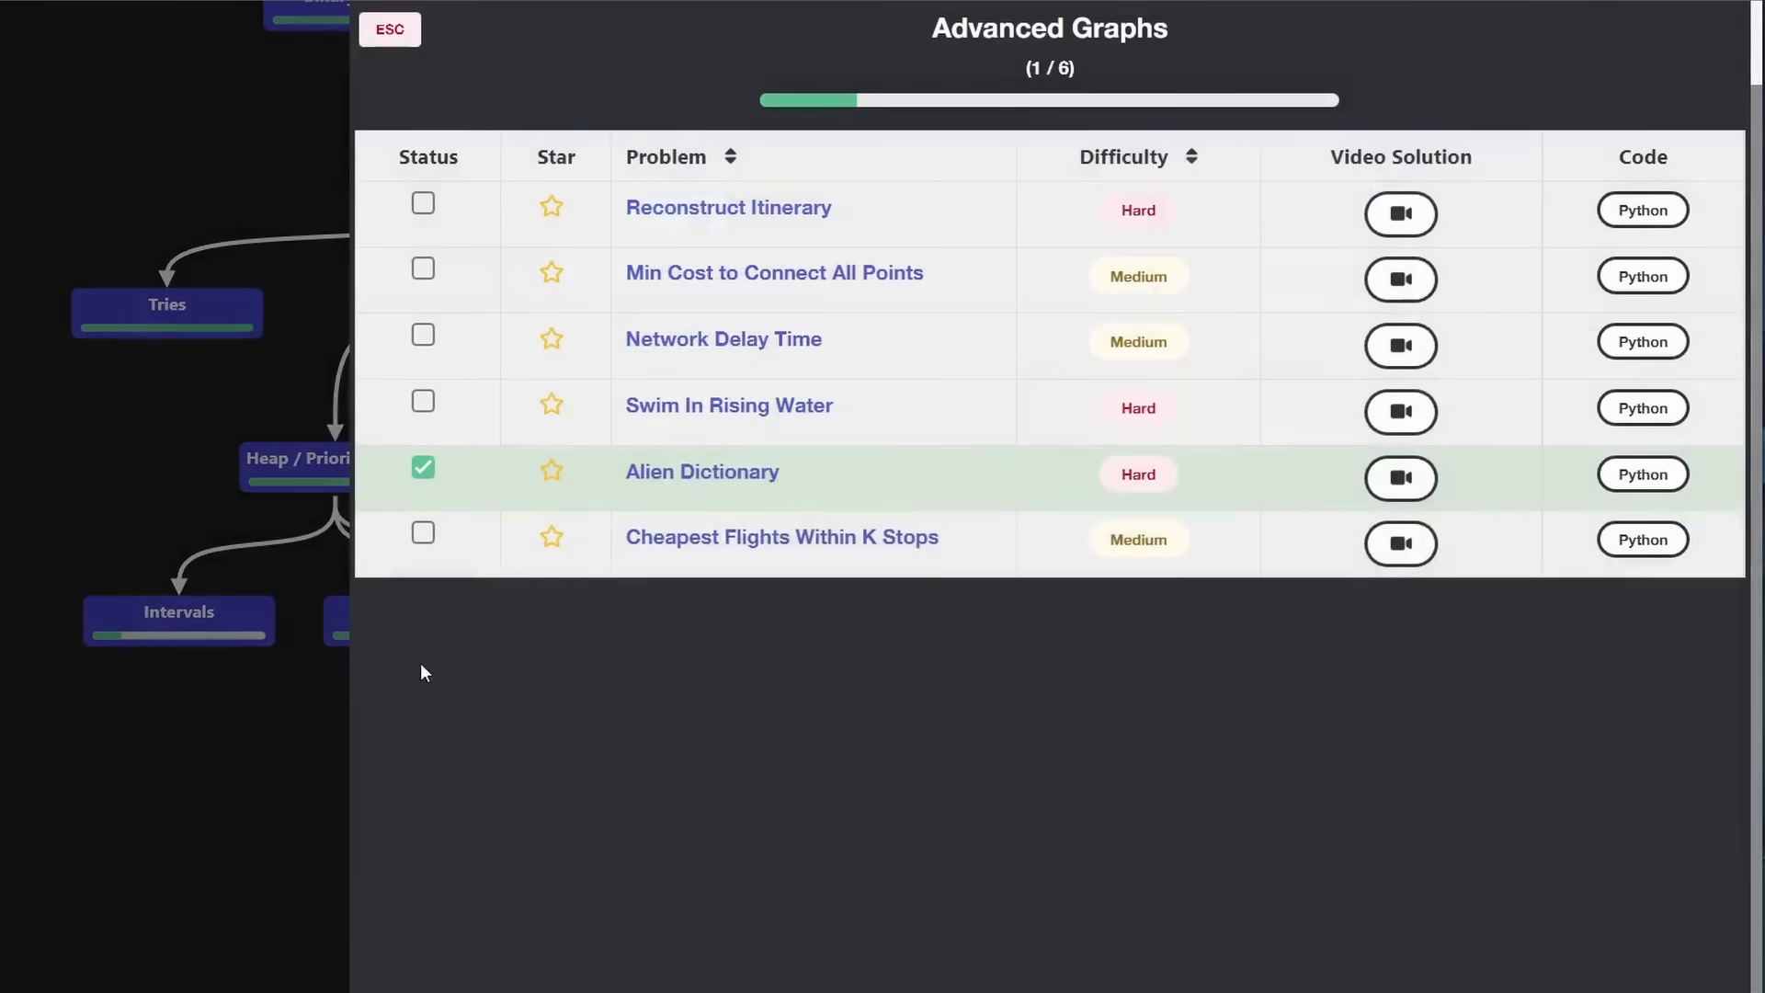
Close Advanced Graphs, then open and close Heap / Priority Queue (6 of 7 done)
{"action": "left_click", "coordinate": [388, 30]}
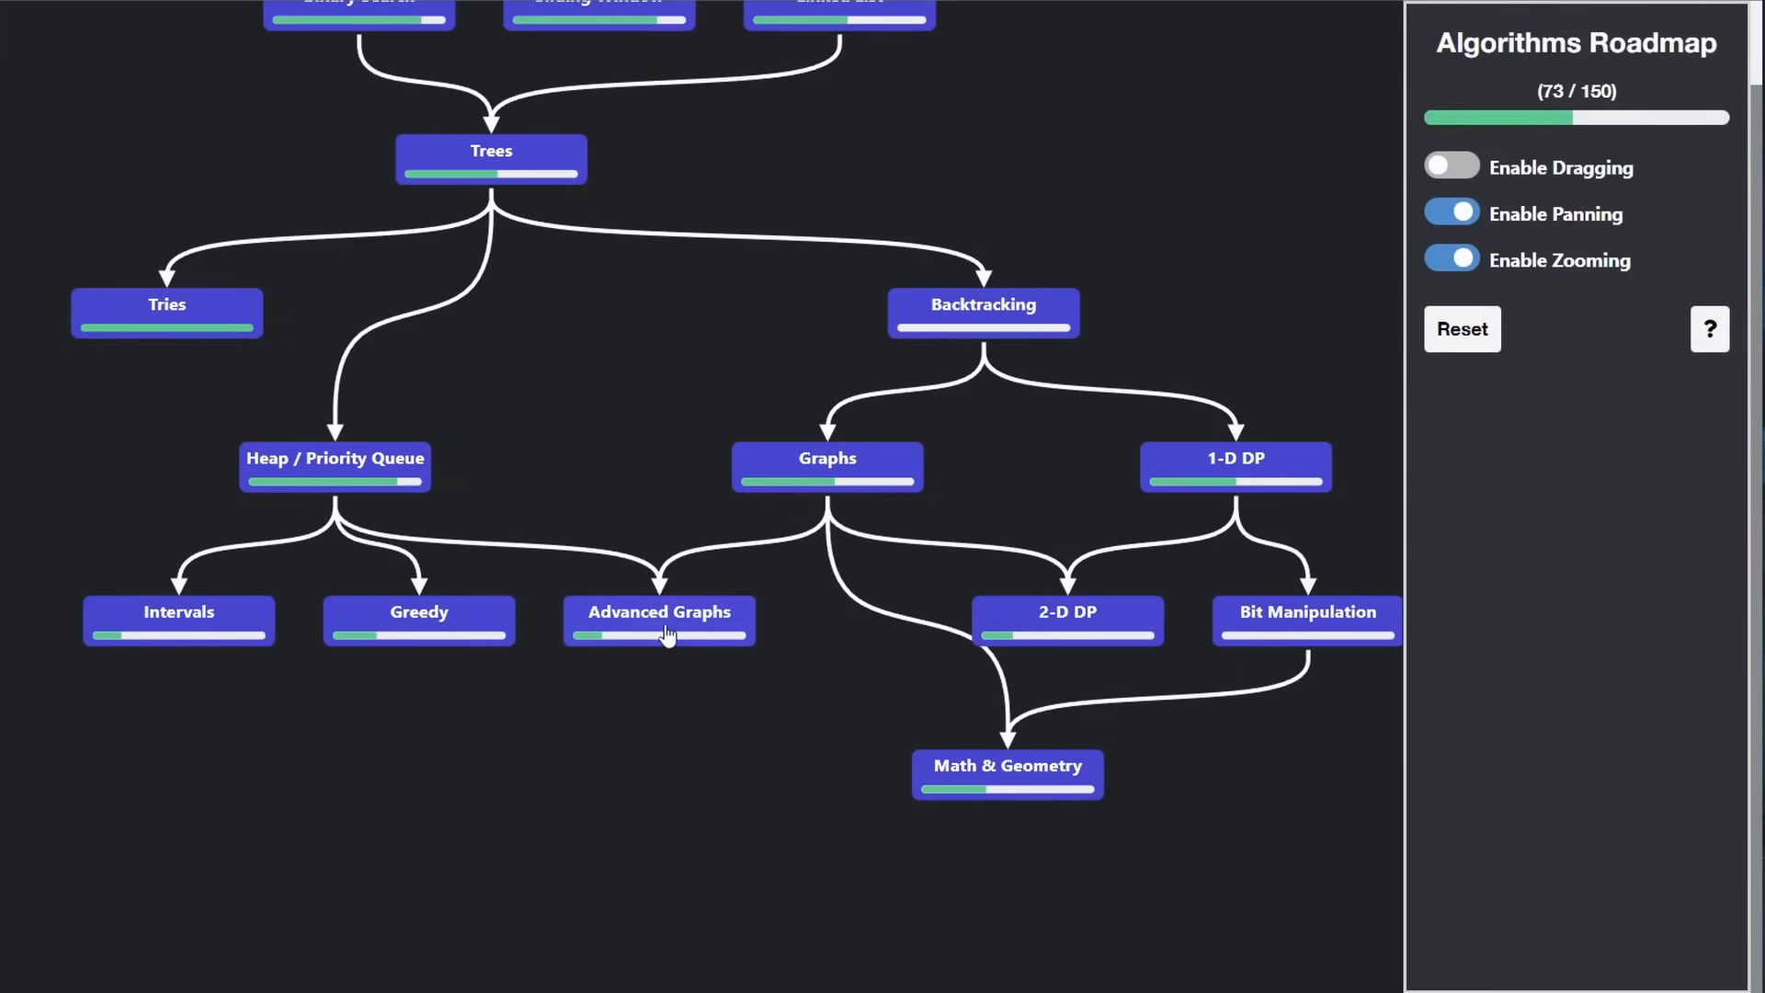
{"action": "mouse_move", "coordinate": [486, 495]}
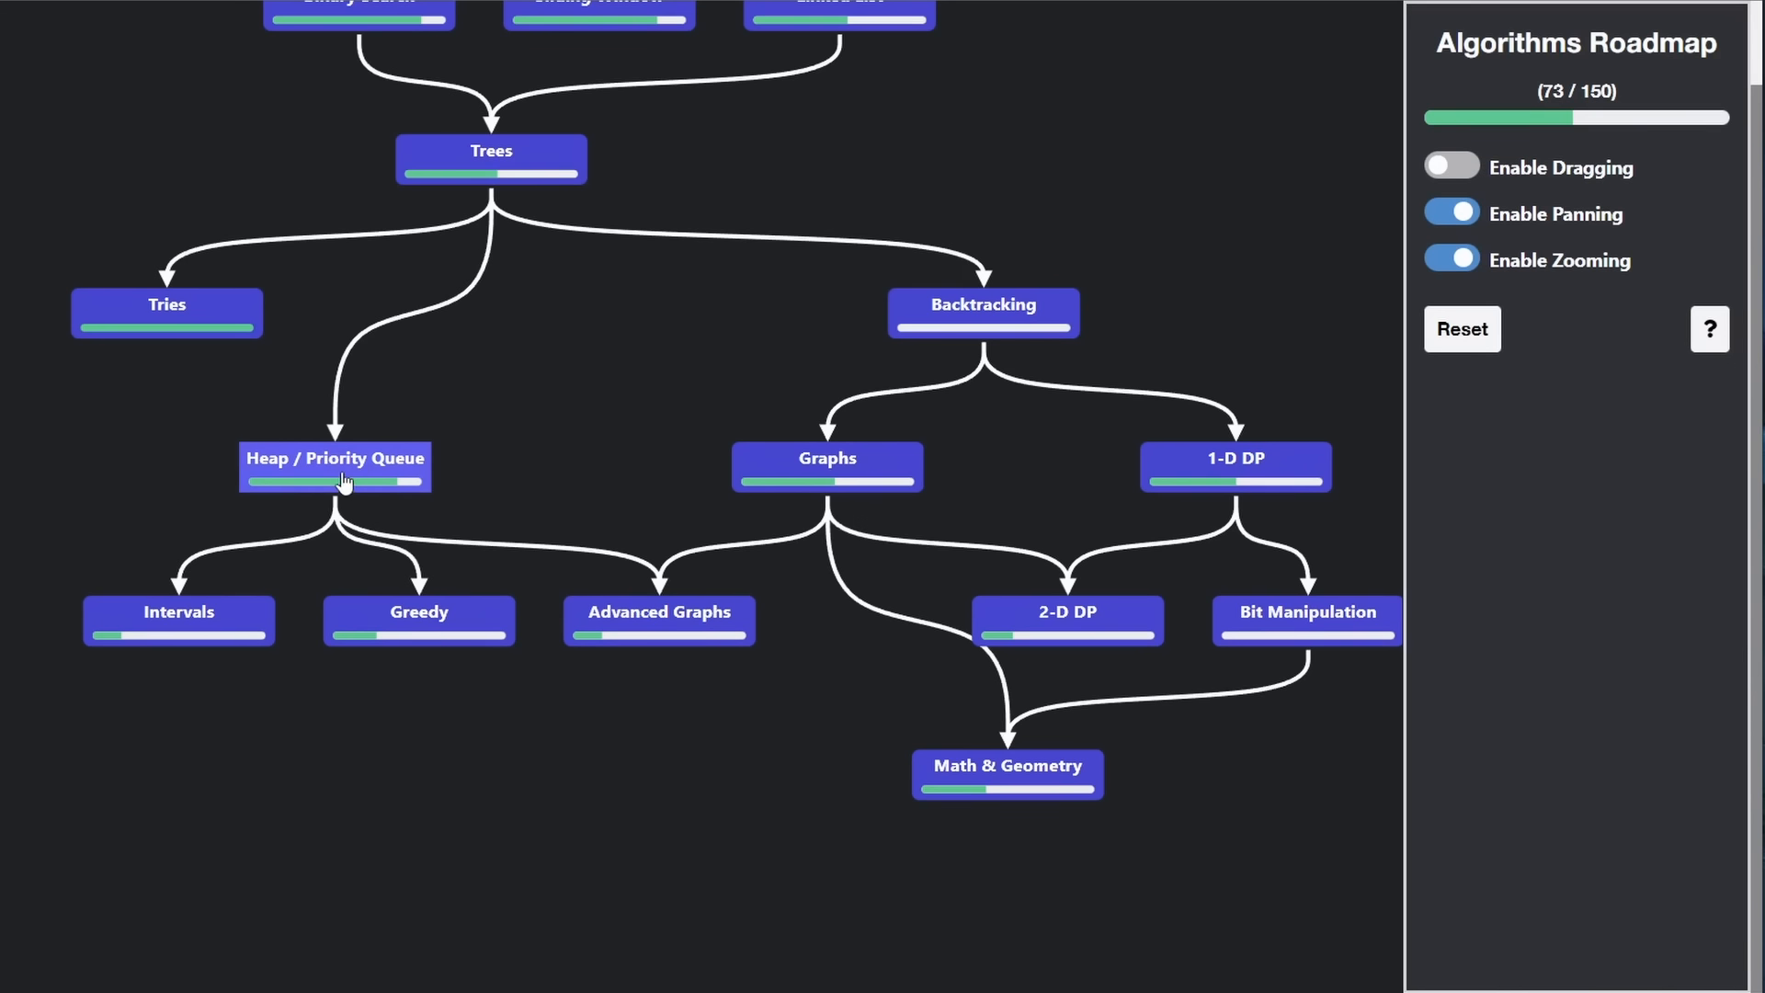
{"action": "left_click", "coordinate": [333, 459]}
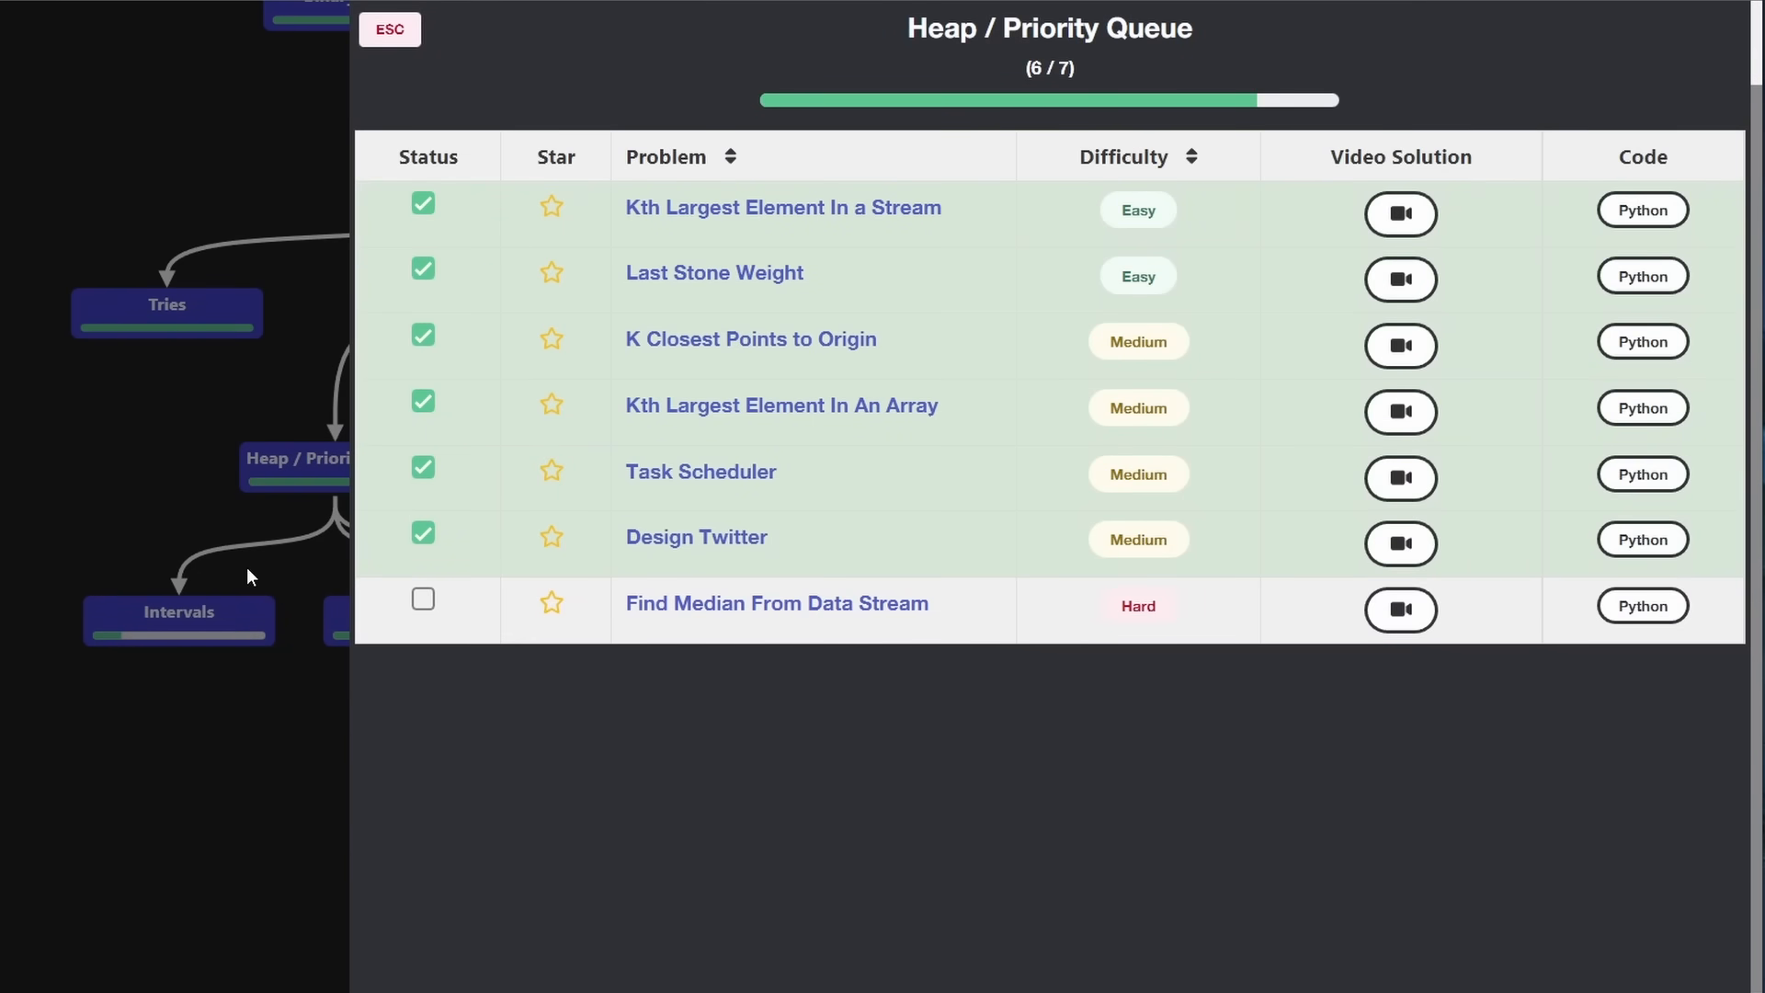
{"action": "left_click", "coordinate": [390, 29]}
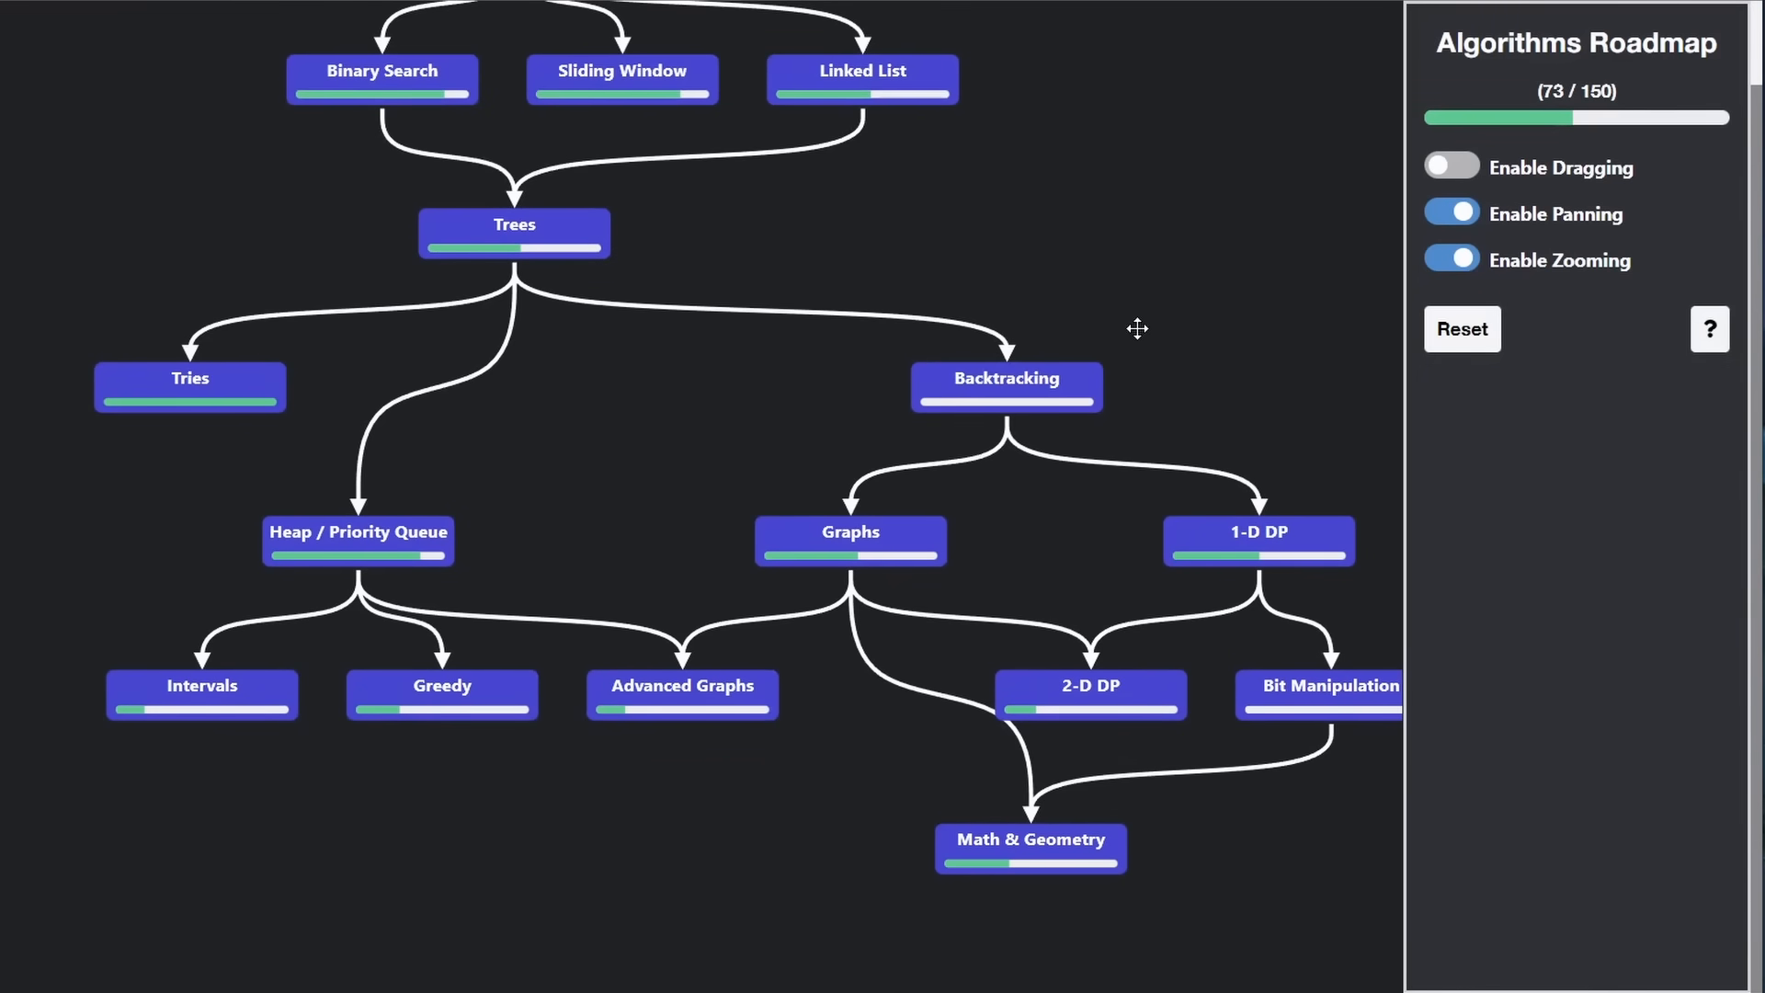
{"action": "mouse_move", "coordinate": [638, 638]}
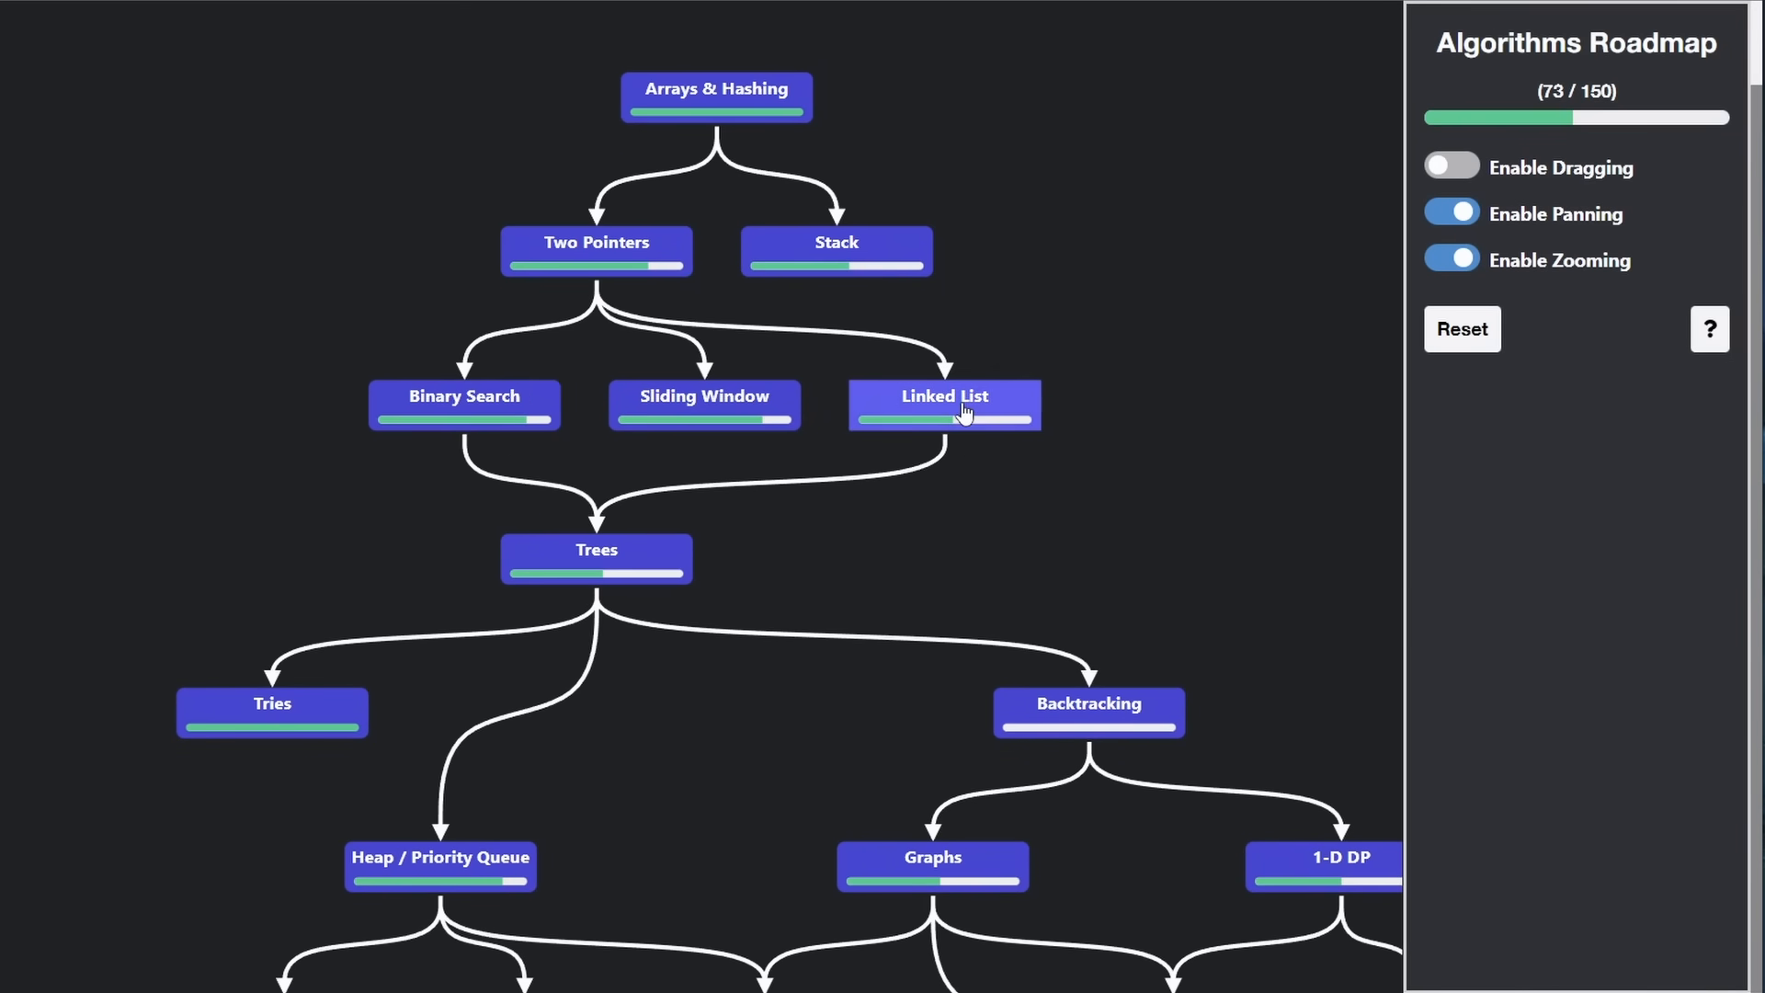
{"action": "left_click", "coordinate": [943, 396]}
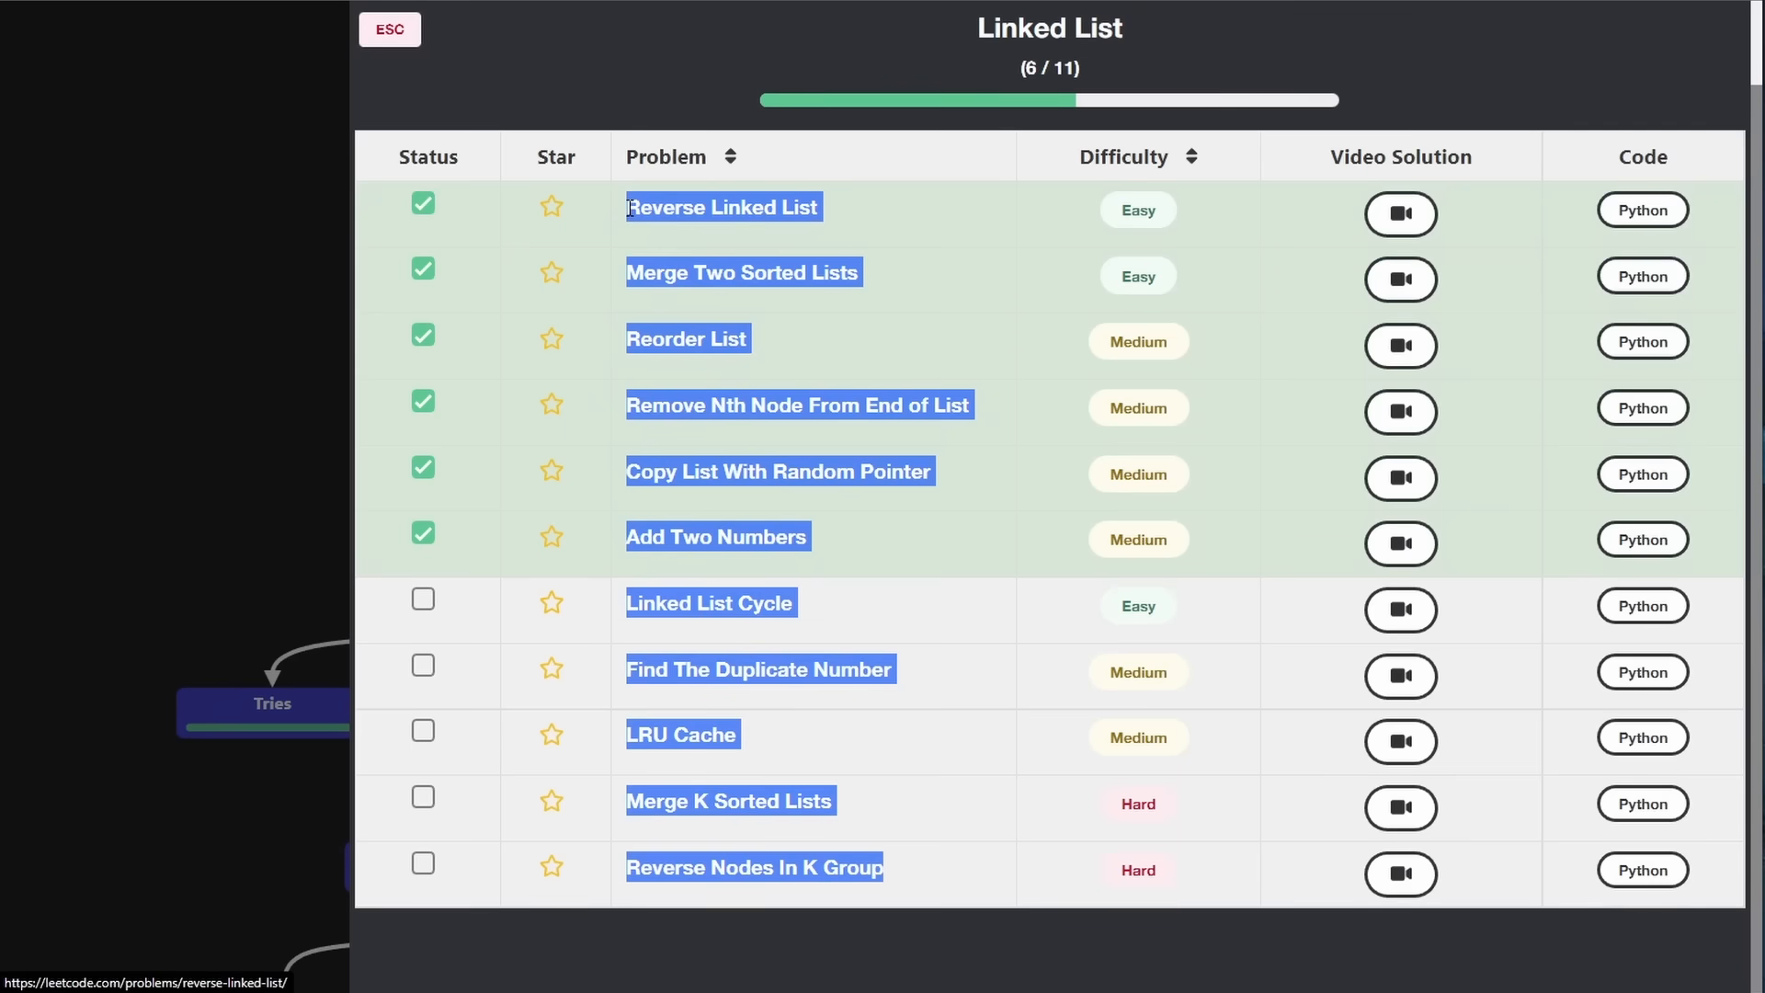
{"action": "mouse_move", "coordinate": [628, 217]}
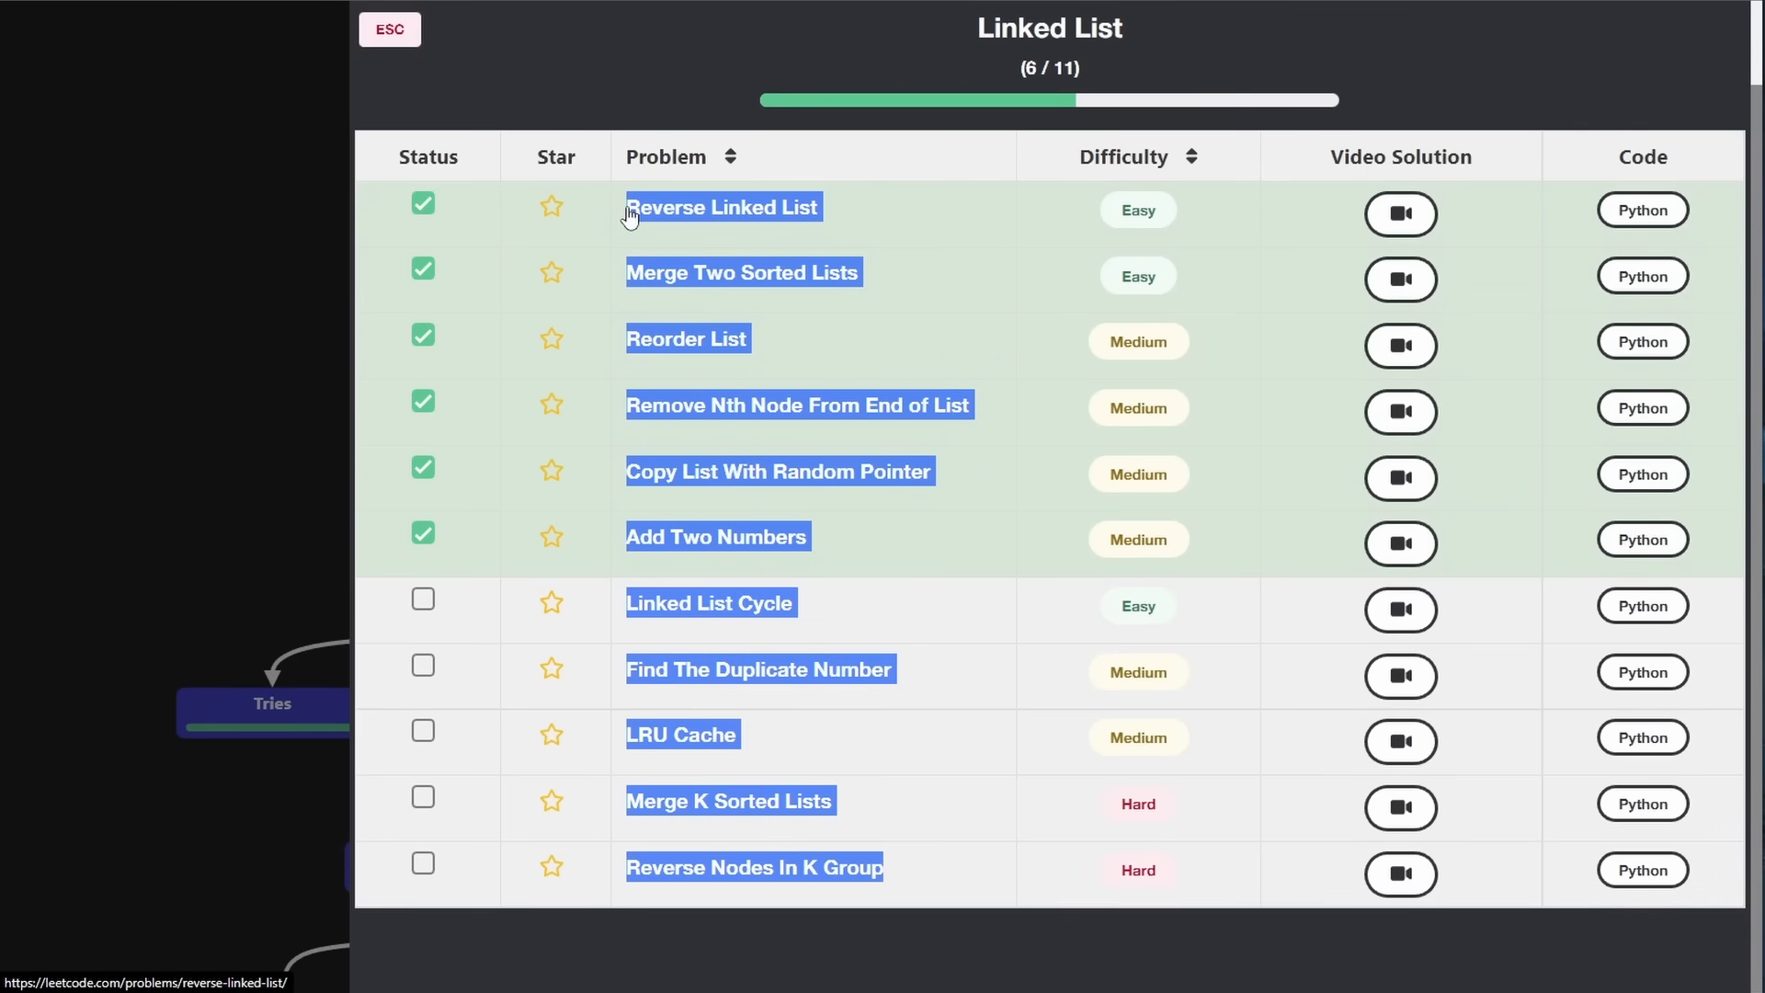
{"action": "left_click", "coordinate": [390, 29]}
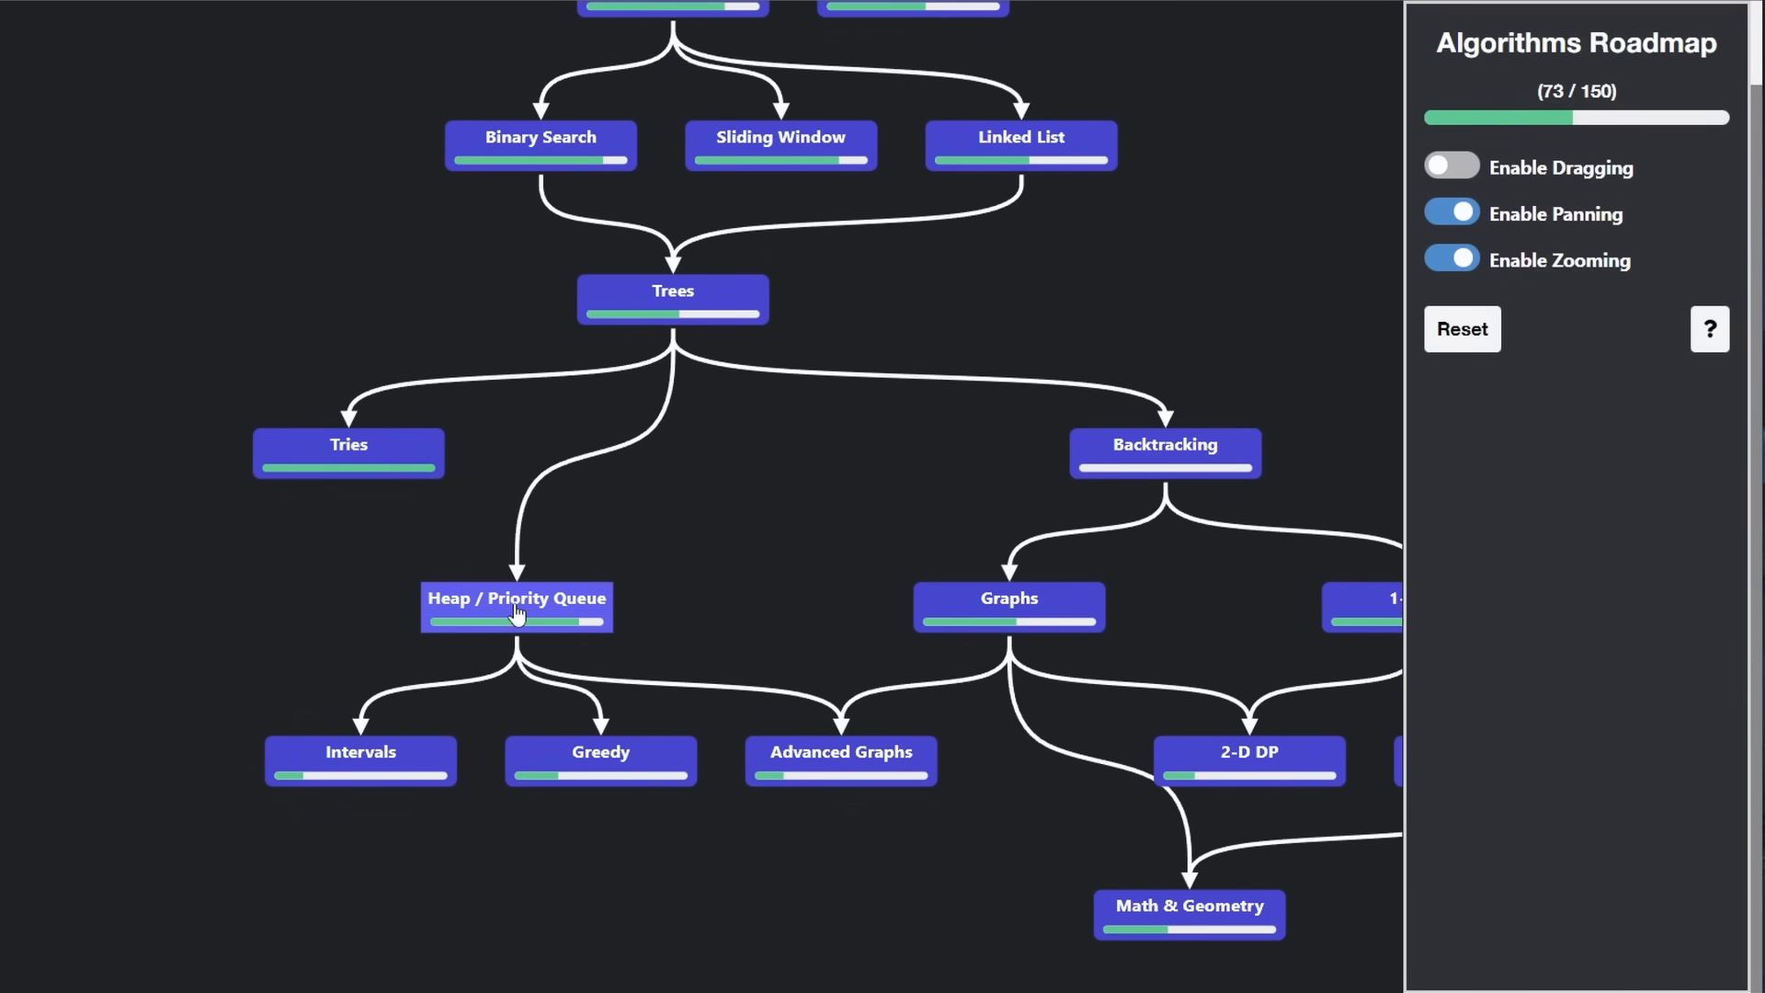
{"action": "mouse_move", "coordinate": [360, 760]}
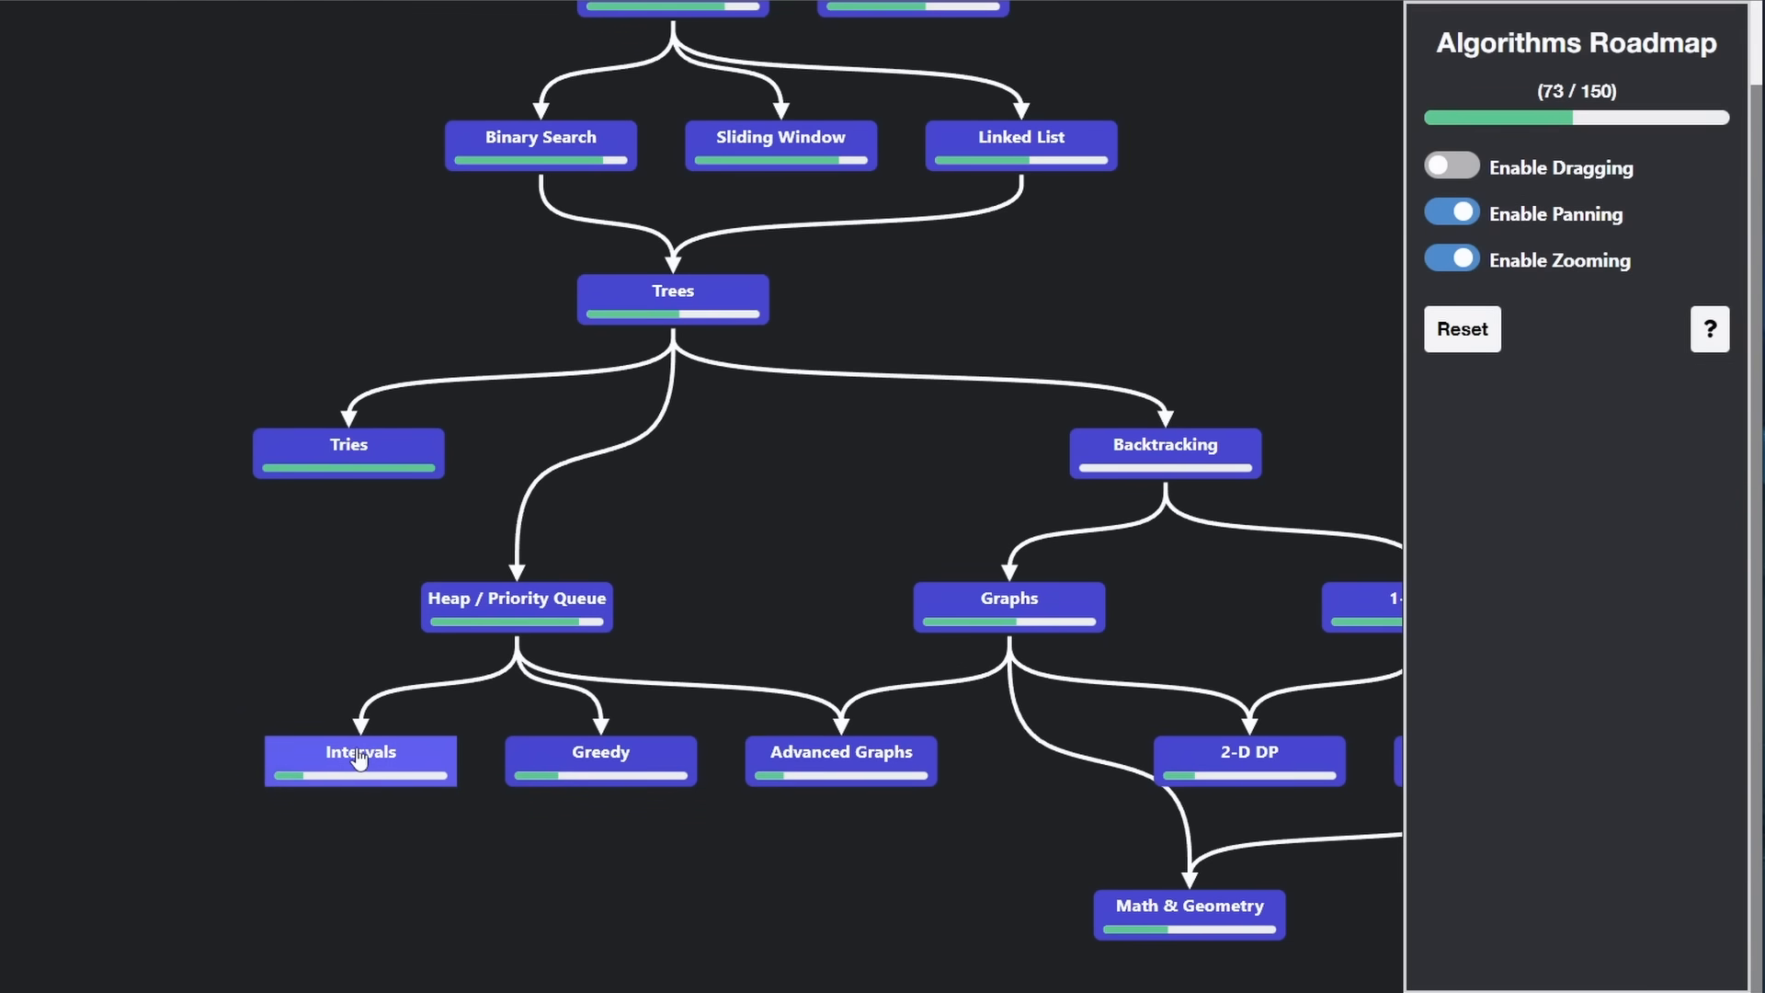
{"action": "mouse_move", "coordinate": [613, 605]}
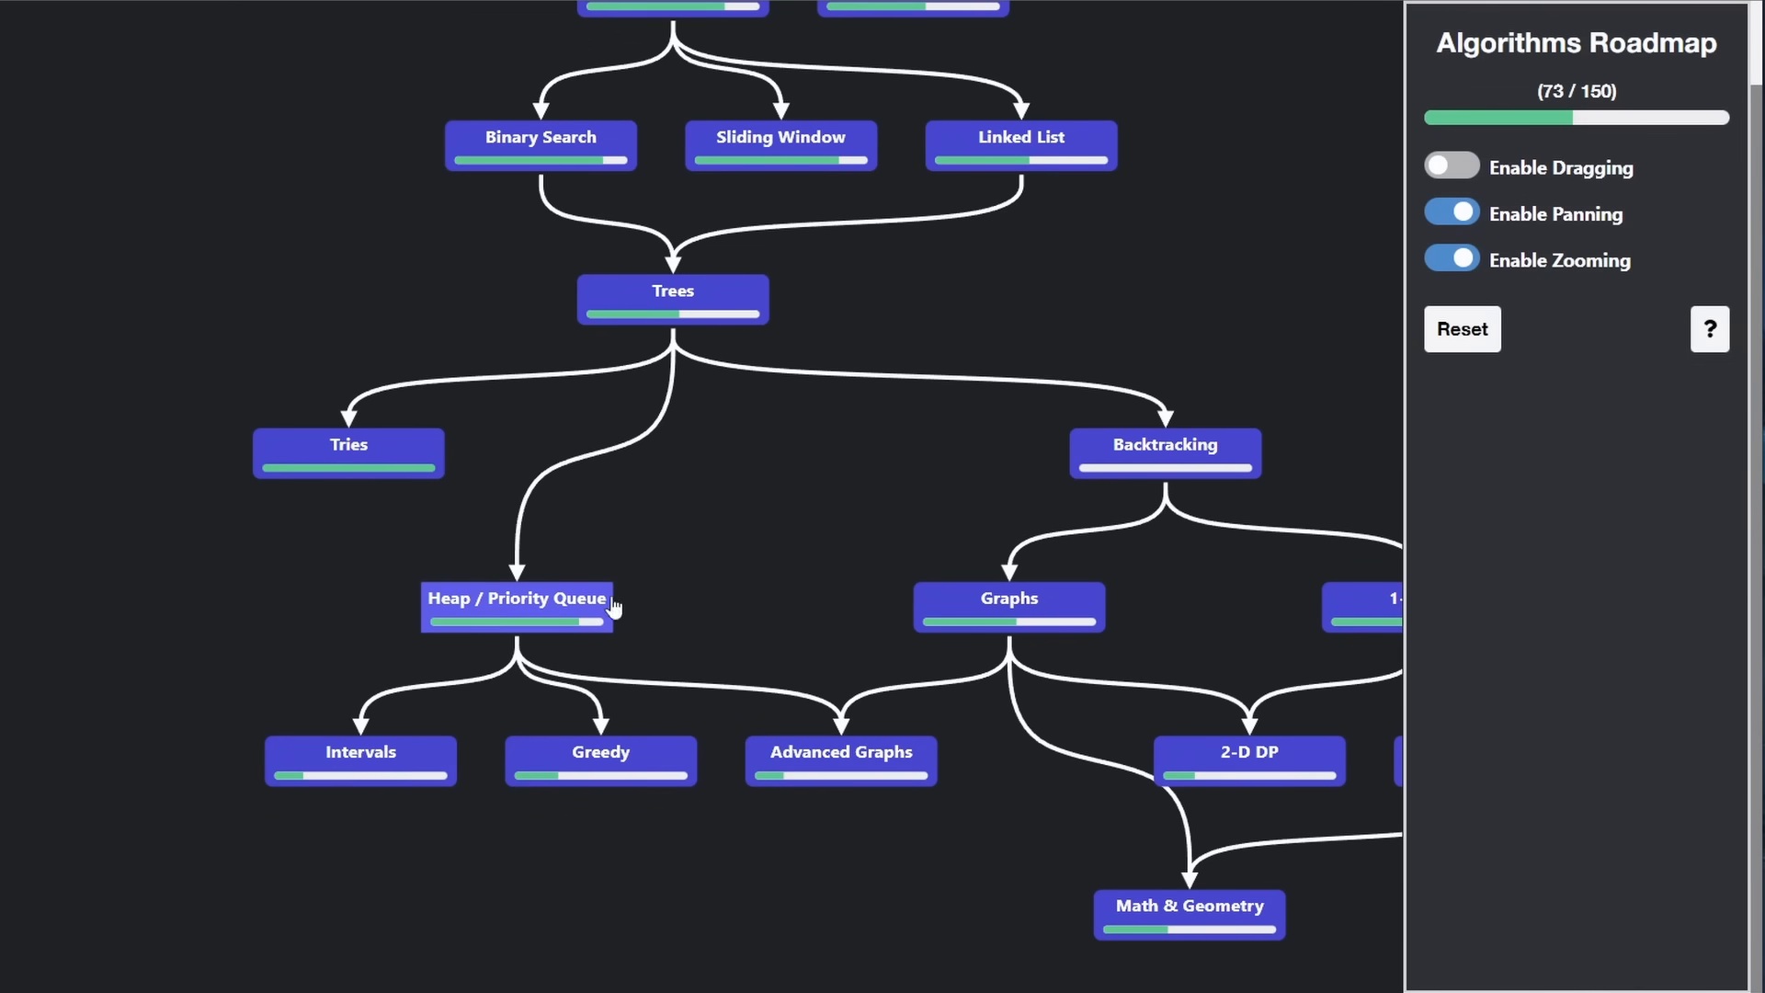
{"action": "mouse_move", "coordinate": [332, 777]}
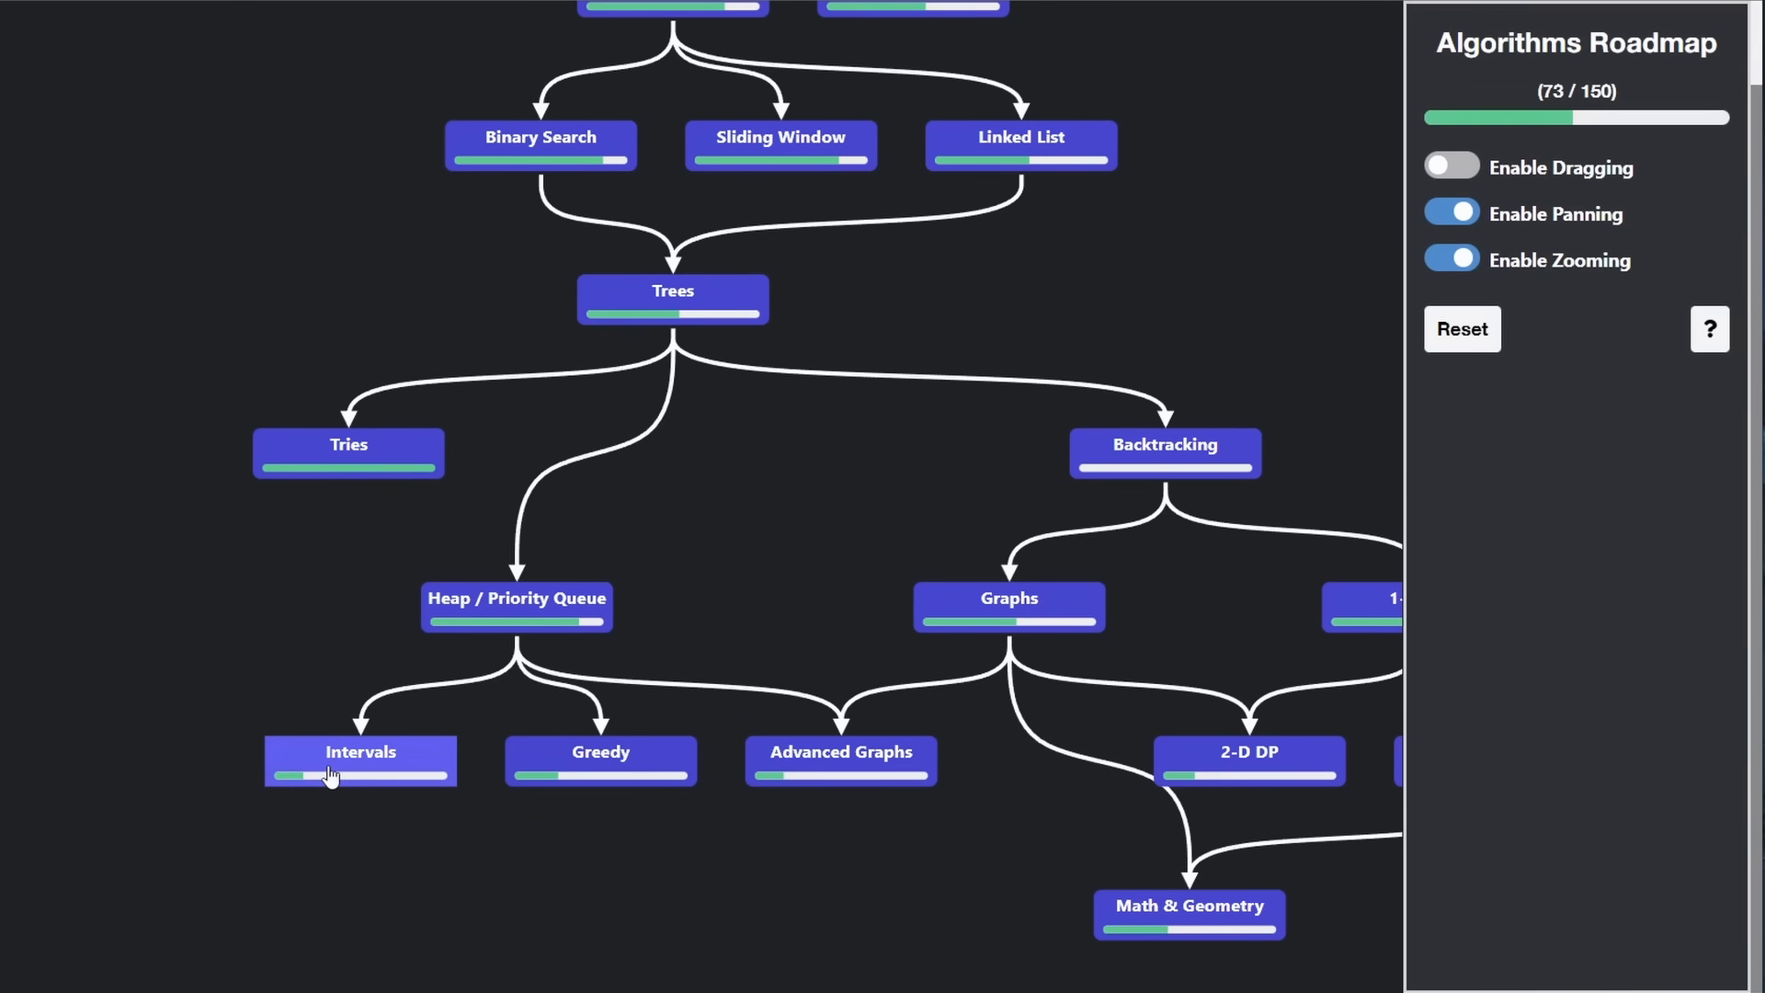
{"action": "mouse_move", "coordinate": [366, 777]}
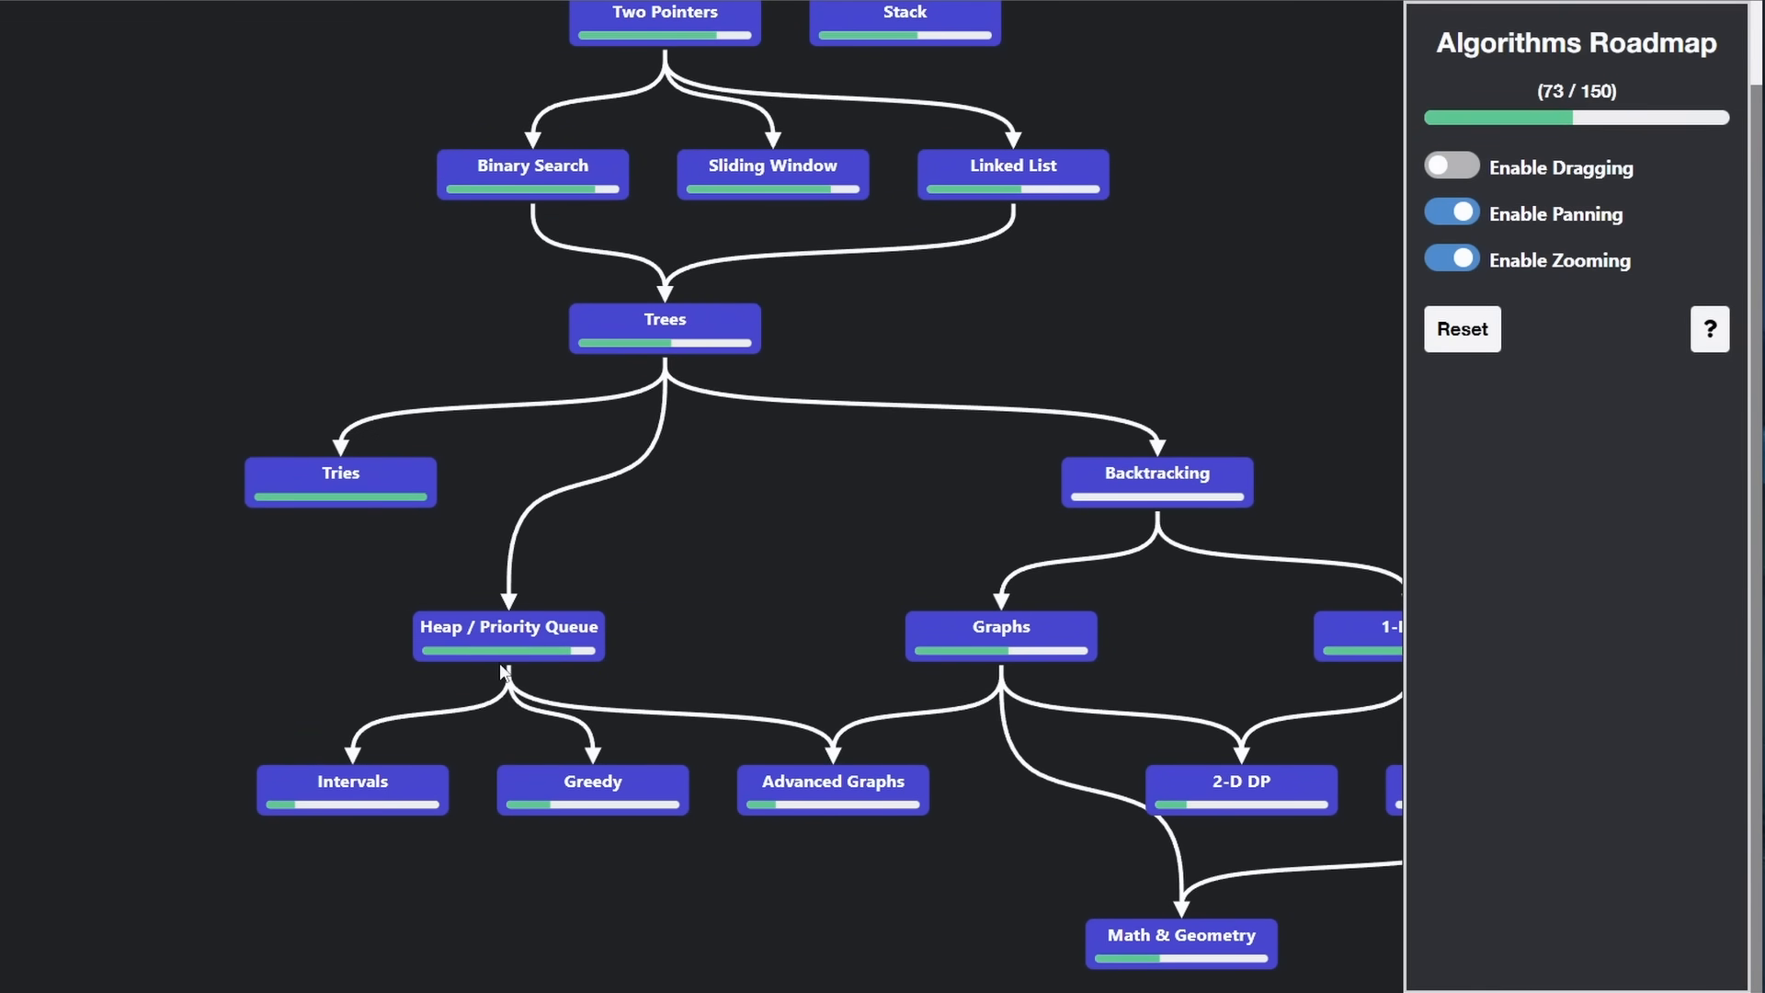
{"action": "left_click", "coordinate": [351, 791]}
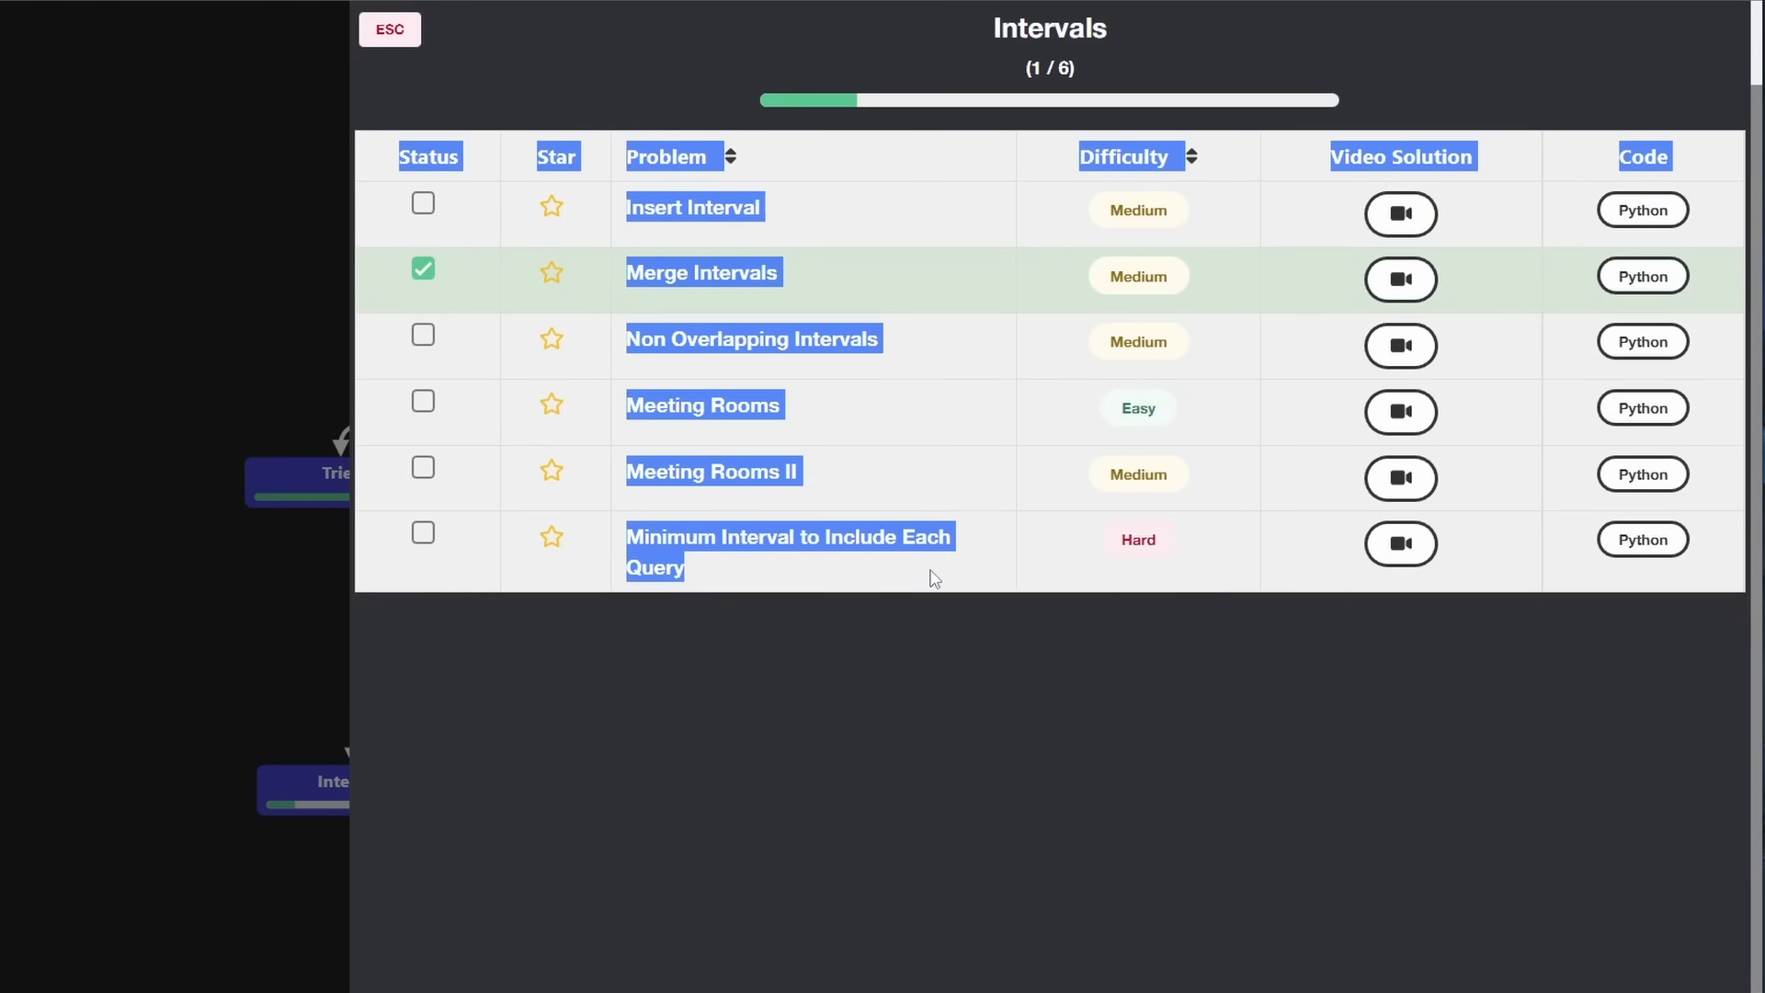
{"action": "left_click", "coordinate": [895, 708]}
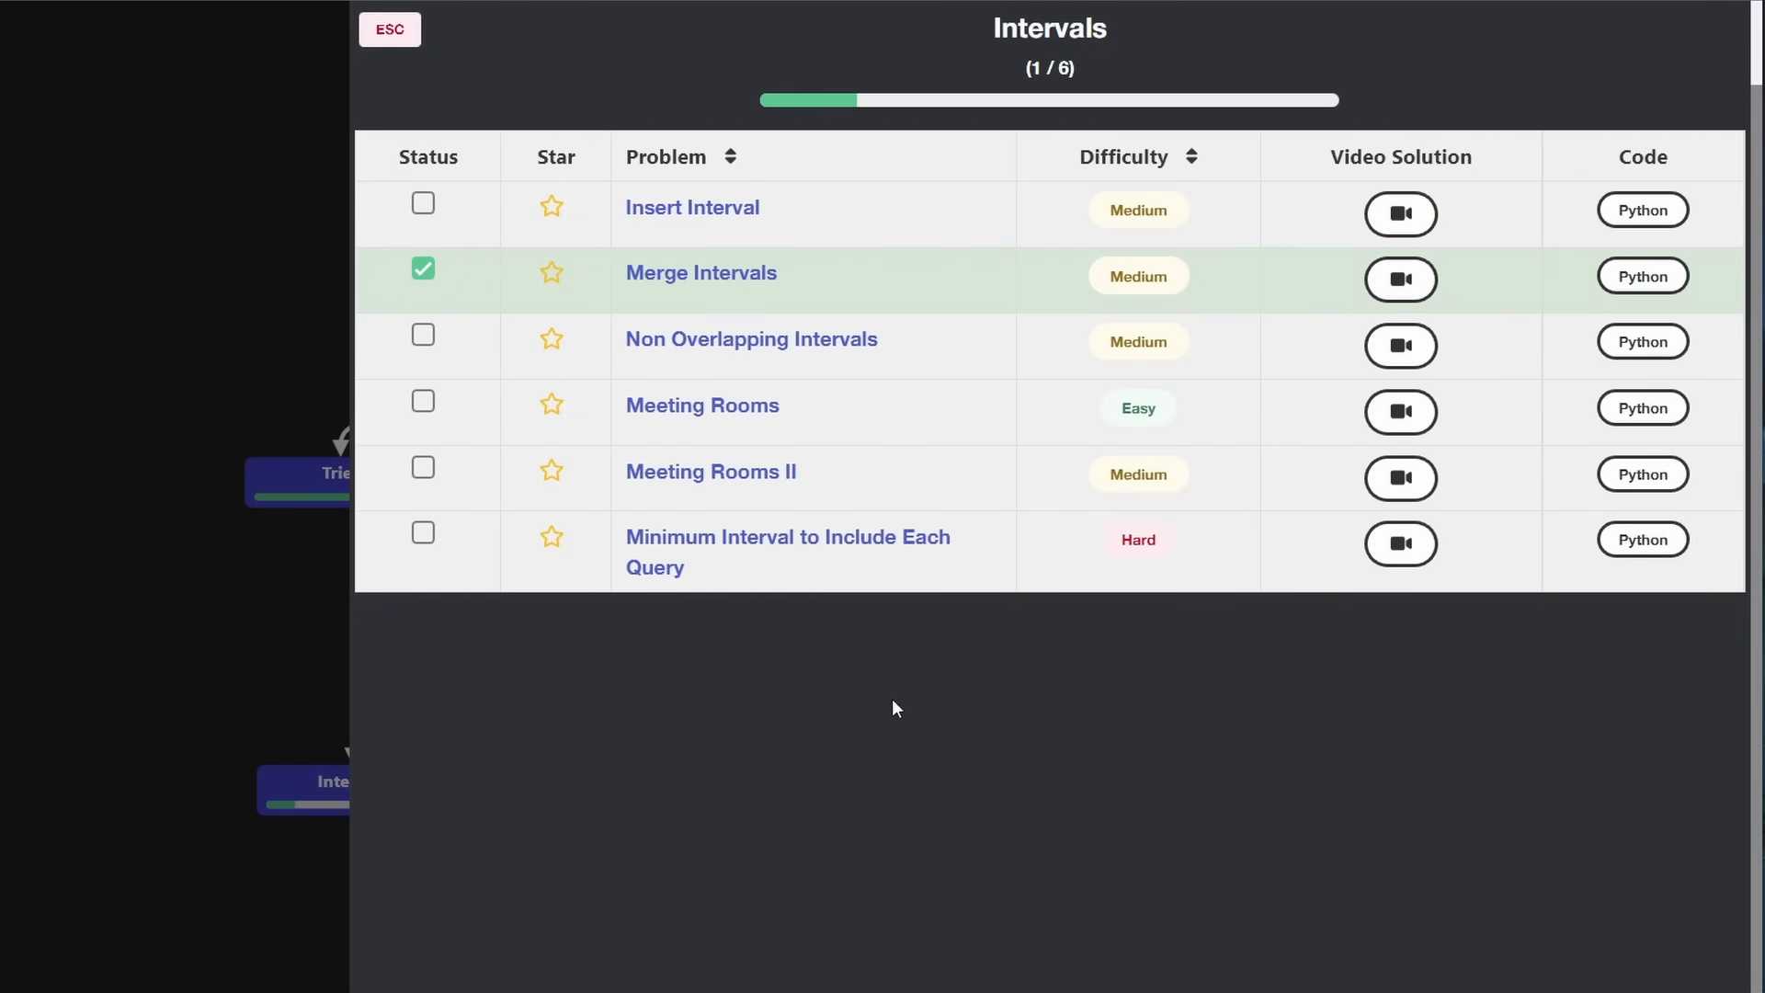
{"action": "left_click", "coordinate": [389, 30]}
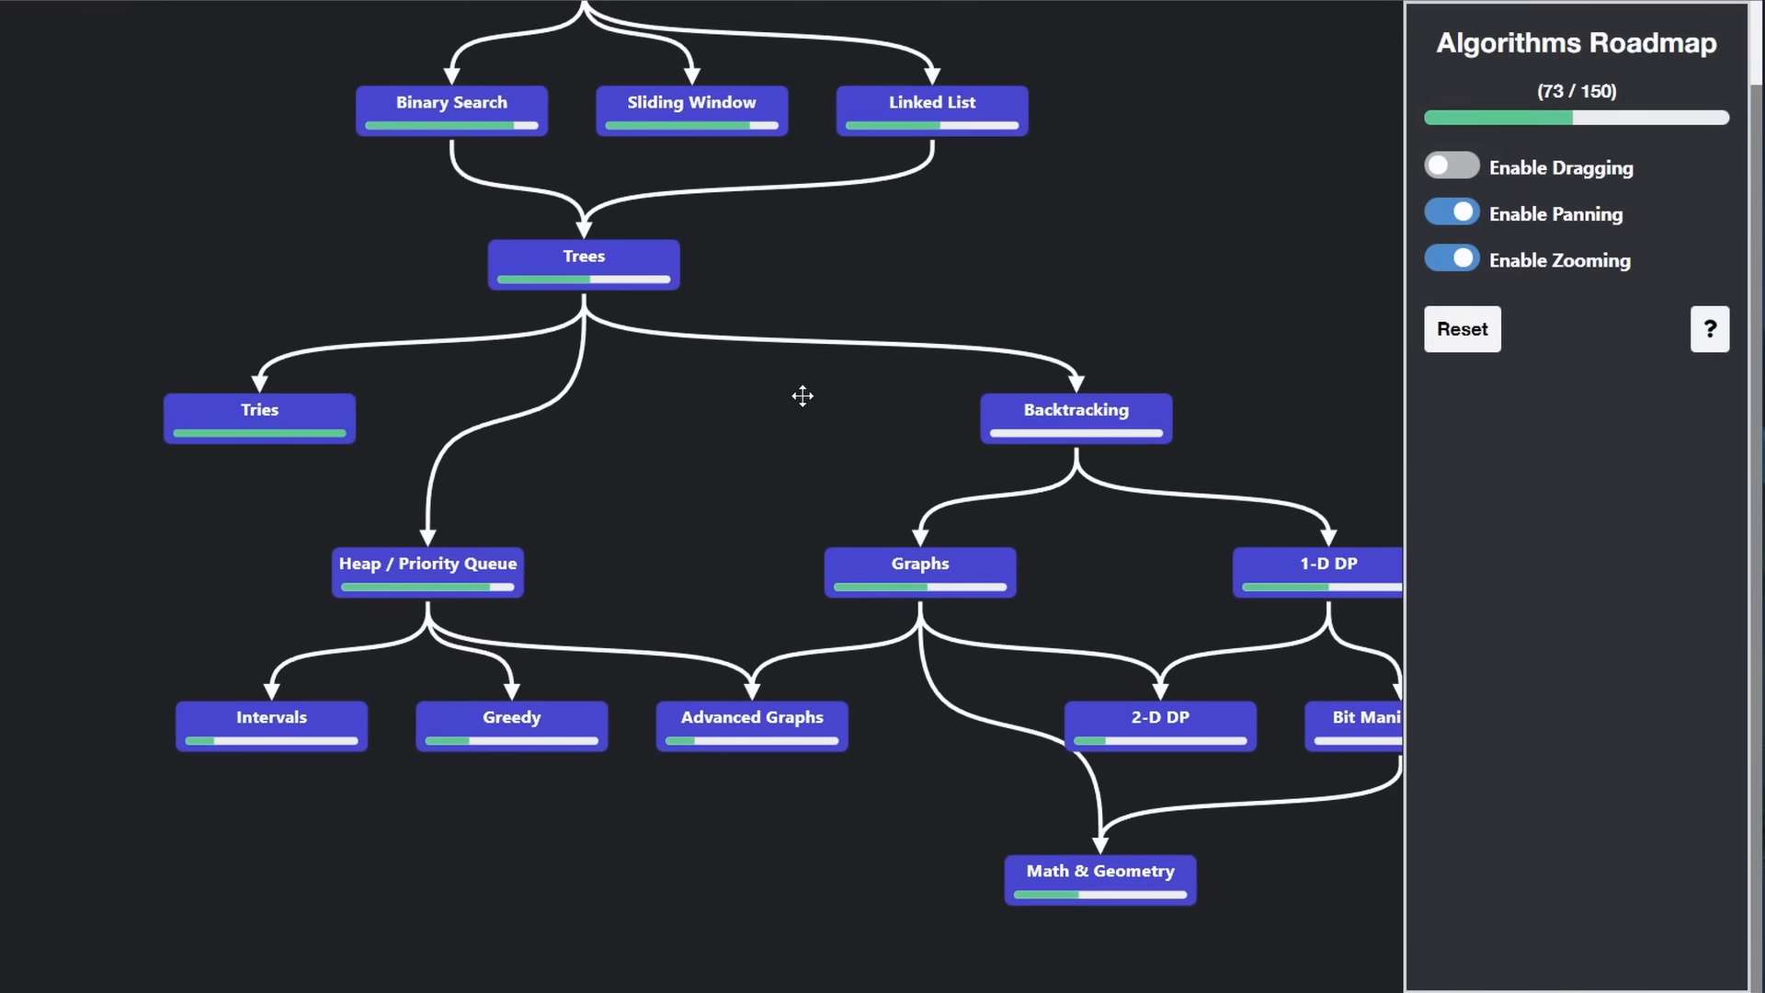
{"action": "mouse_move", "coordinate": [511, 725]}
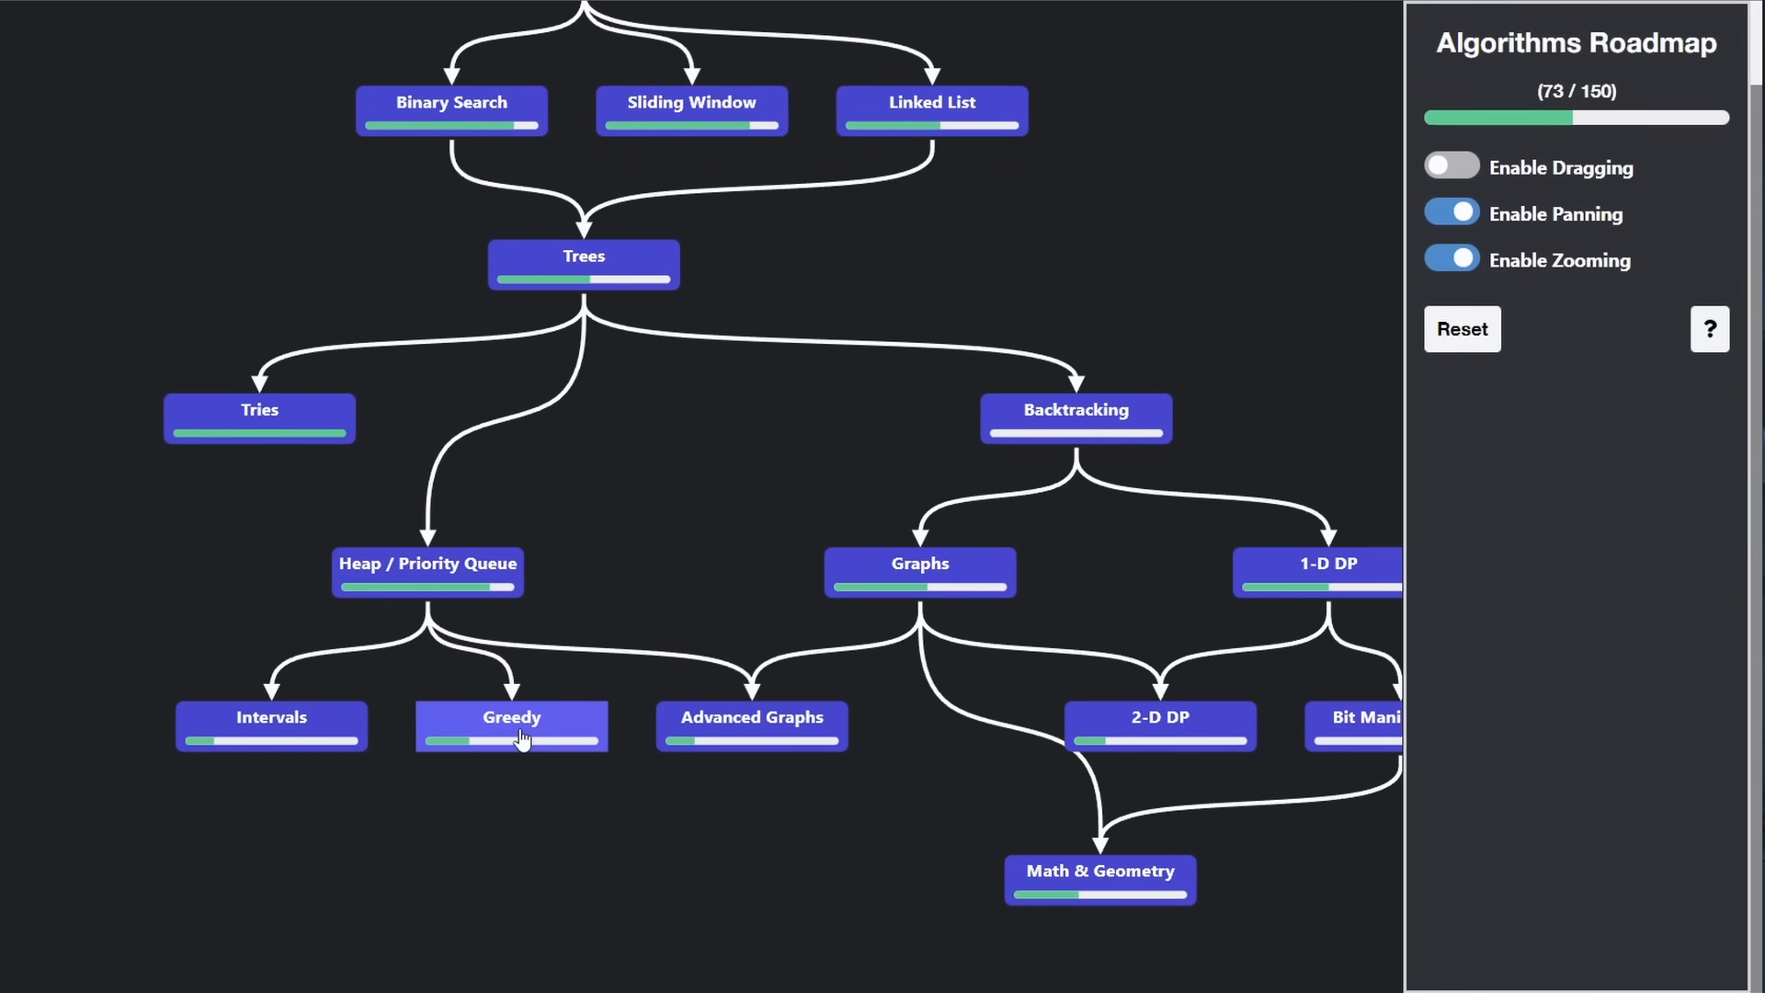
{"action": "left_click", "coordinate": [510, 723]}
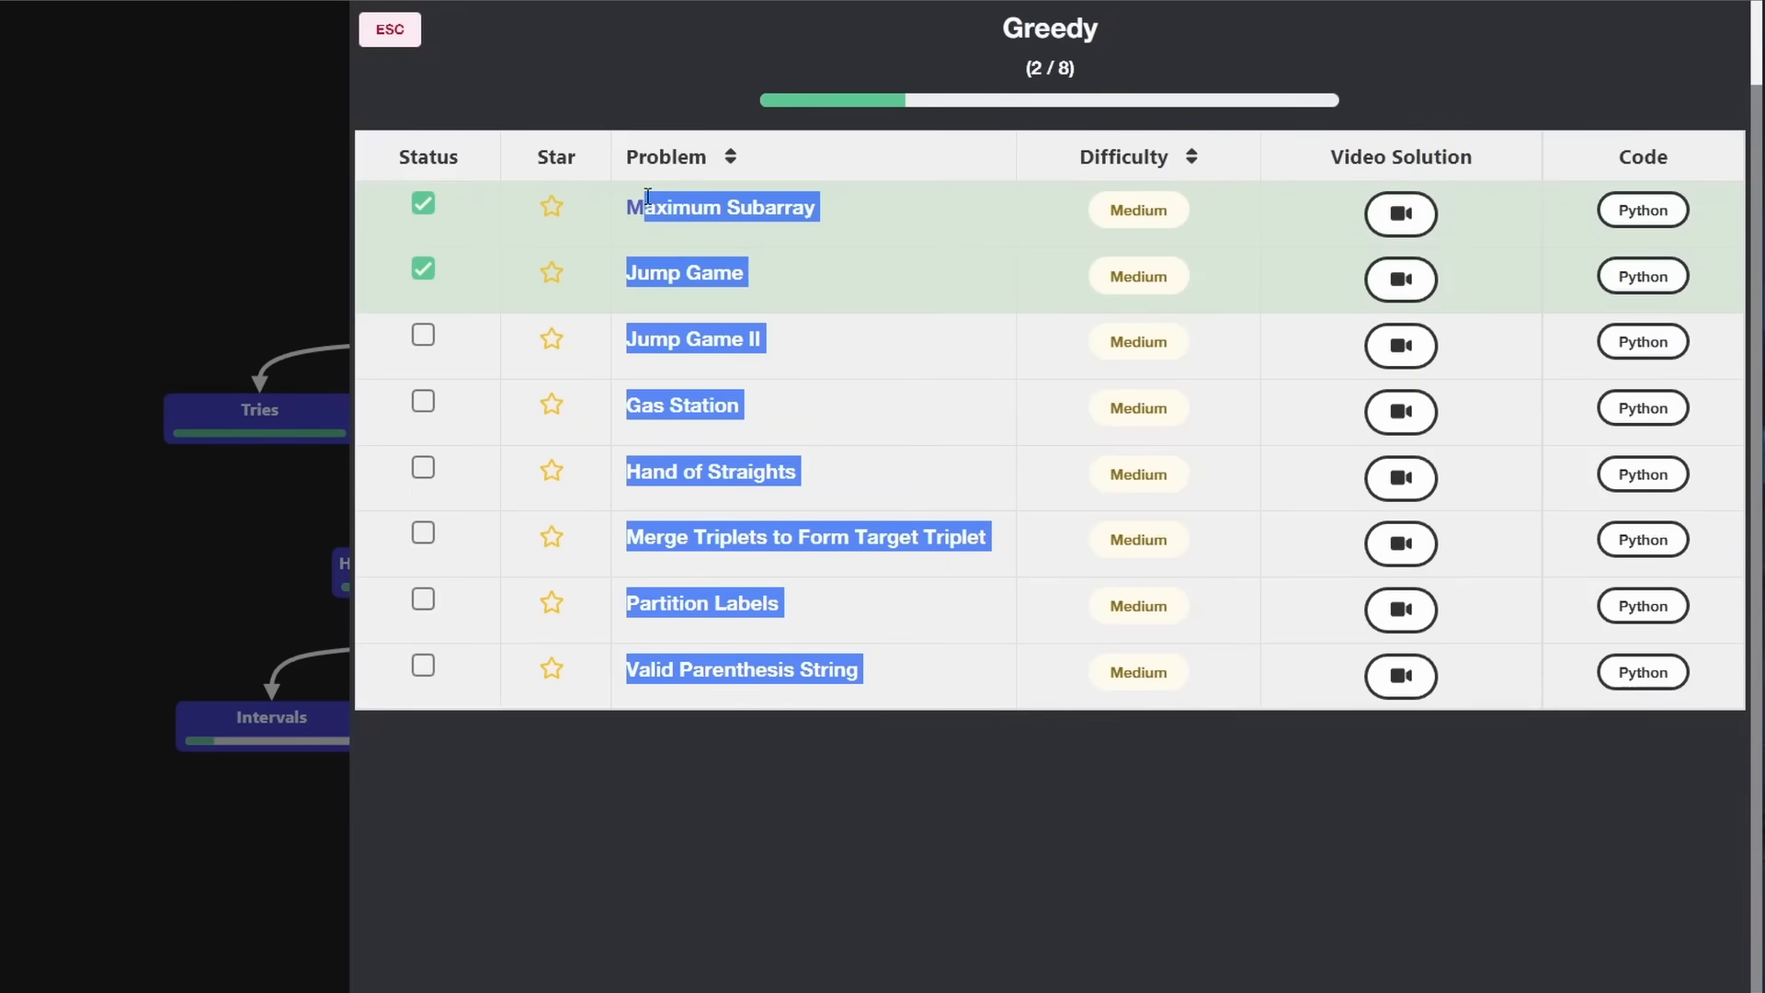
{"action": "left_click", "coordinate": [770, 701]}
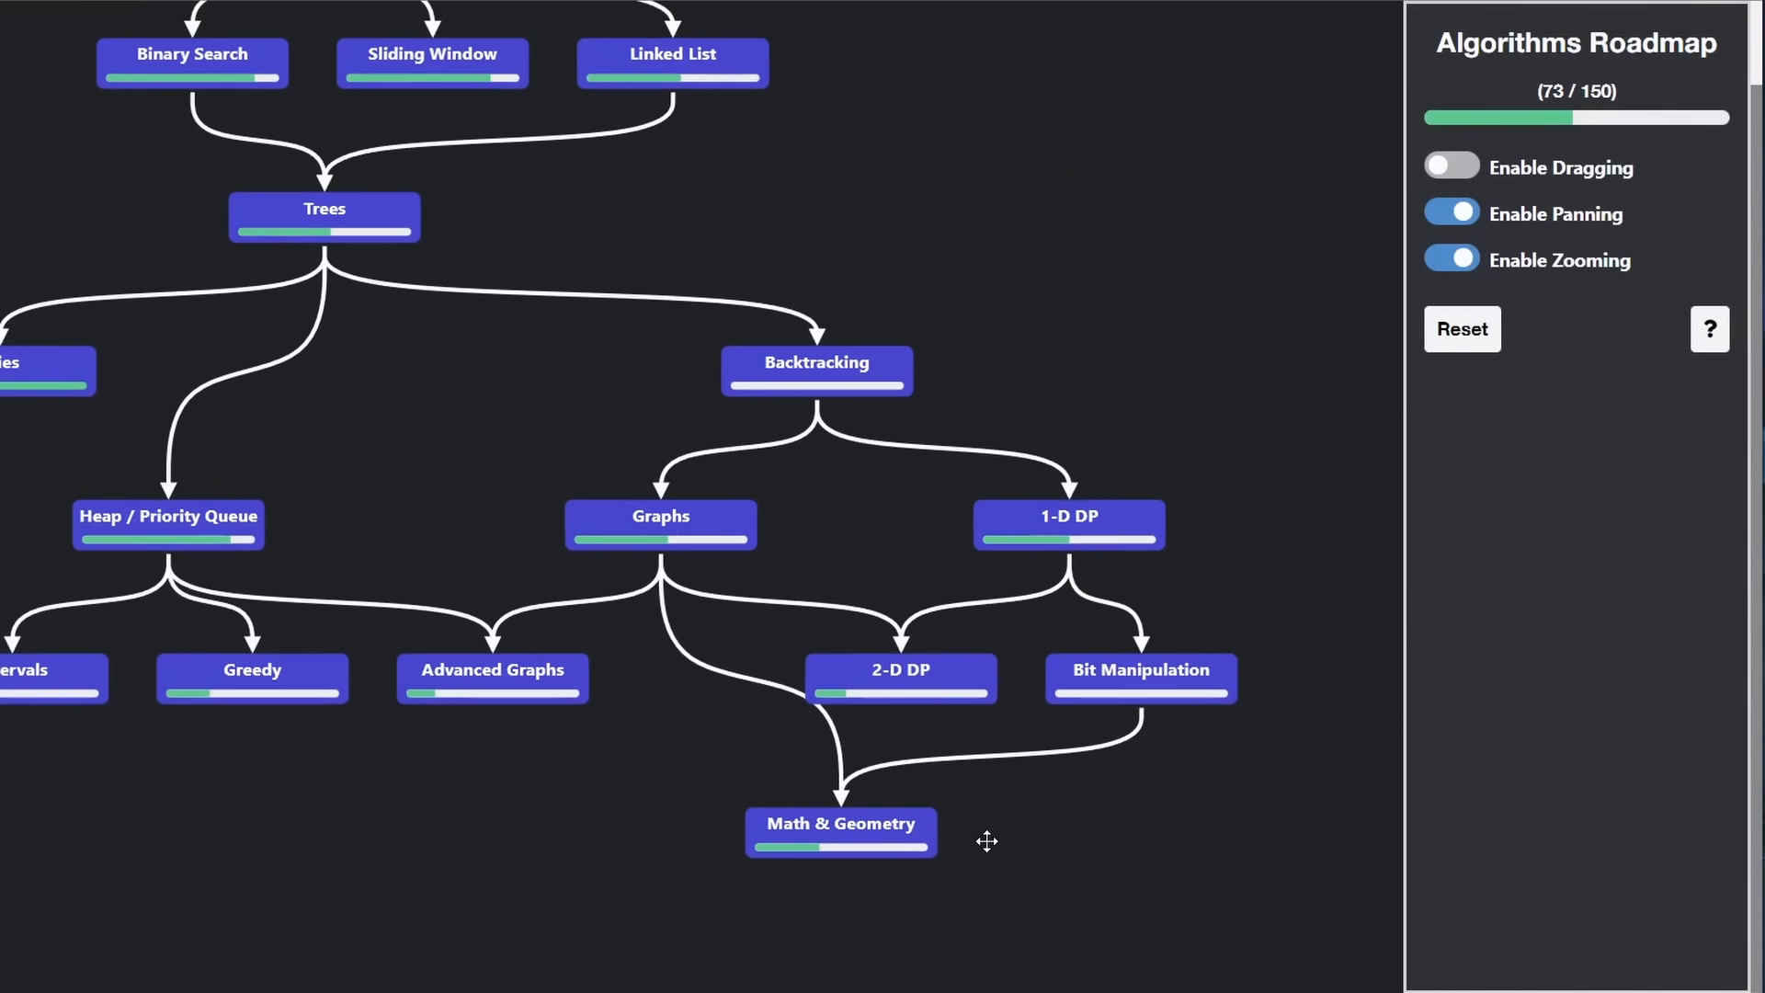
{"action": "left_click", "coordinate": [1139, 677]}
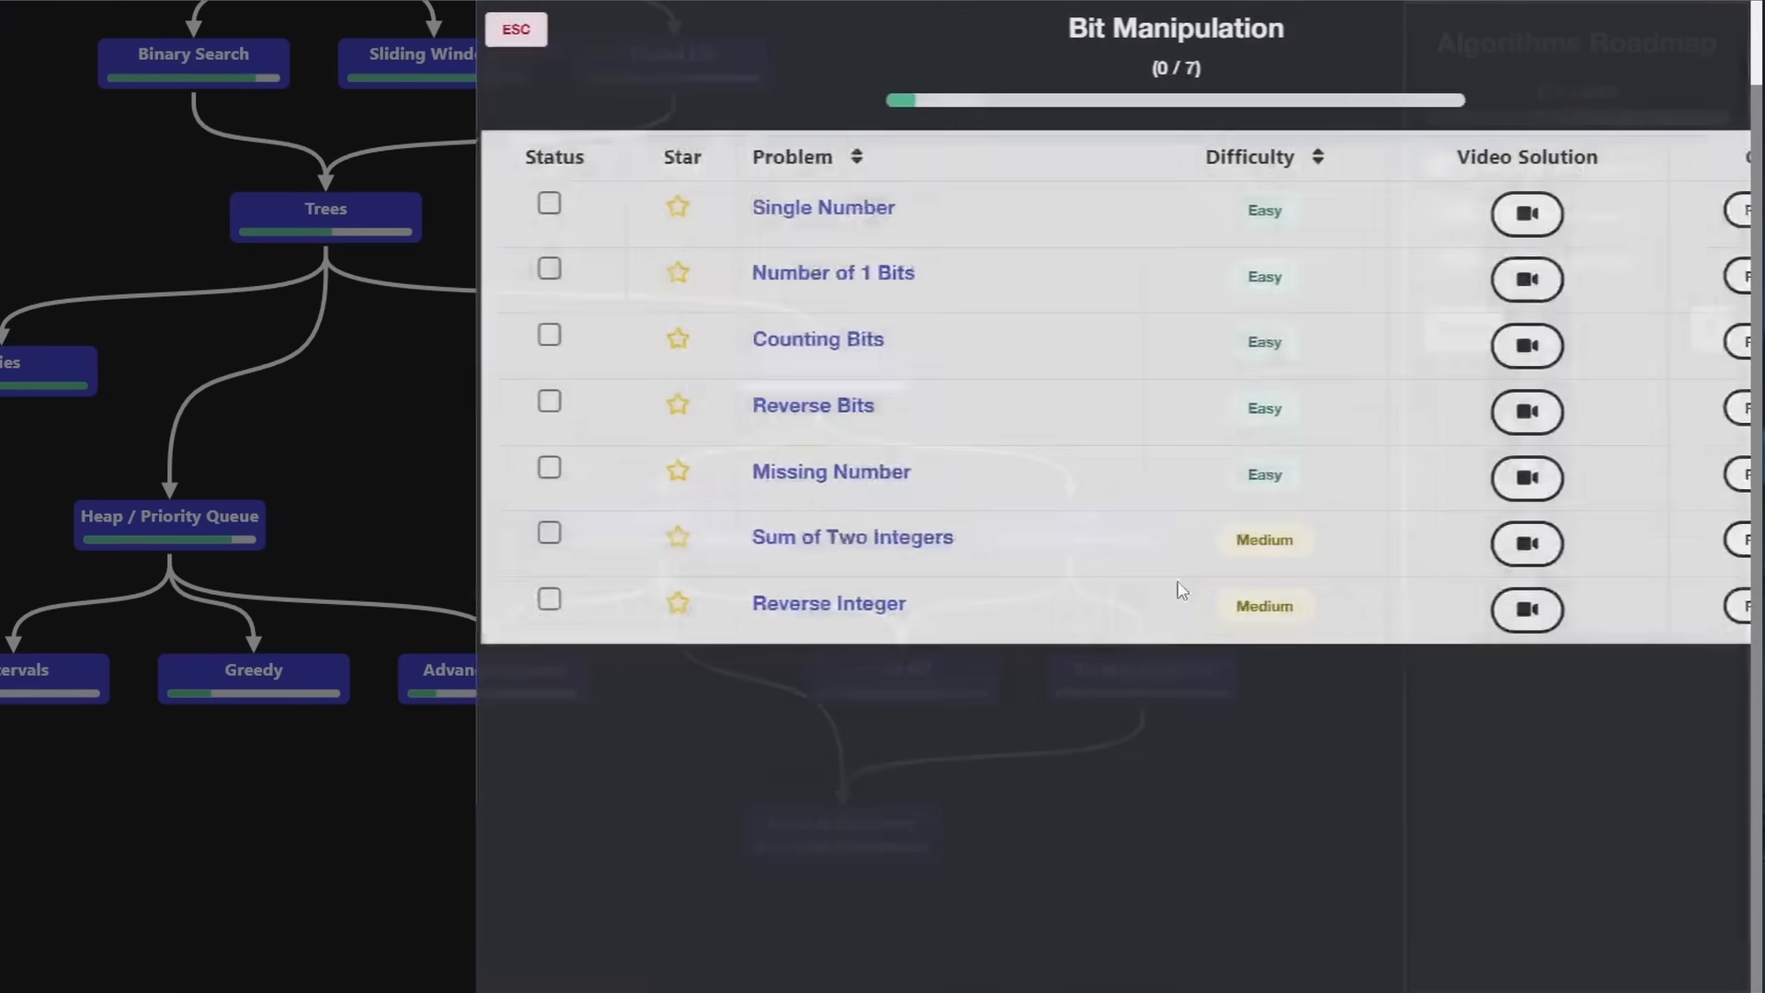
{"action": "left_click", "coordinate": [513, 29]}
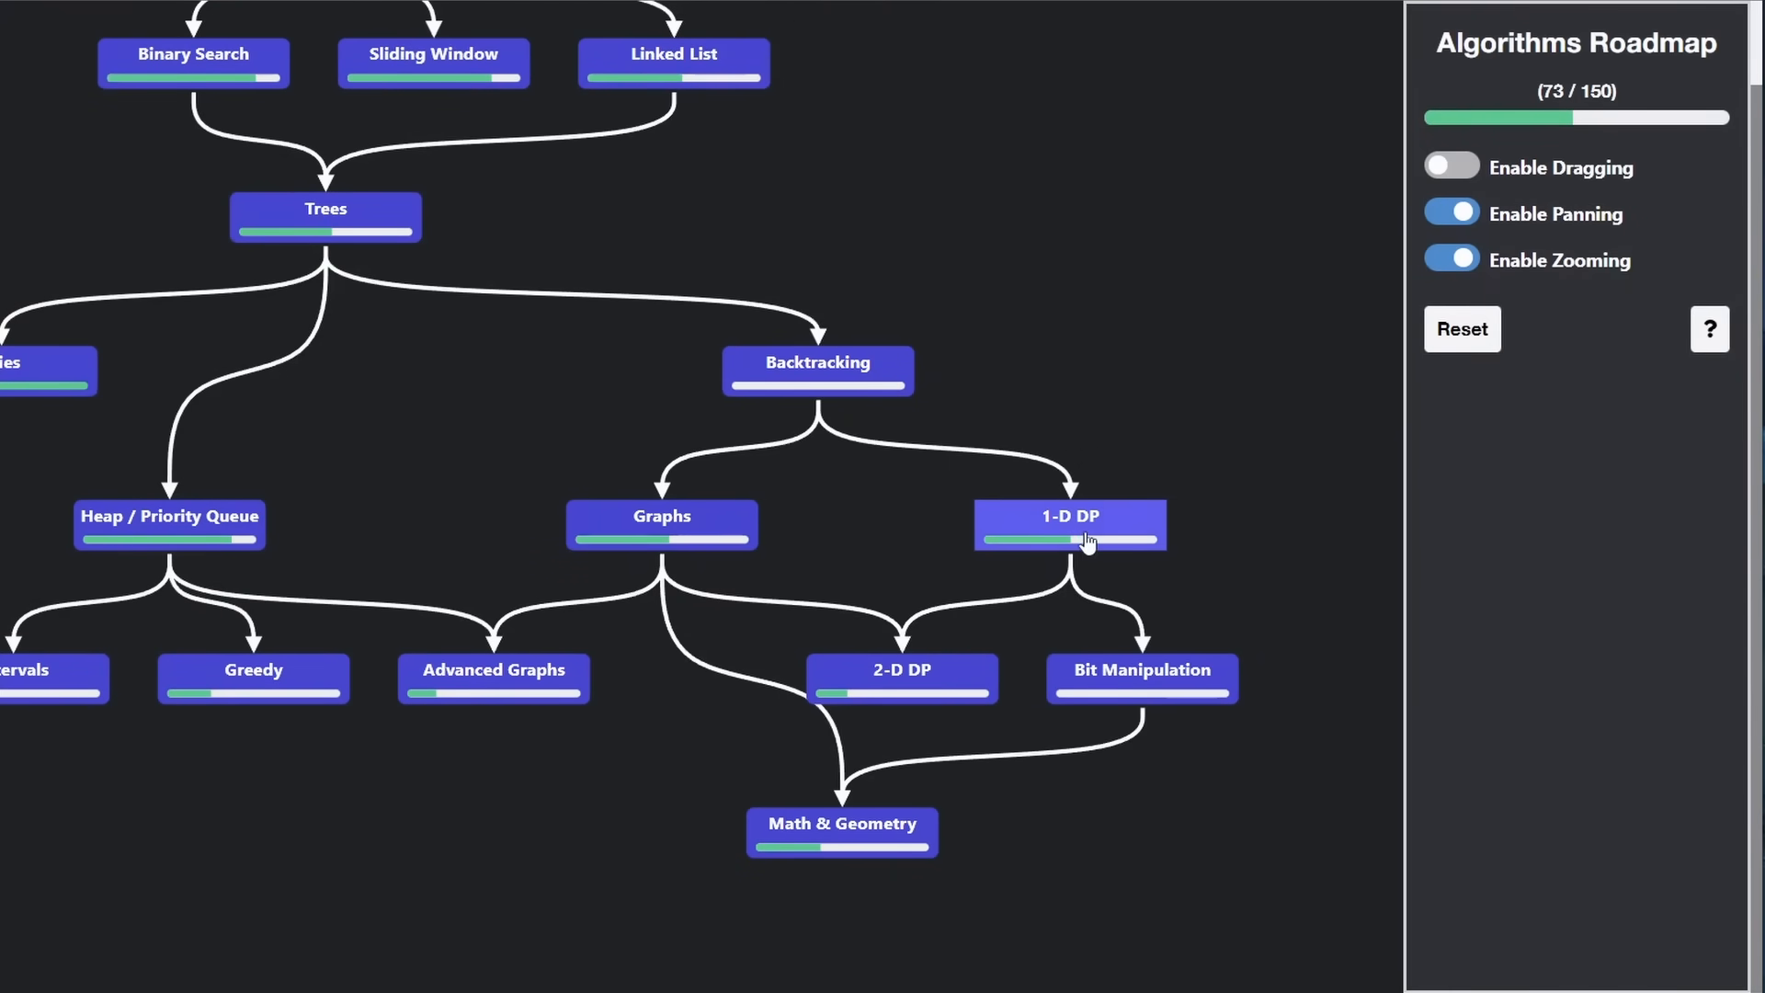
{"action": "left_click", "coordinate": [1142, 677]}
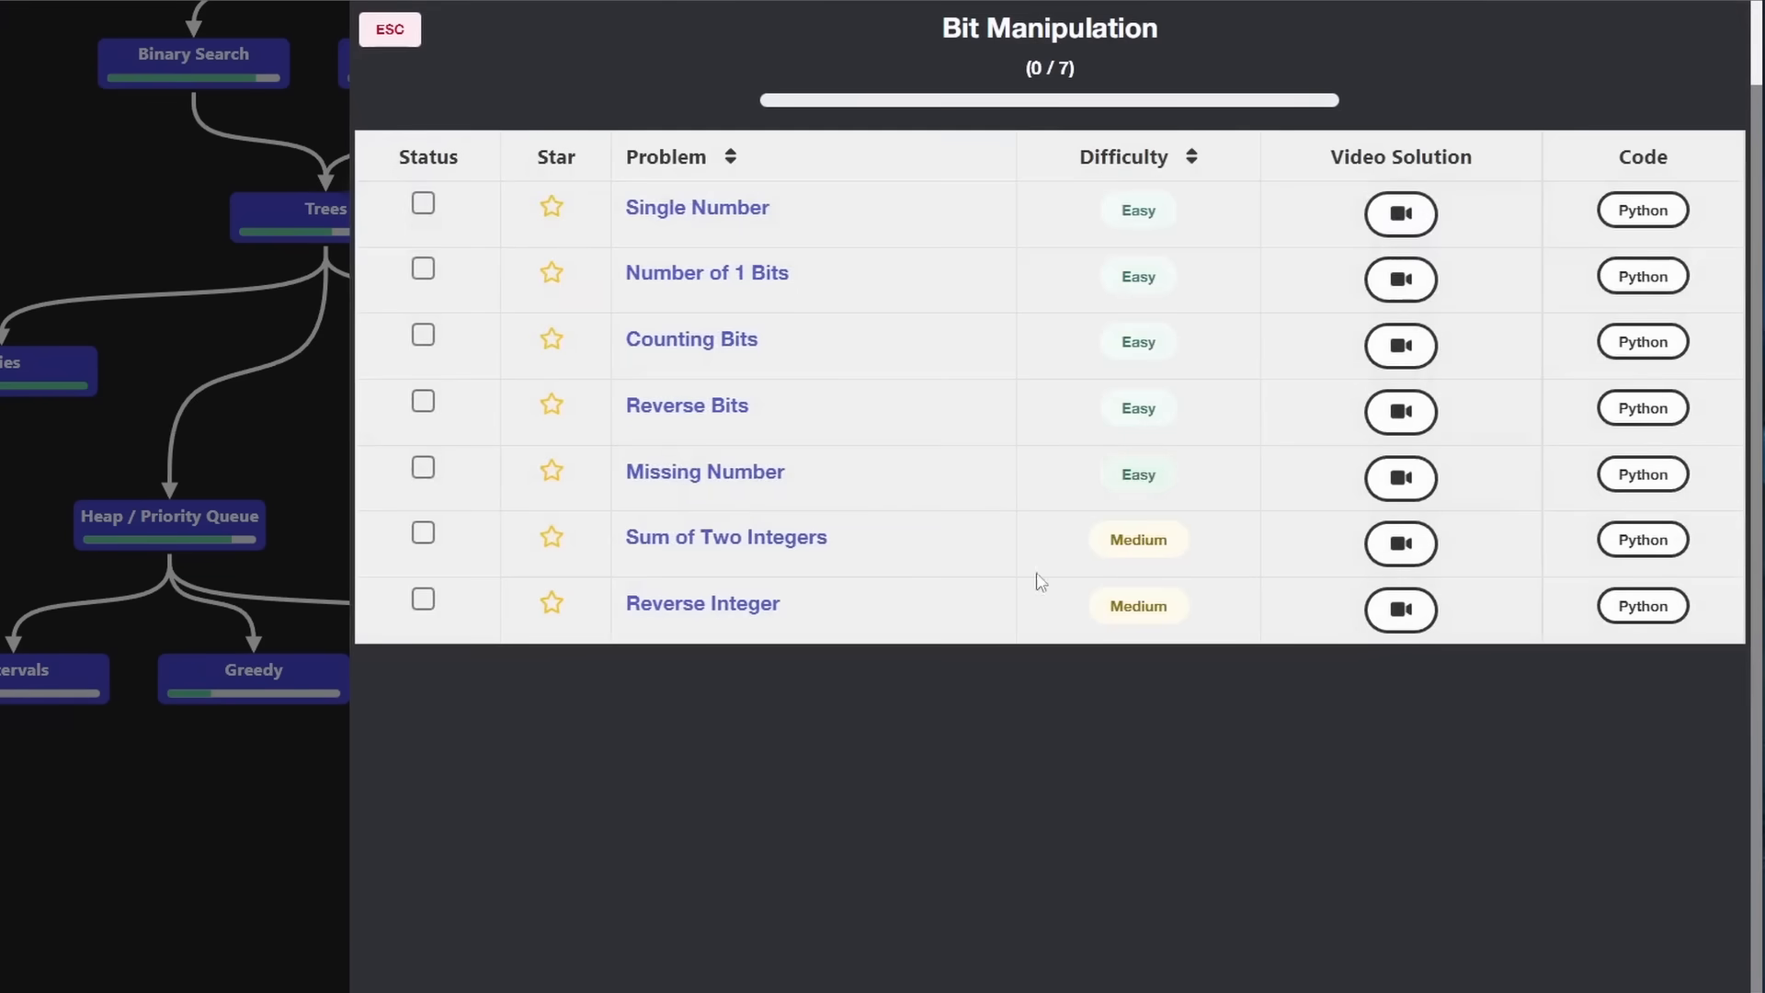
{"action": "mouse_move", "coordinate": [312, 924]}
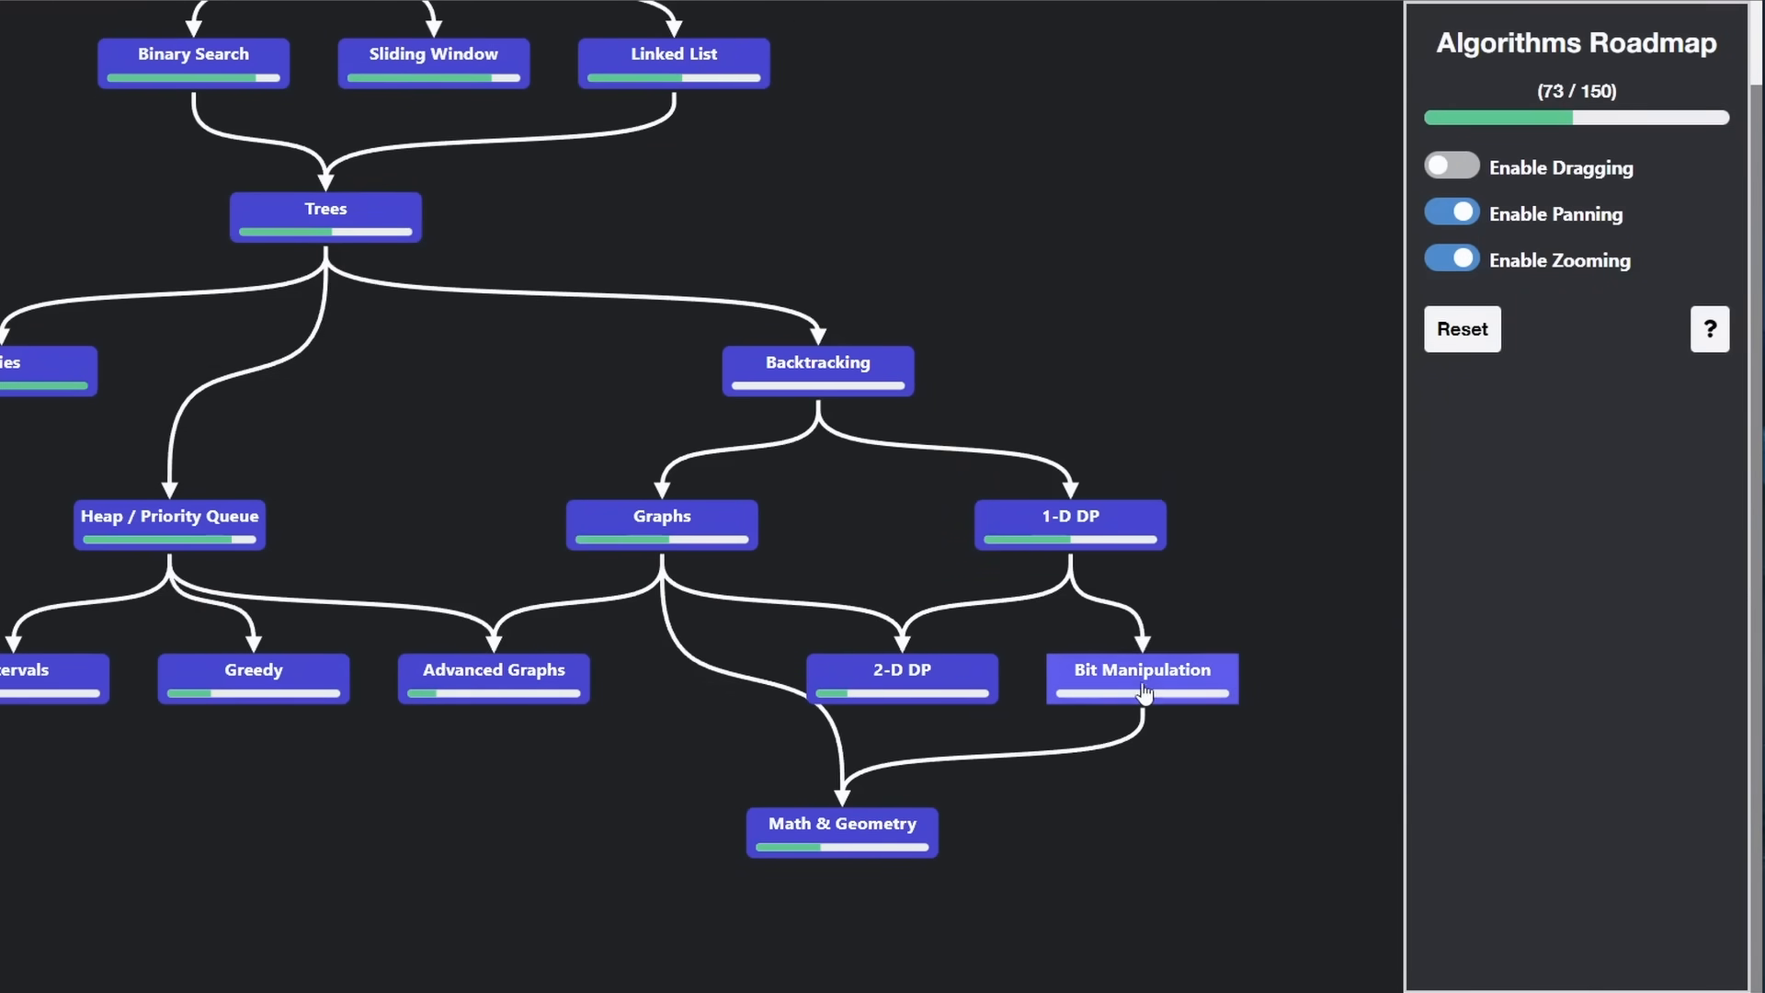
{"action": "mouse_move", "coordinate": [1115, 488]}
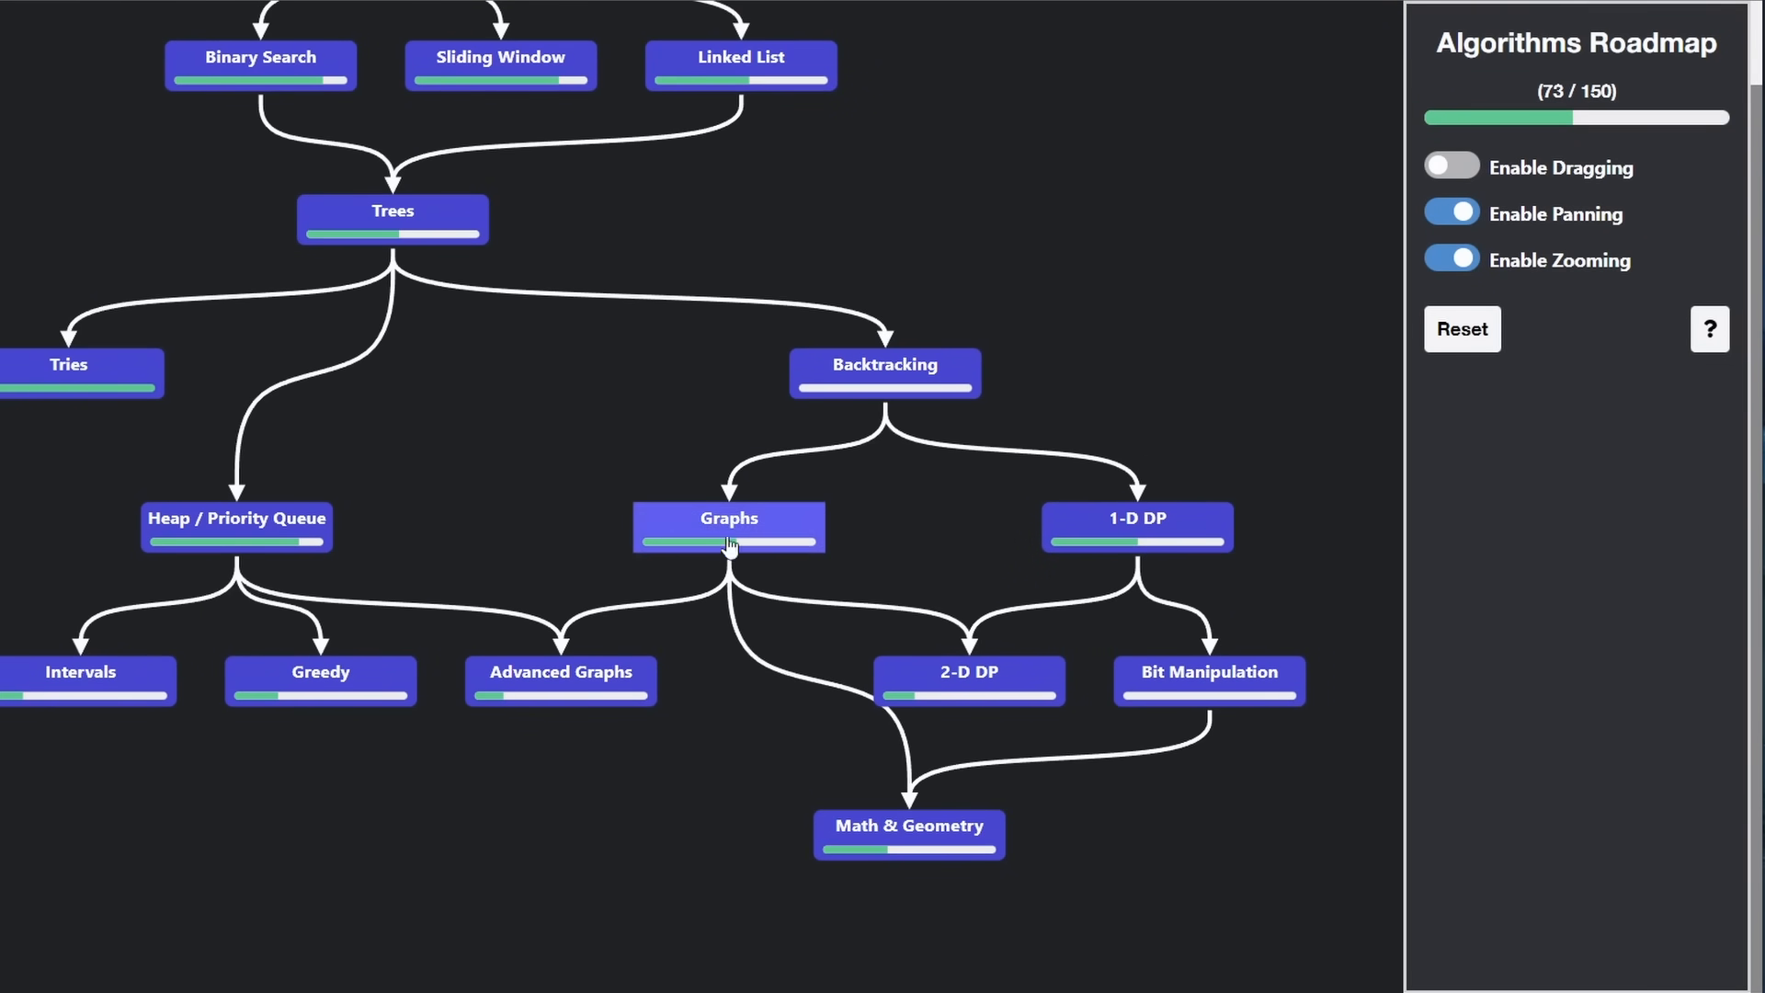
{"action": "left_click", "coordinate": [907, 832]}
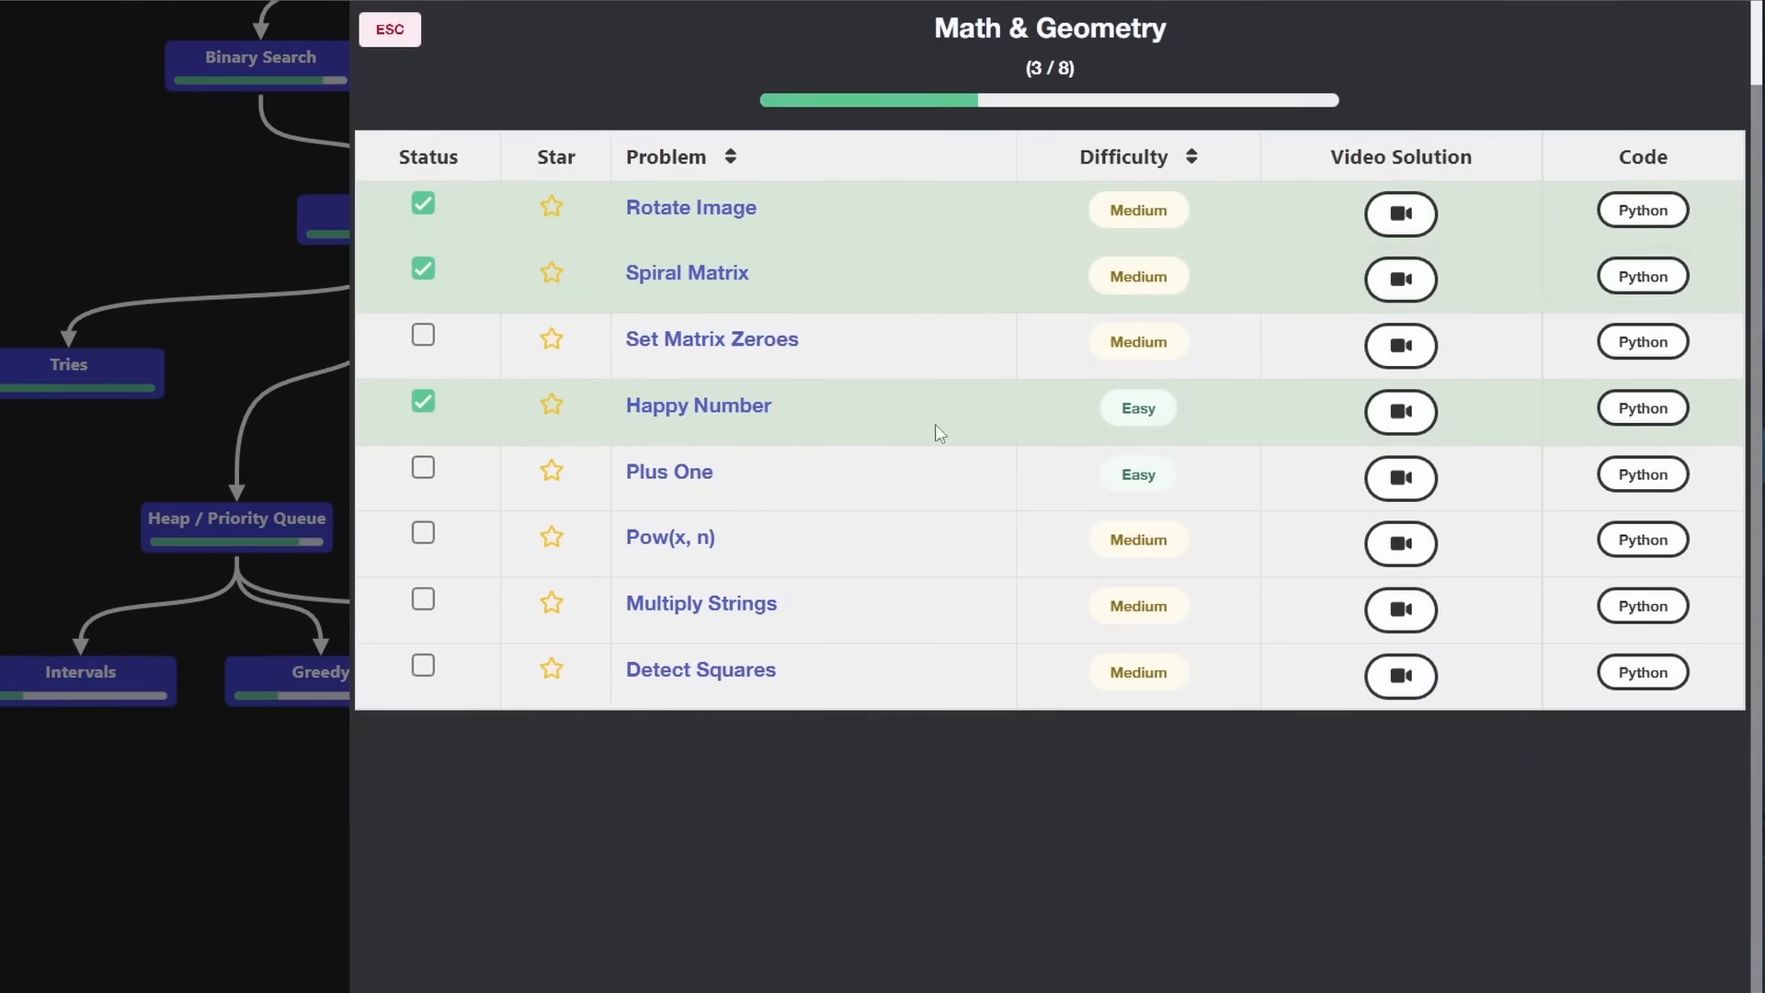
{"action": "mouse_move", "coordinate": [817, 571]}
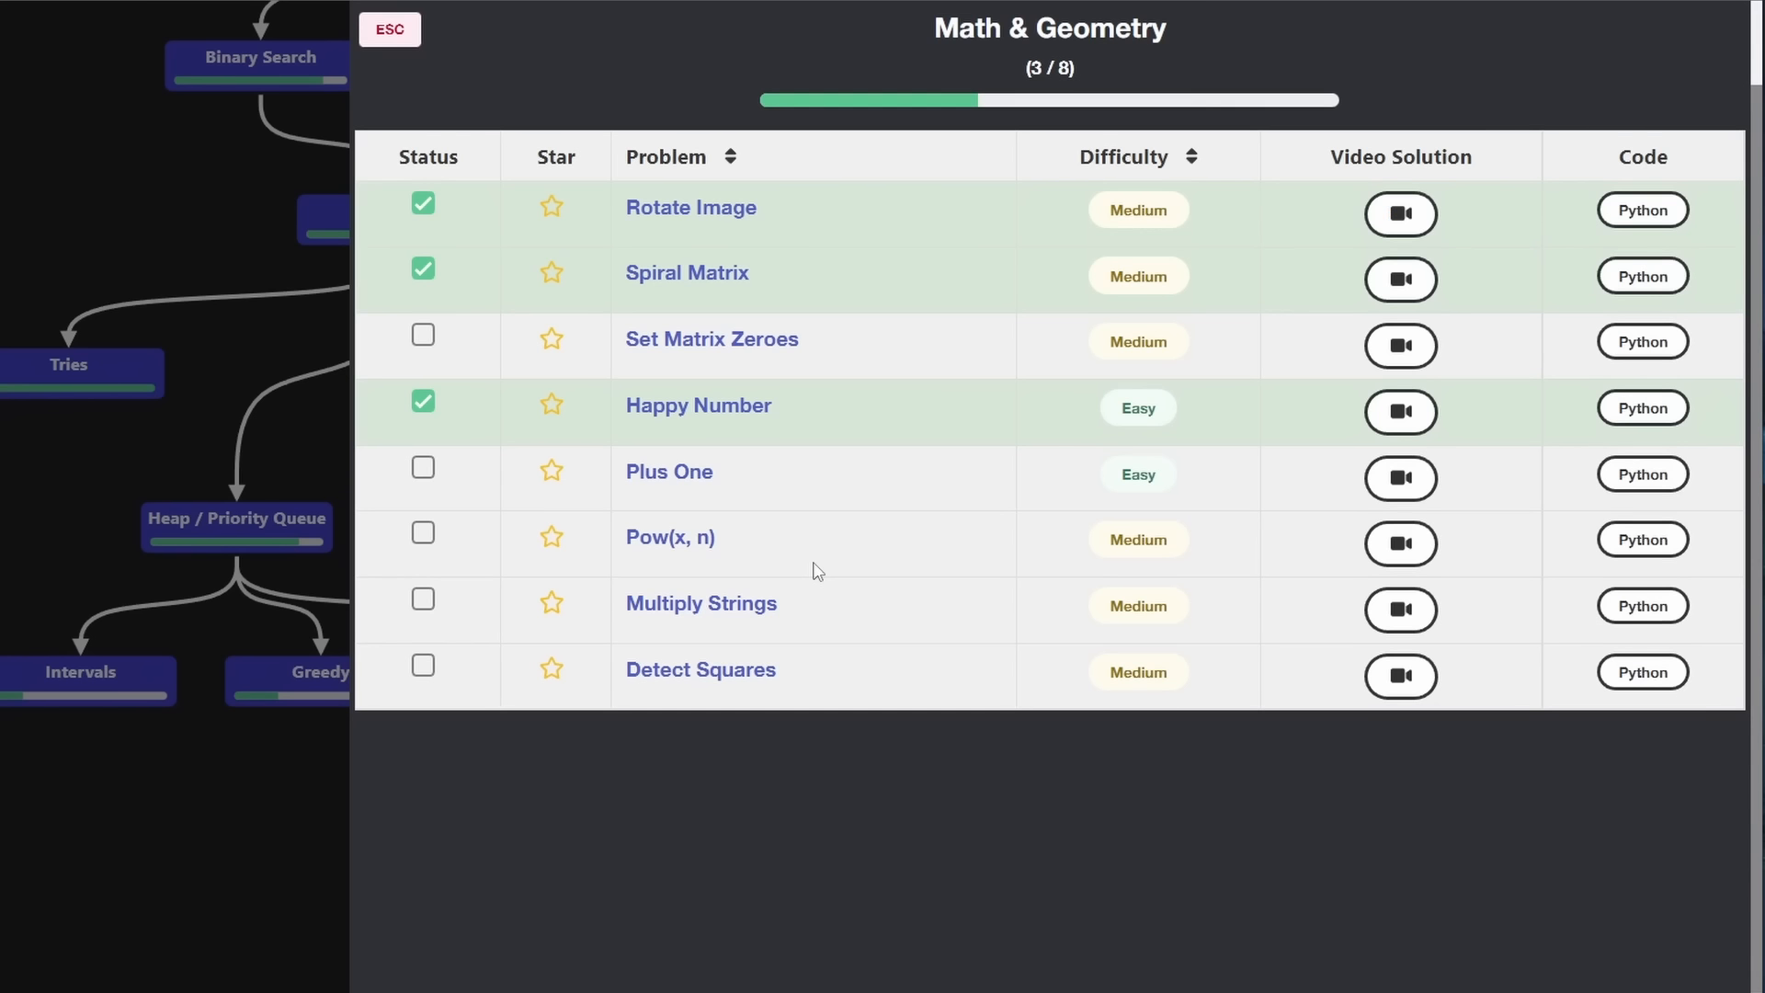
{"action": "mouse_move", "coordinate": [803, 622]}
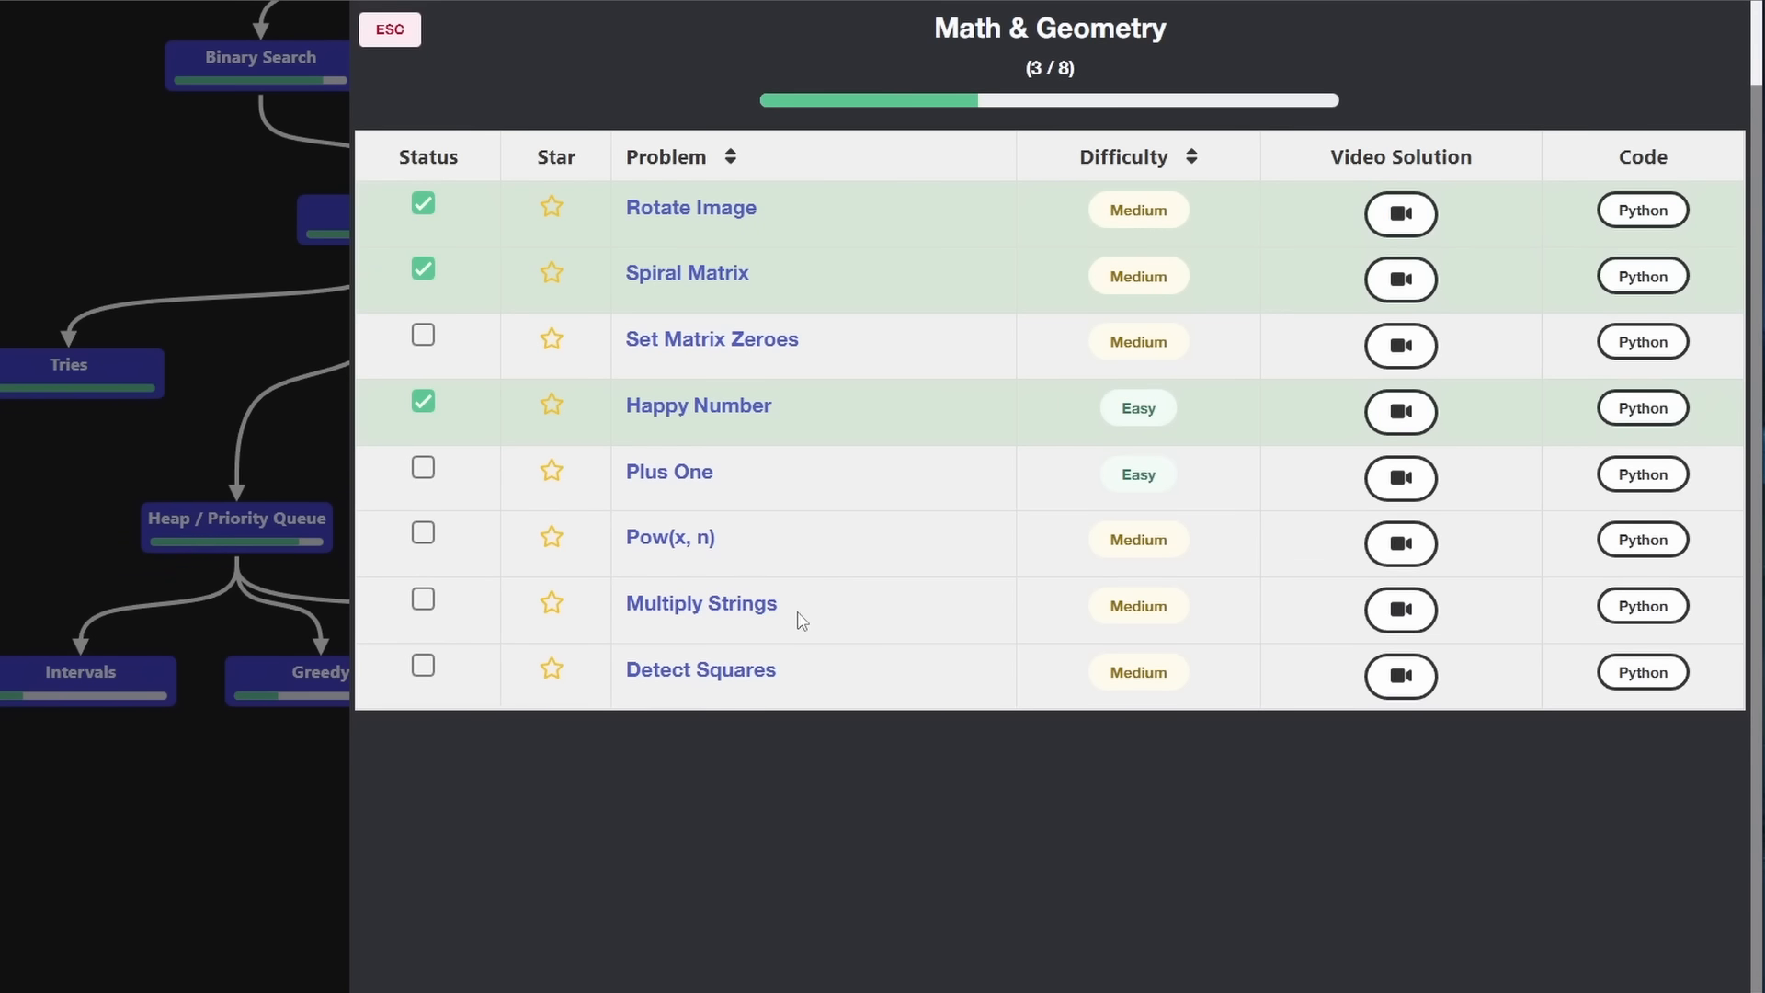
{"action": "left_click", "coordinate": [390, 29]}
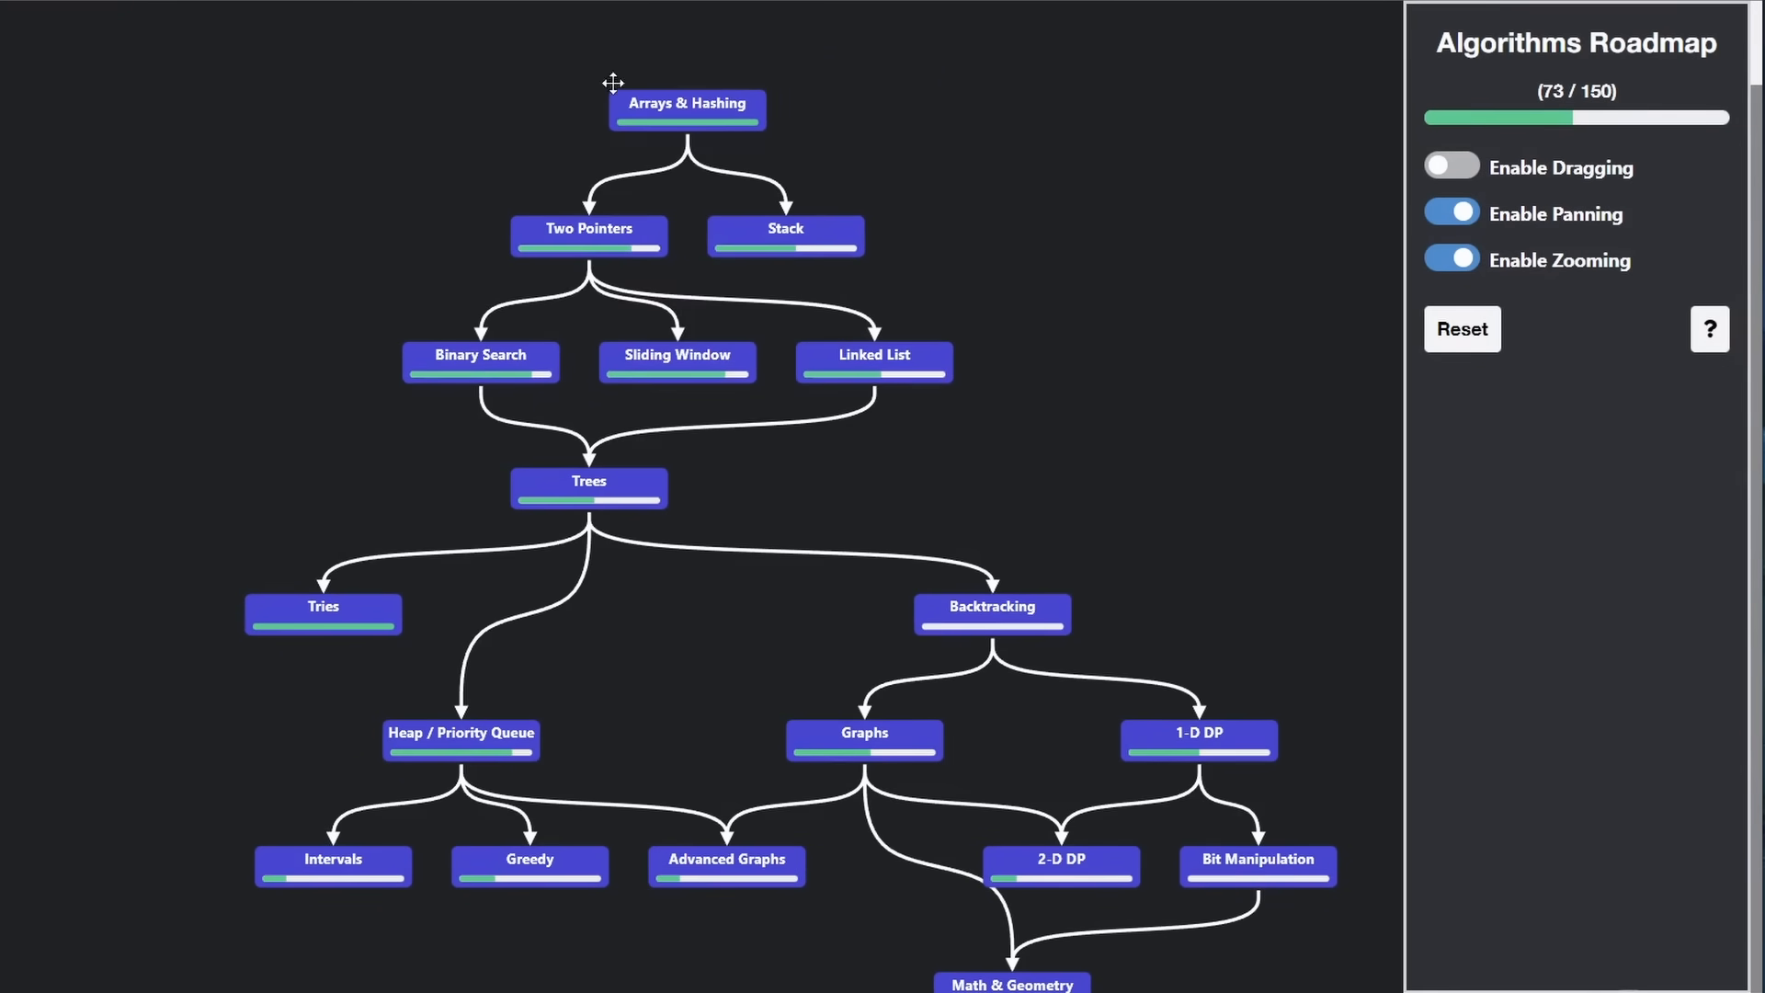
{"action": "scroll", "scroll_direction": "up", "scroll_amount": 3}
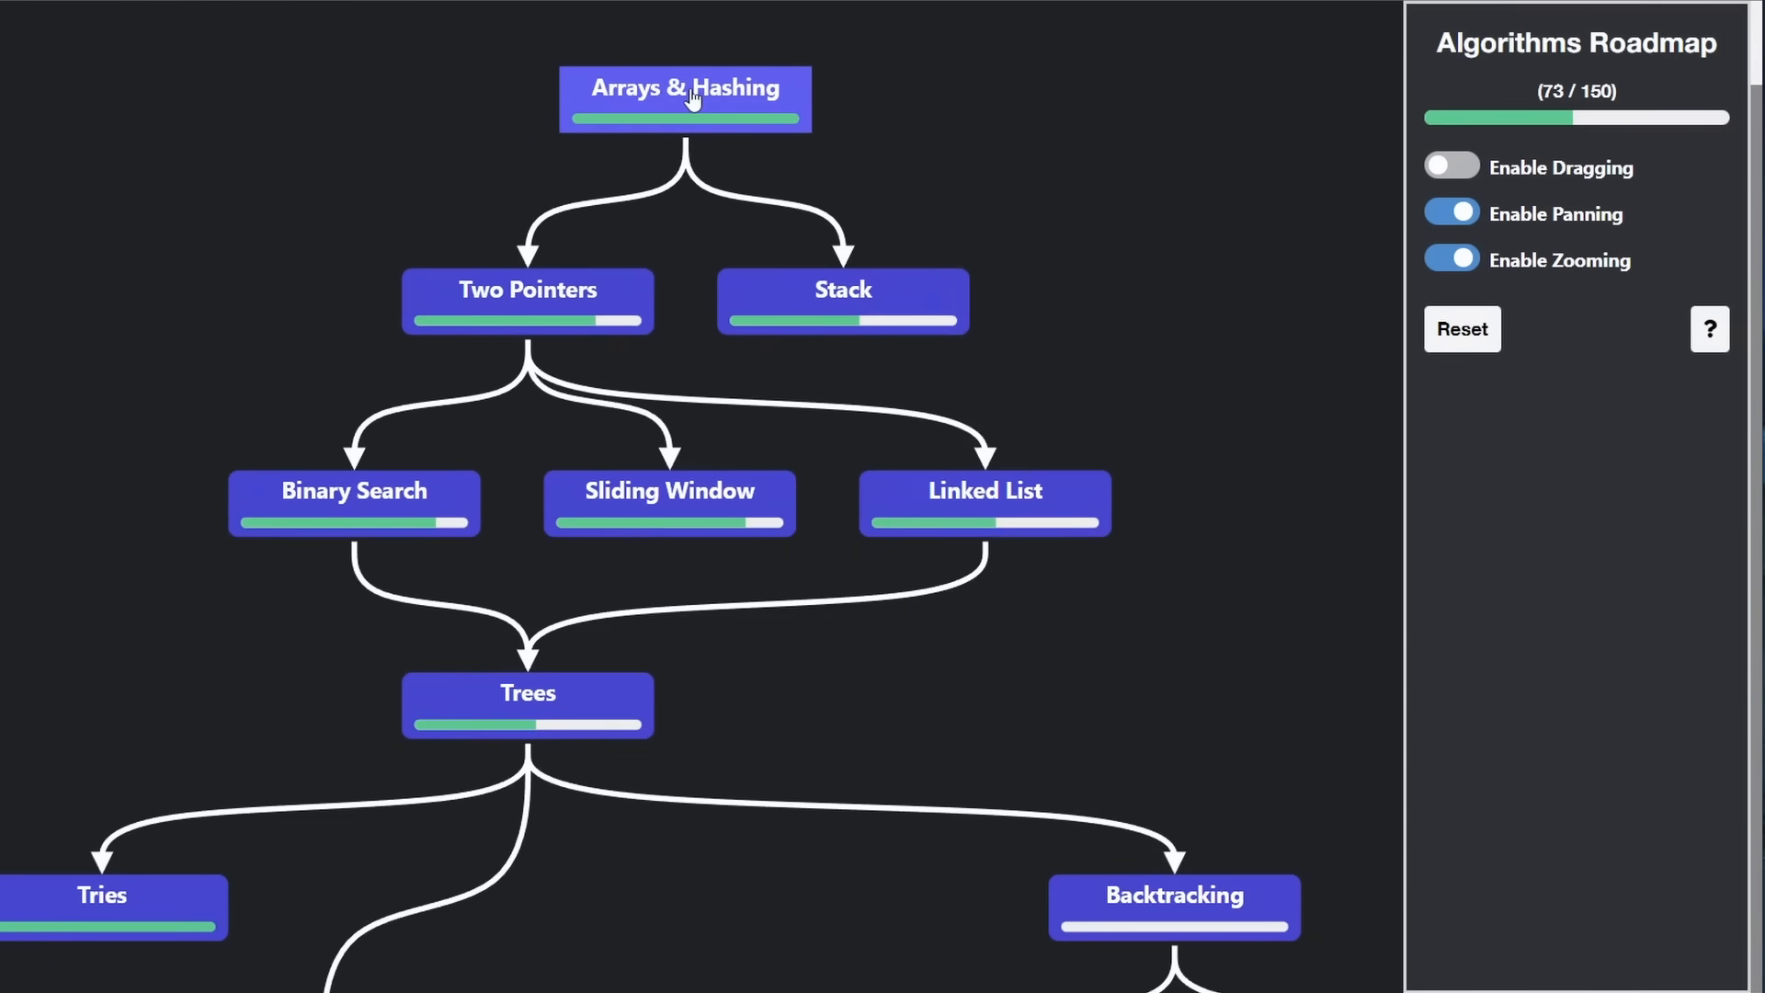
{"action": "mouse_move", "coordinate": [765, 325]}
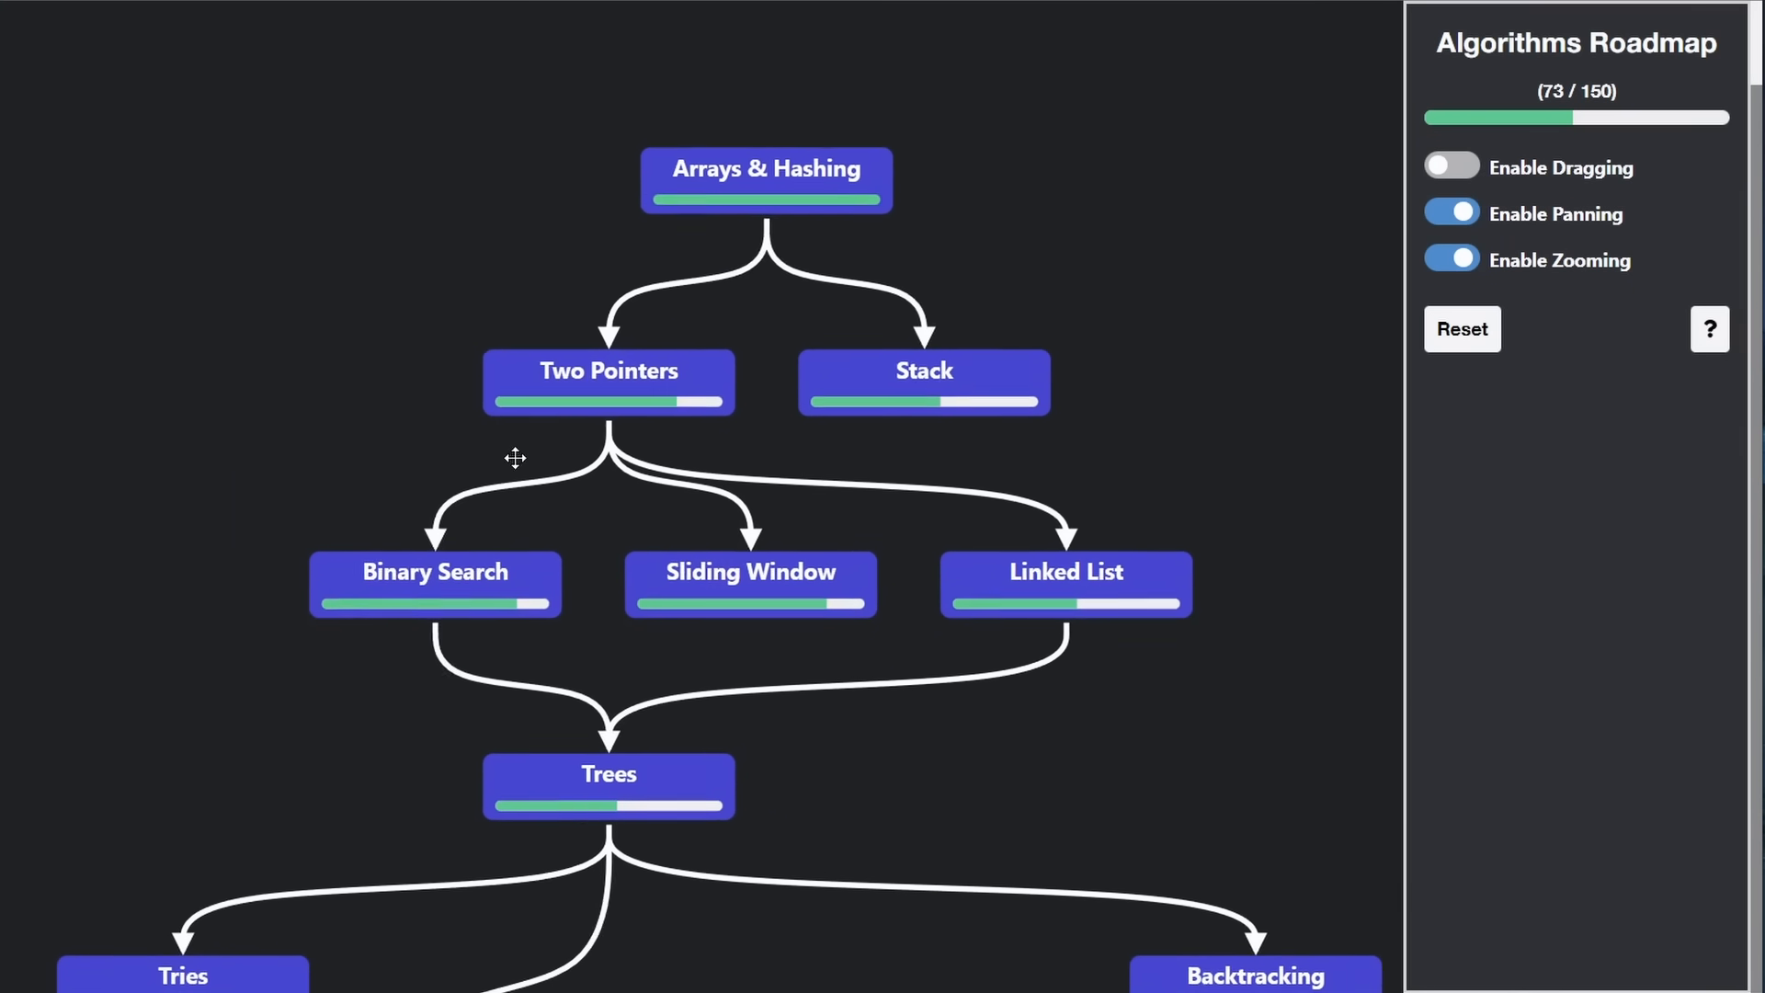
{"action": "left_click", "coordinate": [766, 180]}
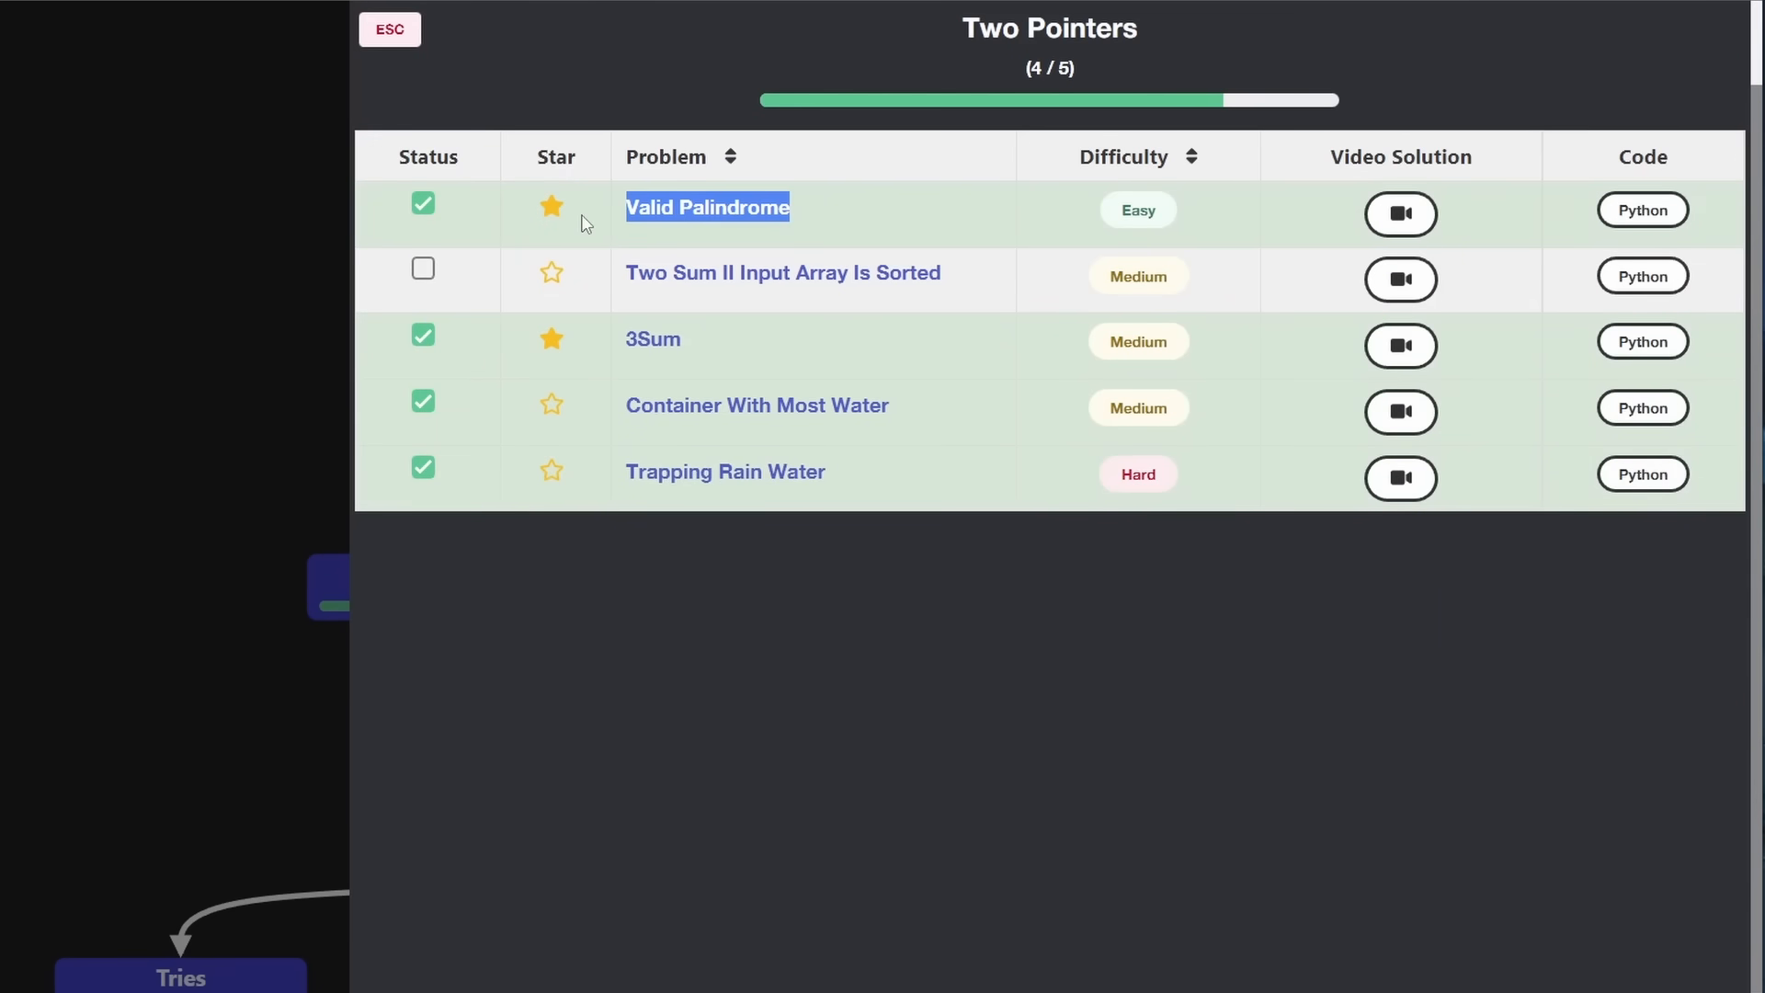
{"action": "mouse_move", "coordinate": [254, 497]}
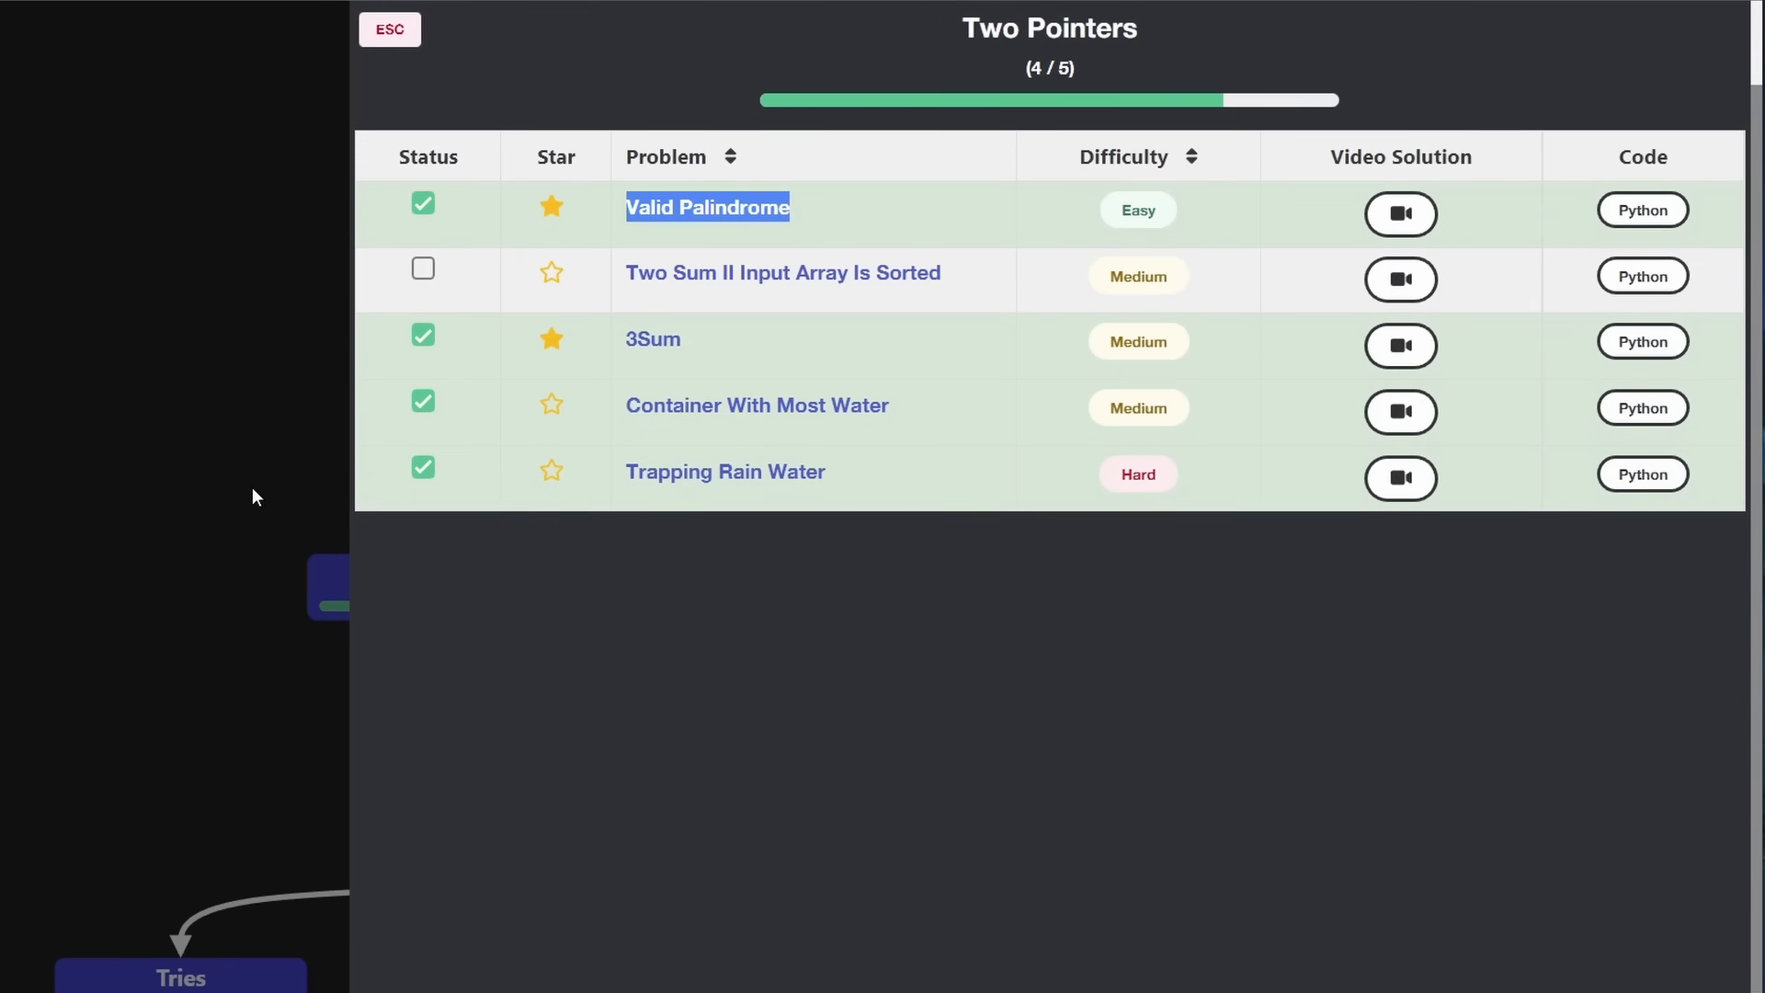
{"action": "left_click", "coordinate": [388, 30]}
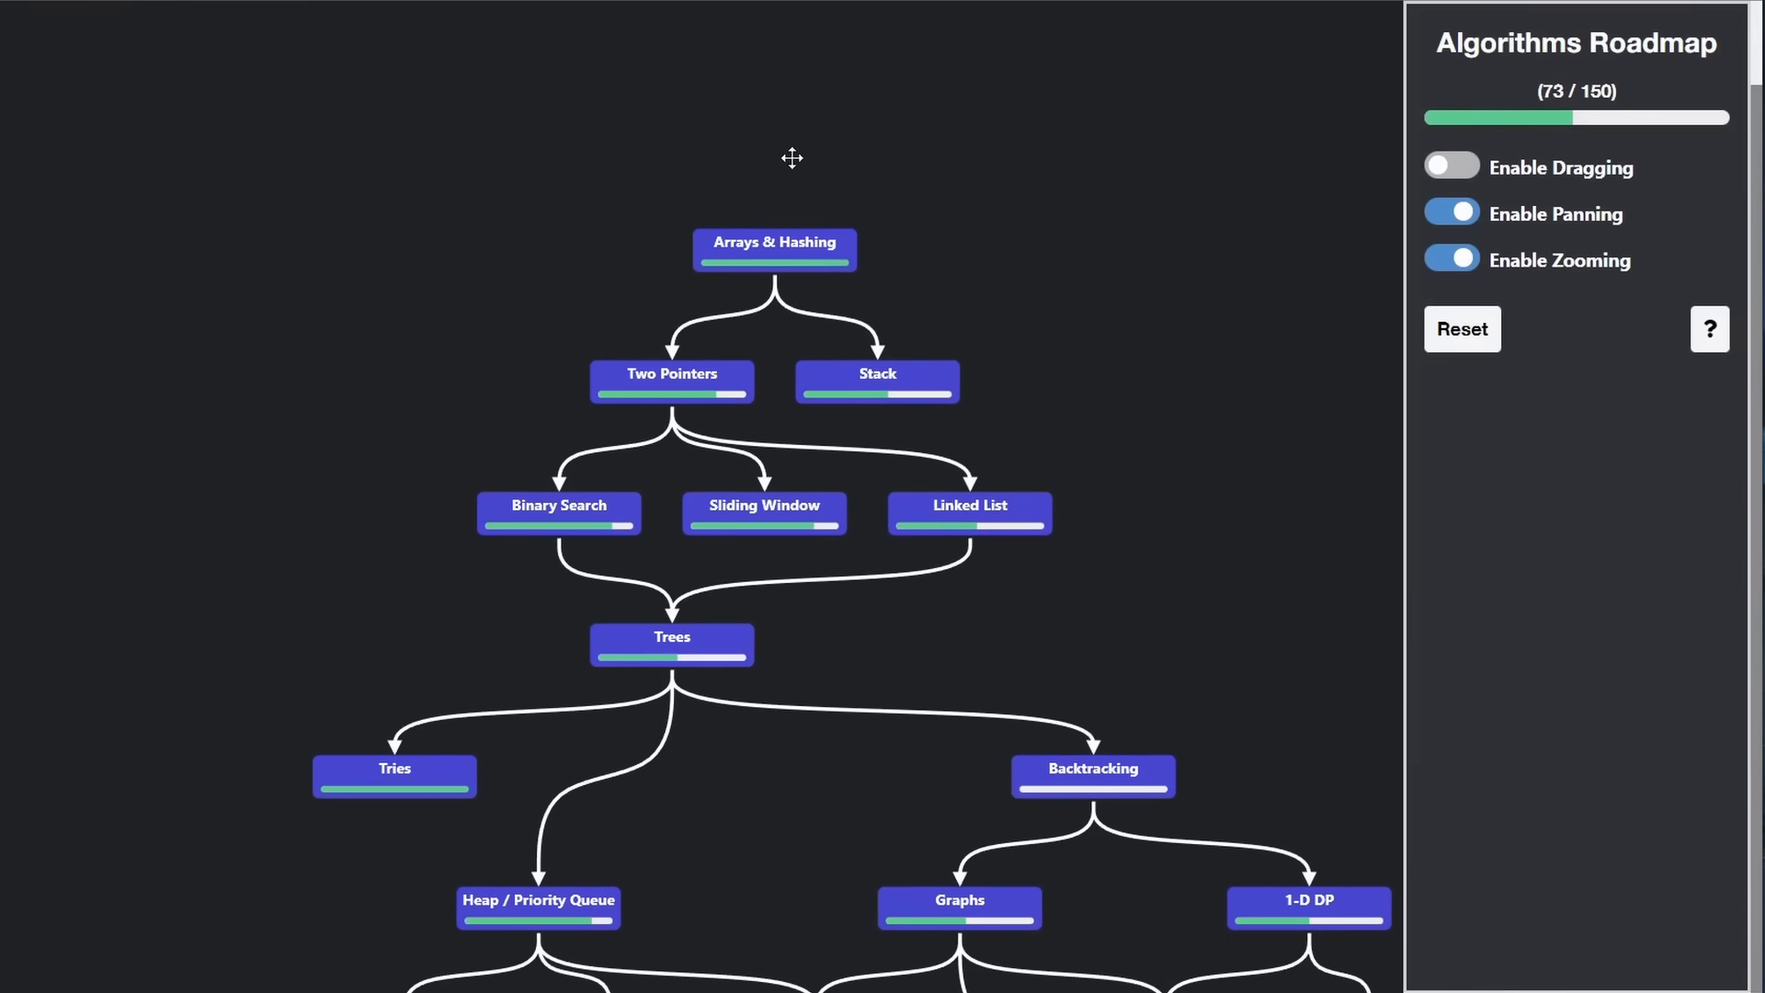
{"action": "scroll", "scroll_direction": "up", "scroll_amount": 3}
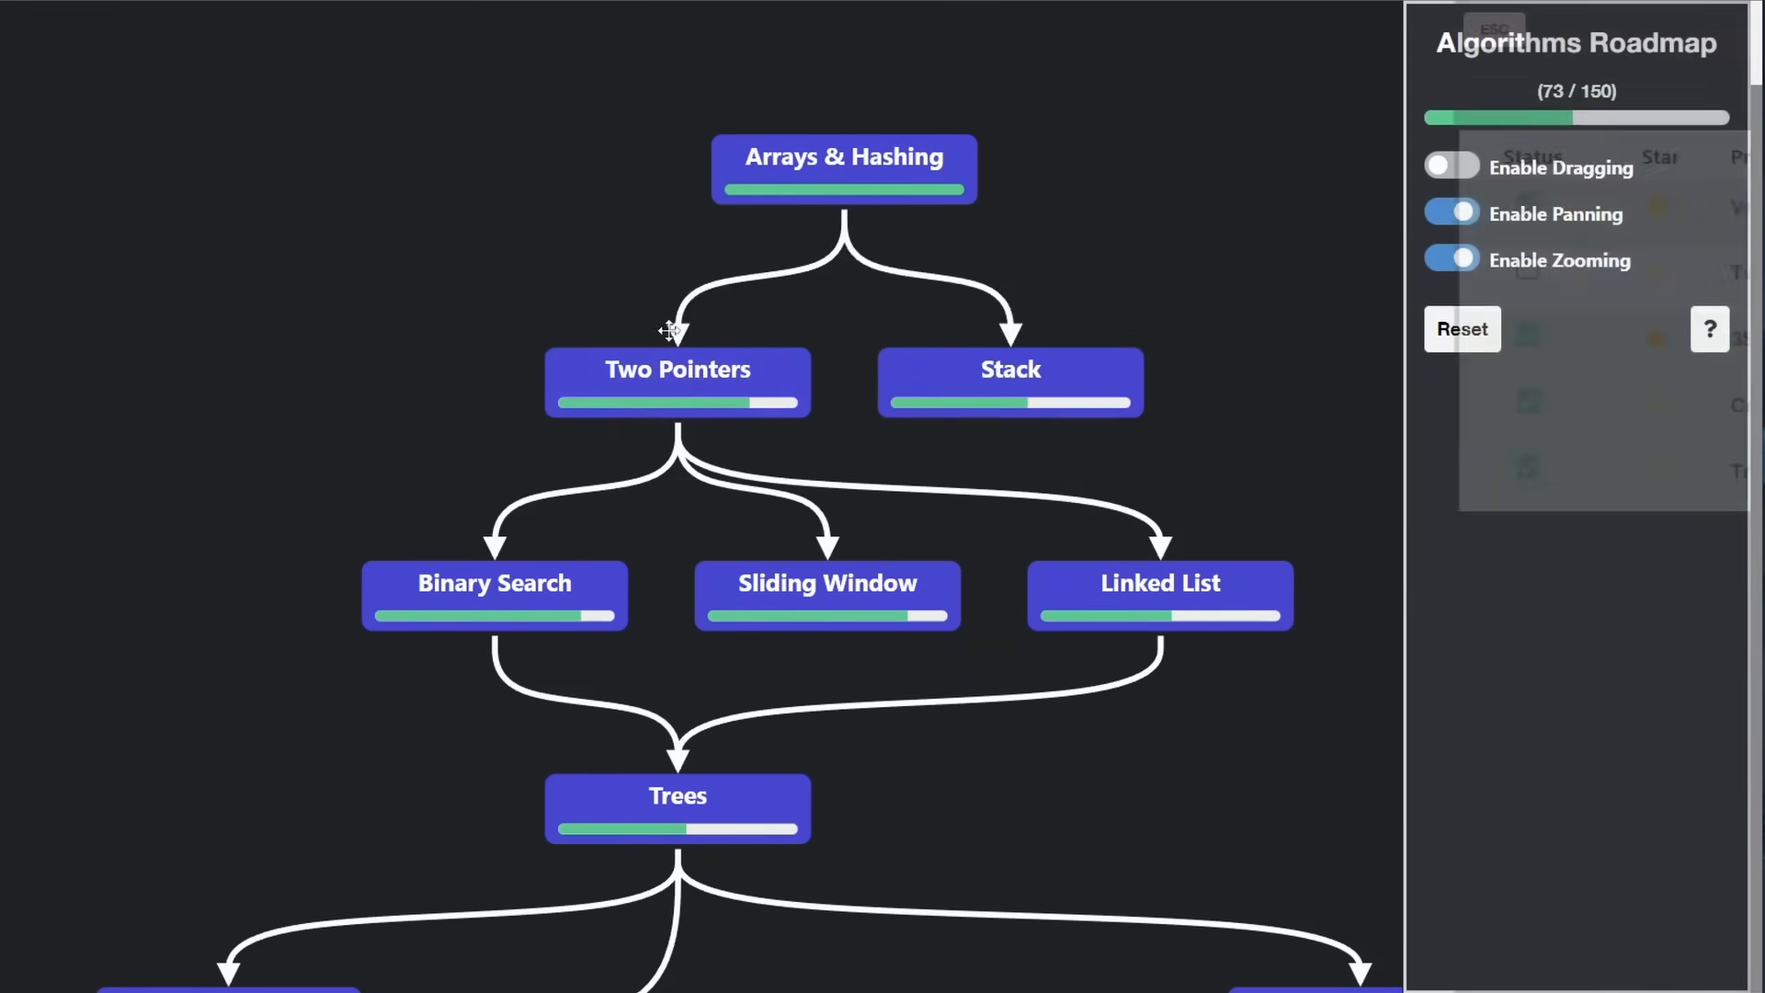
{"action": "scroll", "scroll_direction": "down", "scroll_amount": 3}
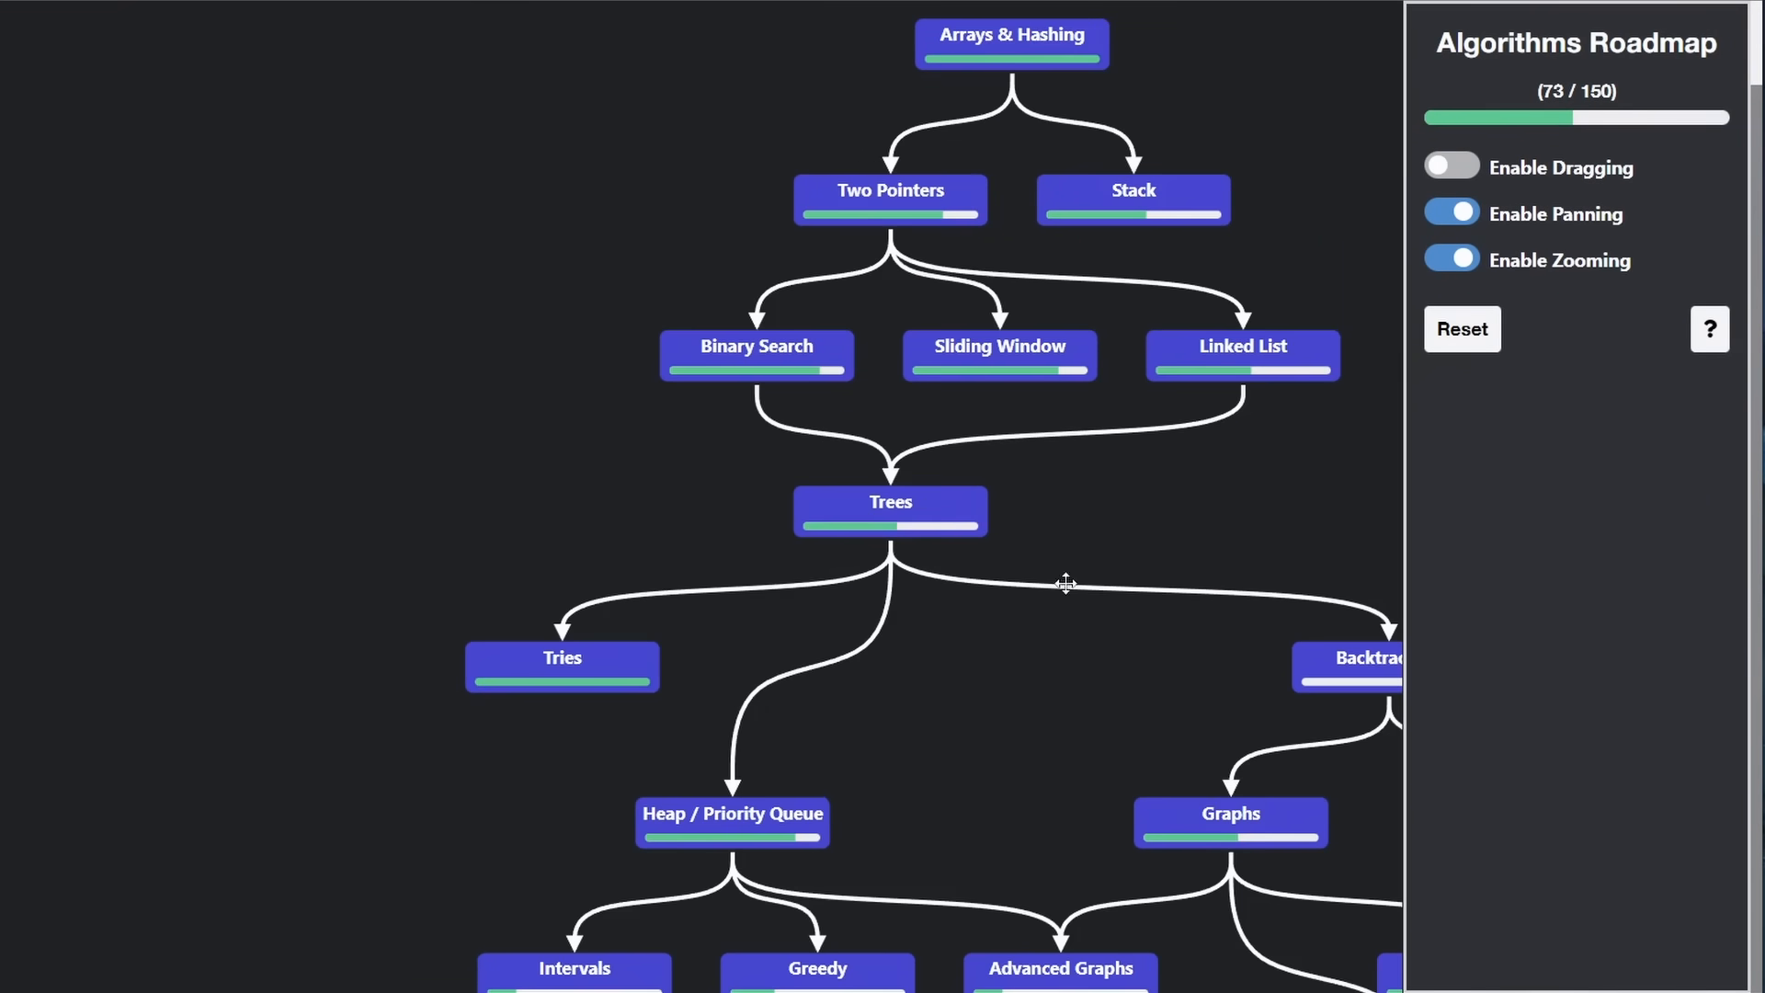
{"action": "scroll", "scroll_direction": "down", "scroll_amount": 3}
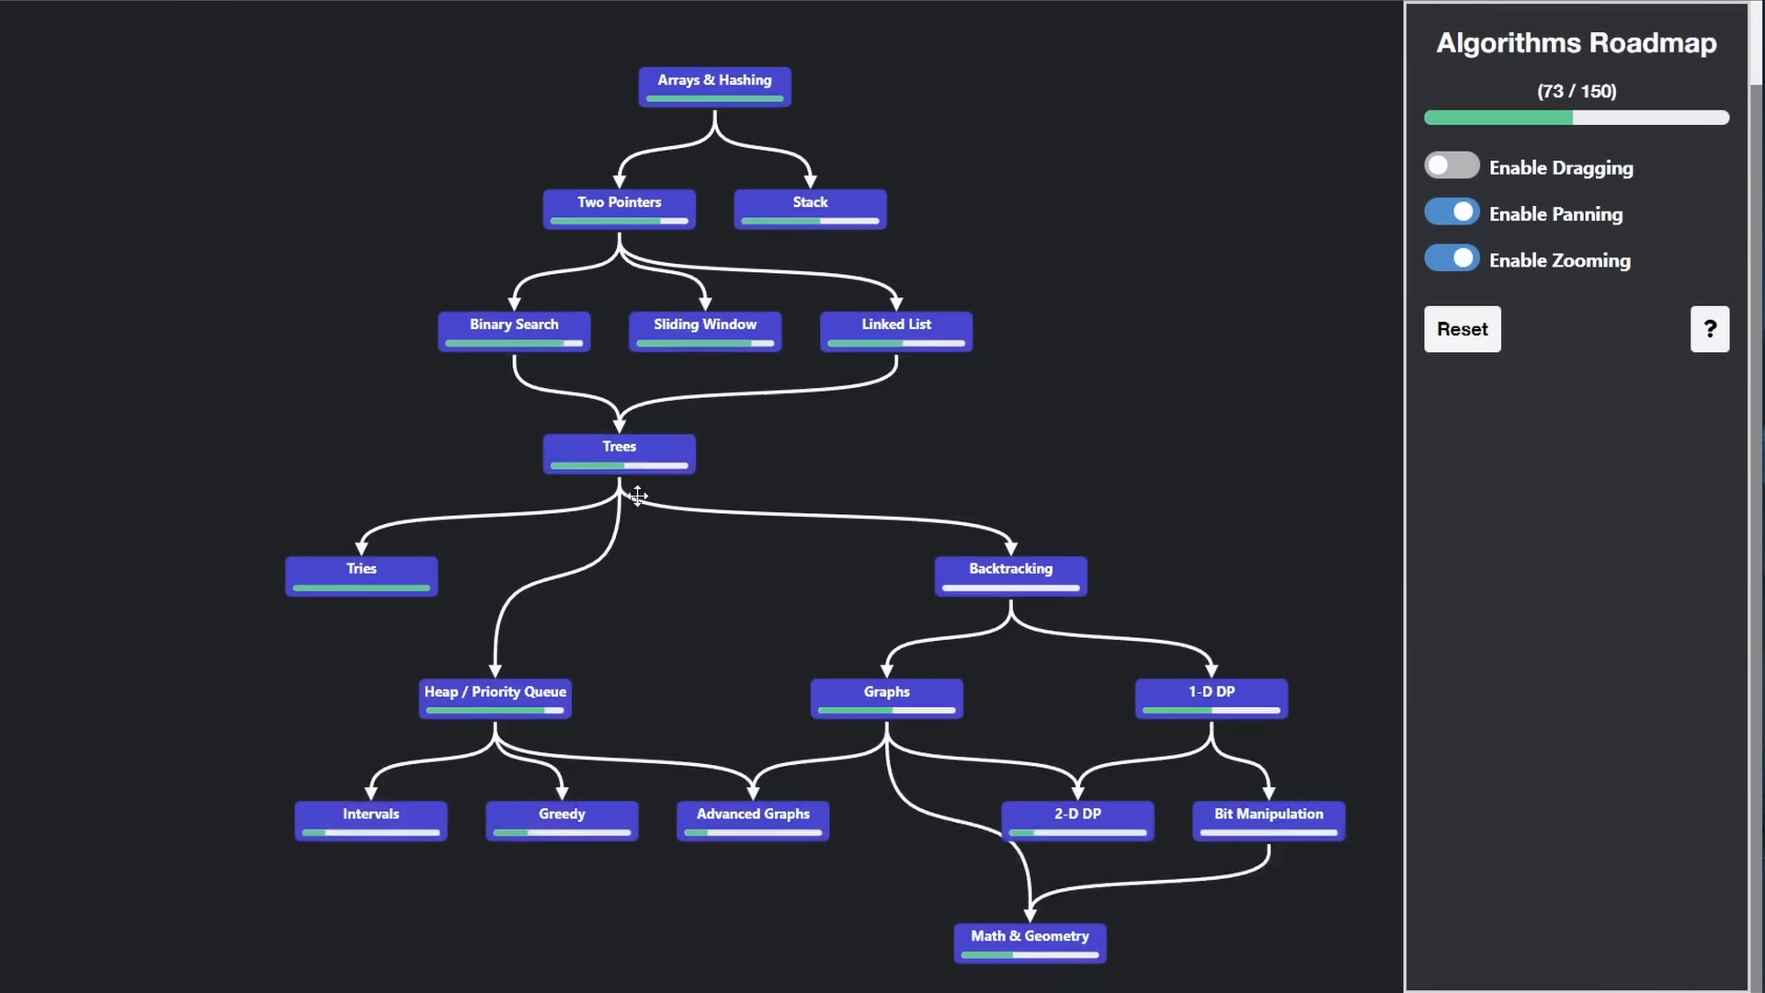
Open Trees, view Invert Binary Tree's Python solution and languages, then close it
{"action": "left_click", "coordinate": [618, 446]}
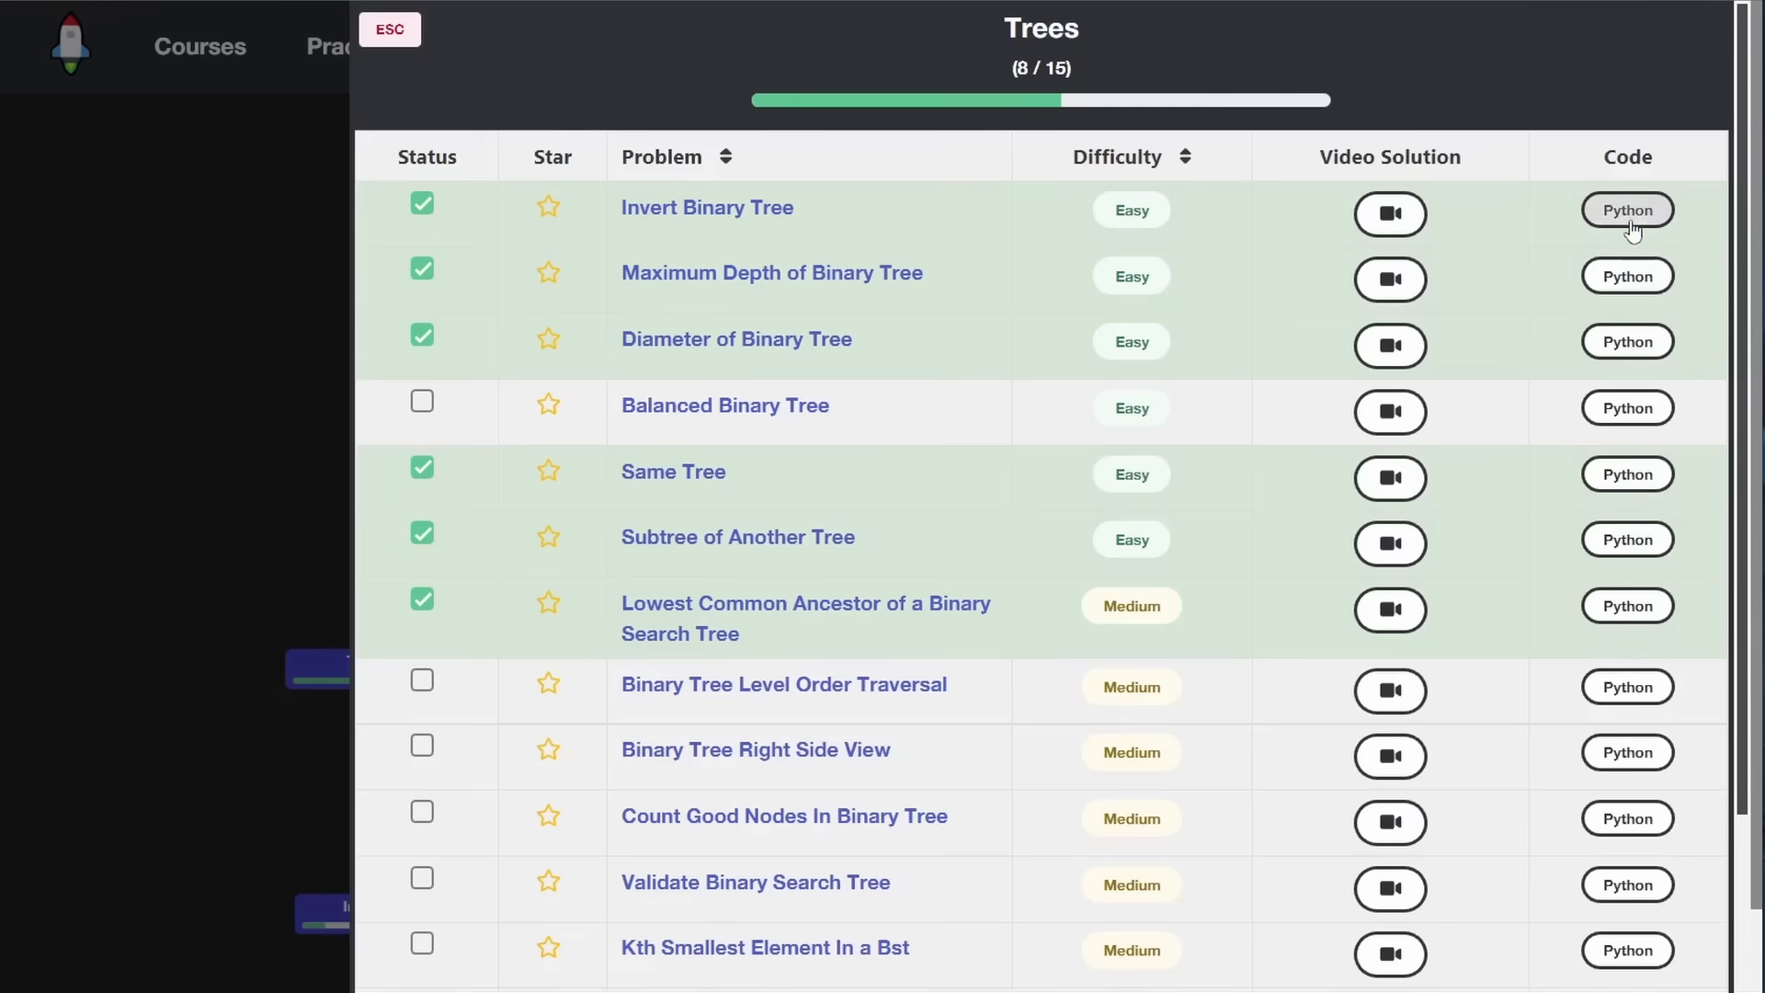
{"action": "left_click", "coordinate": [1626, 210]}
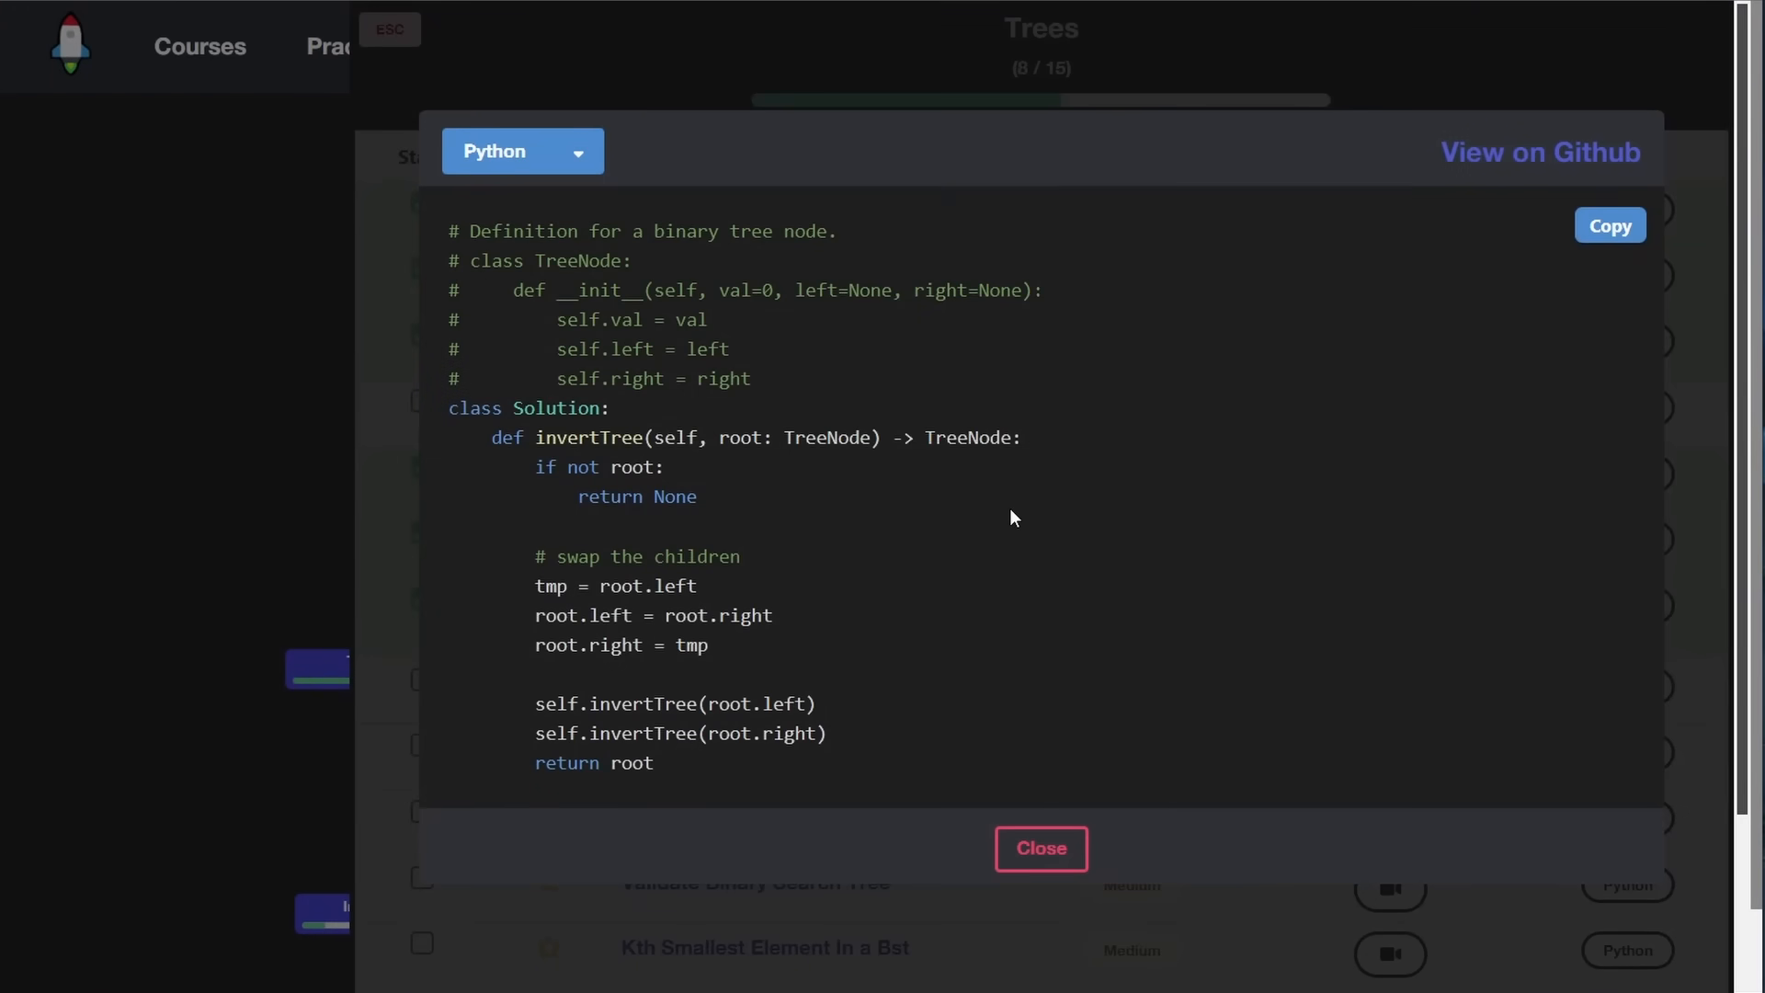
{"action": "left_click", "coordinate": [521, 151]}
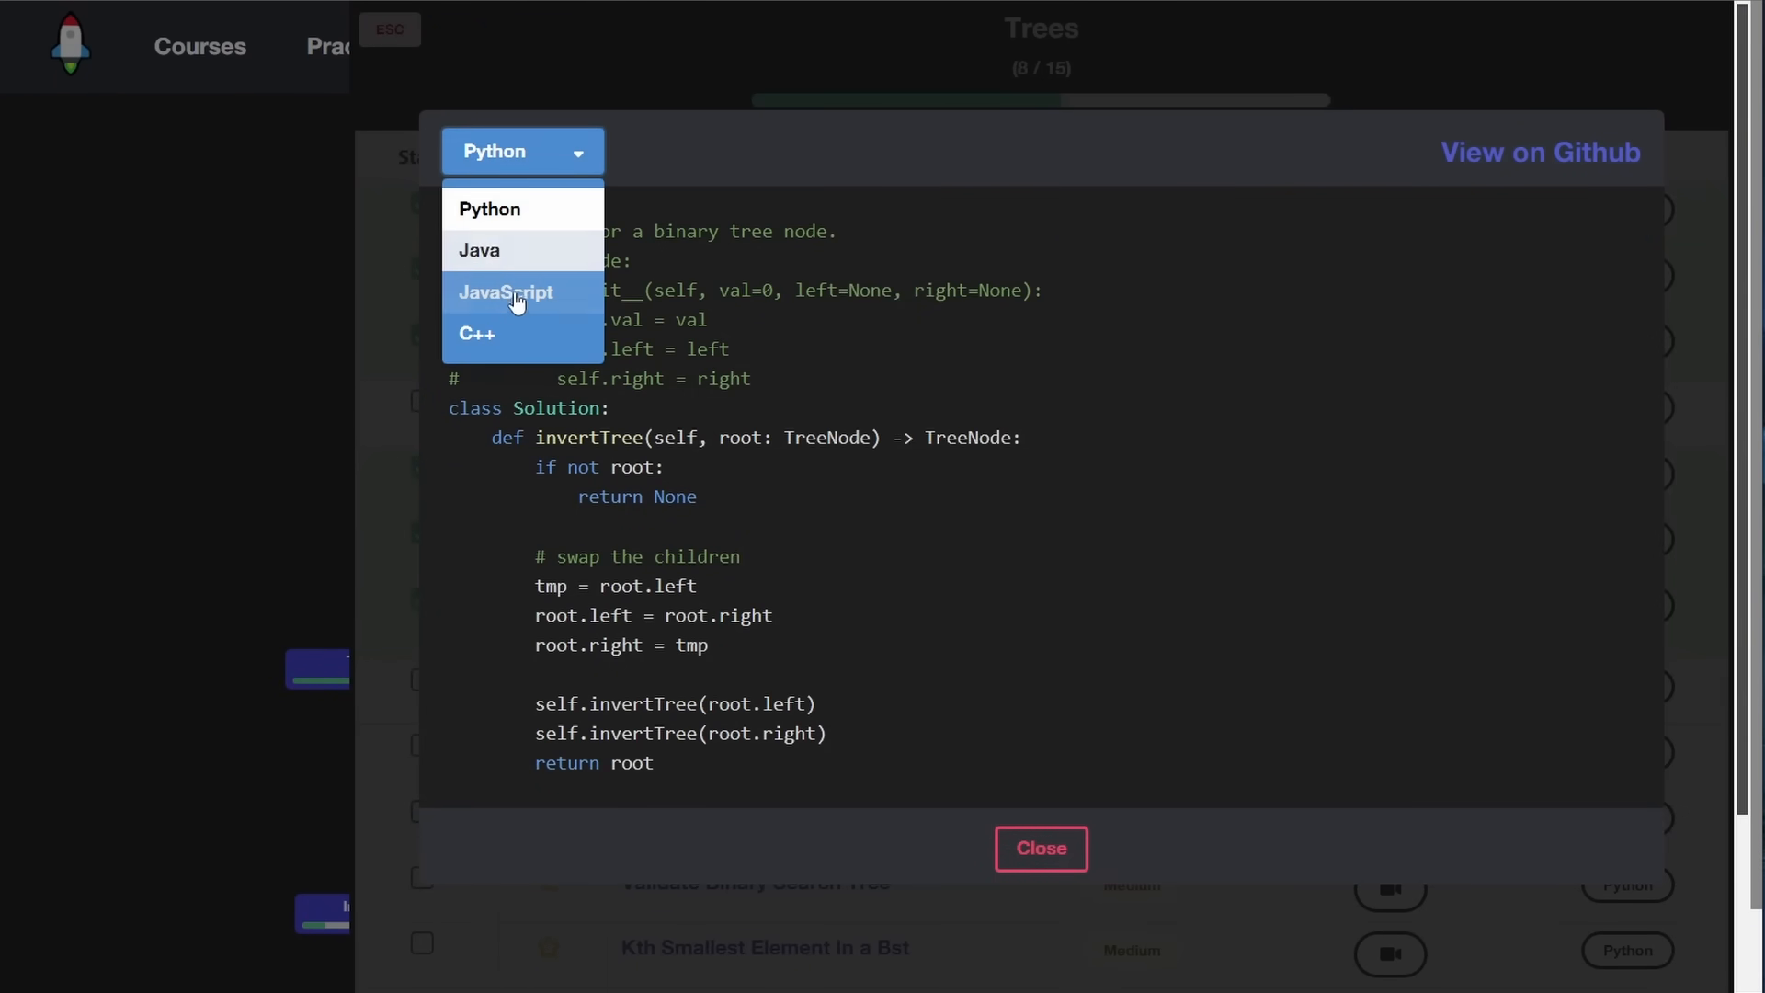
{"action": "mouse_move", "coordinate": [949, 485]}
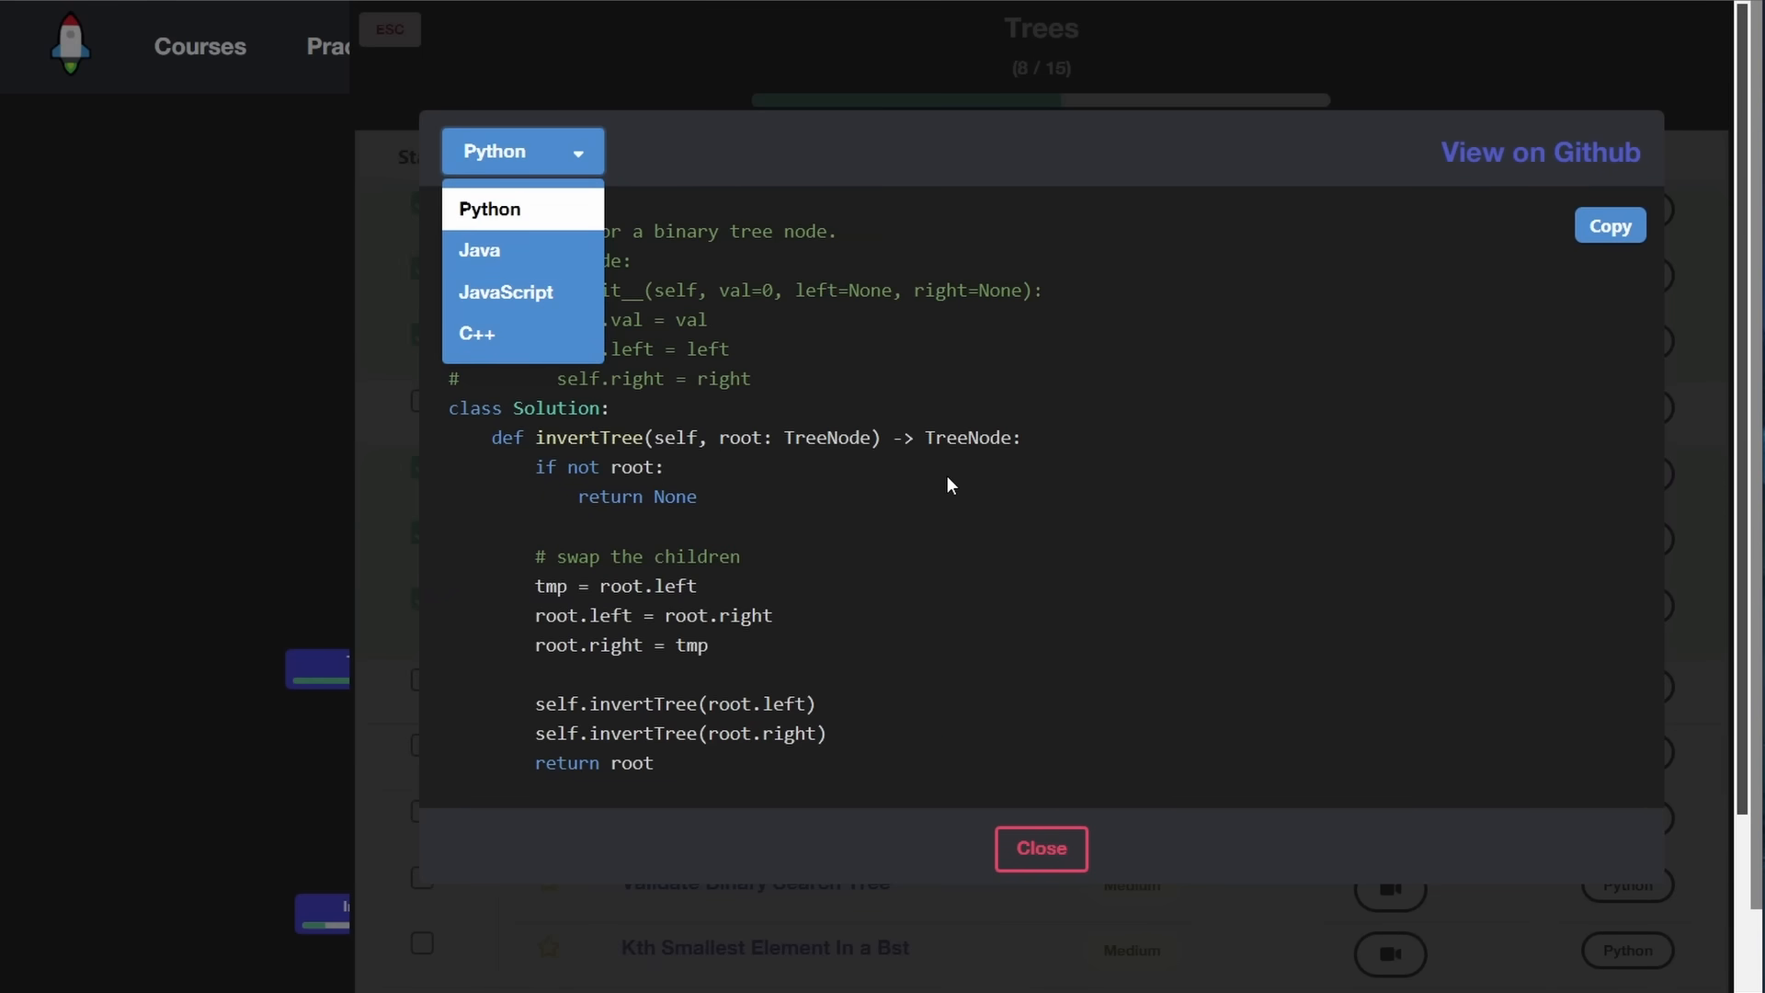
{"action": "mouse_move", "coordinate": [1541, 176]}
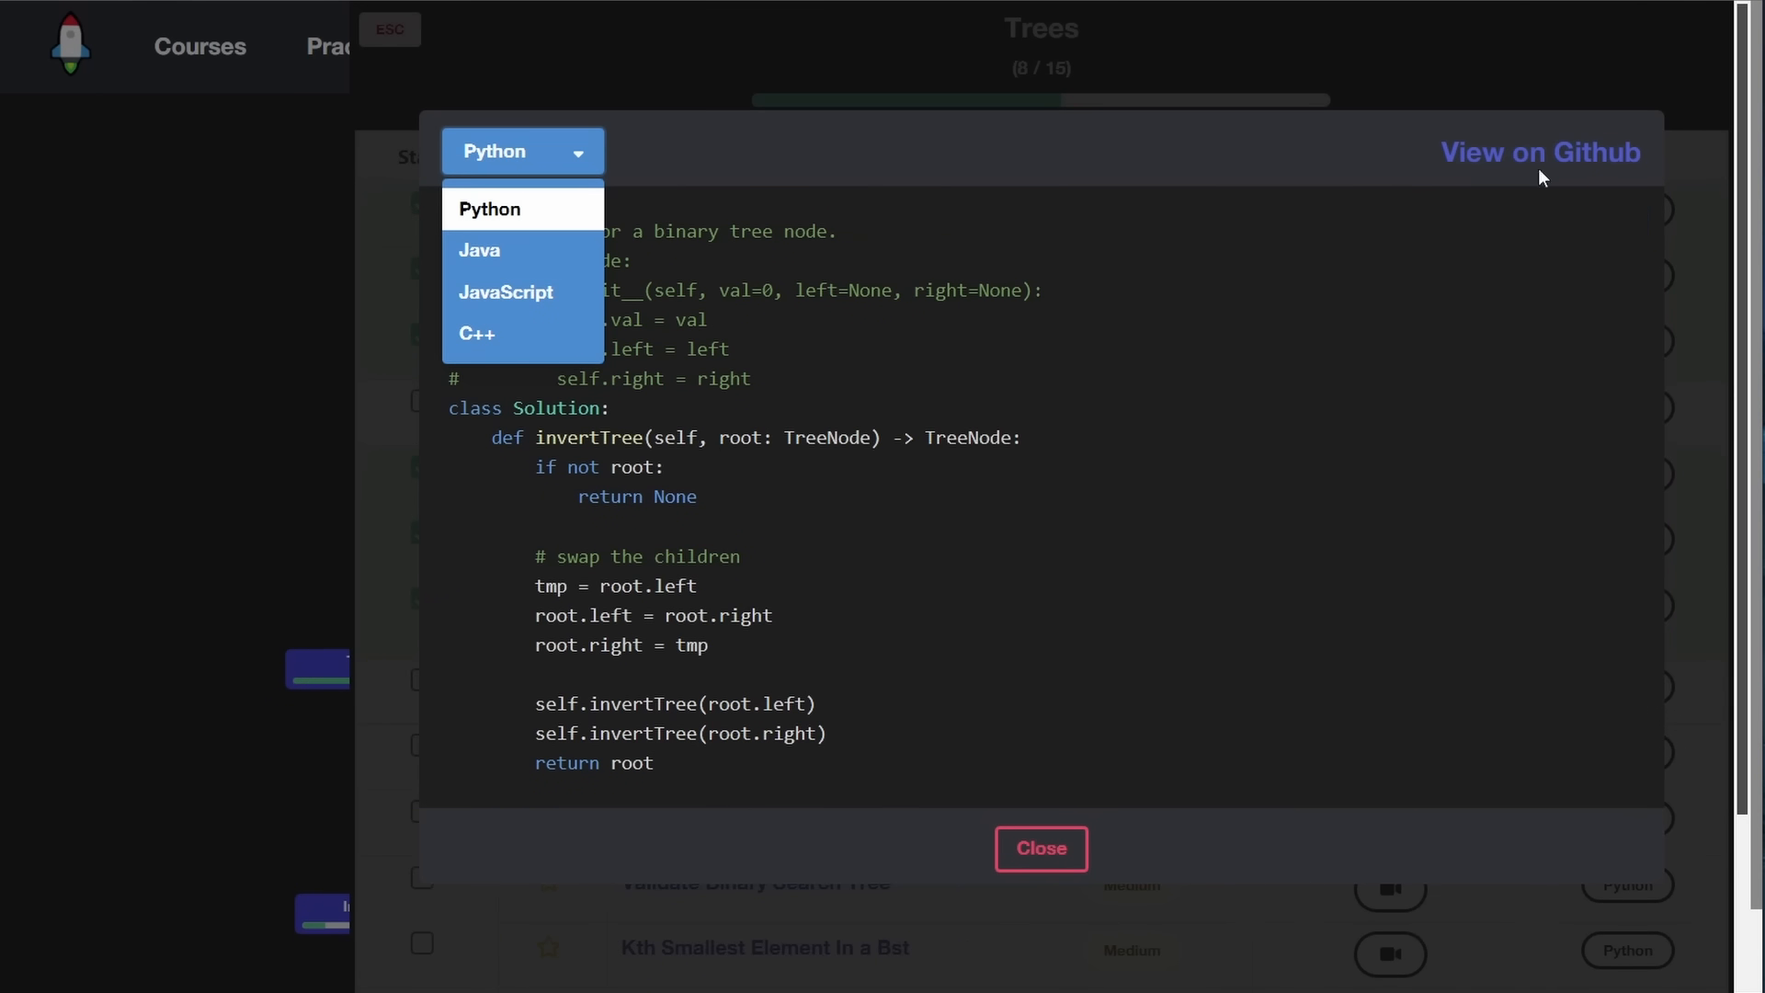
{"action": "left_click", "coordinate": [1037, 847]}
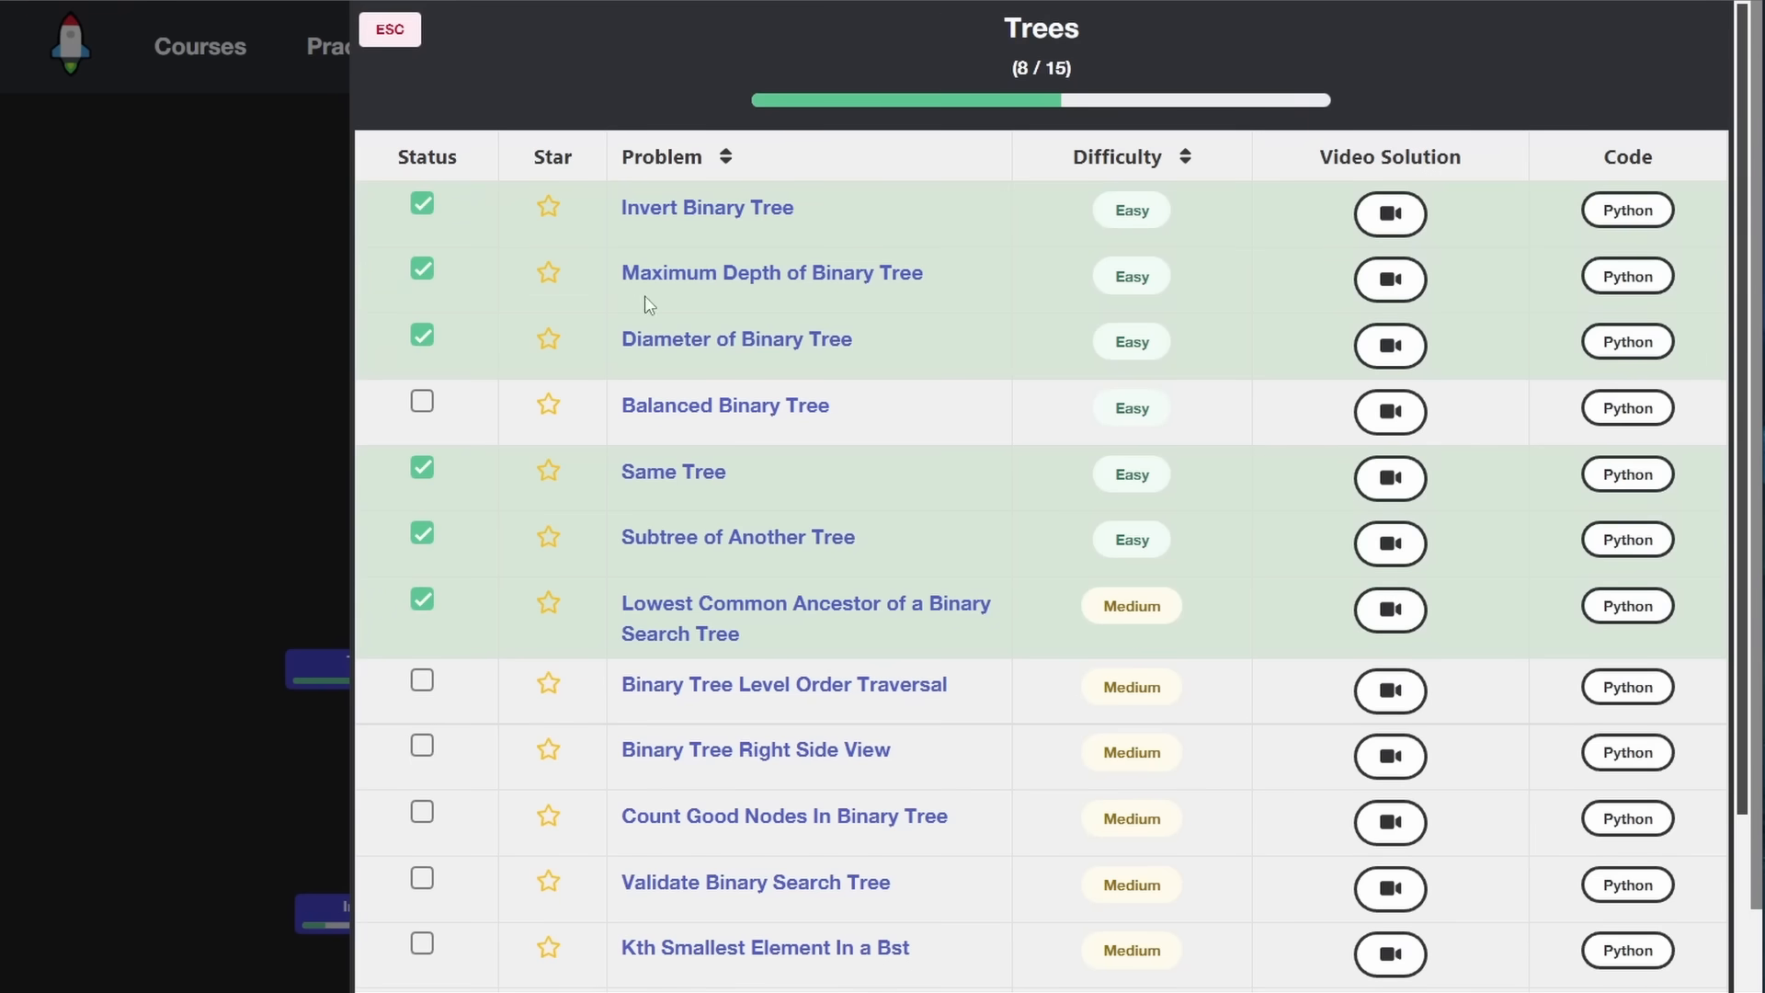
{"action": "mouse_move", "coordinate": [676, 157]}
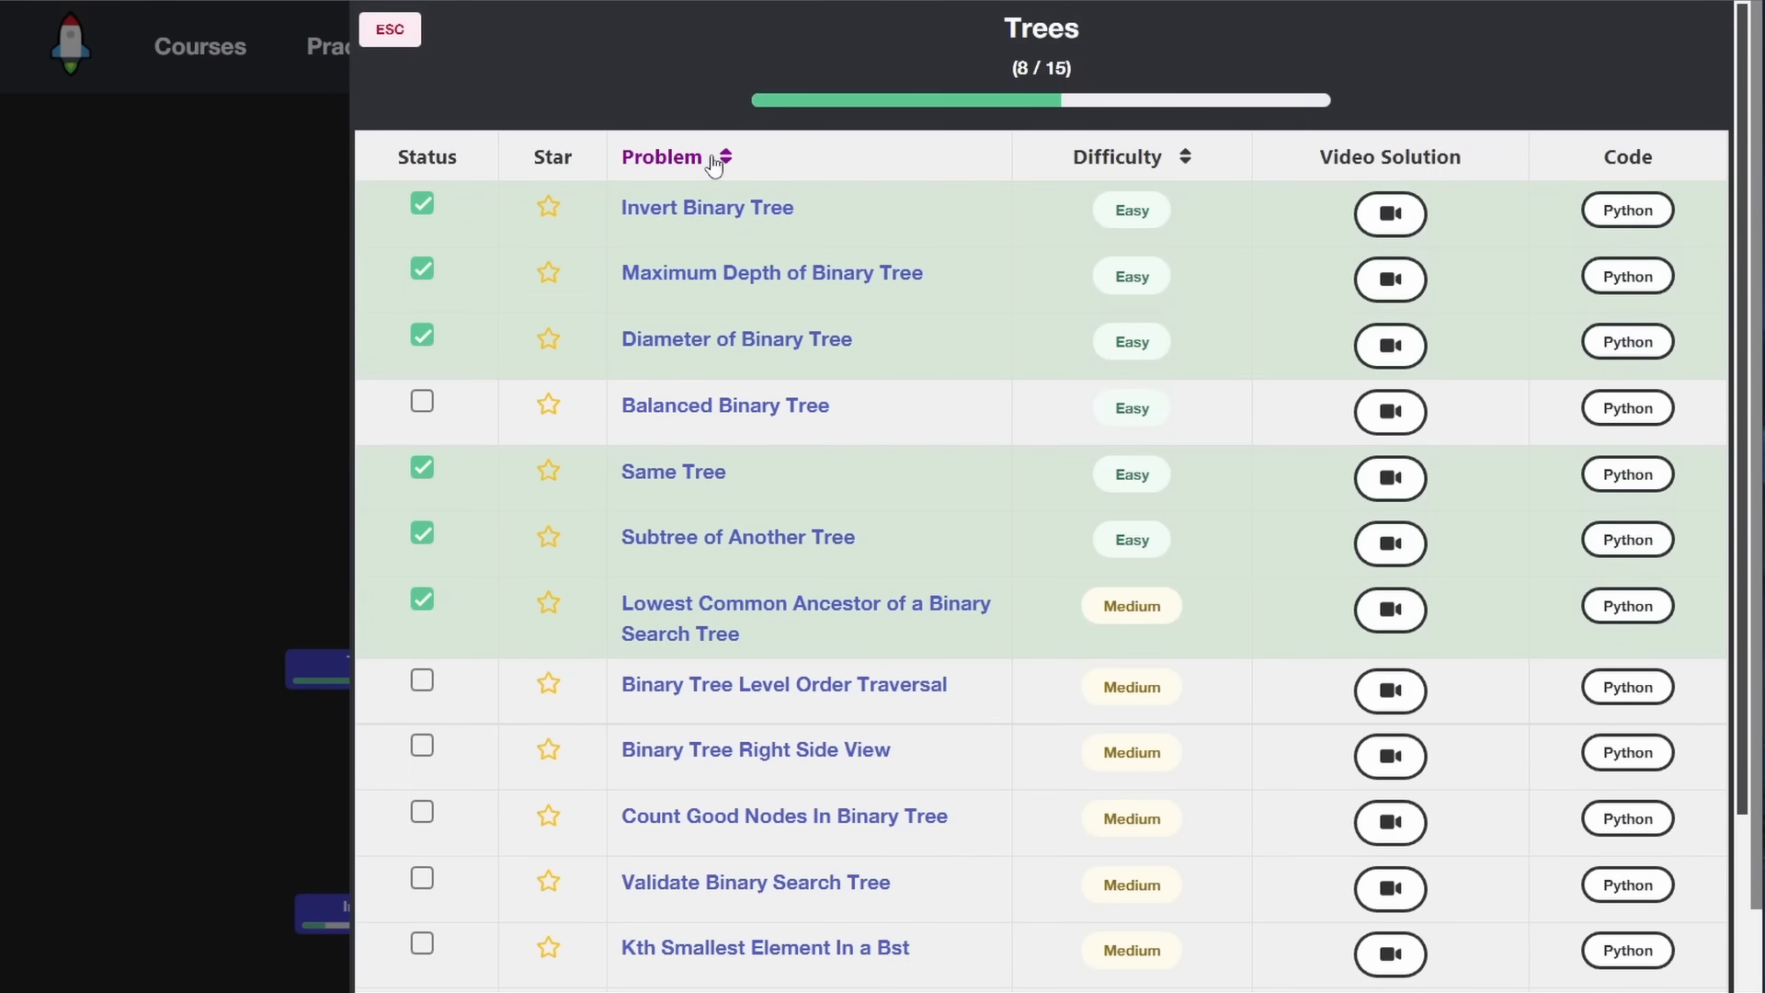
Sort Trees by name then difficulty, star Maximum Path Sum and Preorder/Inorder Construction, then close
{"action": "left_click", "coordinate": [662, 156]}
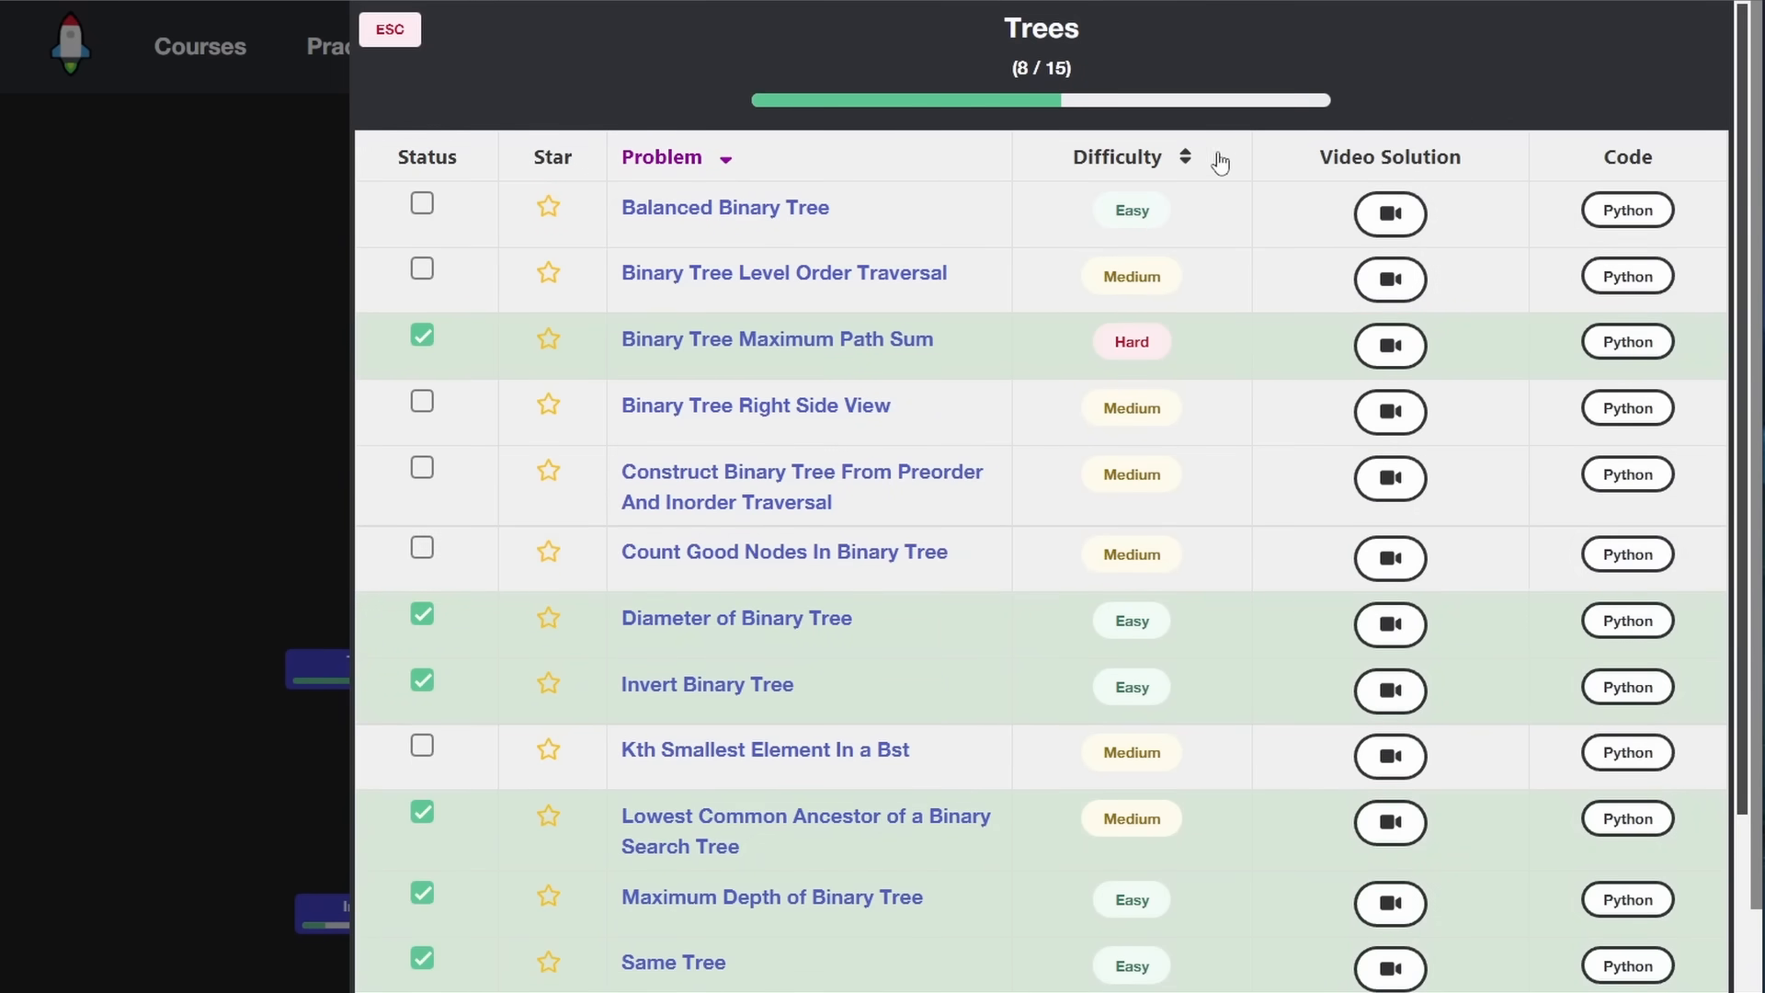
{"action": "left_click", "coordinate": [1117, 157]}
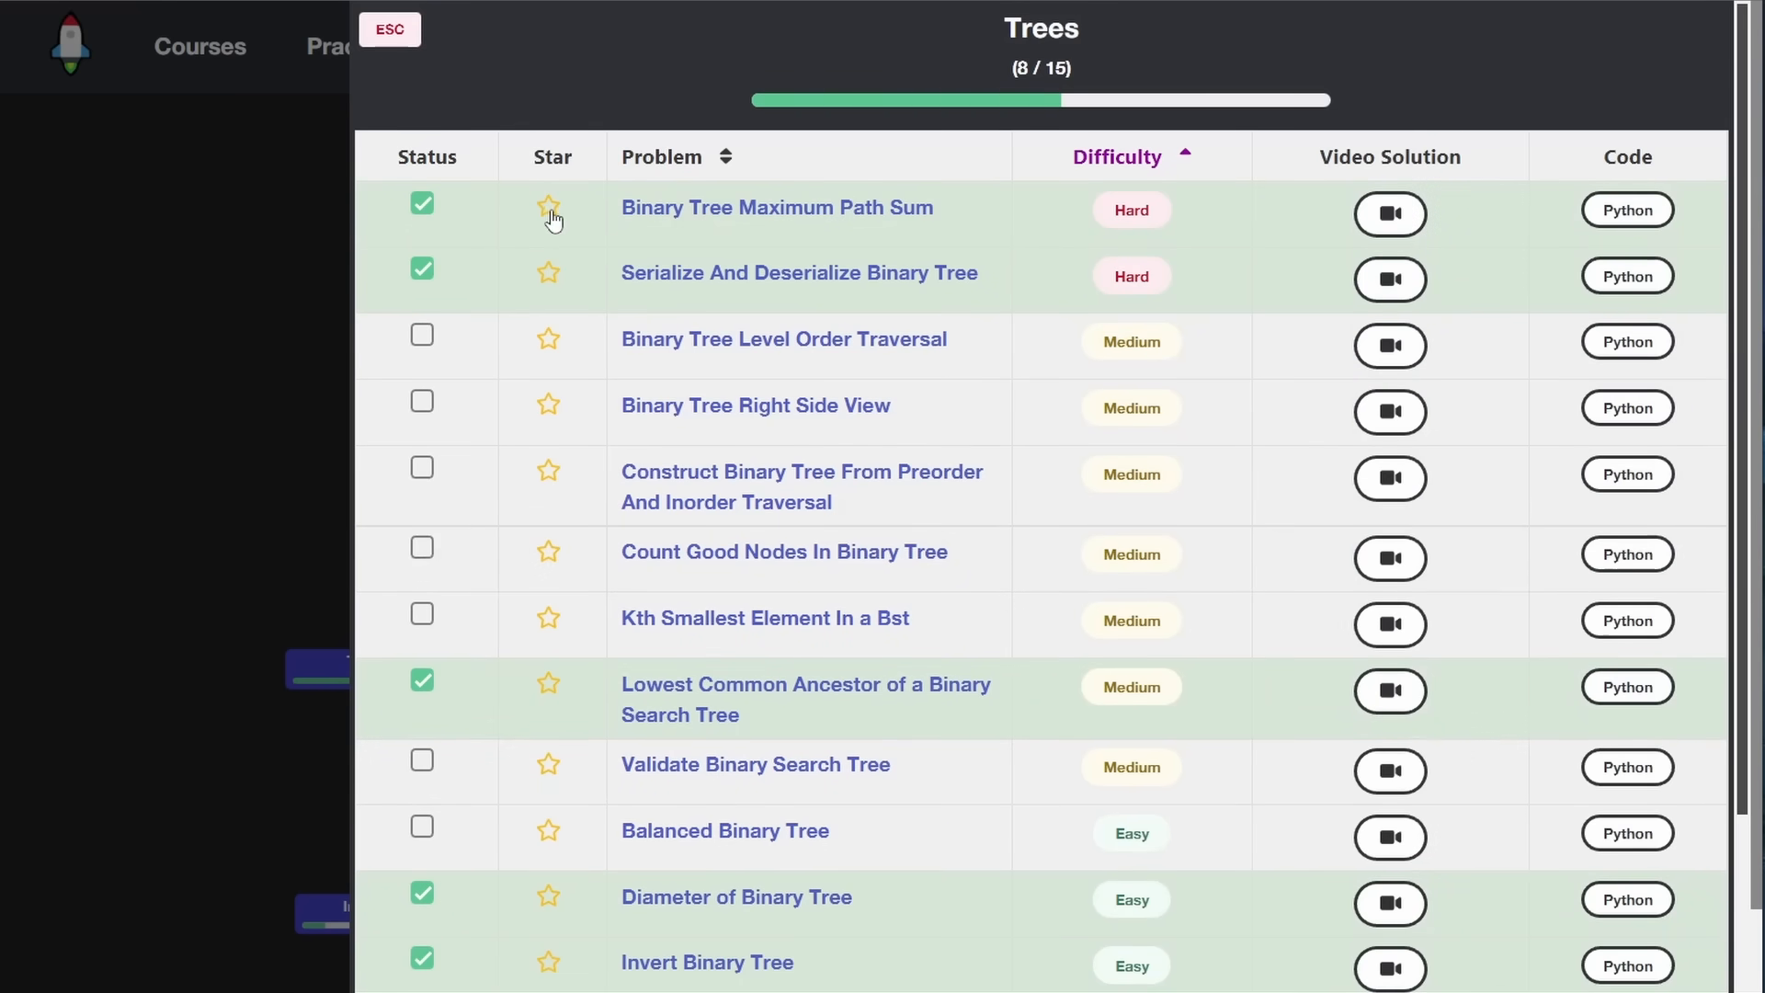
{"action": "left_click", "coordinate": [550, 209]}
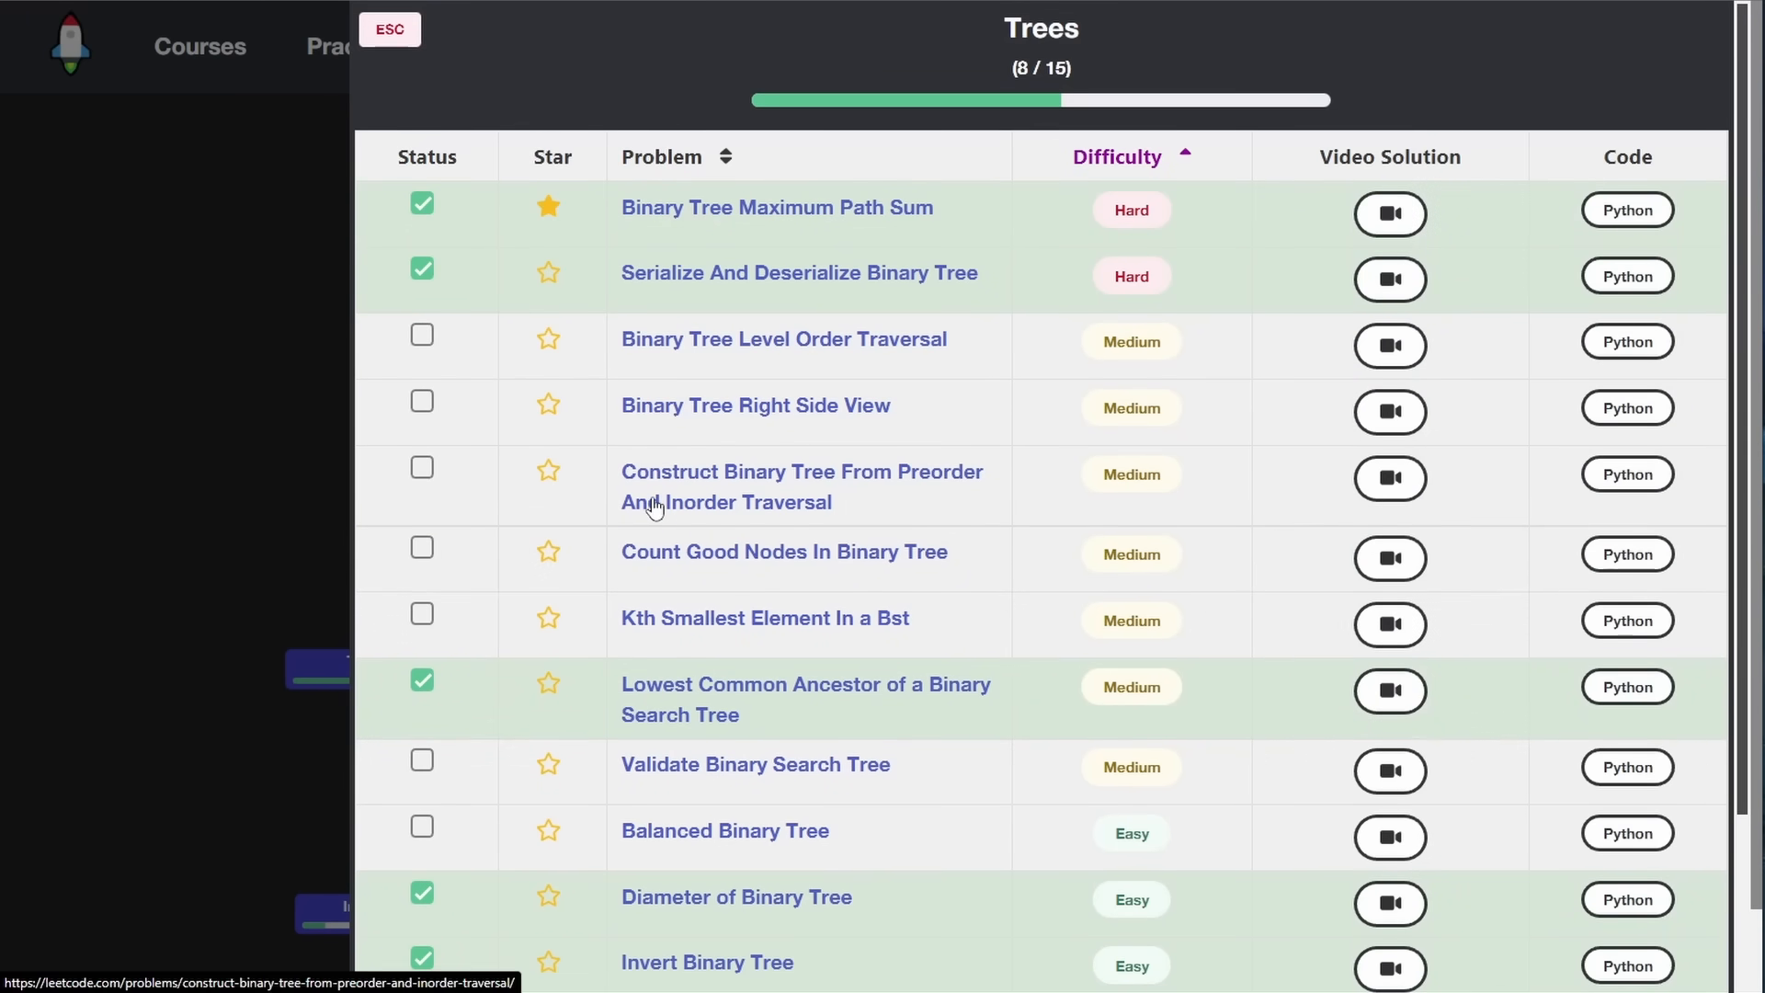
{"action": "left_click", "coordinate": [549, 470]}
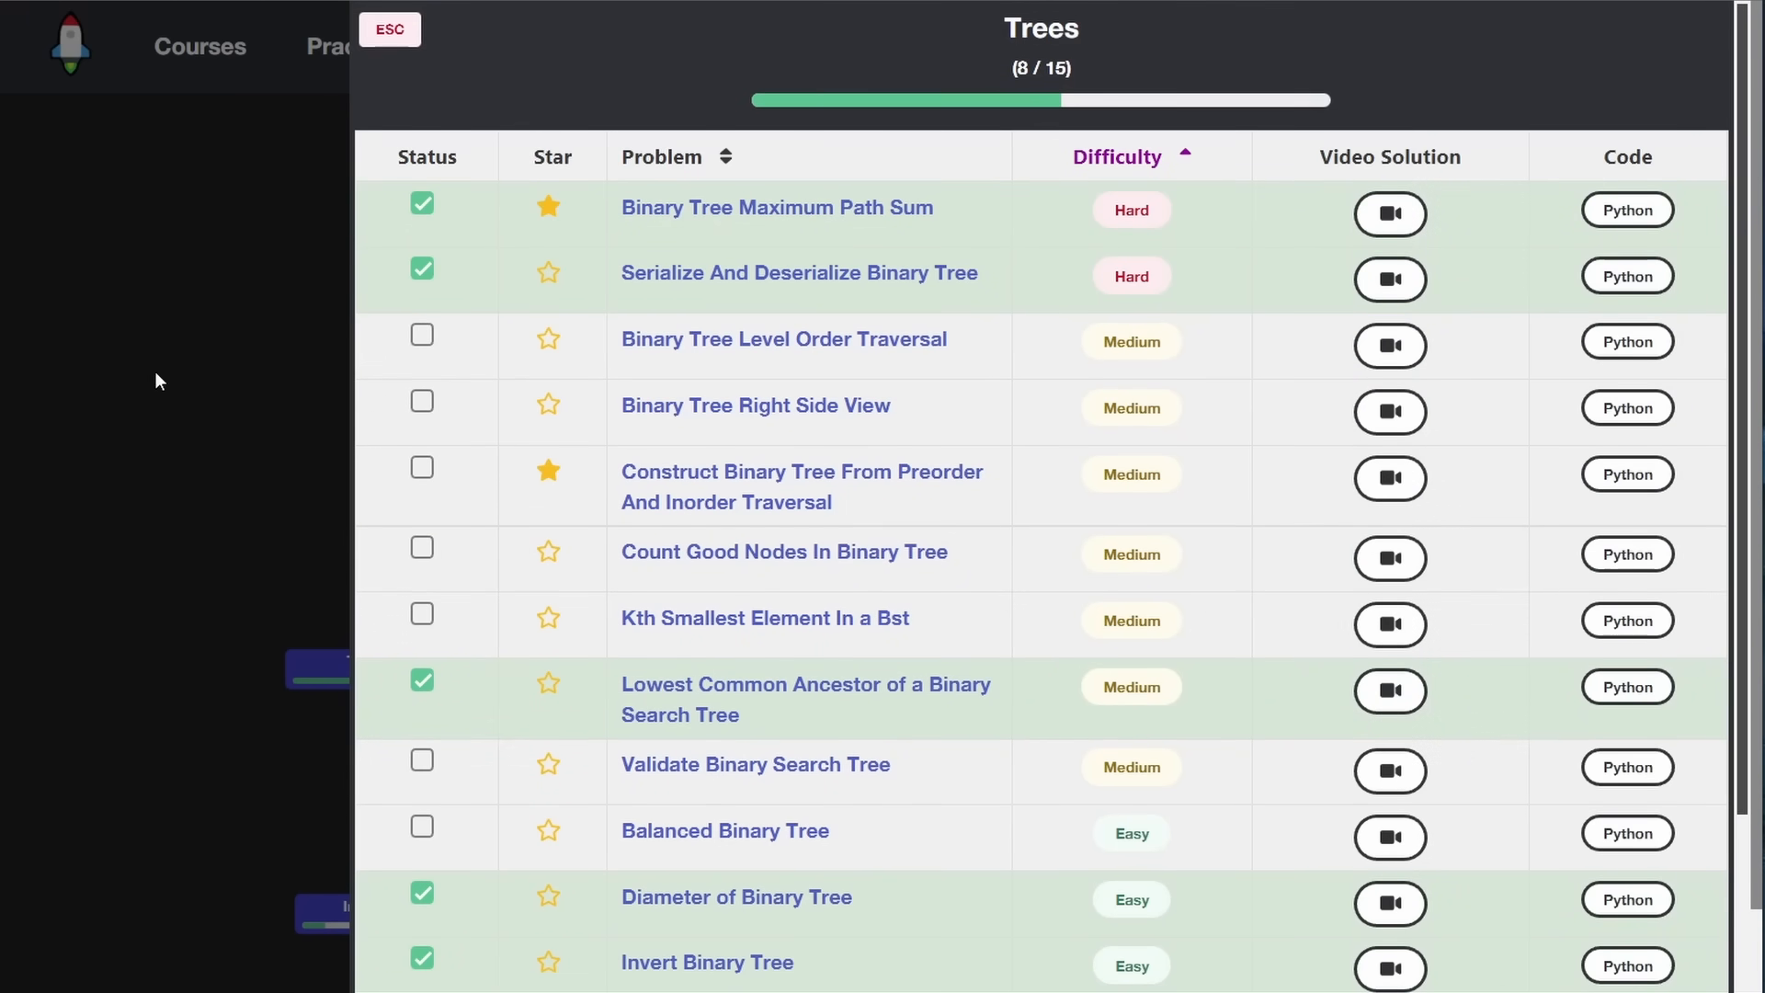
{"action": "left_click", "coordinate": [388, 29]}
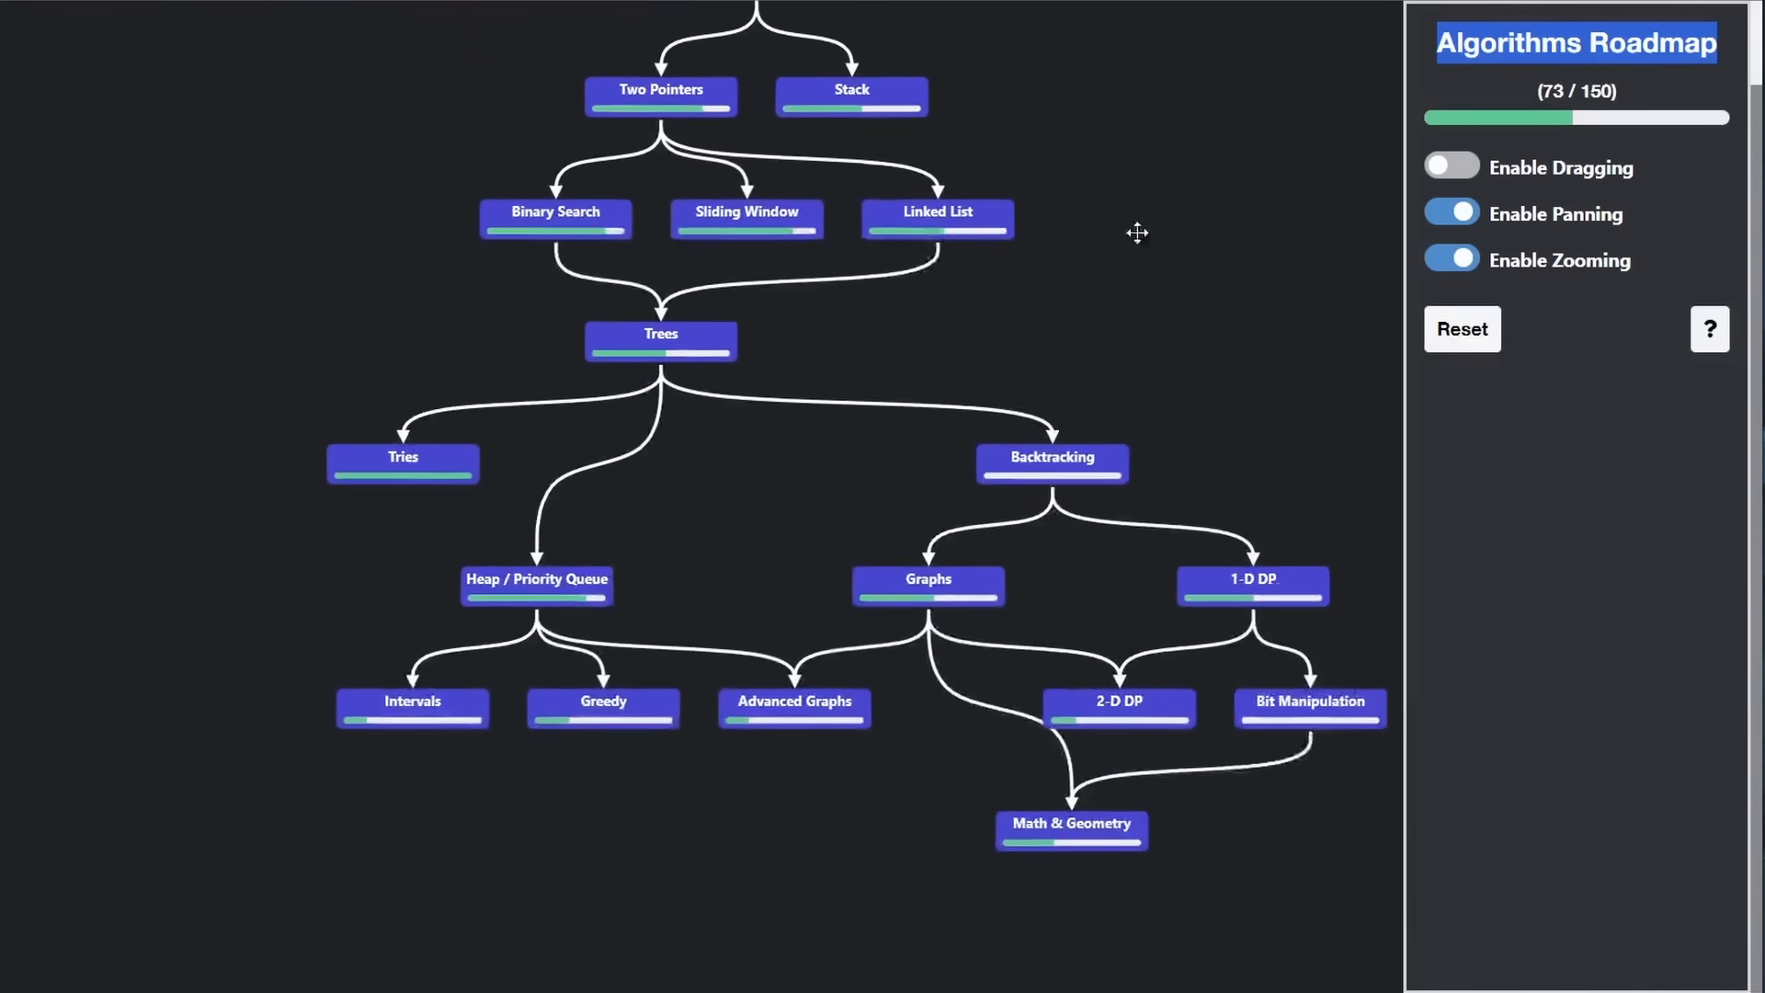
Enable node dragging, move Linked List to the top right, and close its list
{"action": "left_click", "coordinate": [1450, 166]}
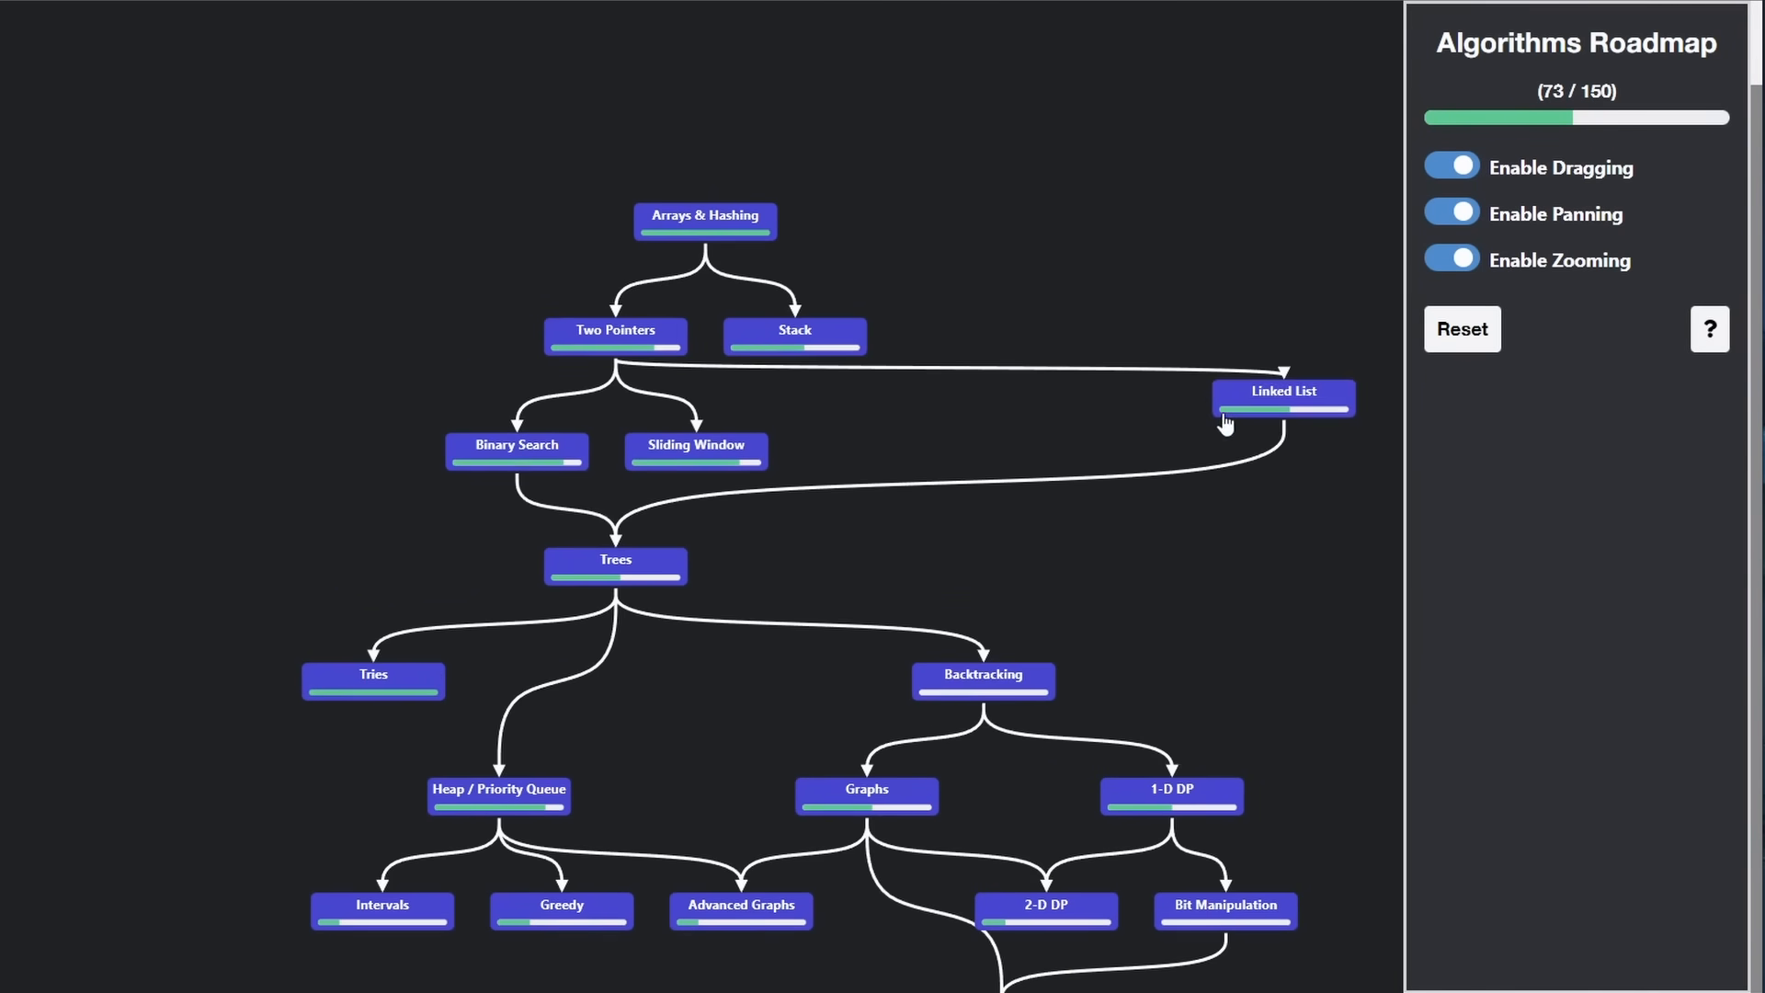
{"action": "left_click", "coordinate": [1281, 397]}
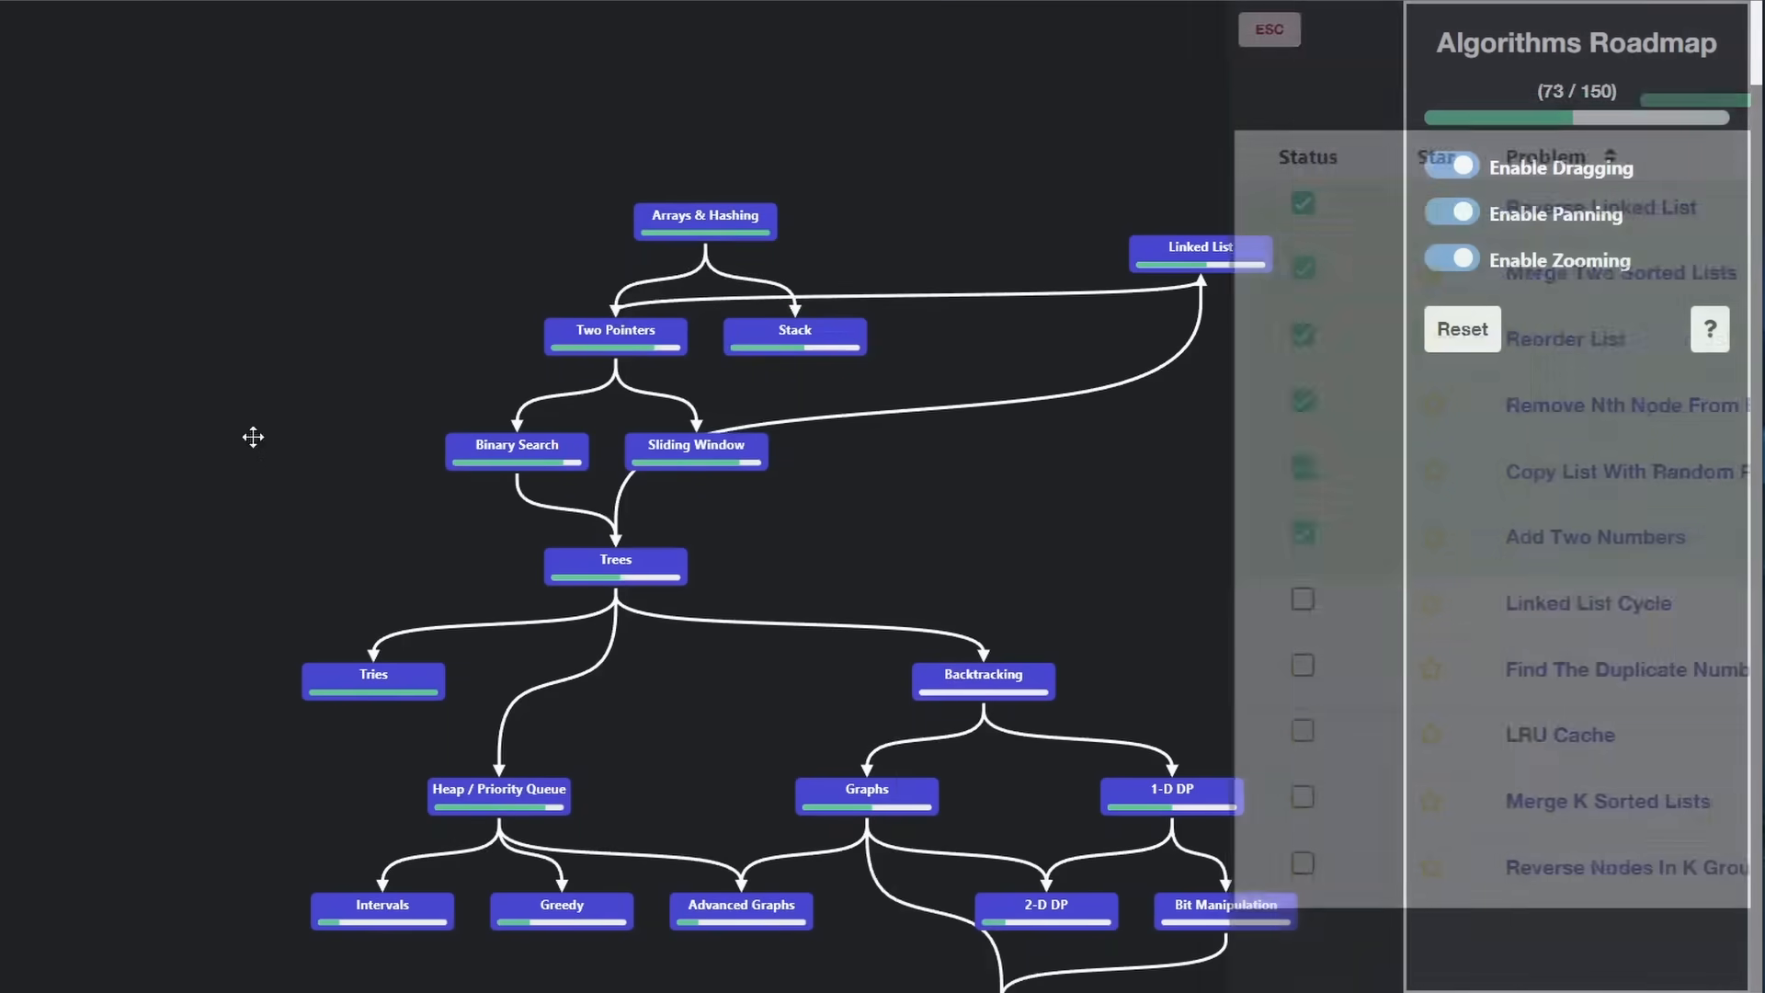
{"action": "left_click", "coordinate": [1268, 29]}
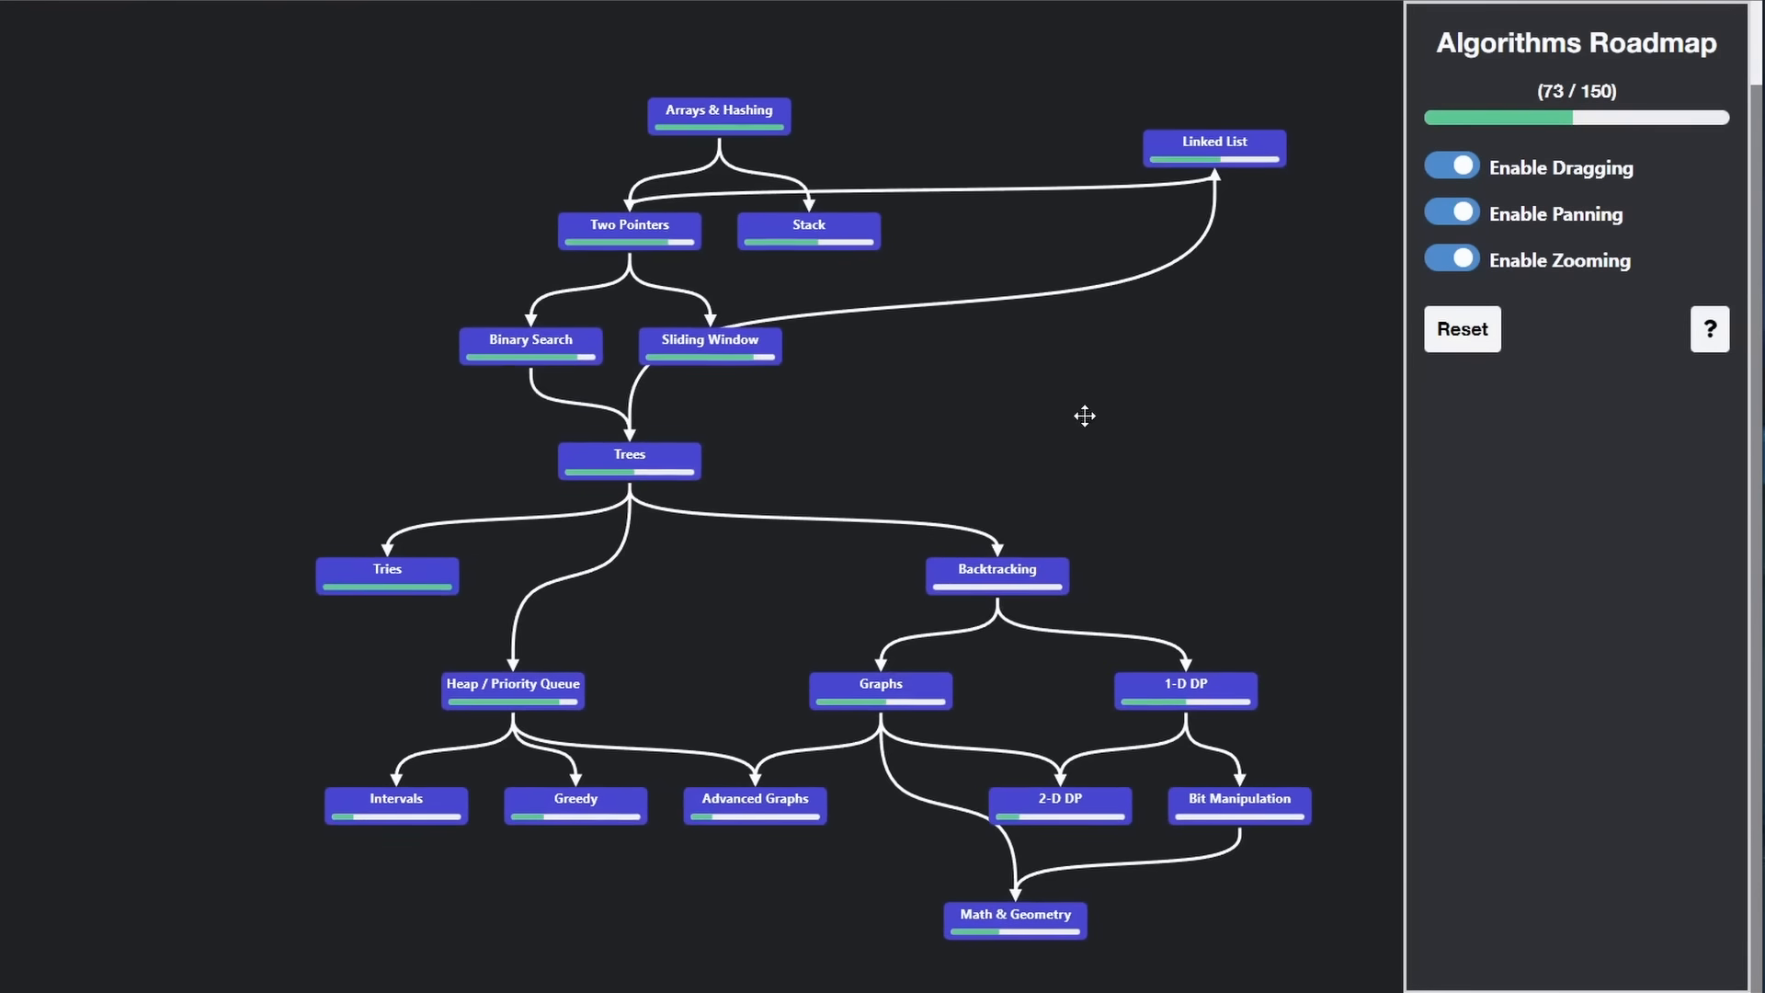
{"action": "mouse_move", "coordinate": [1539, 556]}
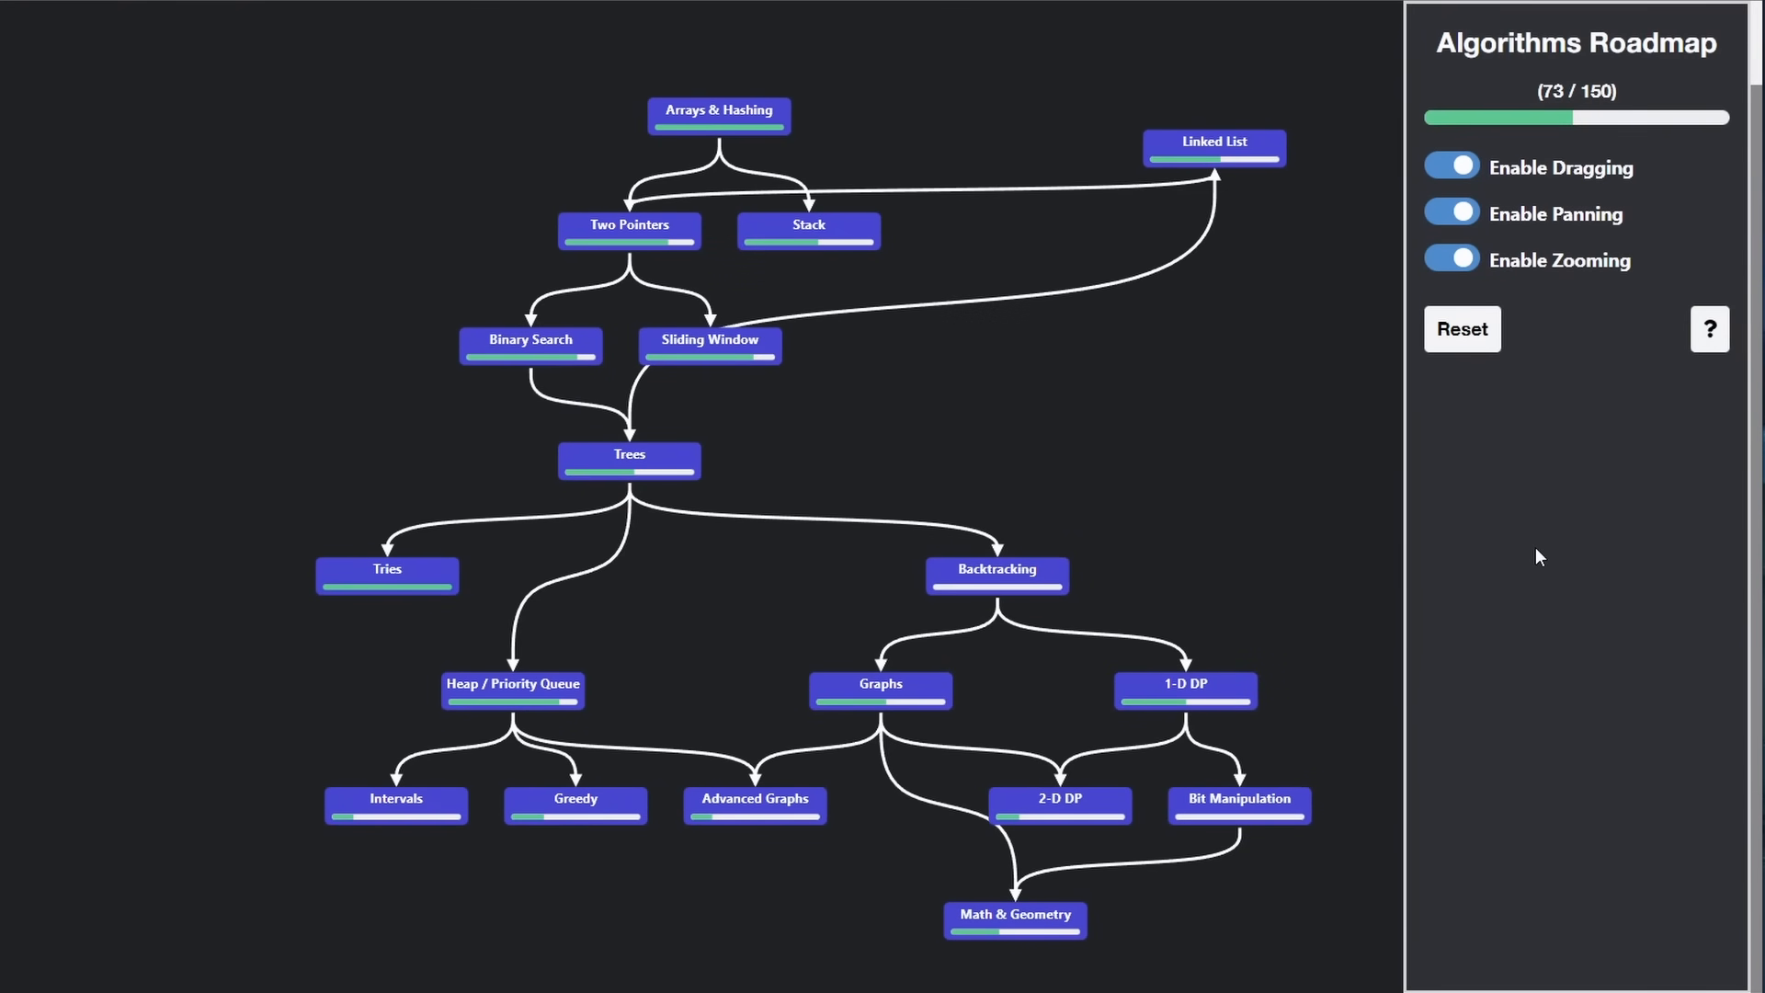
{"action": "mouse_move", "coordinate": [1592, 531]}
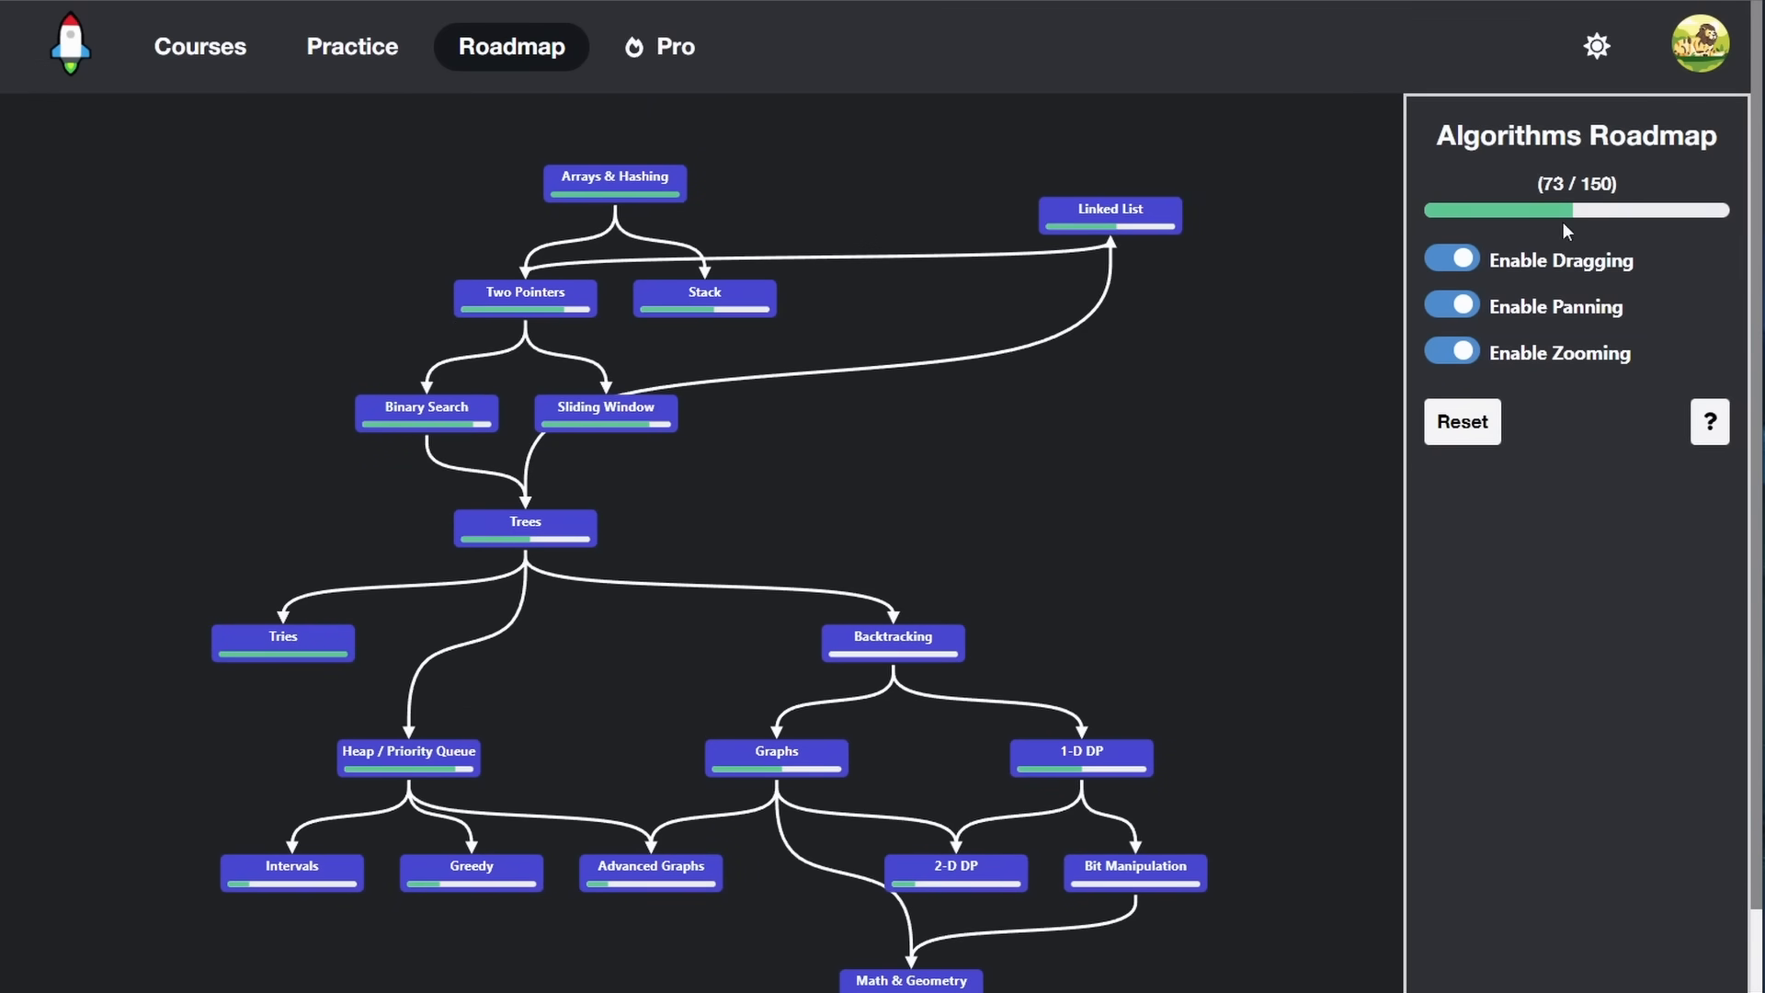
{"action": "left_click", "coordinate": [1595, 46]}
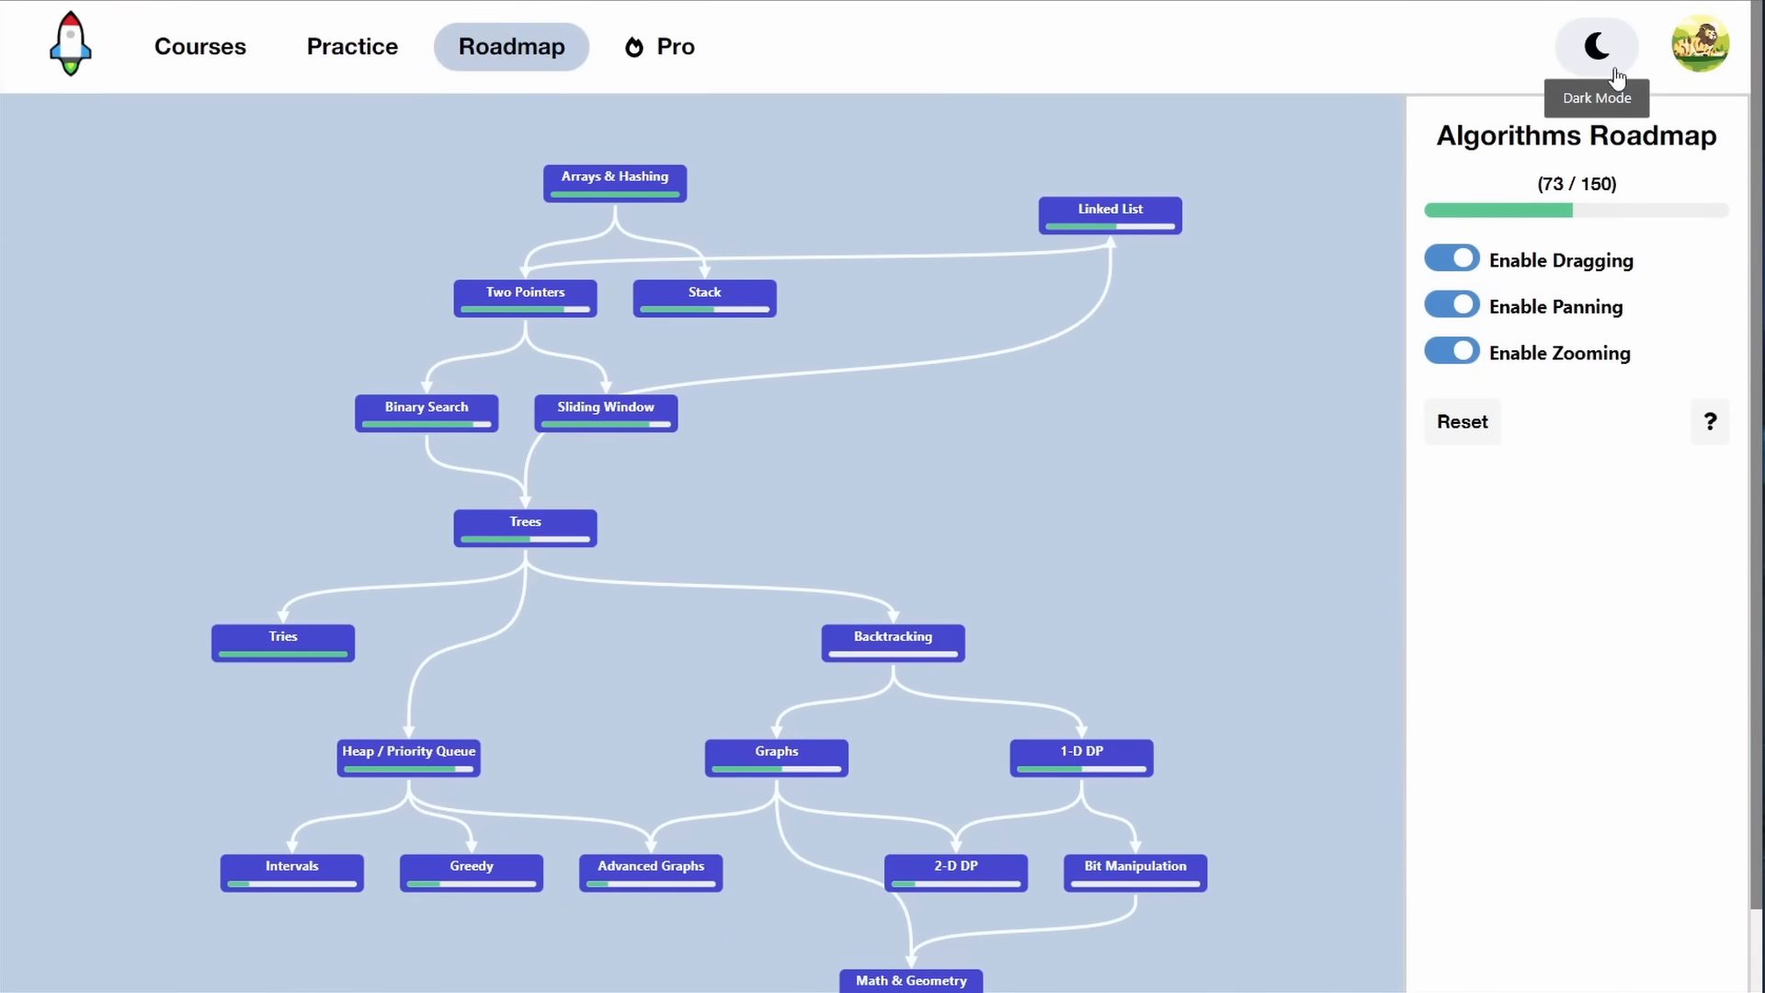
{"action": "left_click", "coordinate": [1595, 46]}
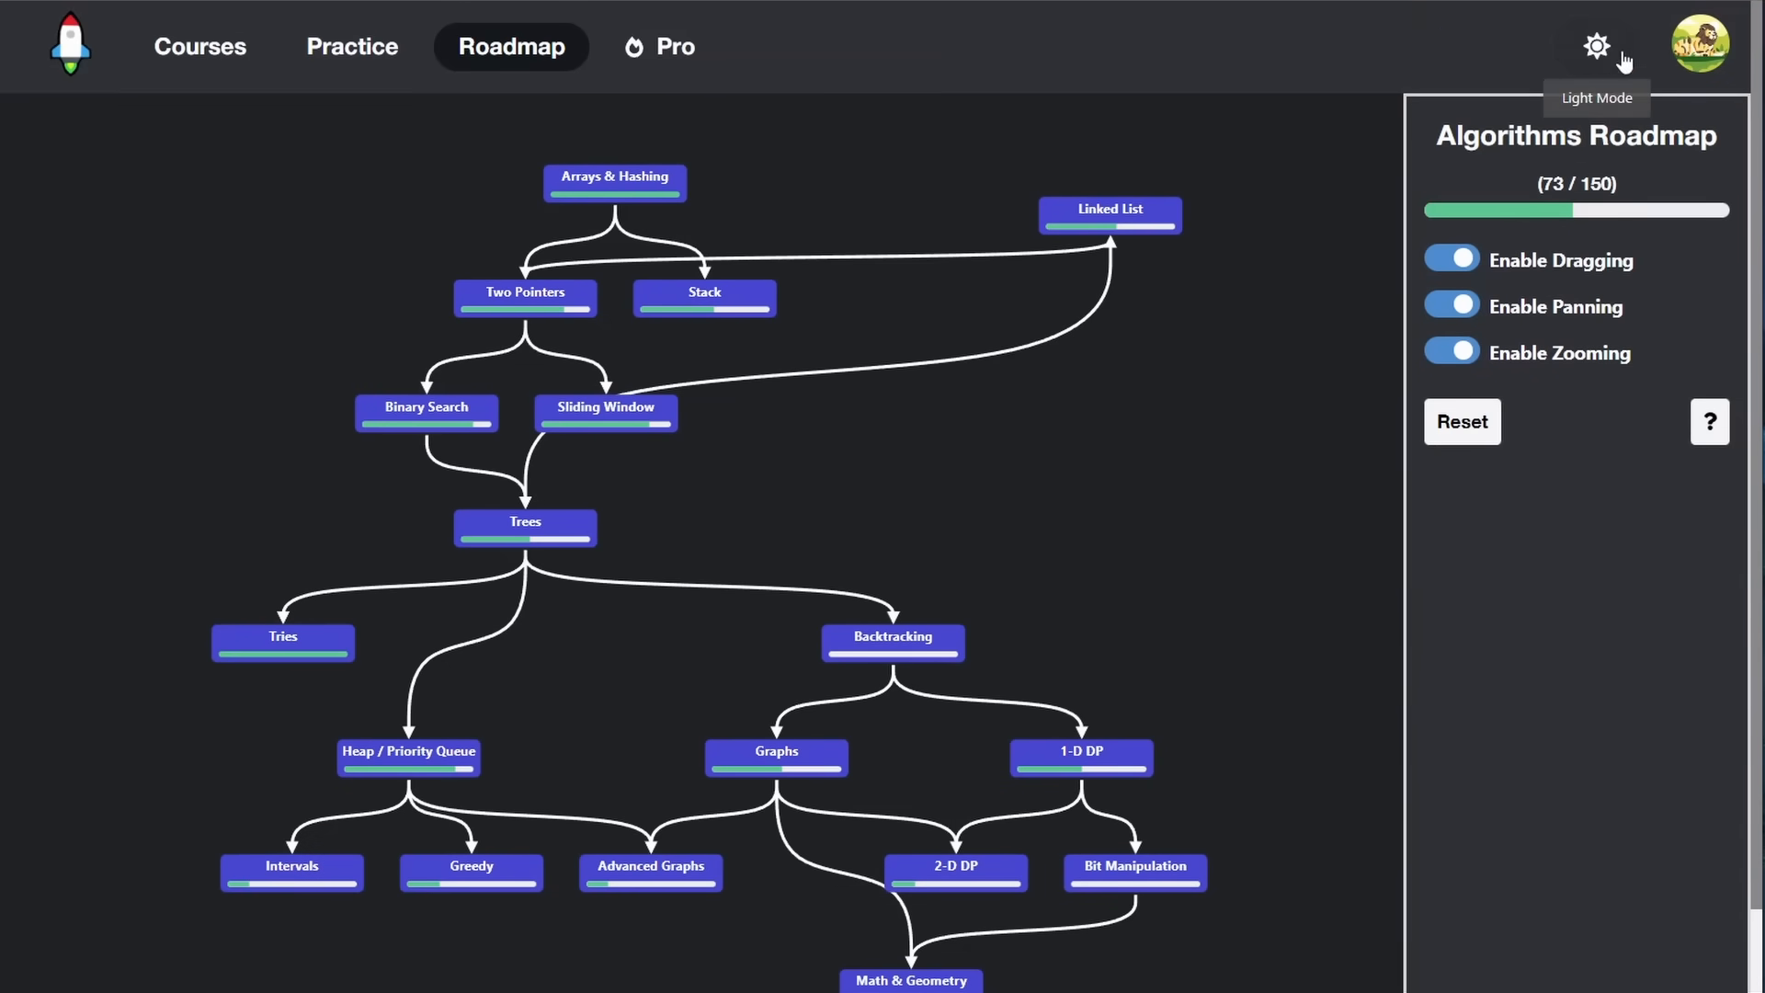